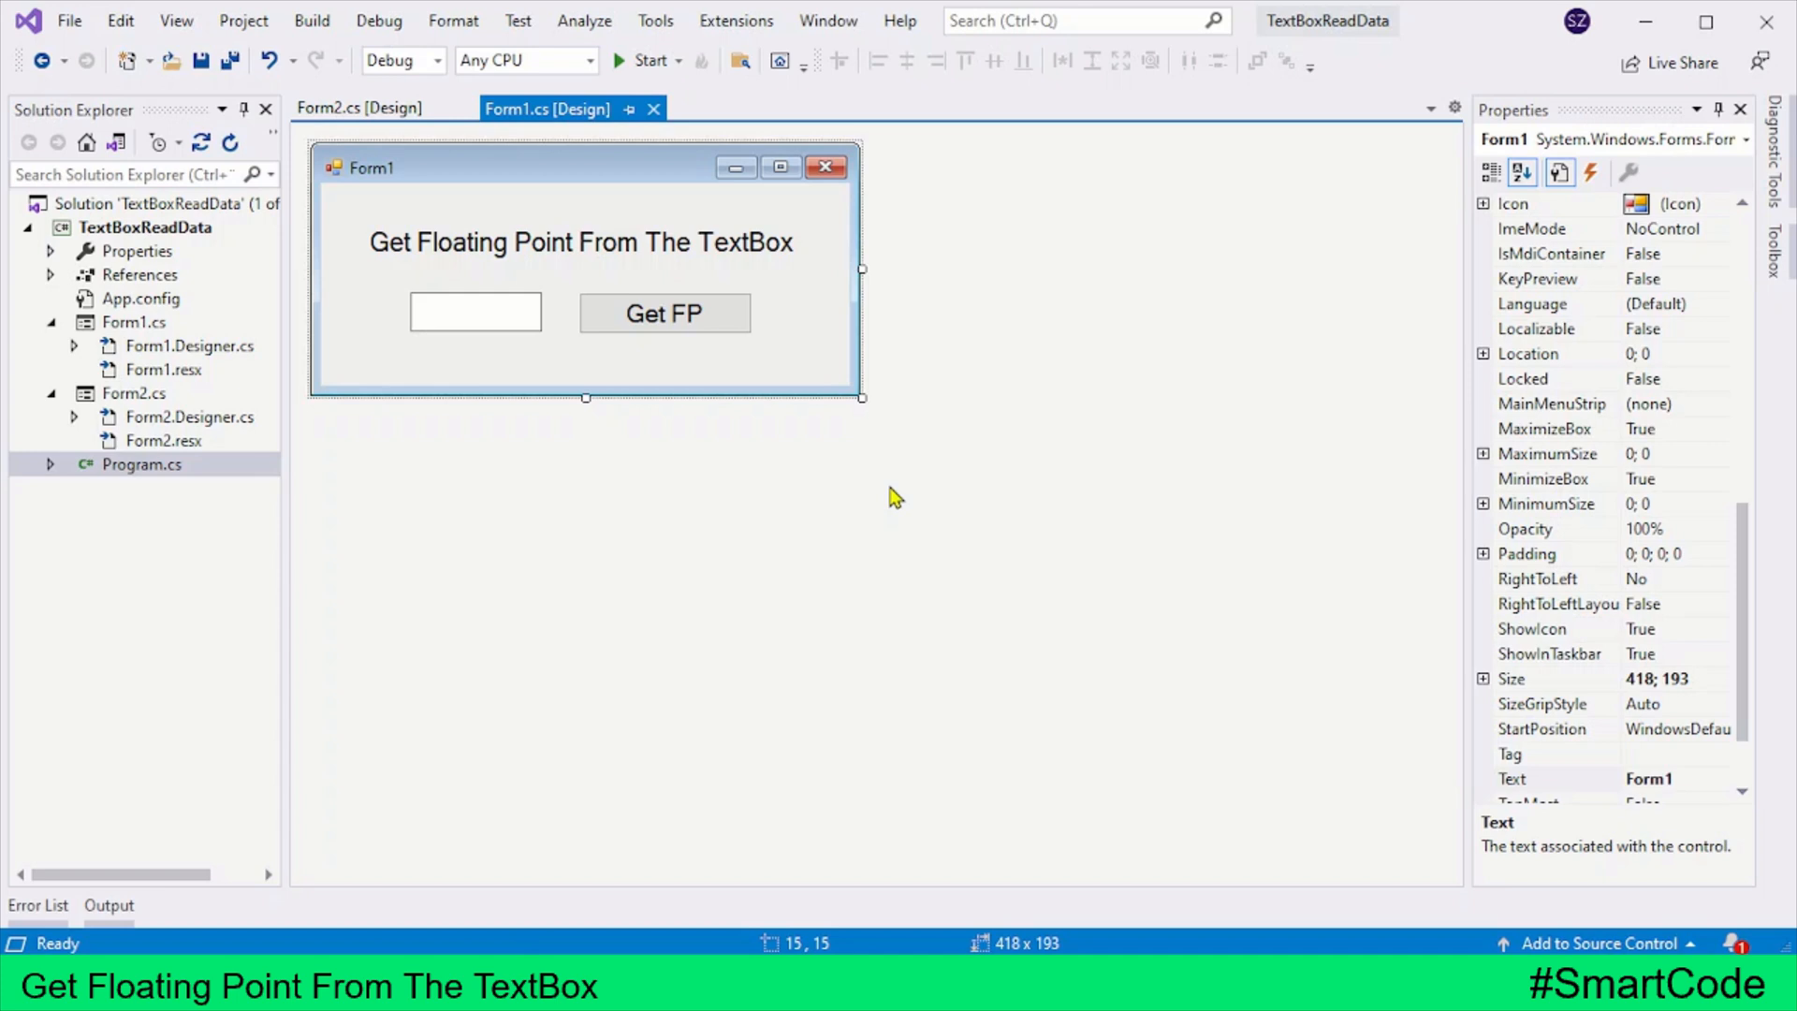
mouse_move(458, 142)
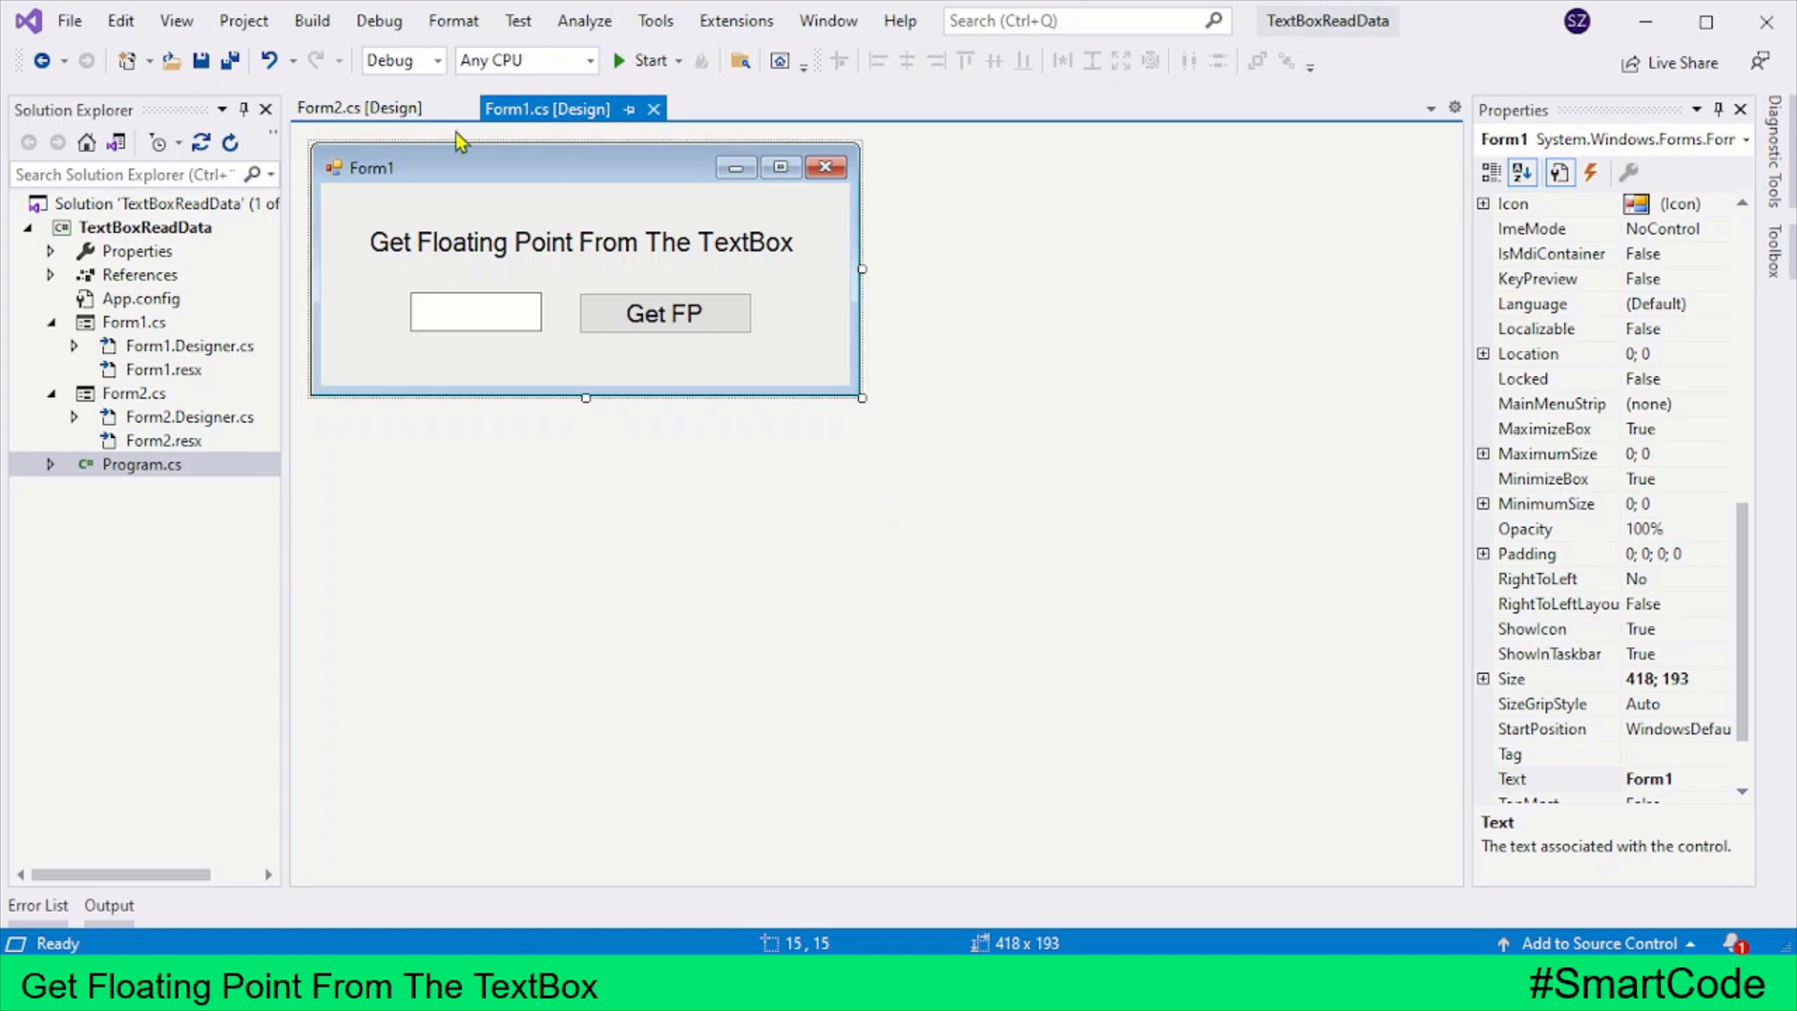
Generate an empty btnGetFP_Click handler for the Get FP button on Form1.
click(358, 107)
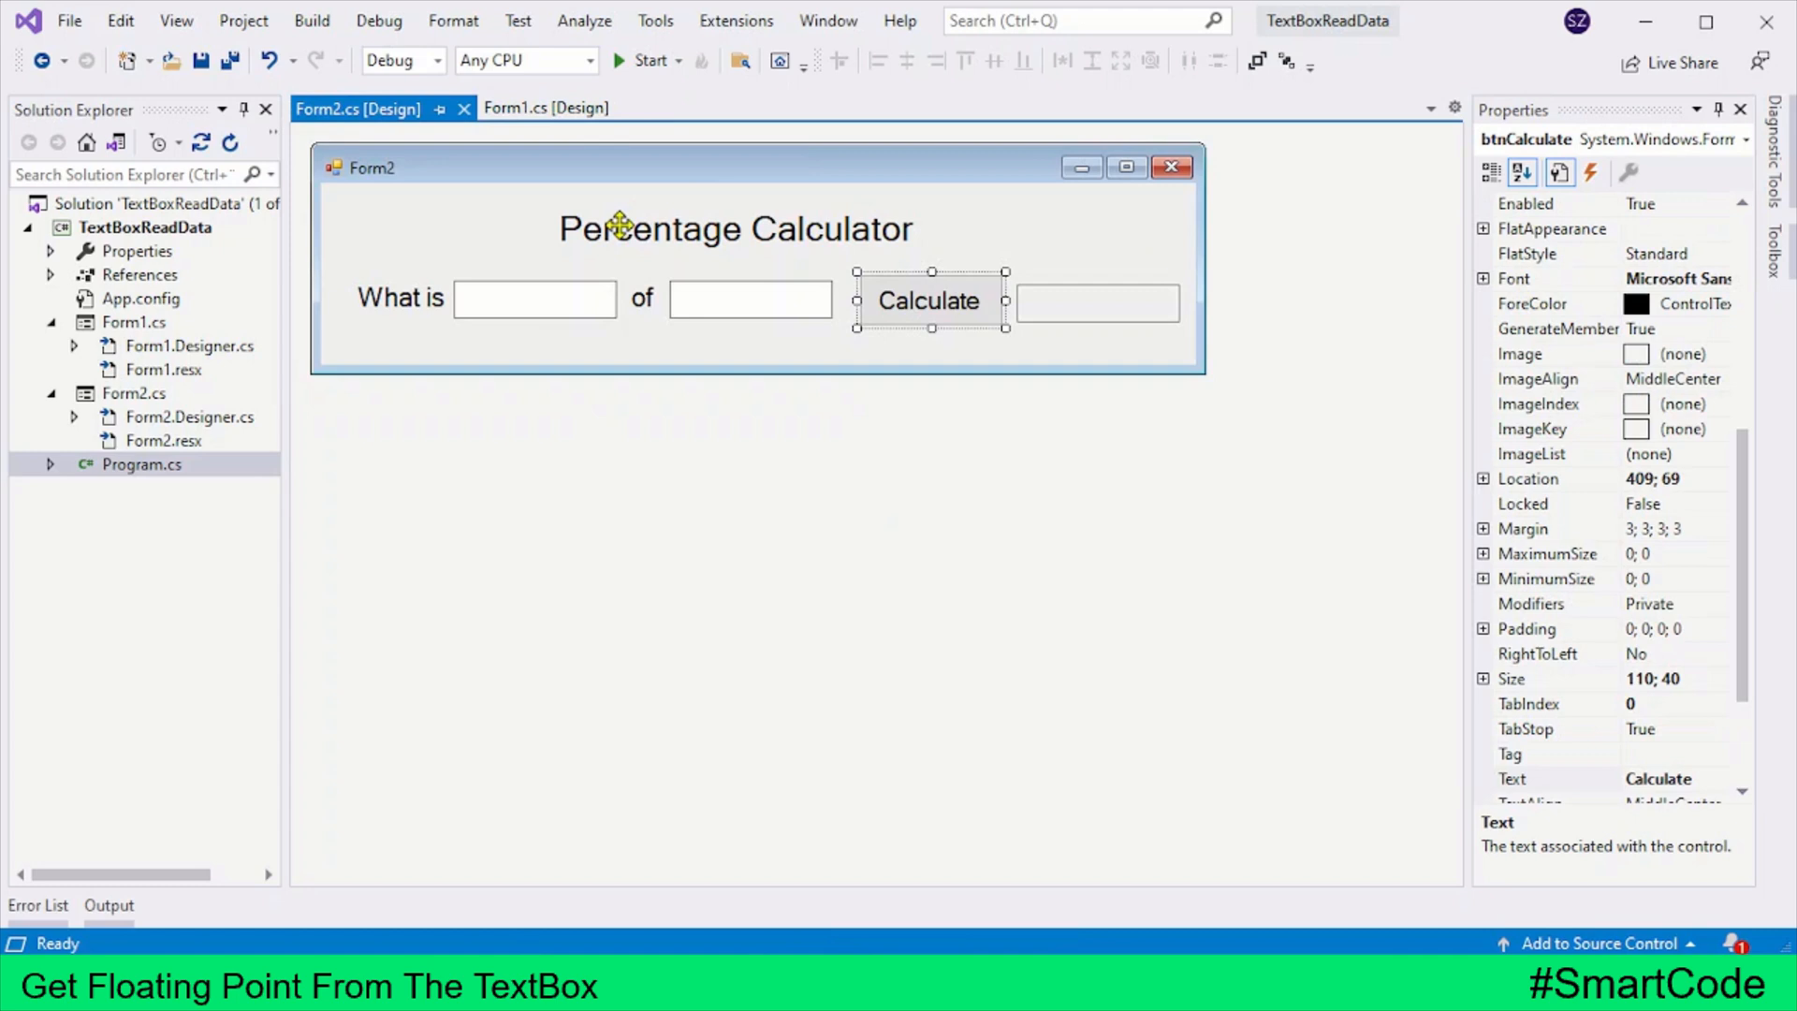
mouse_move(673, 189)
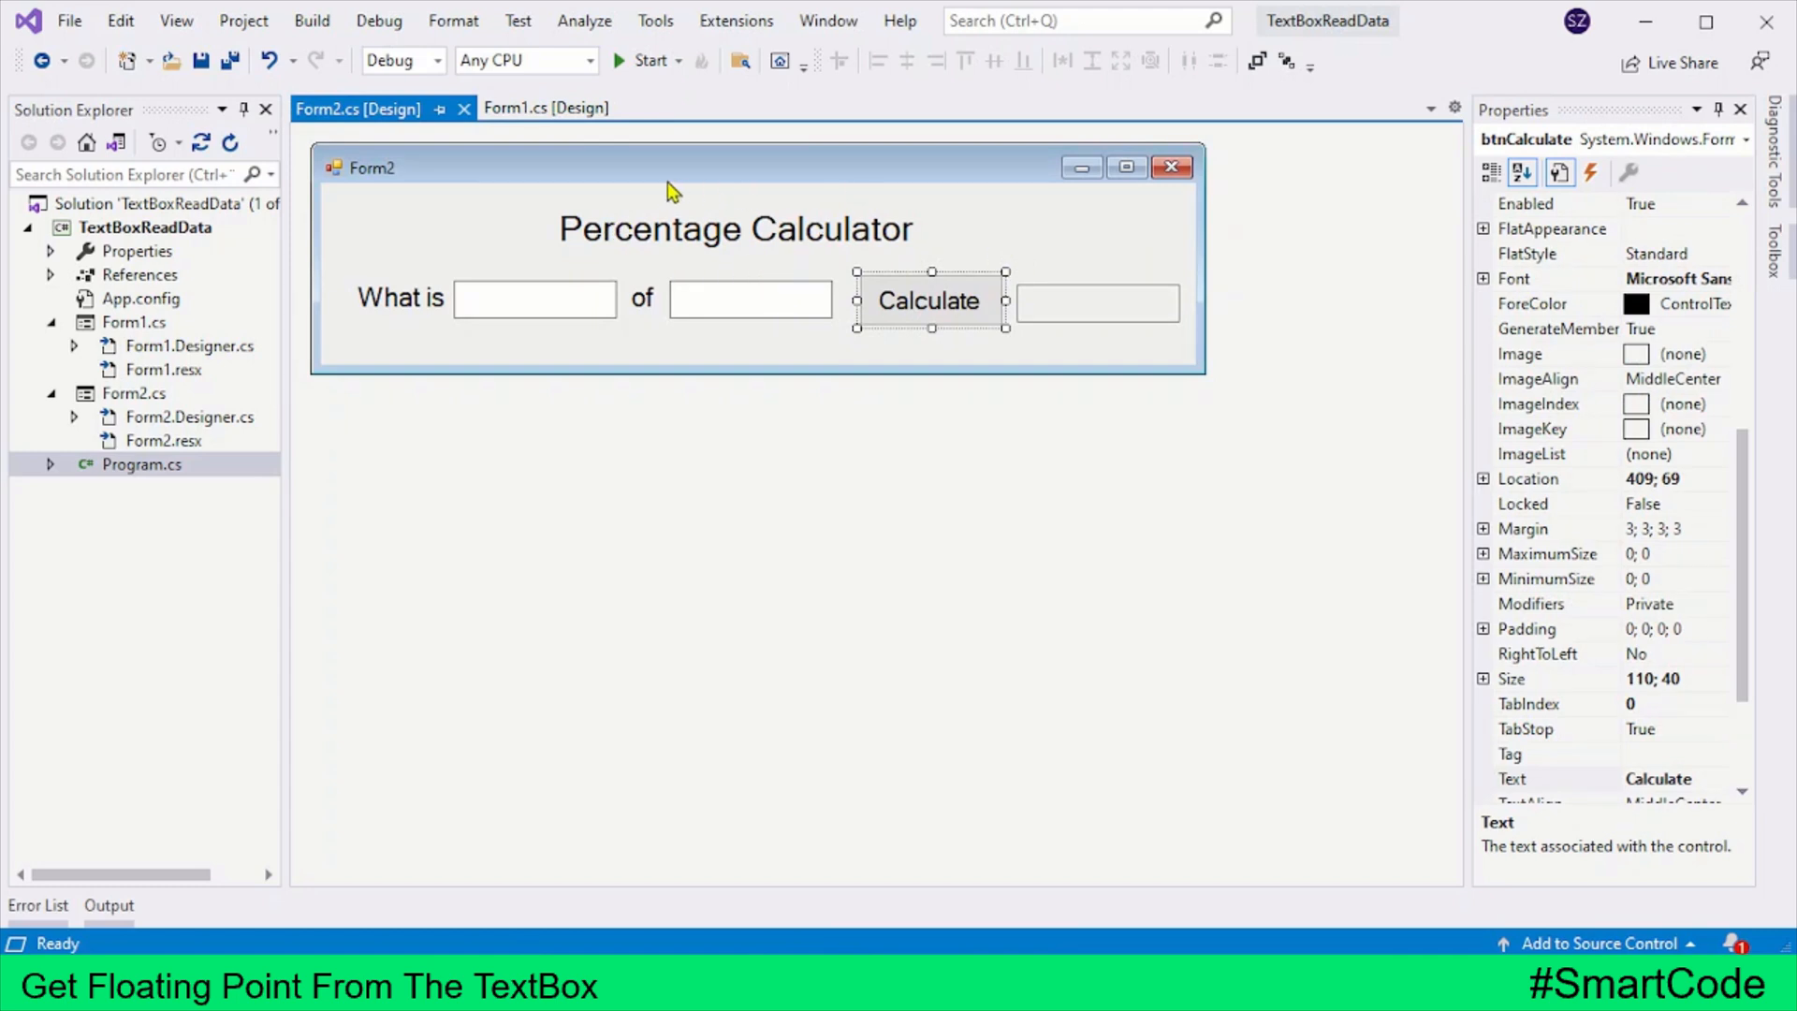
click(546, 108)
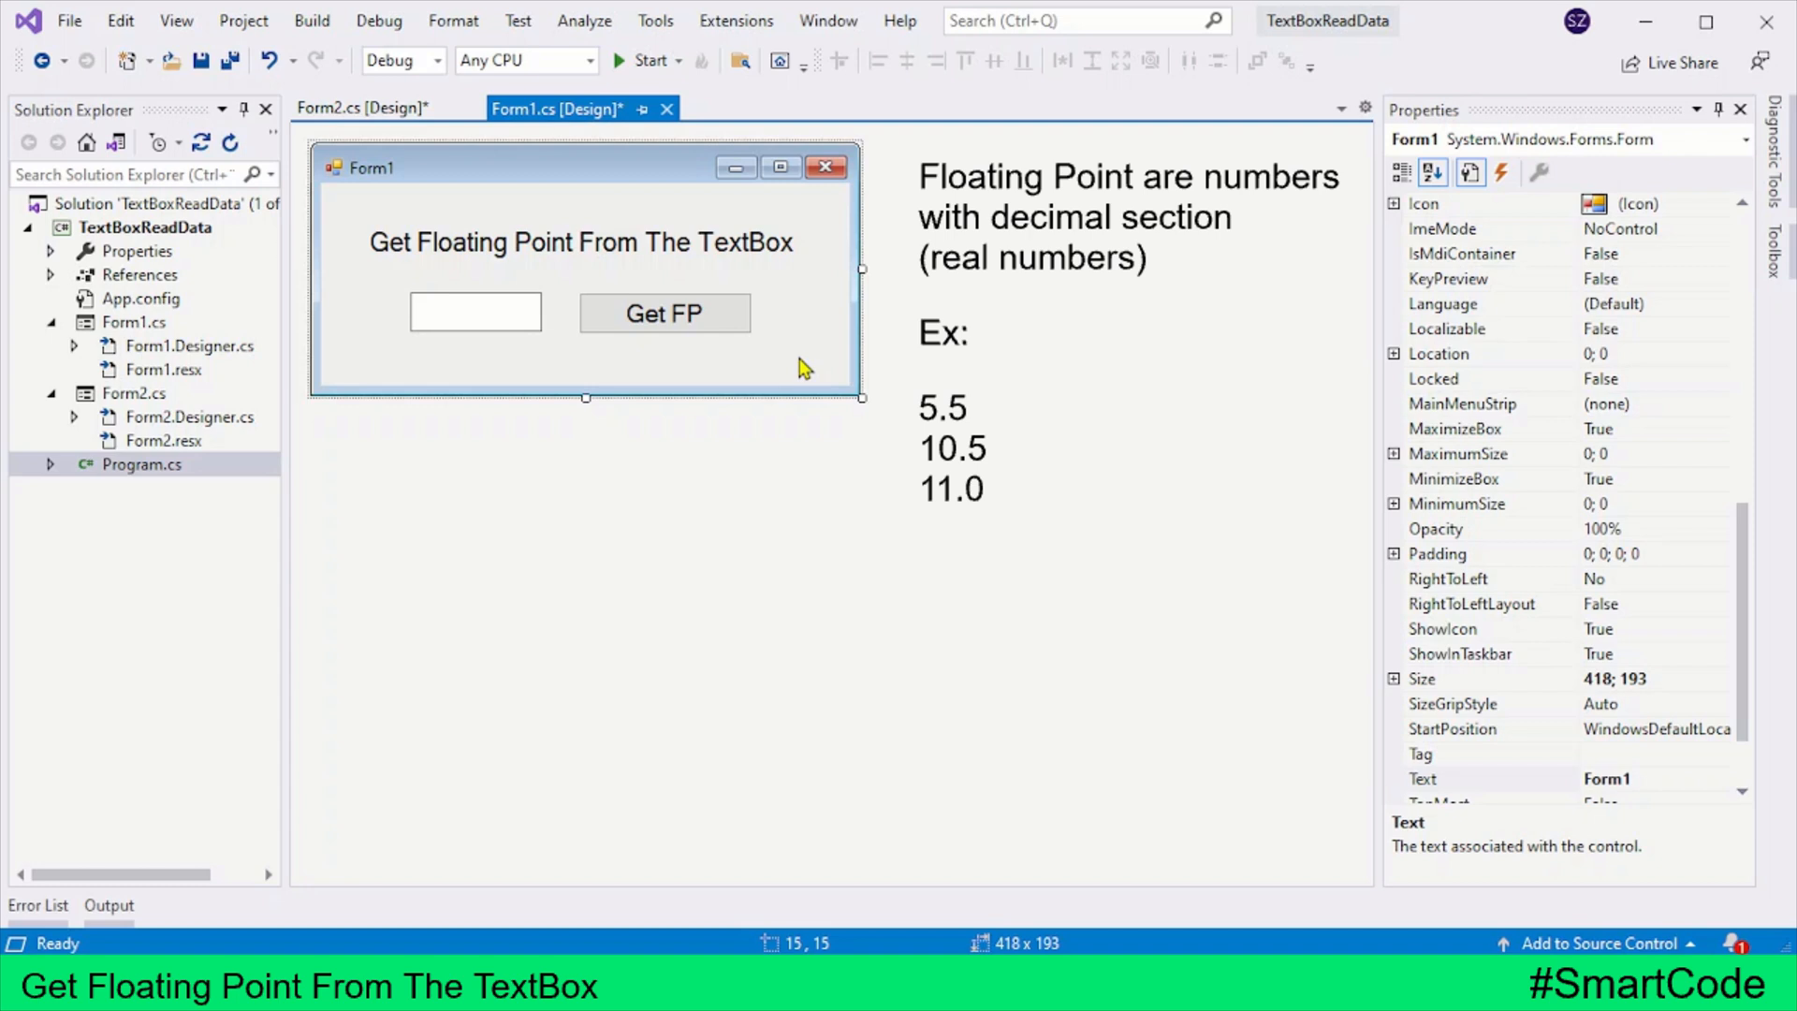
mouse_move(711, 318)
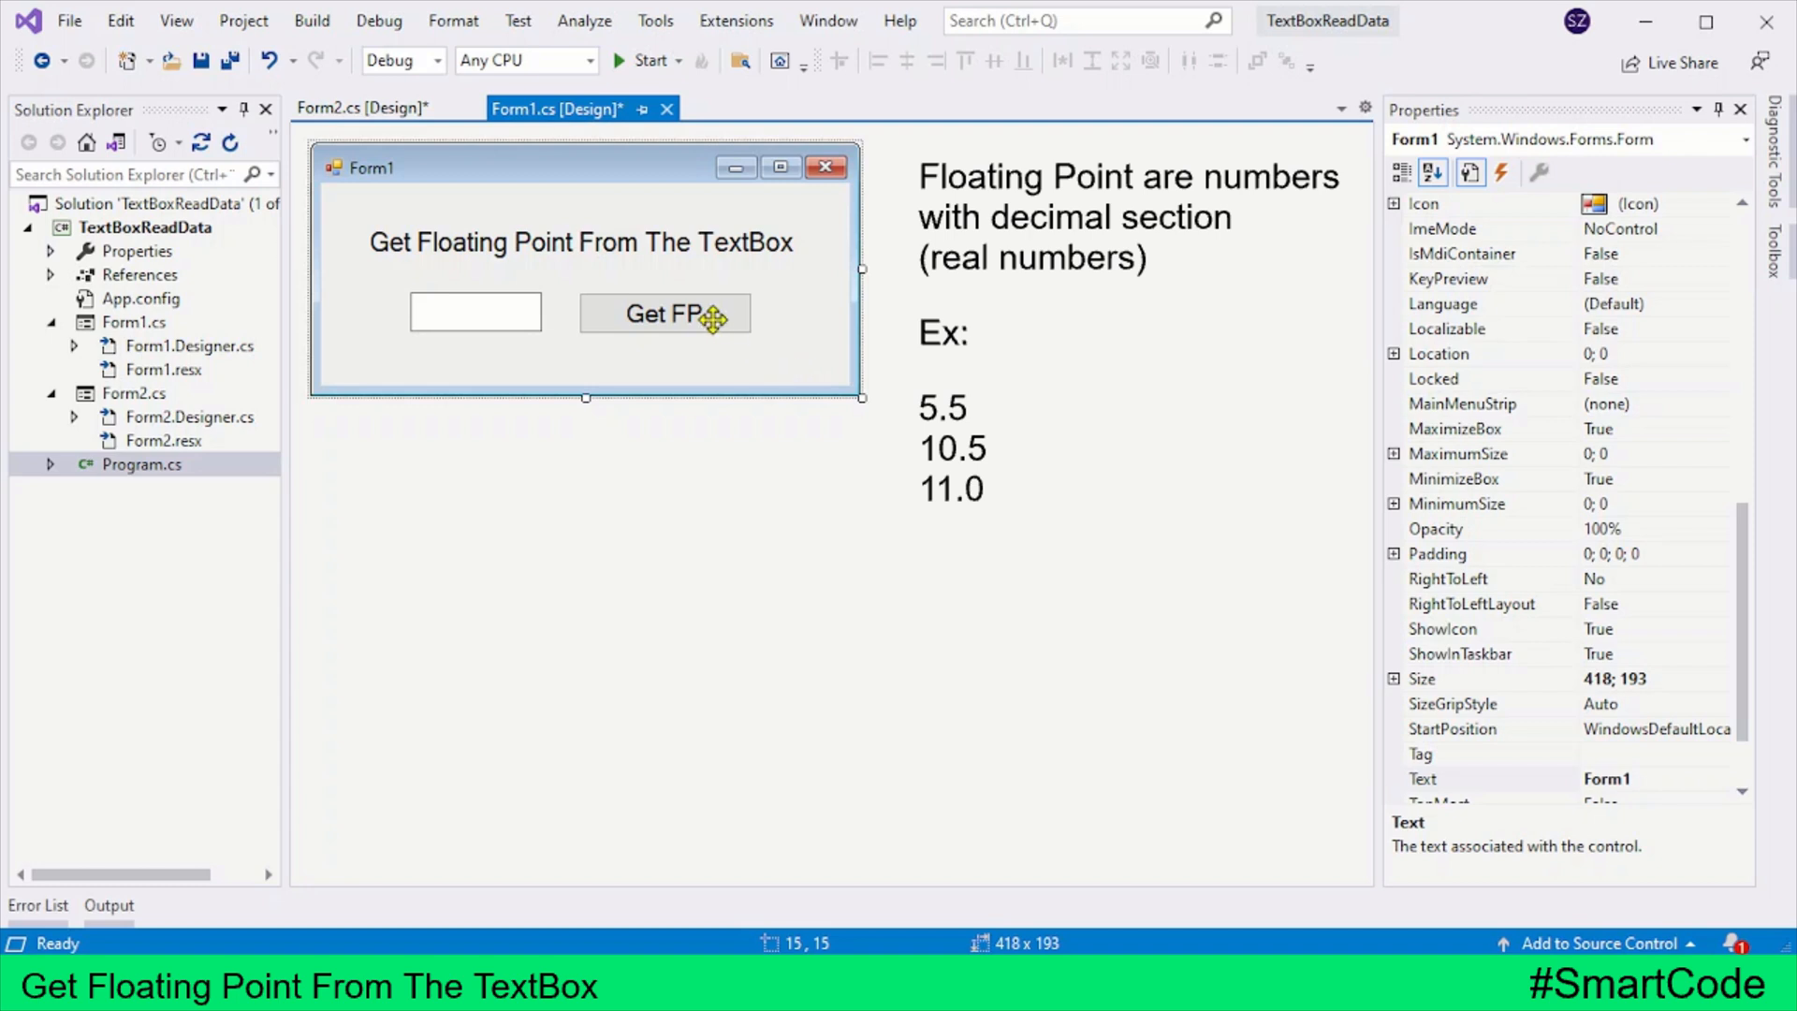
double_click(665, 312)
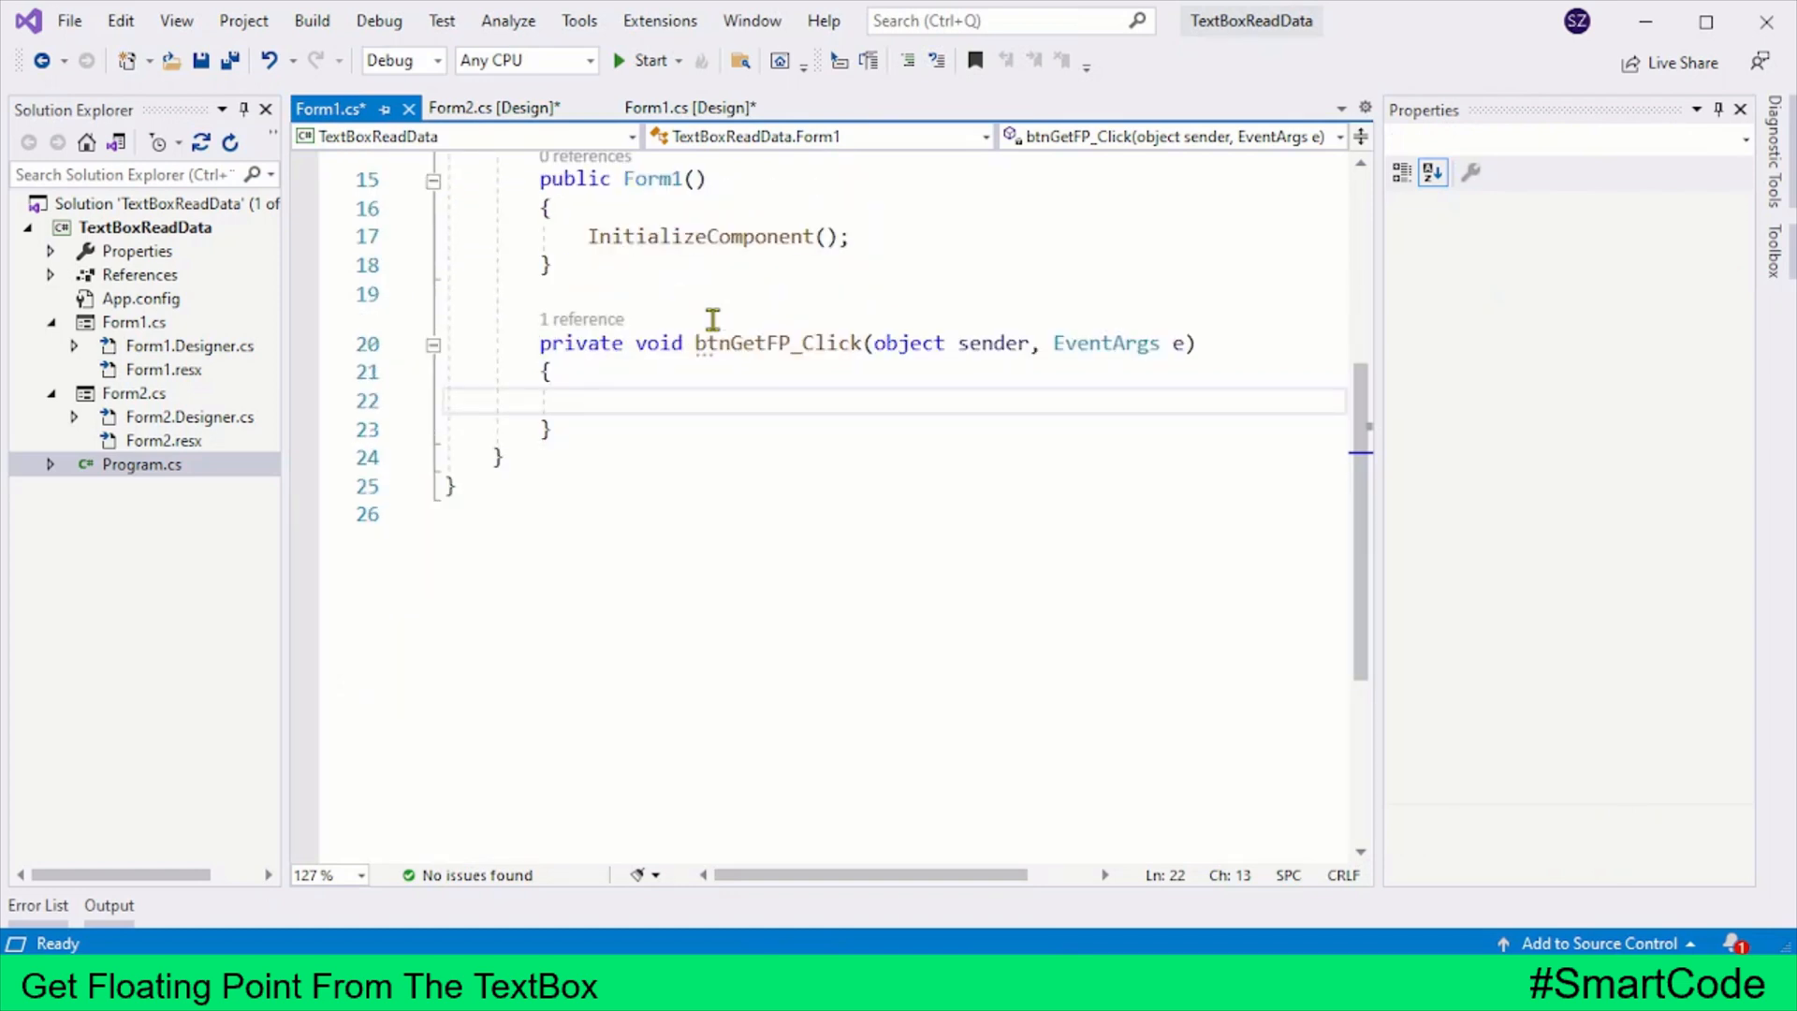
Declare double ratio = 5.5; inside btnGetFP_Click.
text(do)
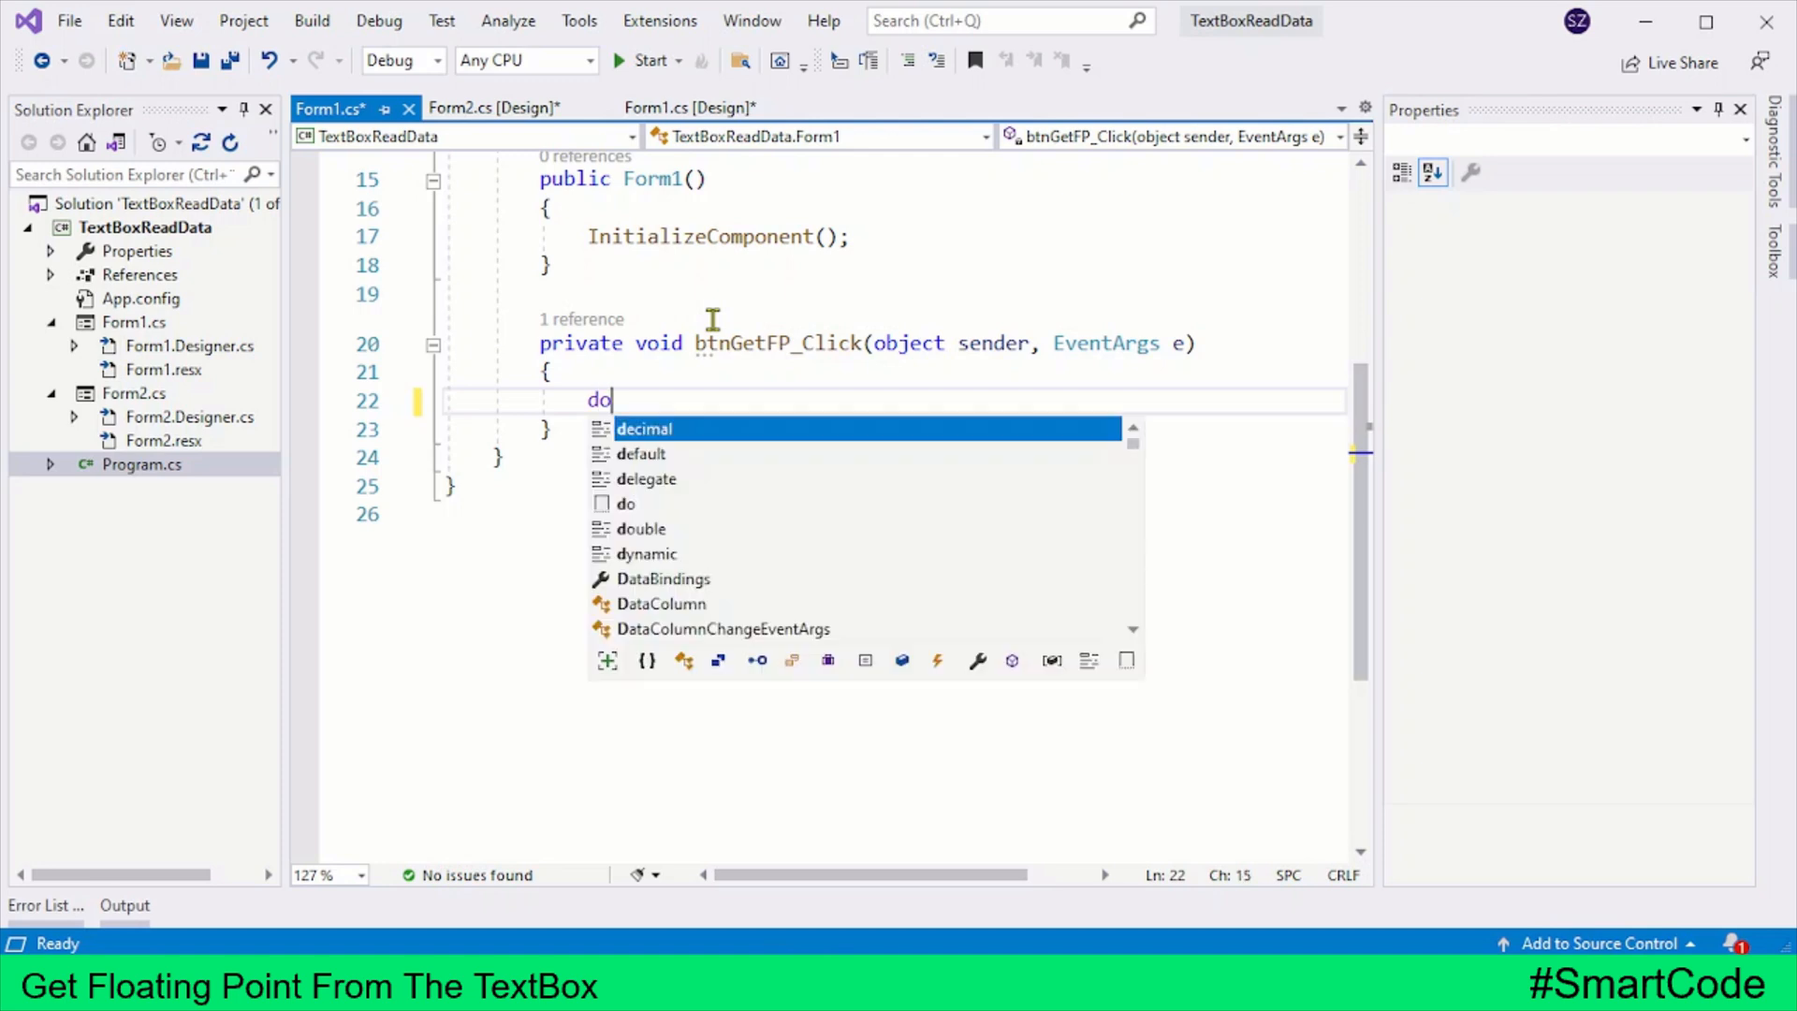
text(uble)
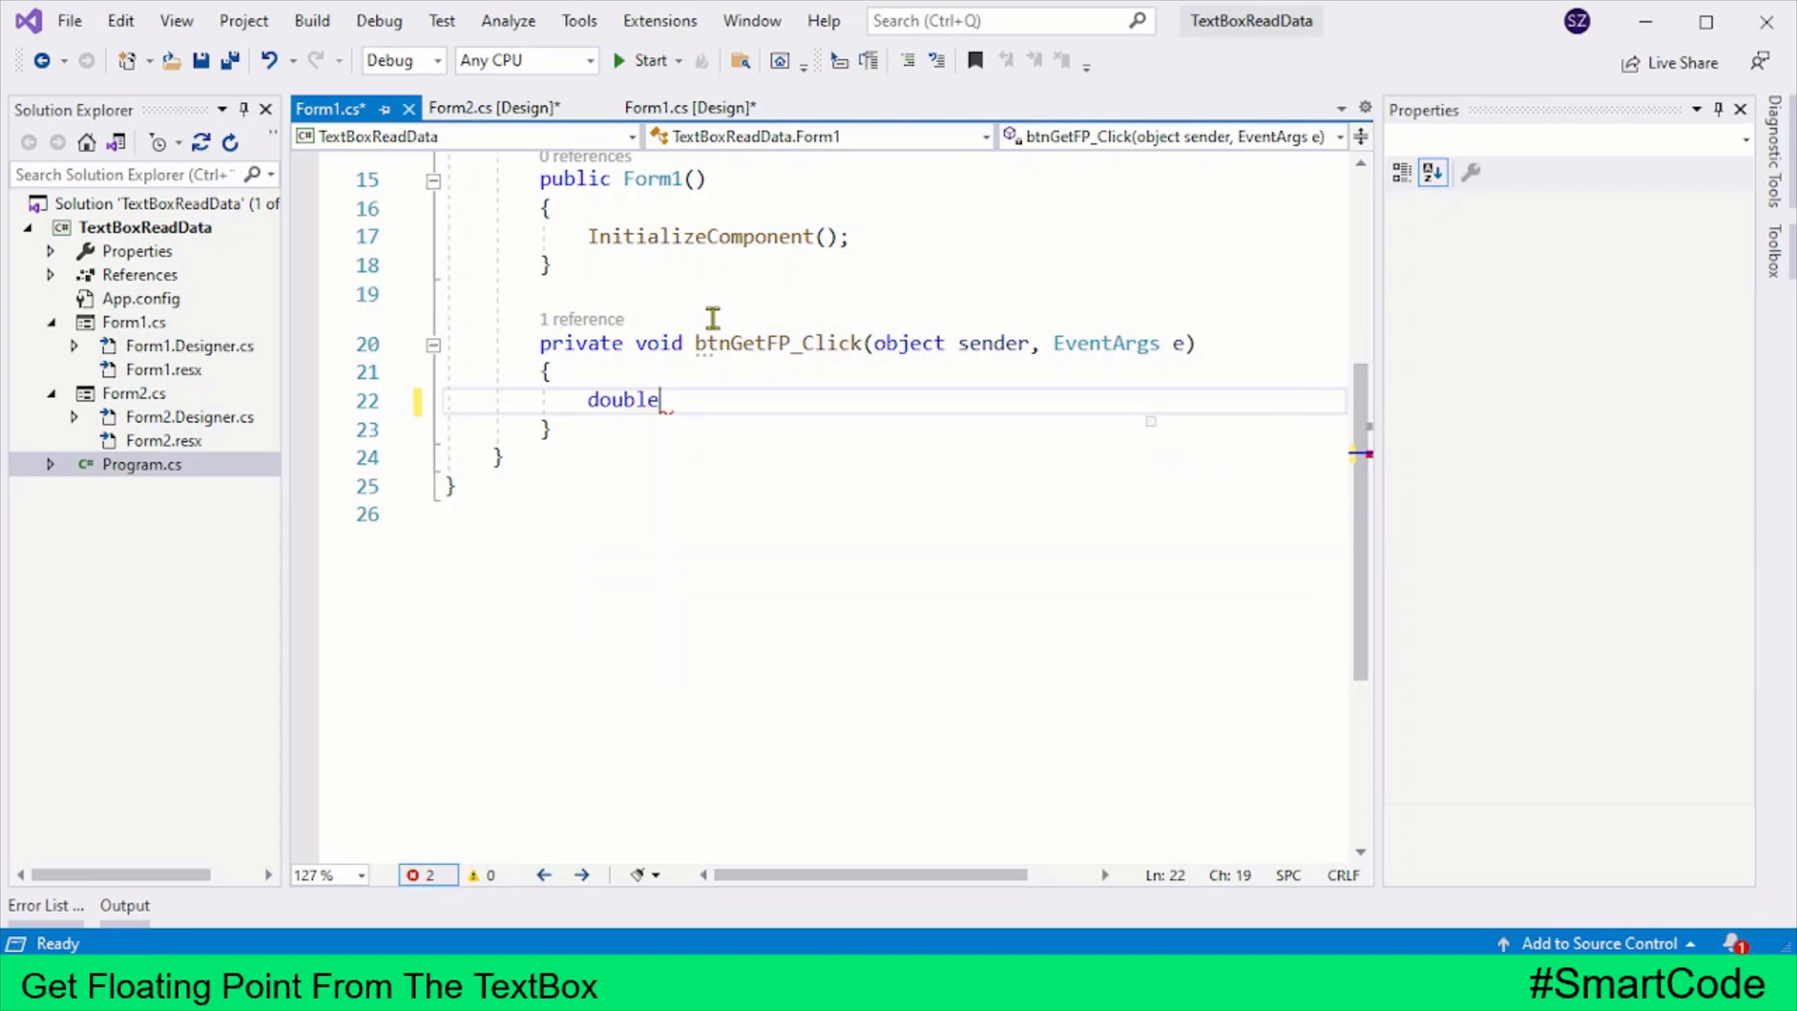
text(ra)
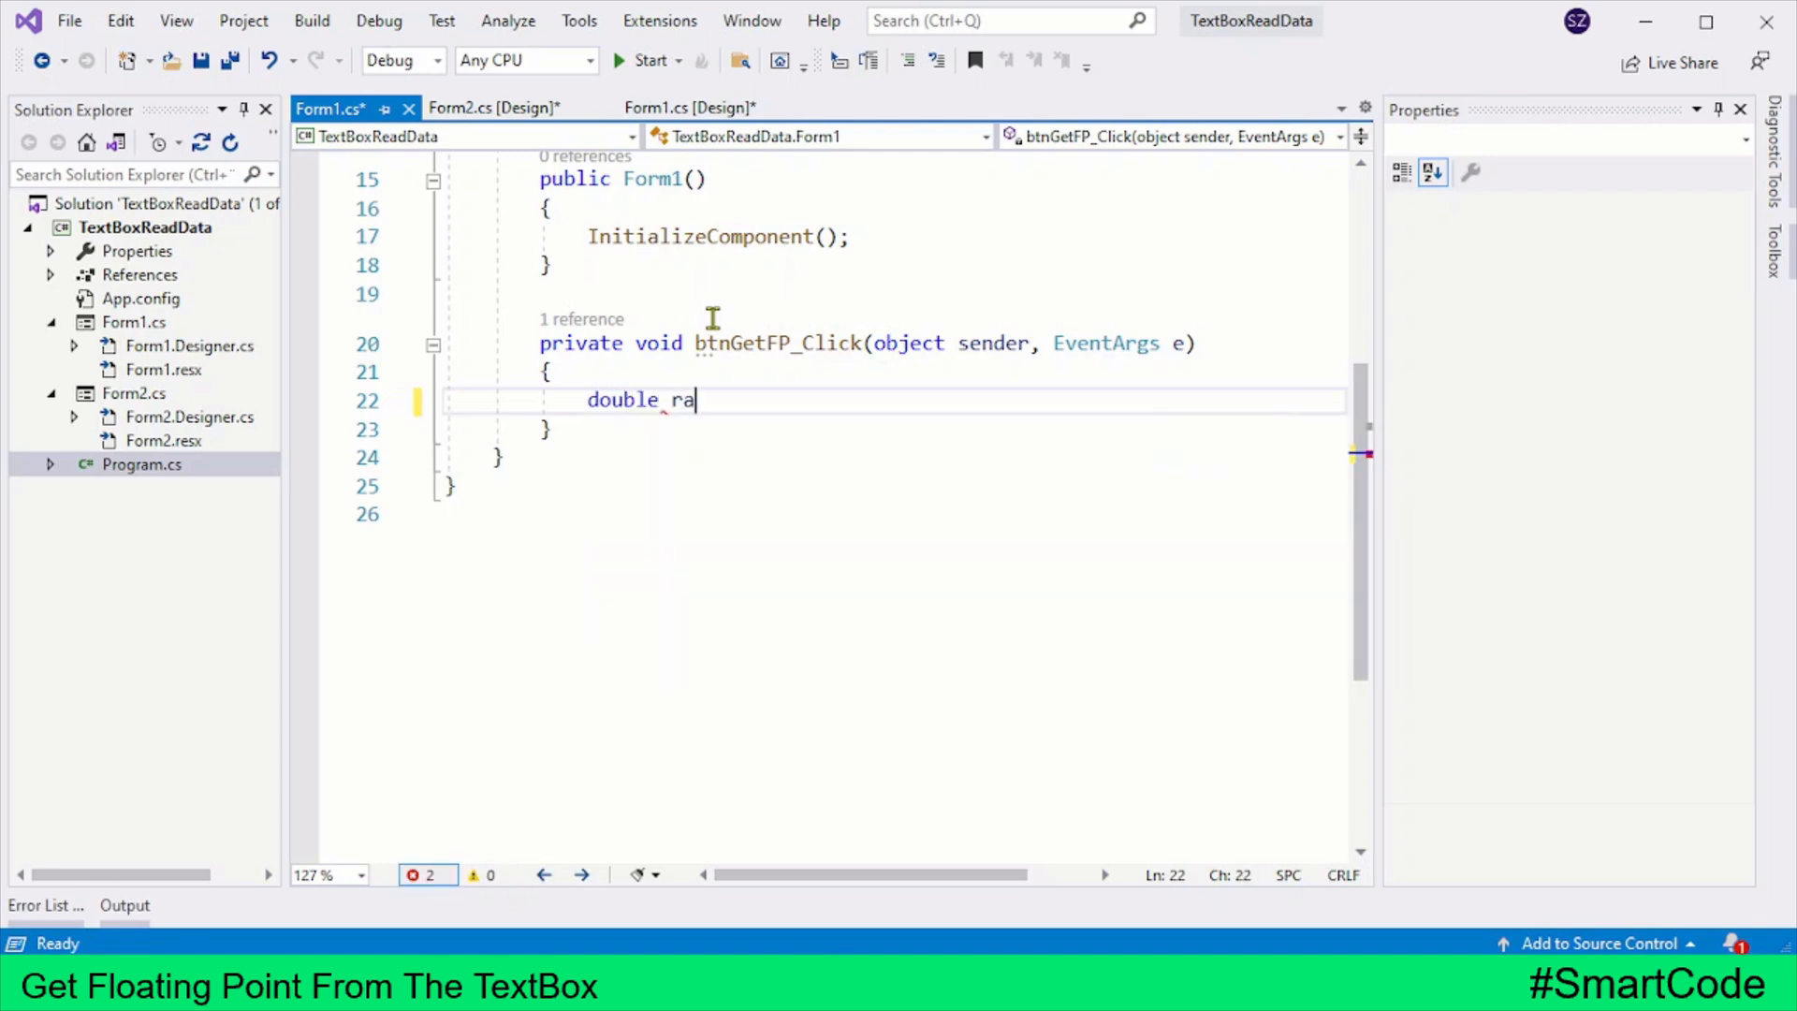
text(tio =)
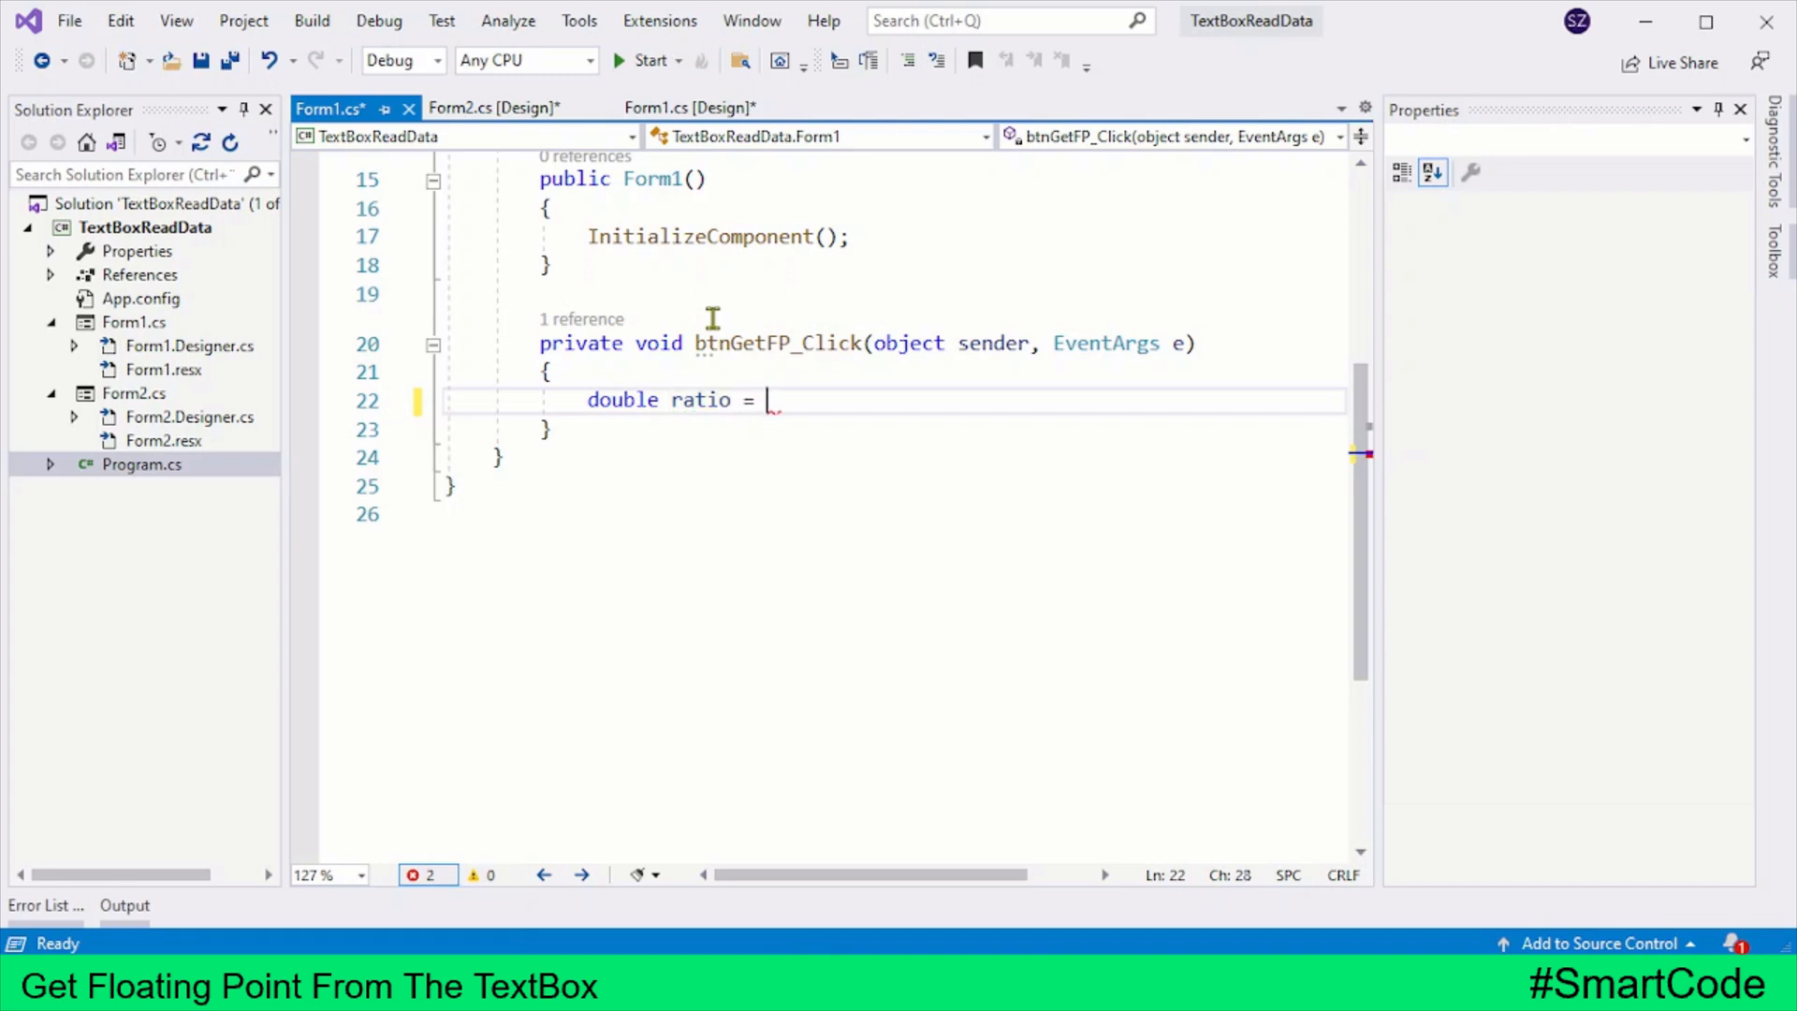
text(5.5)
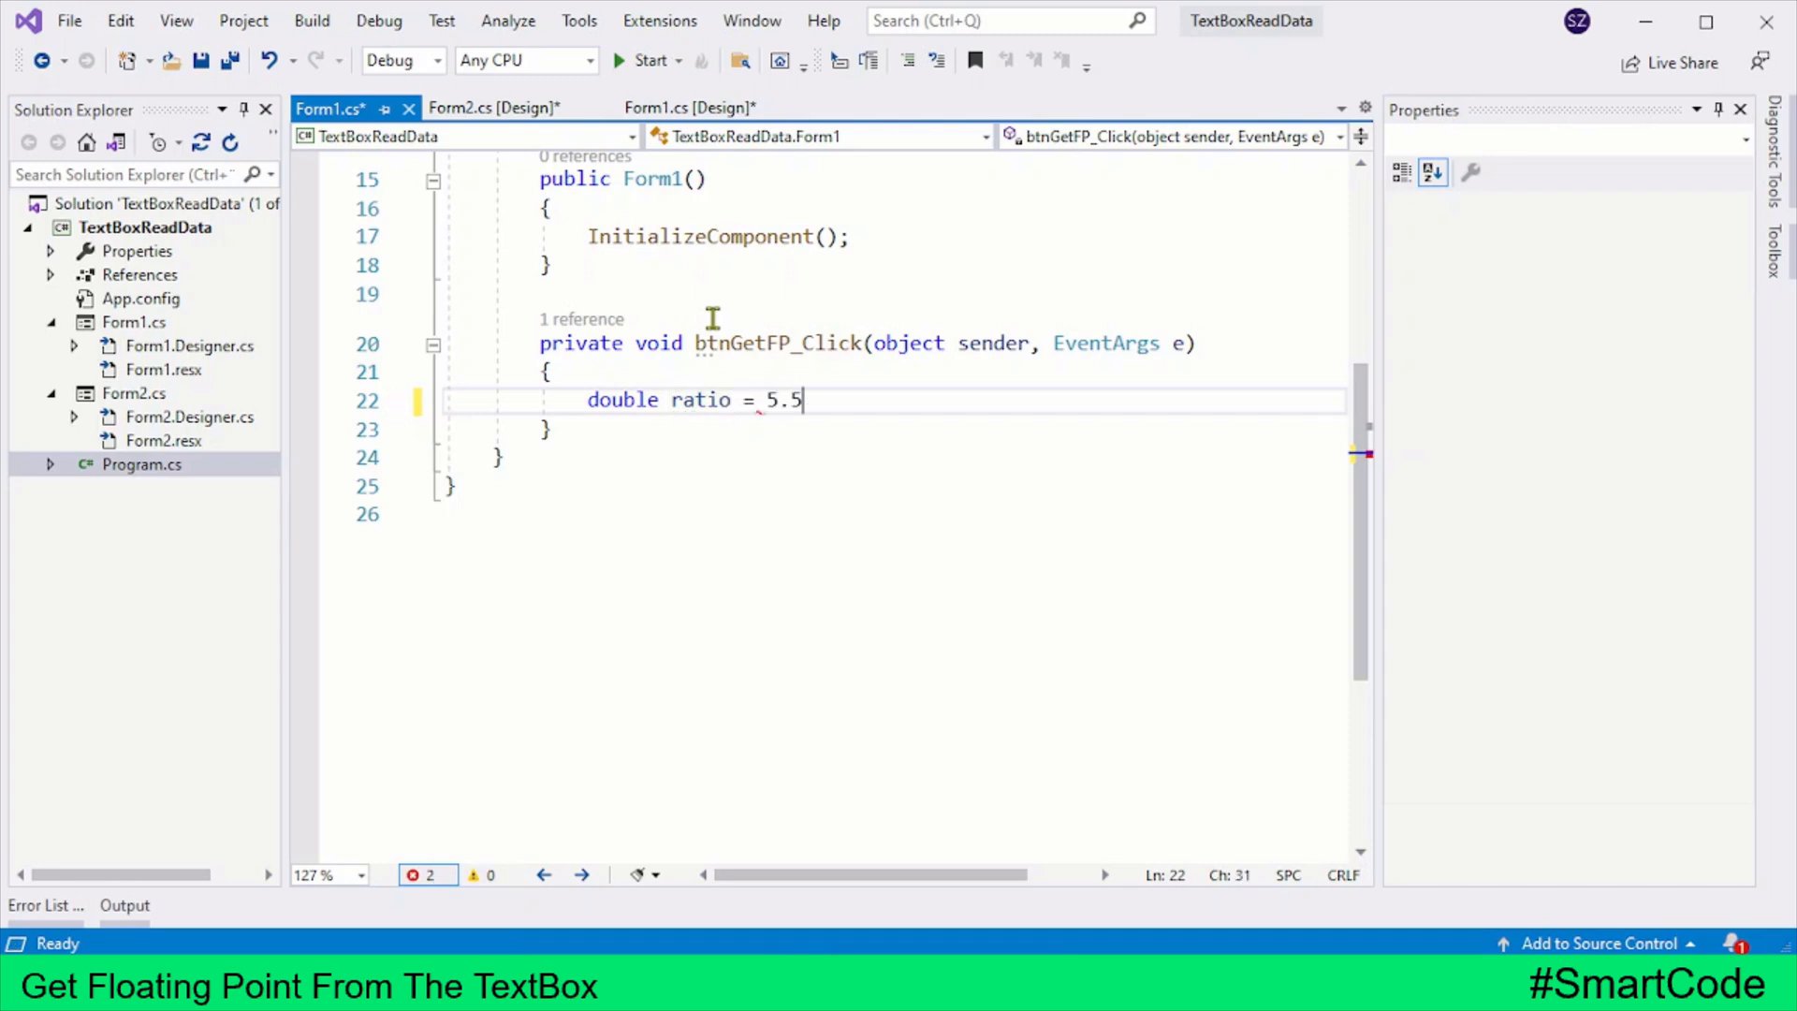
text(;)
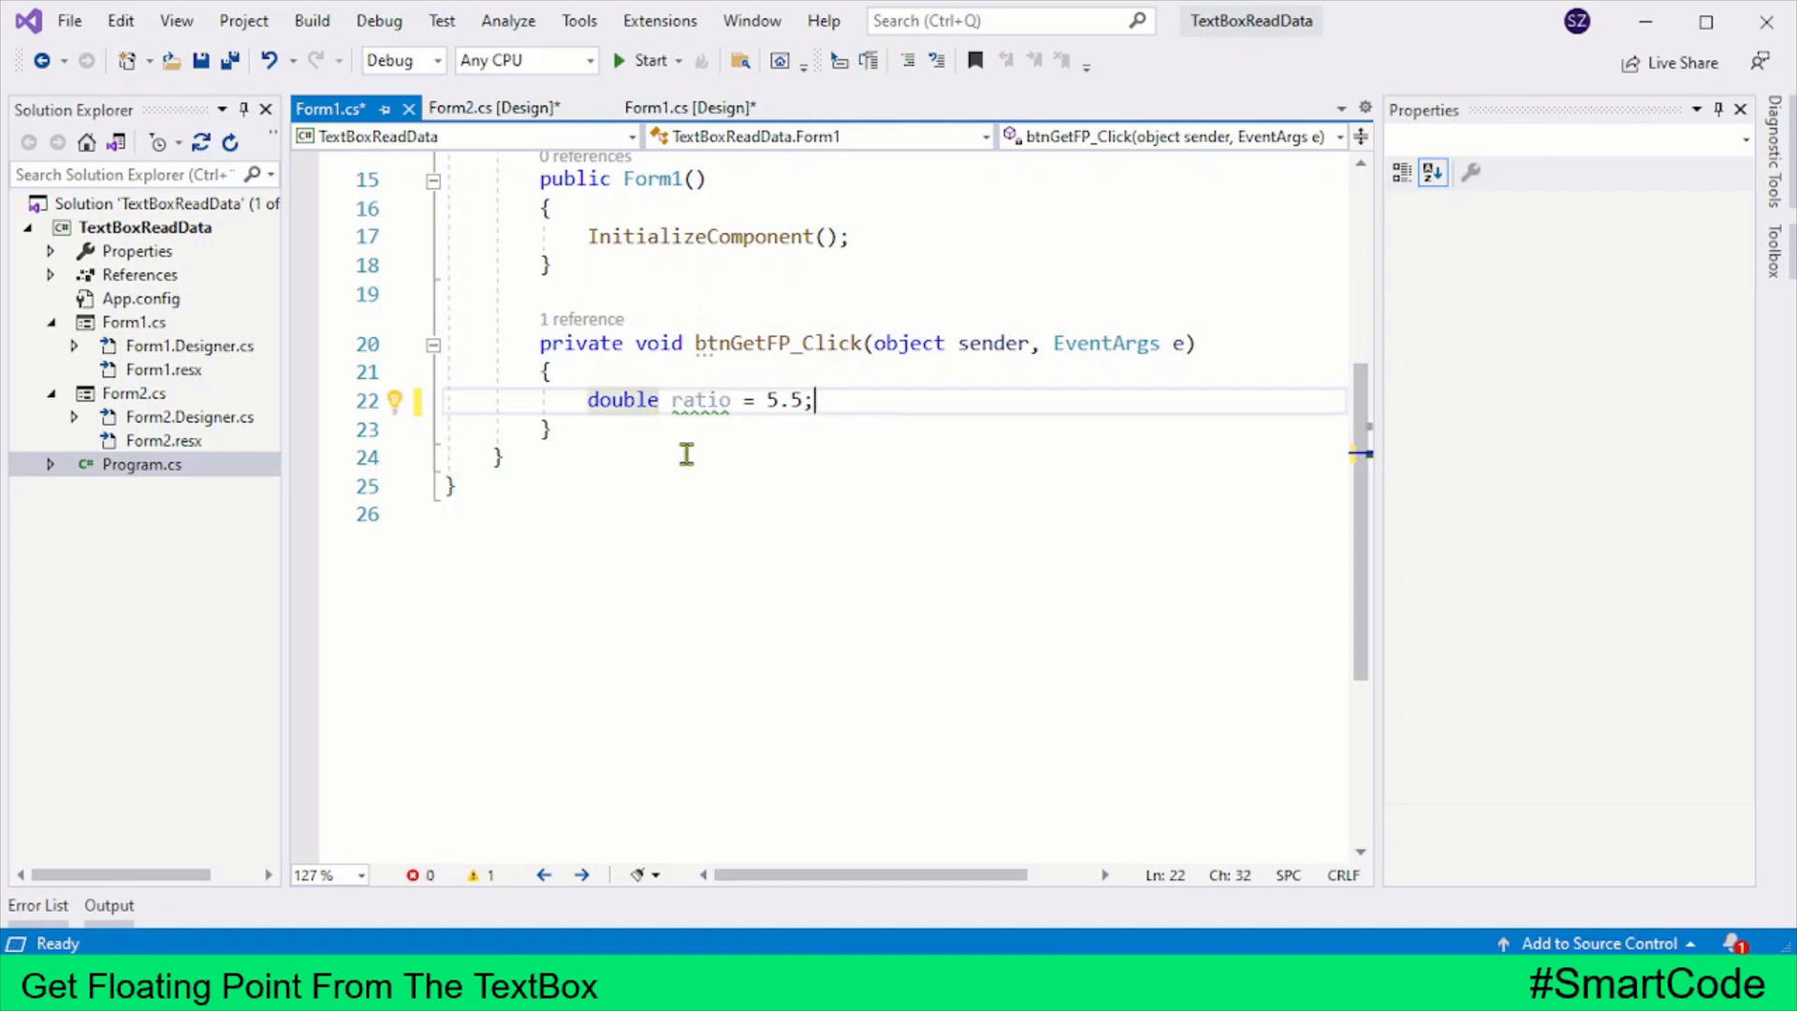
key(enter)
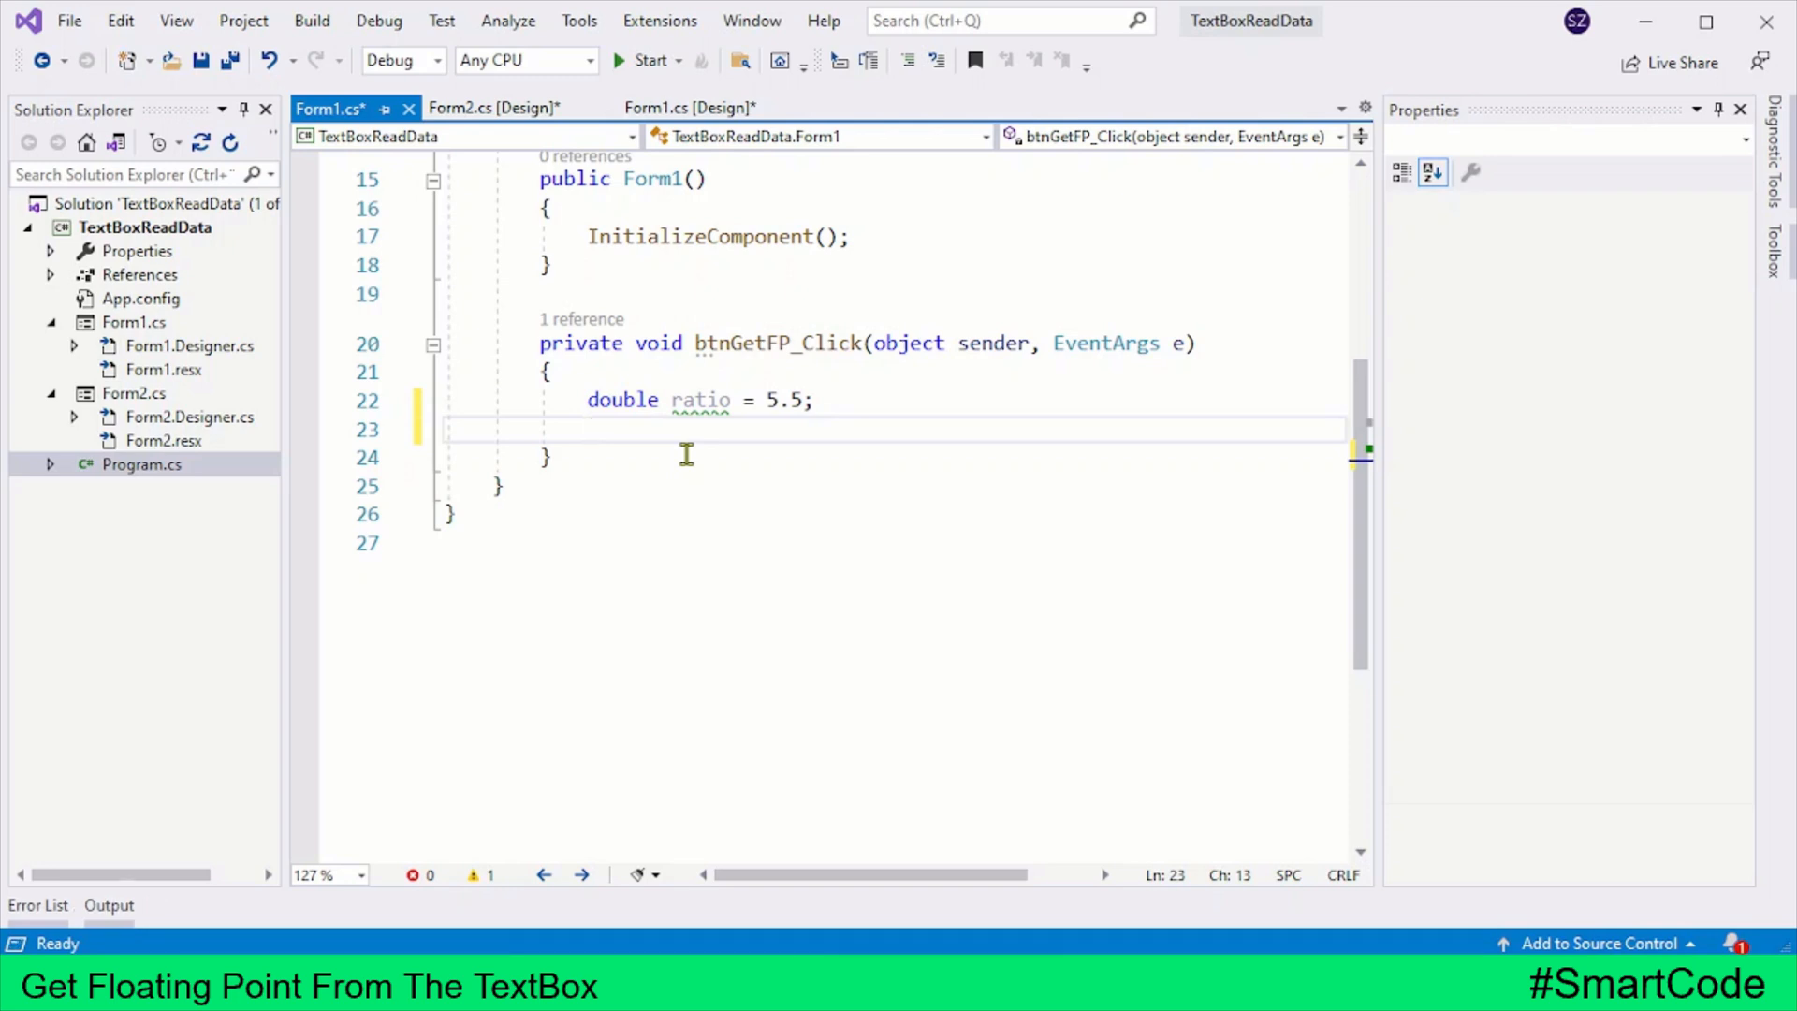
Declare double result = ratio * 200; on the next line.
text(double result =)
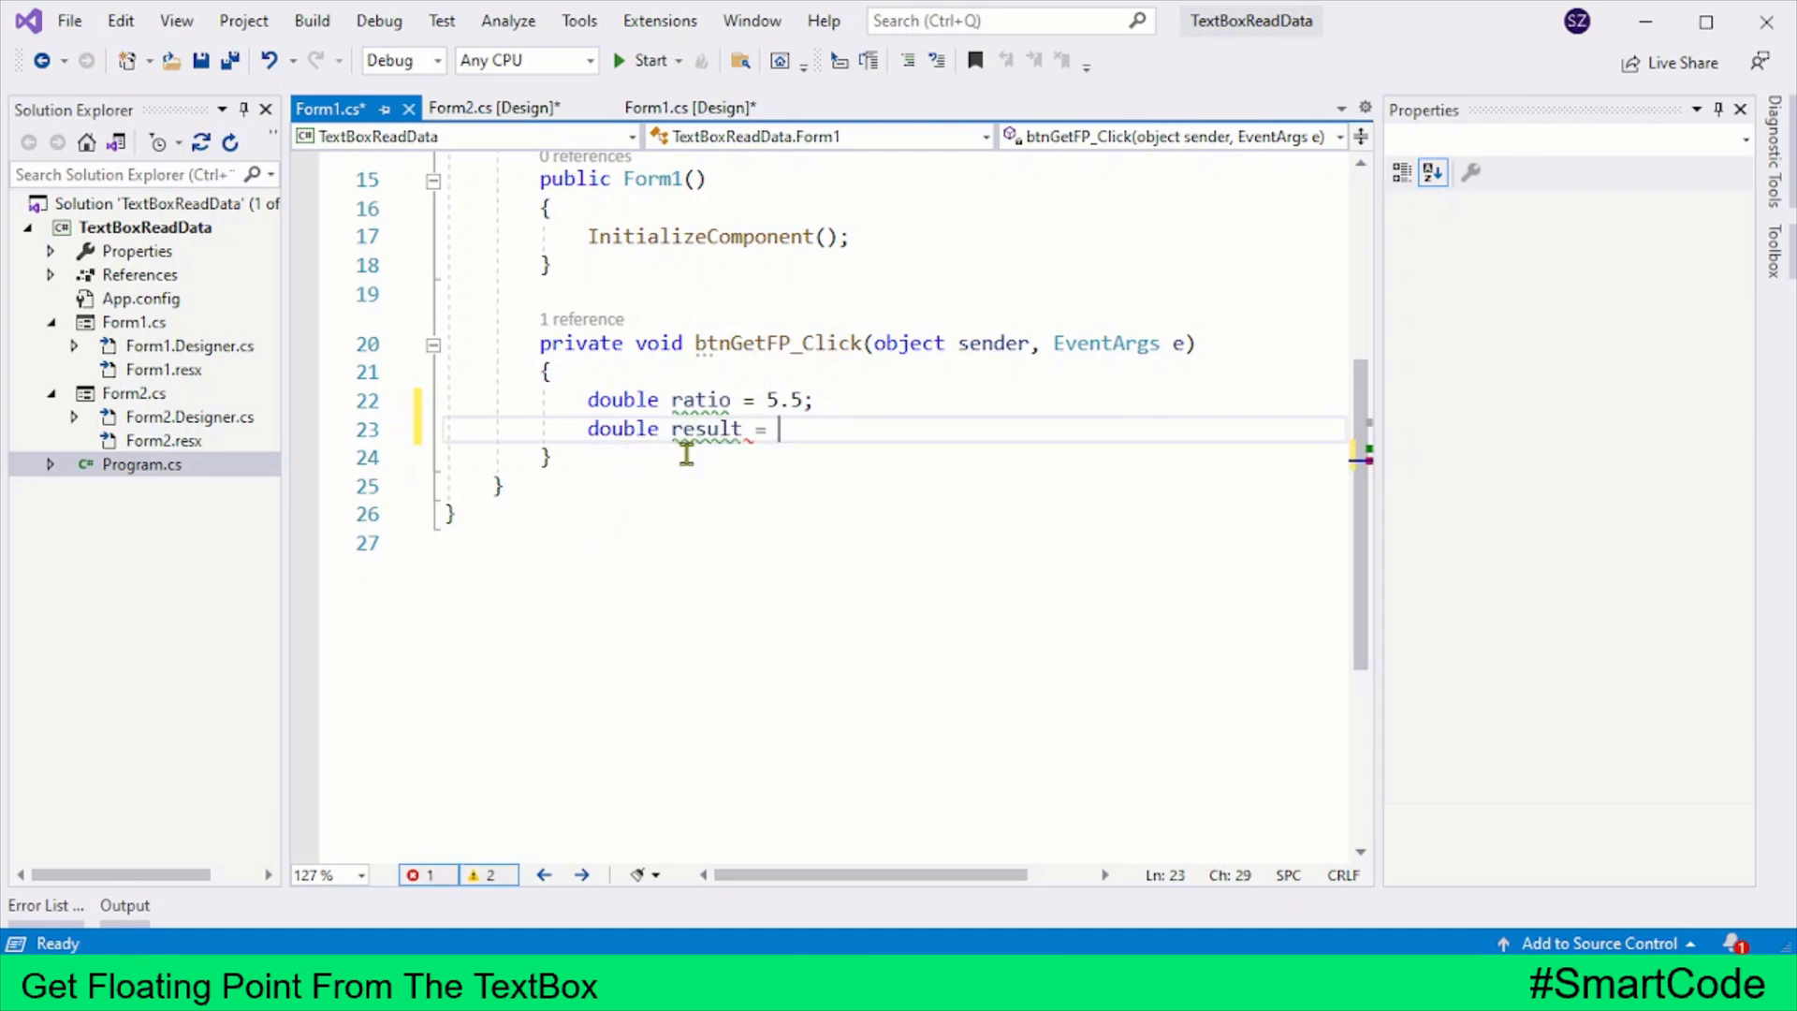
text(ratio)
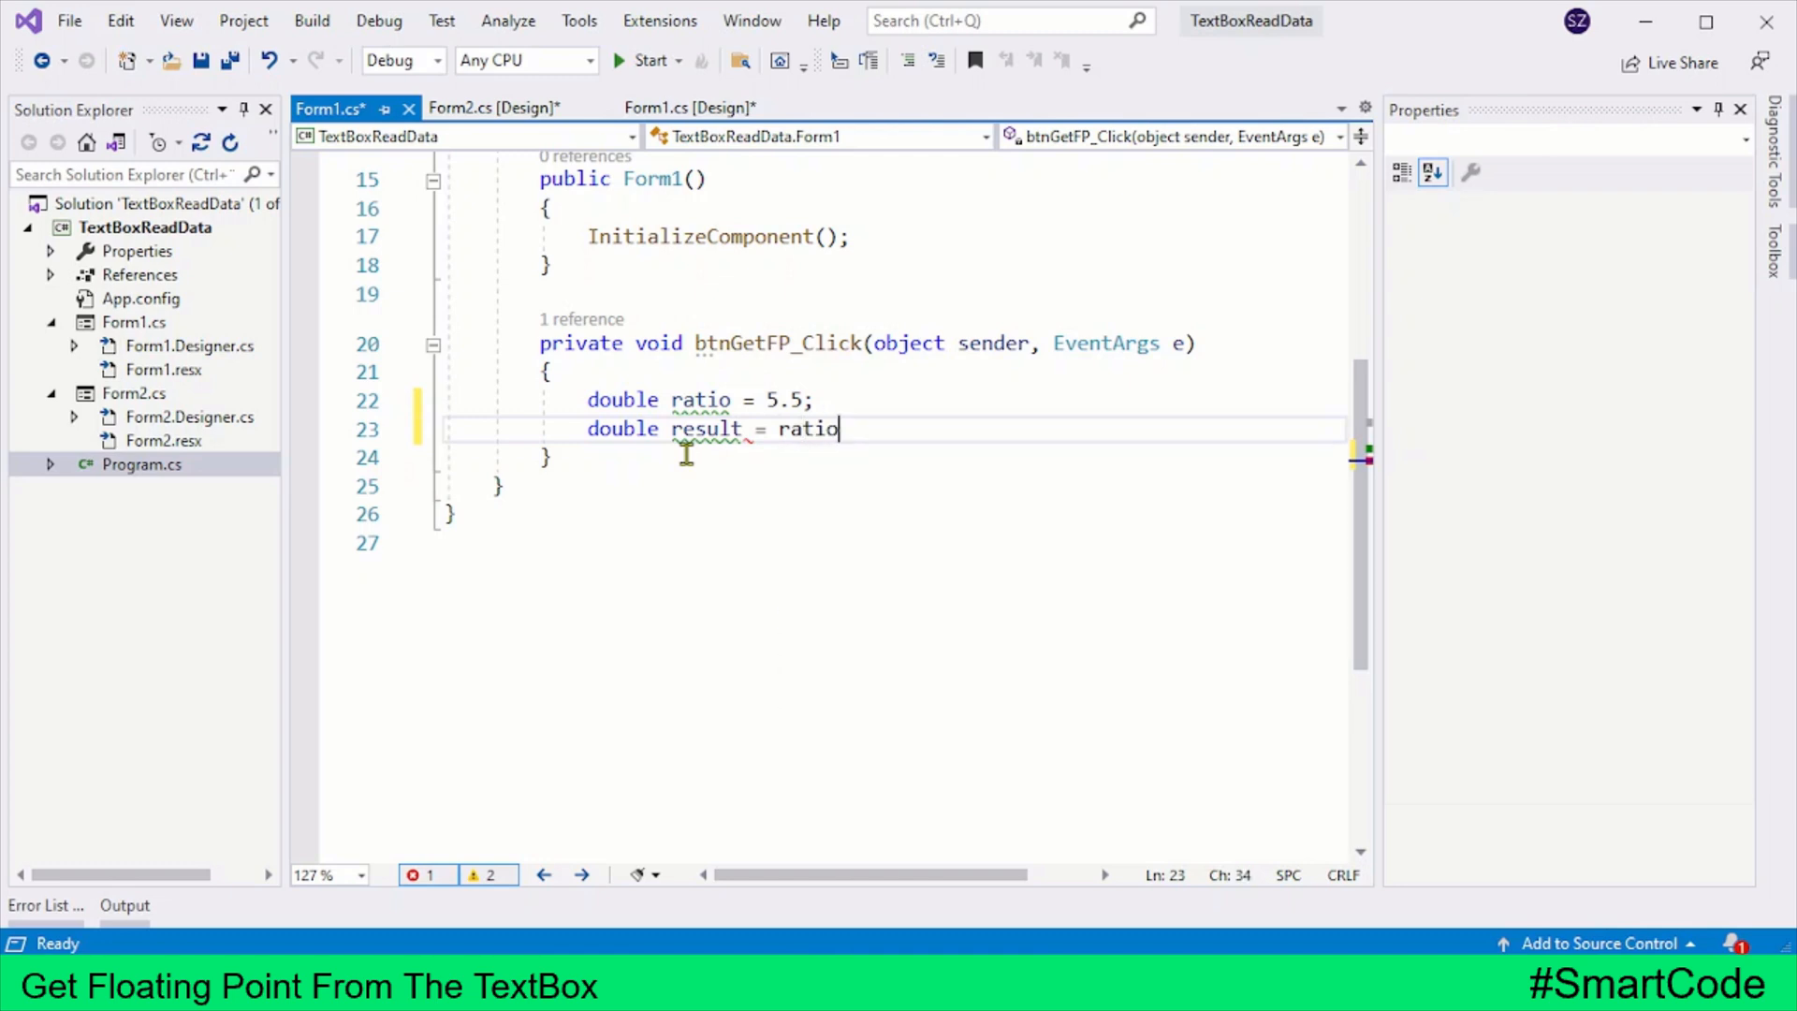
text(*200)
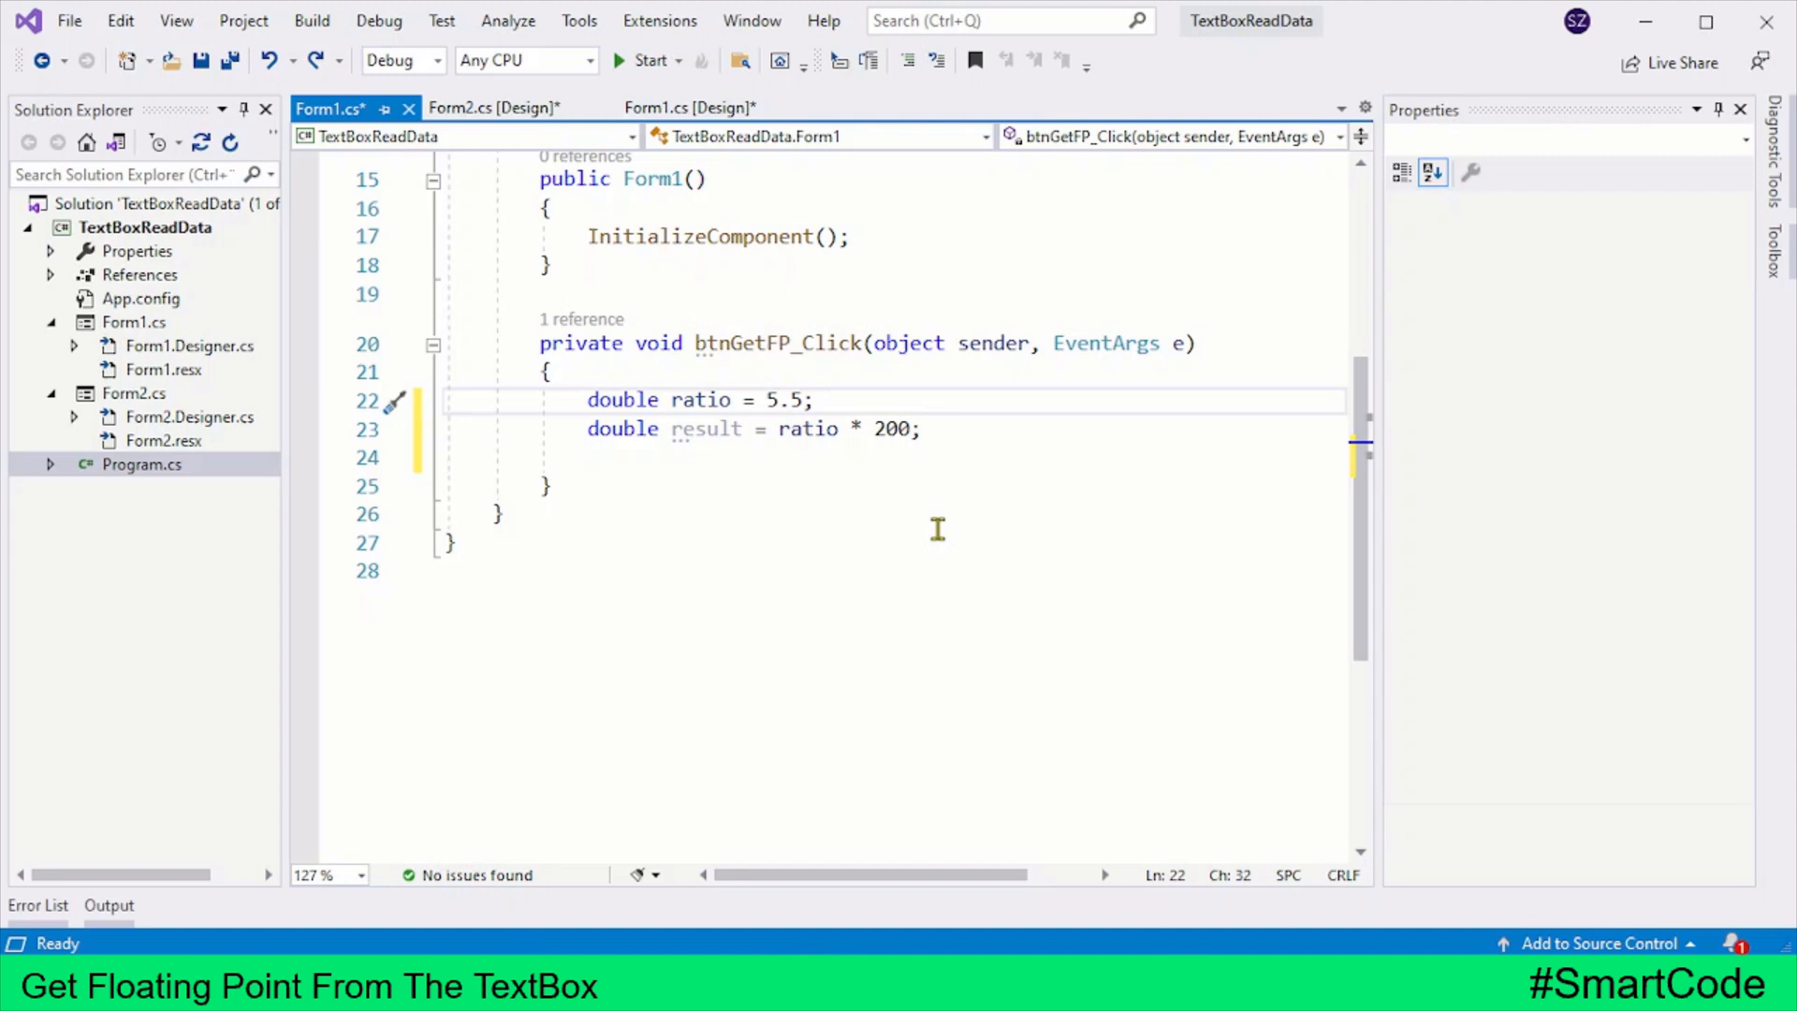
click(813, 398)
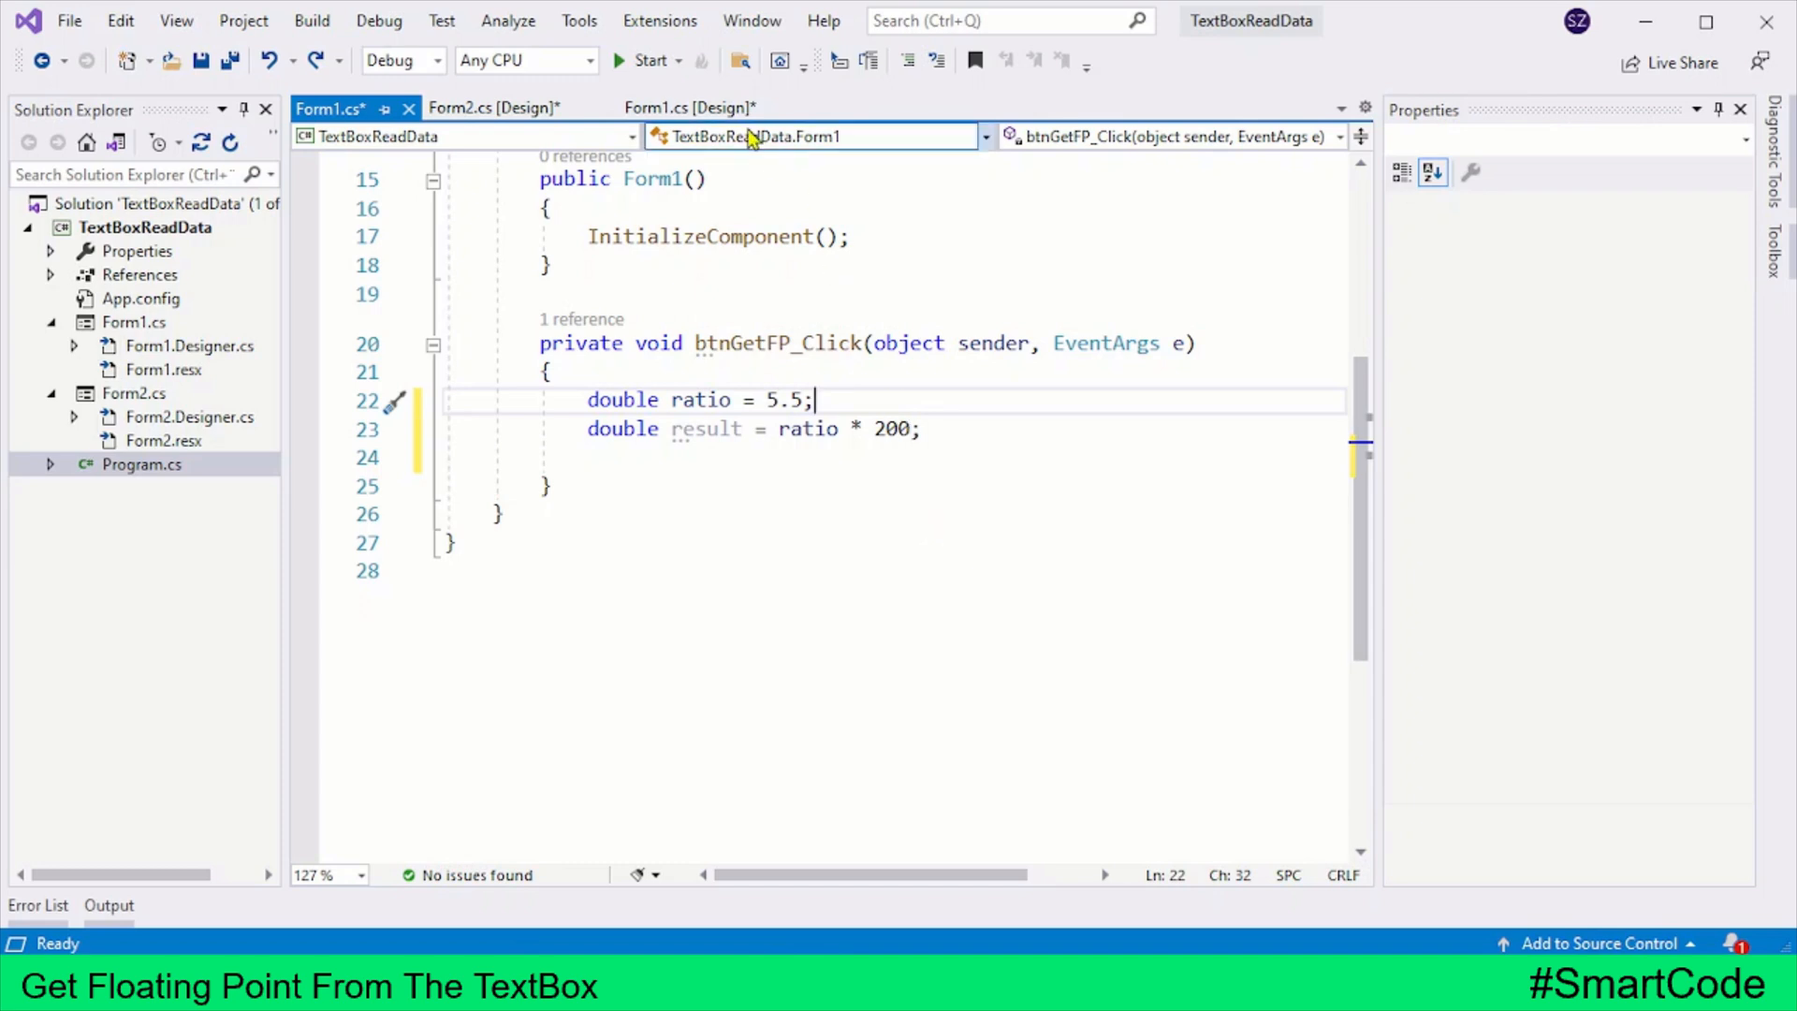
Return to the Form1 designer showing the Get FP button and text box.
click(688, 108)
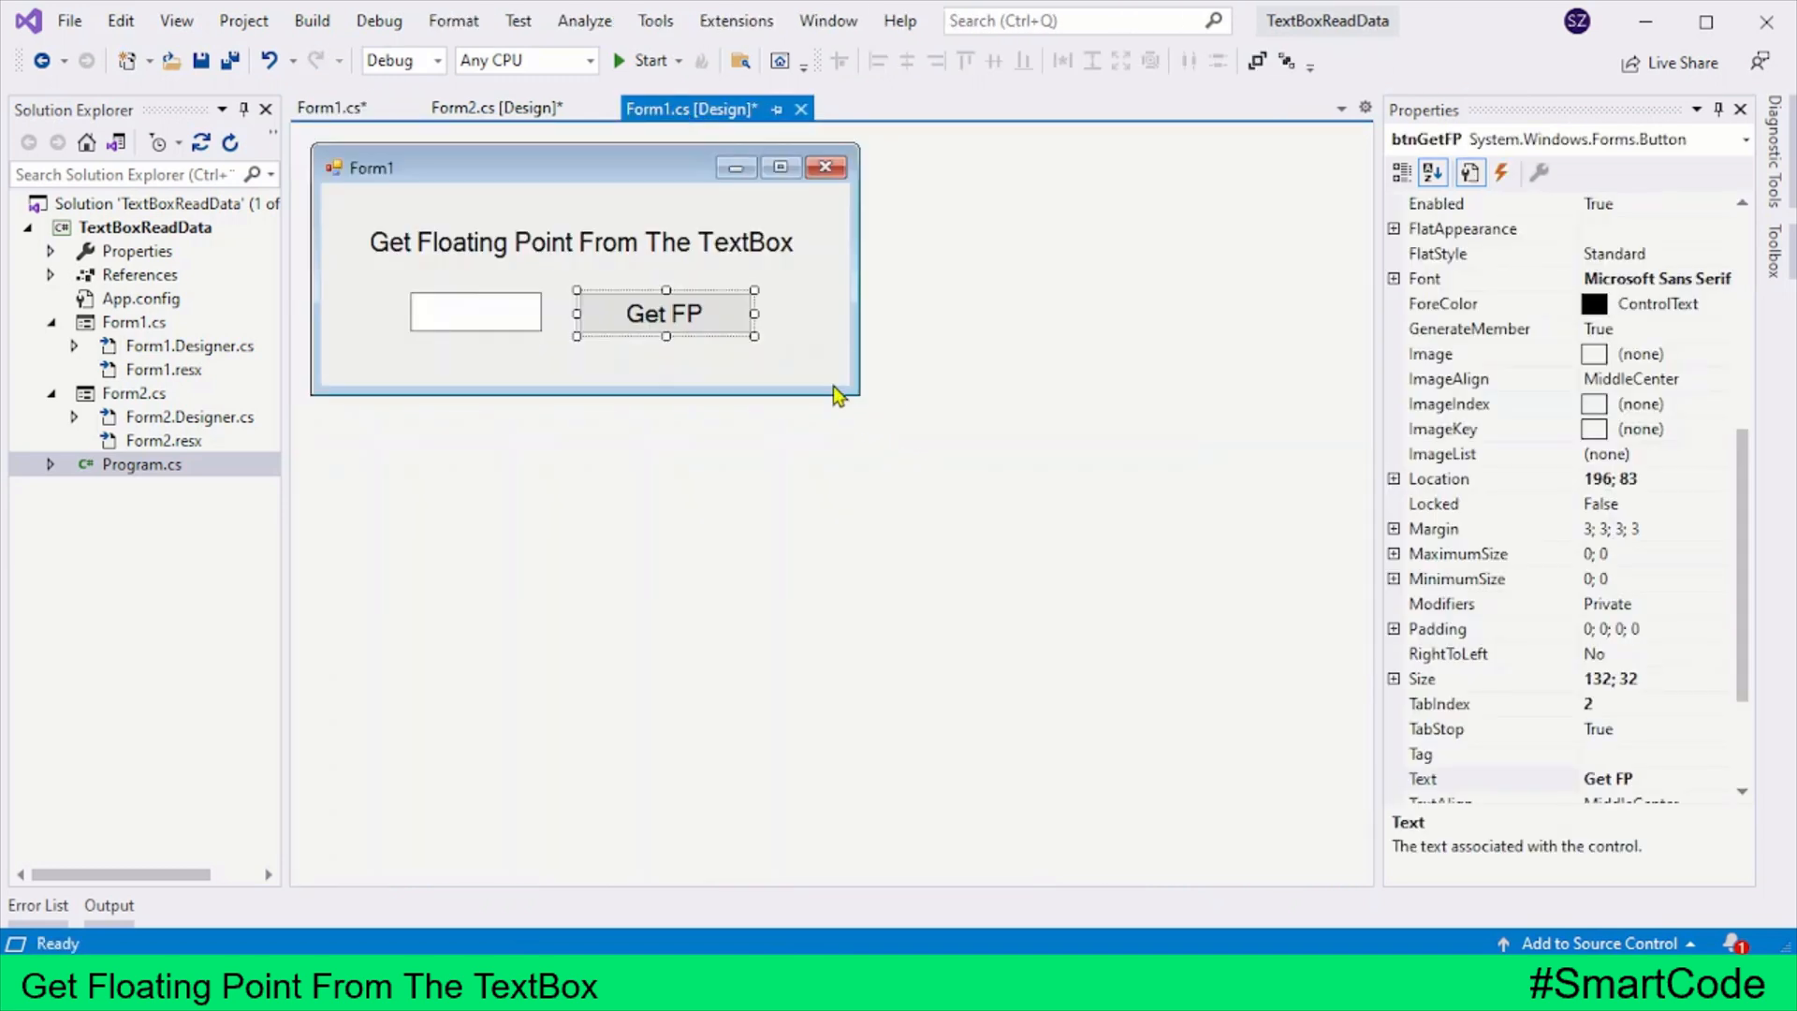
mouse_move(791, 370)
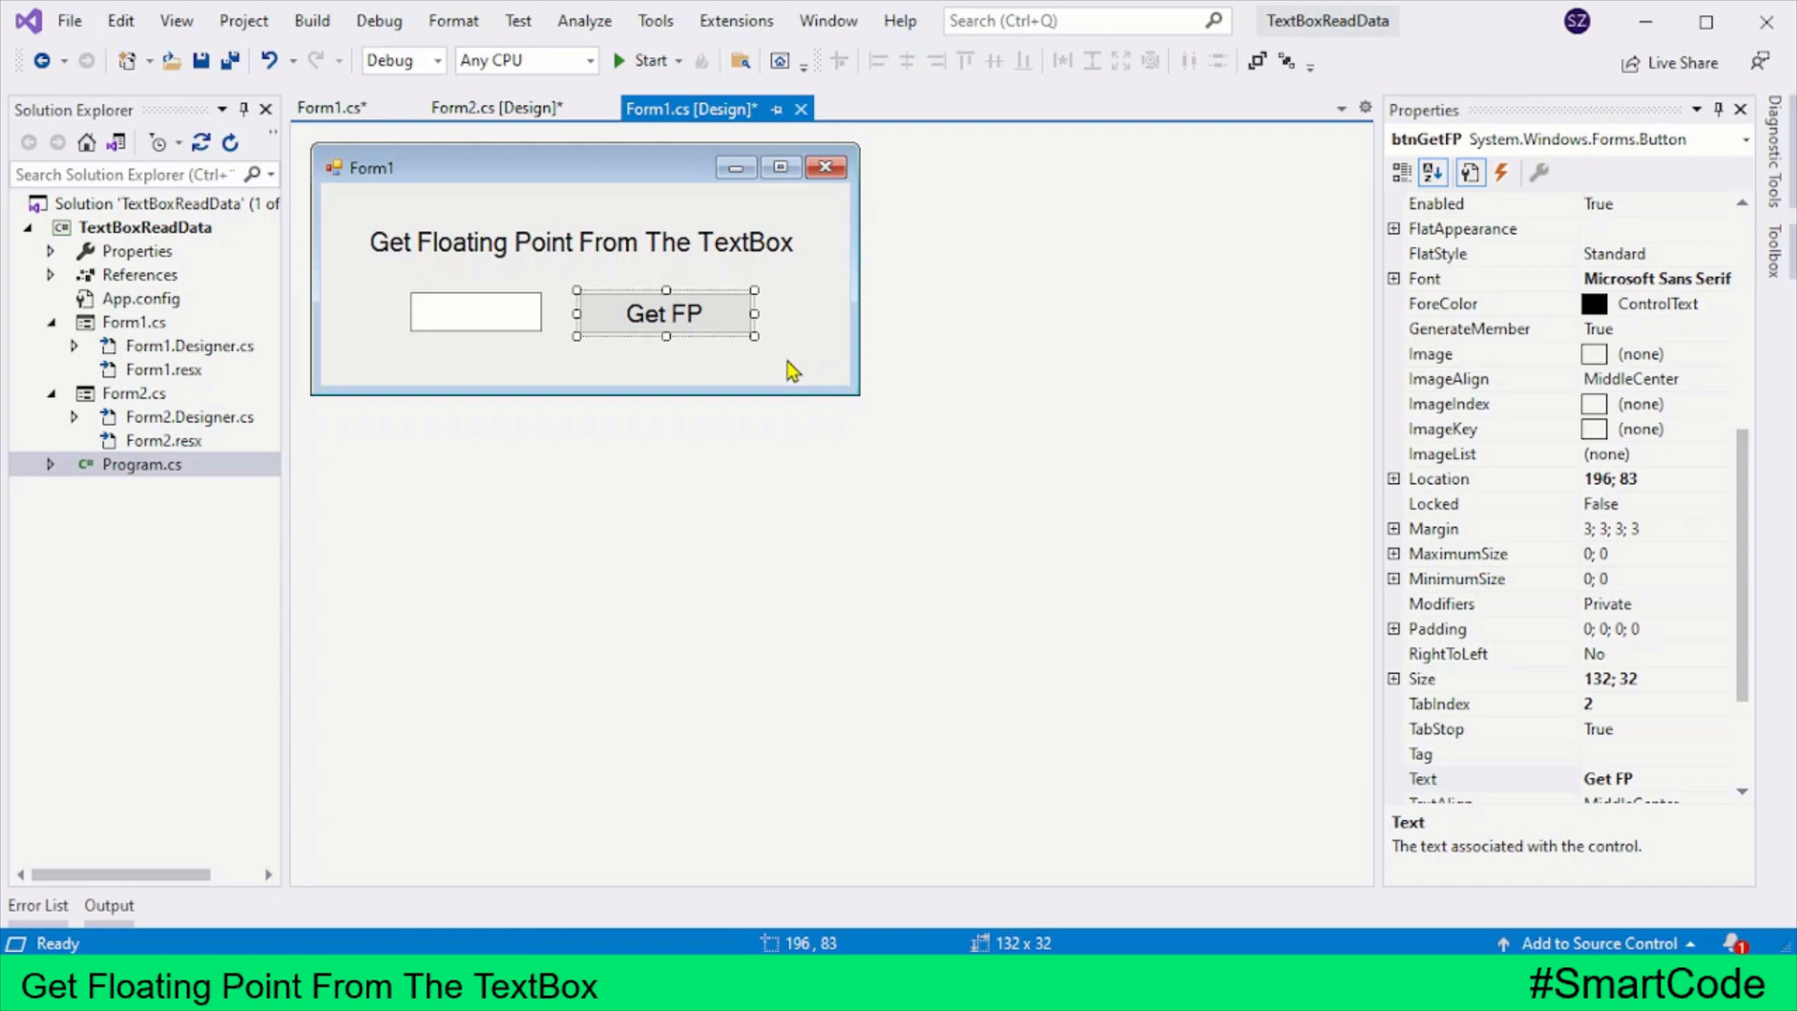
mouse_move(822, 384)
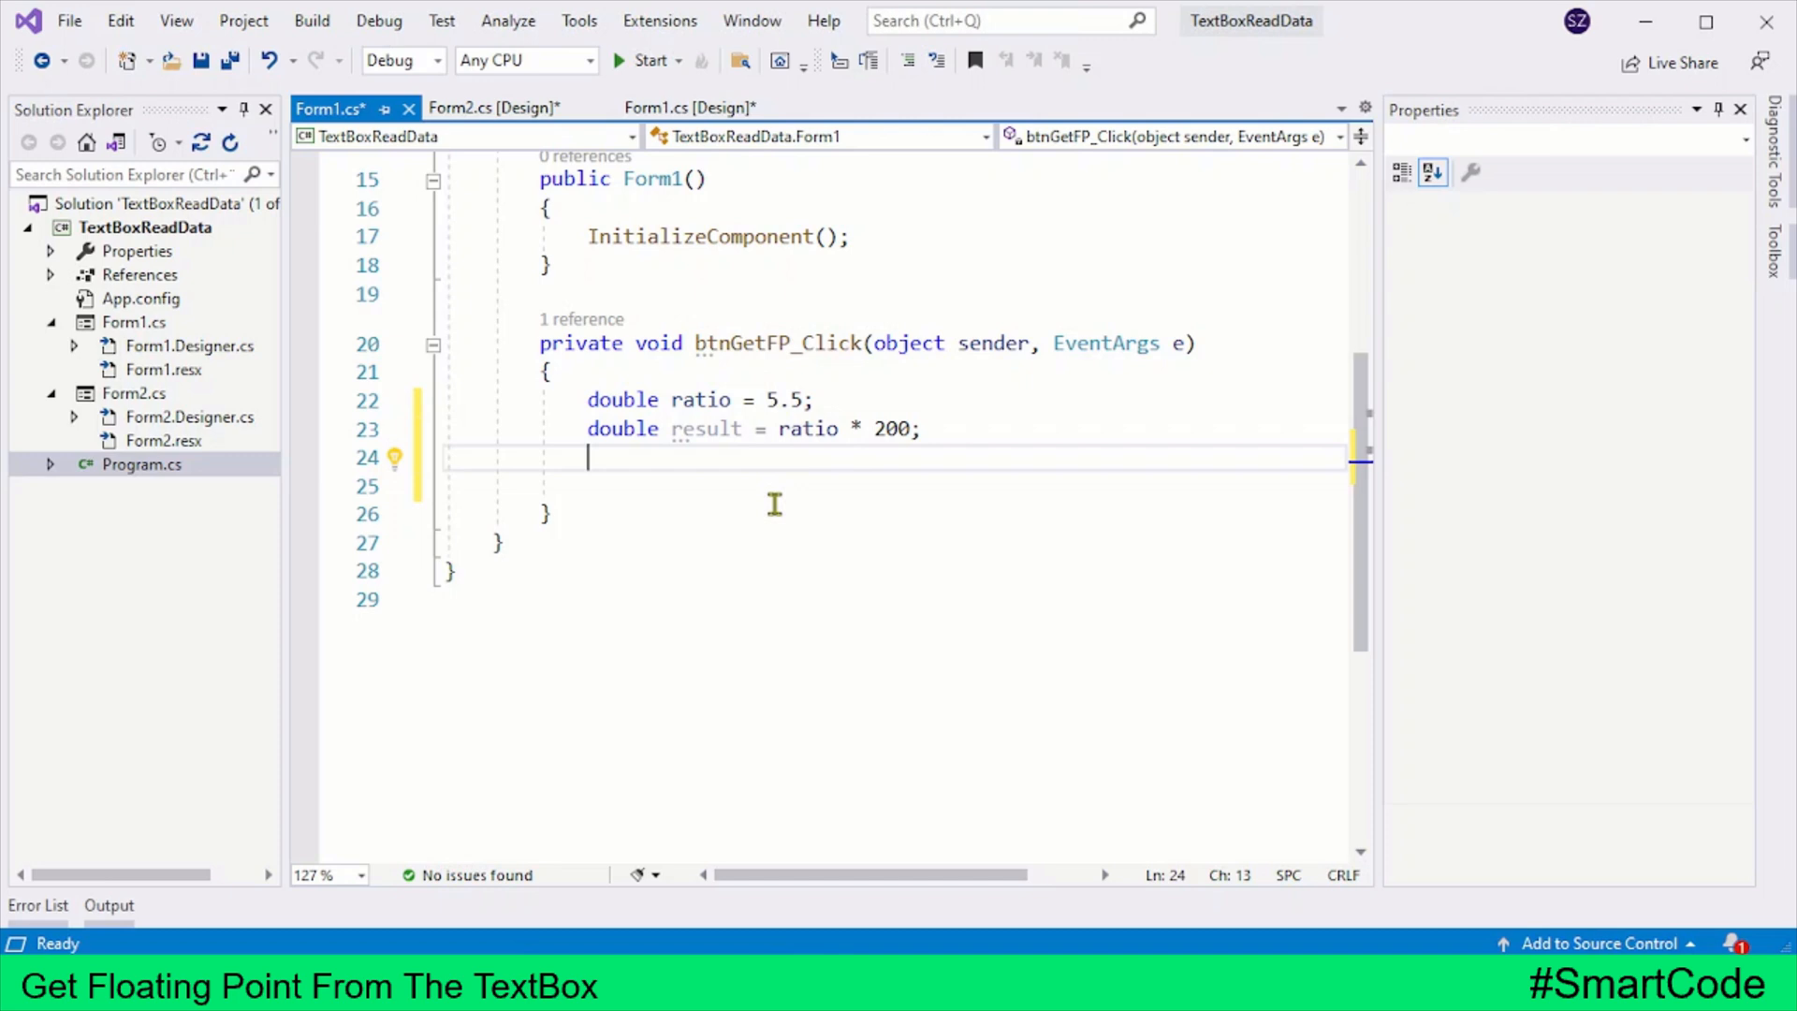
Add the line double num = tbxNumber.Text; which Visual Studio flags as an error.
text(double)
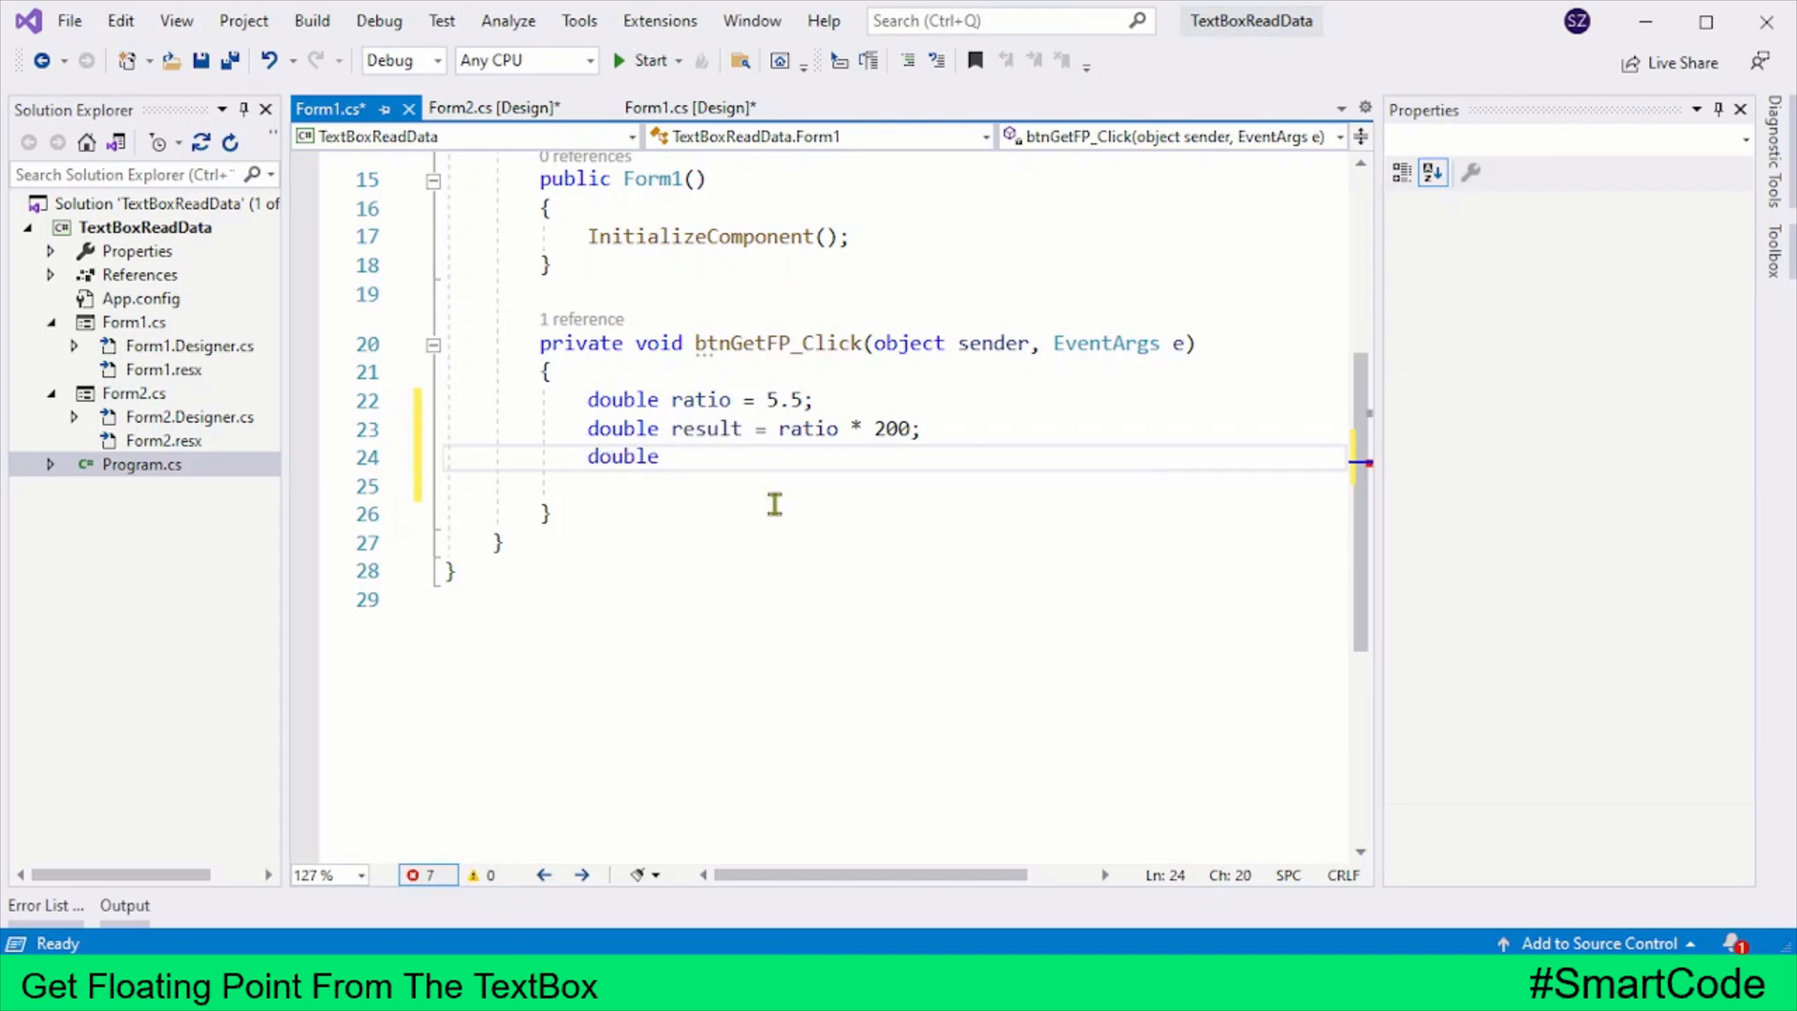
text(num =)
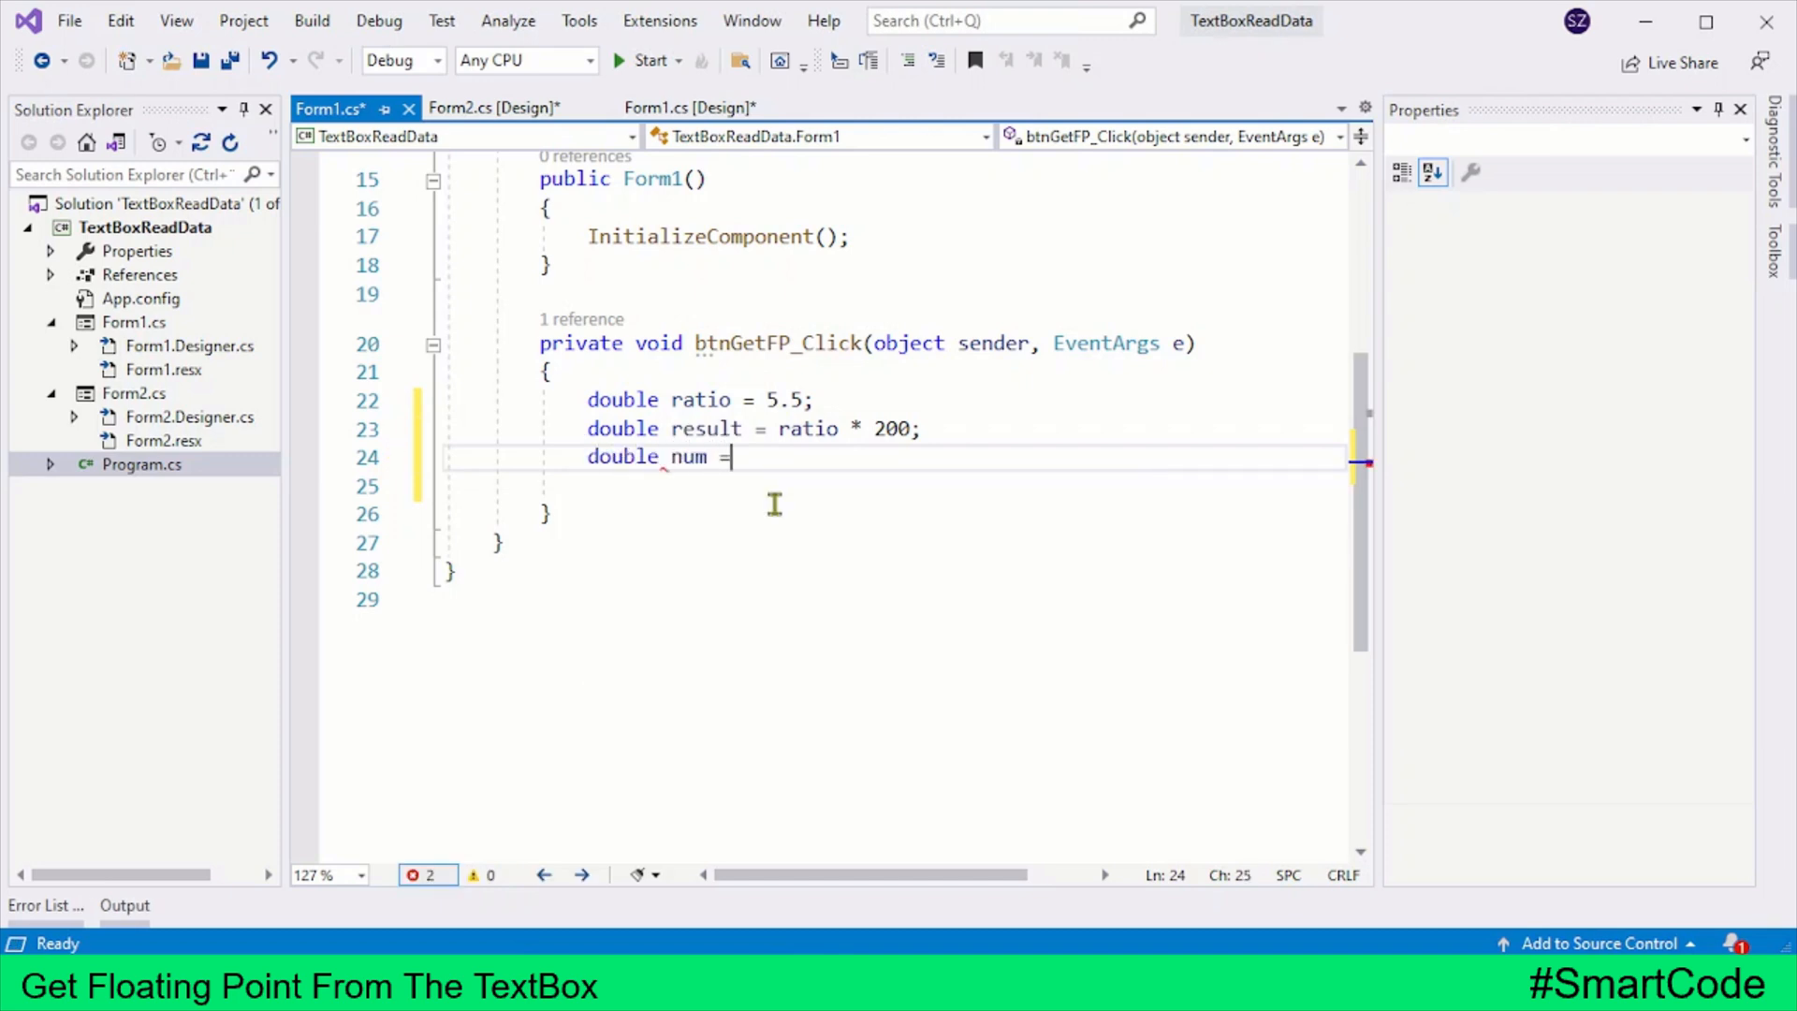
text(tbx)
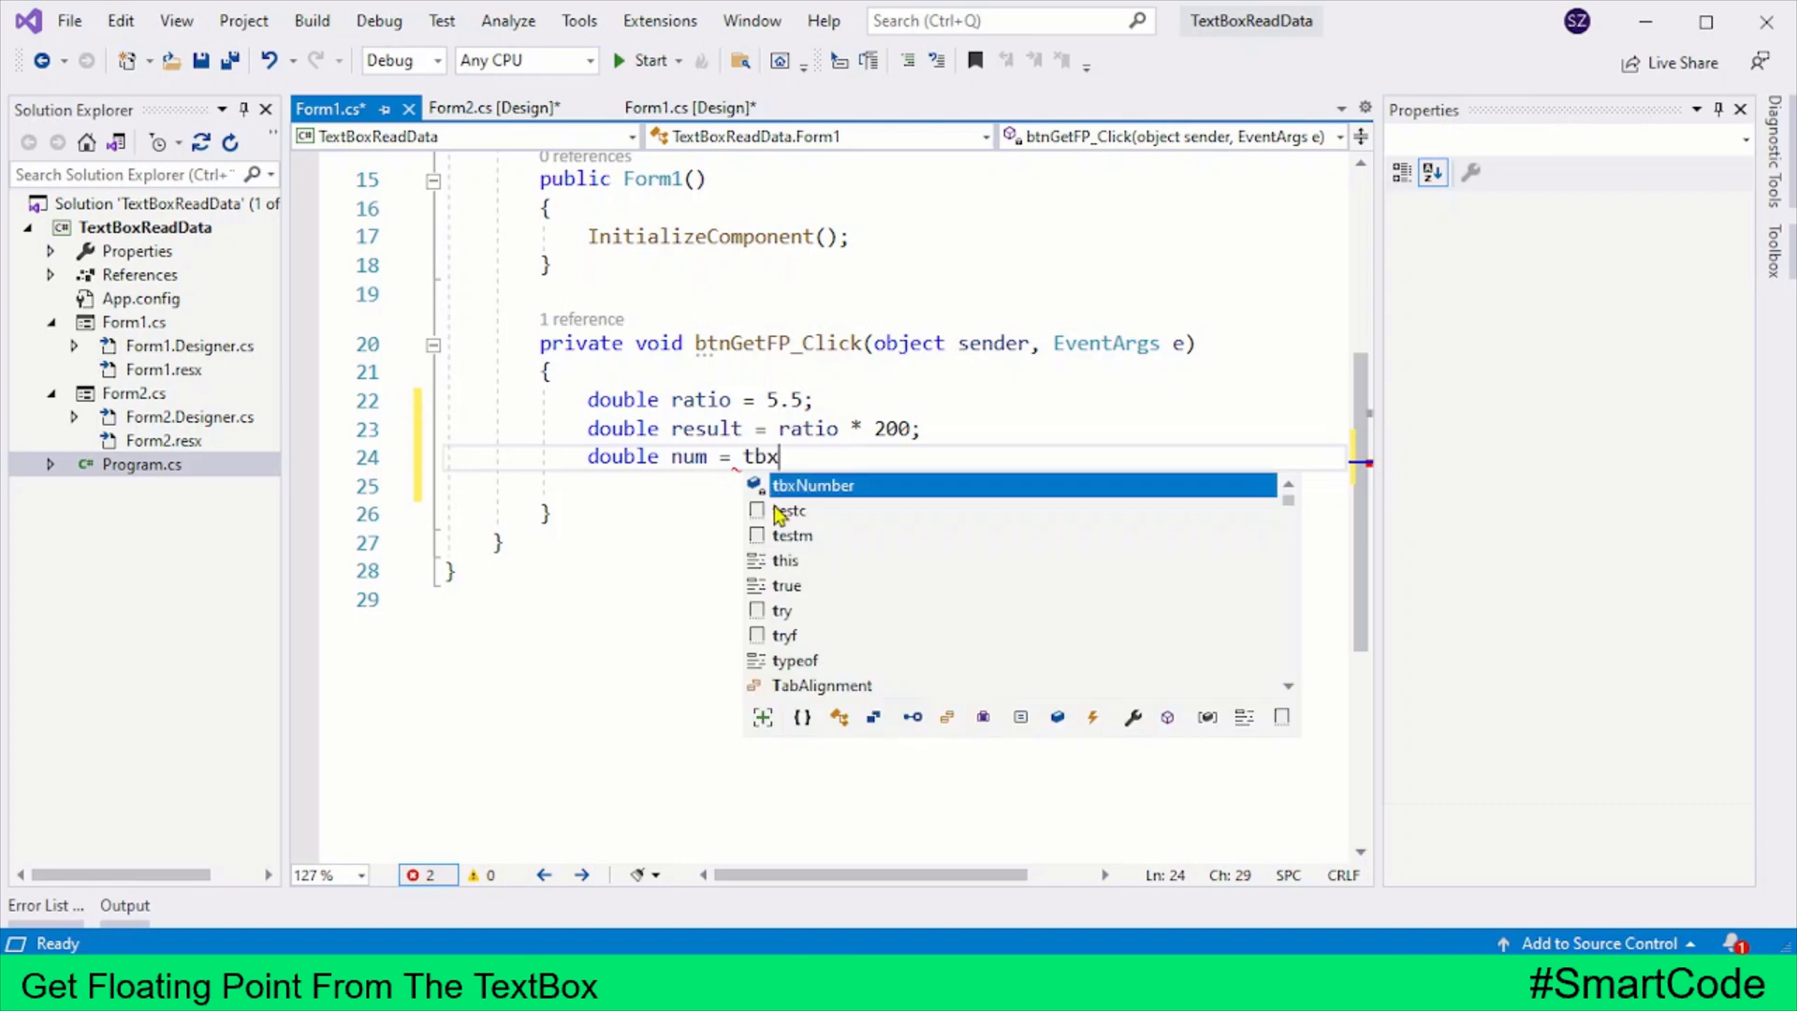
key(Tab)
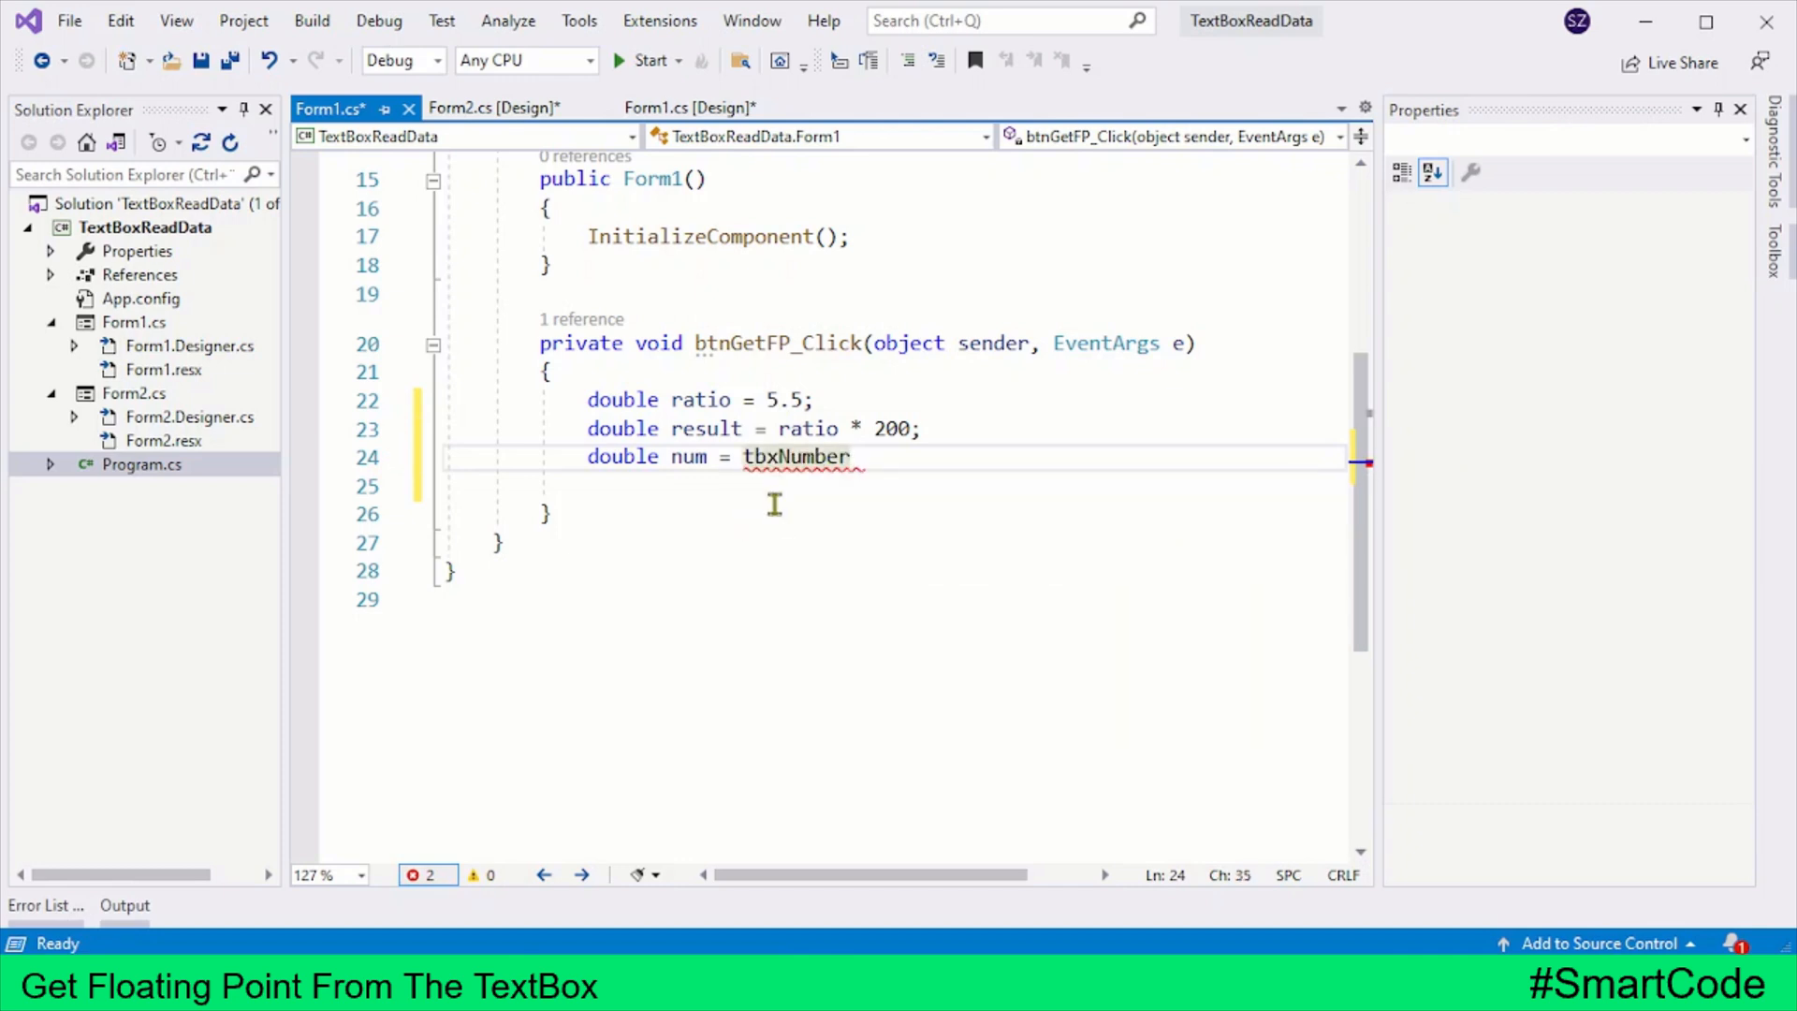
text(.Text)
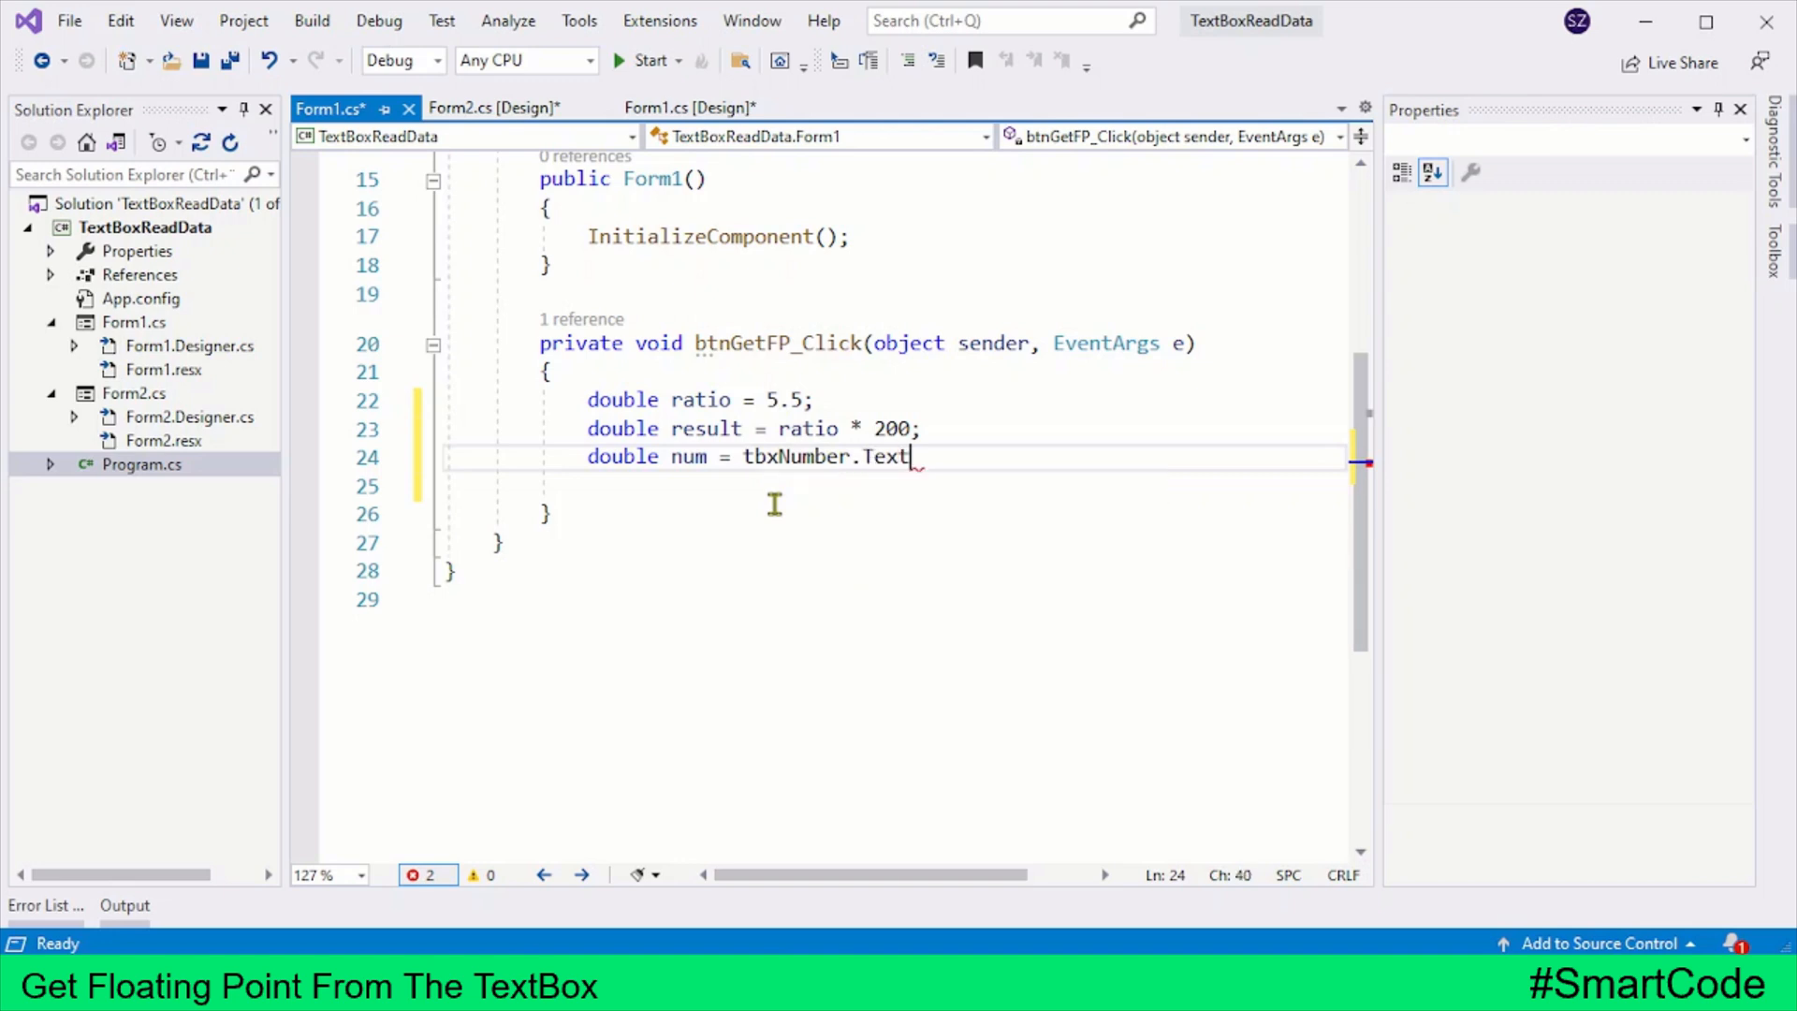
text(;)
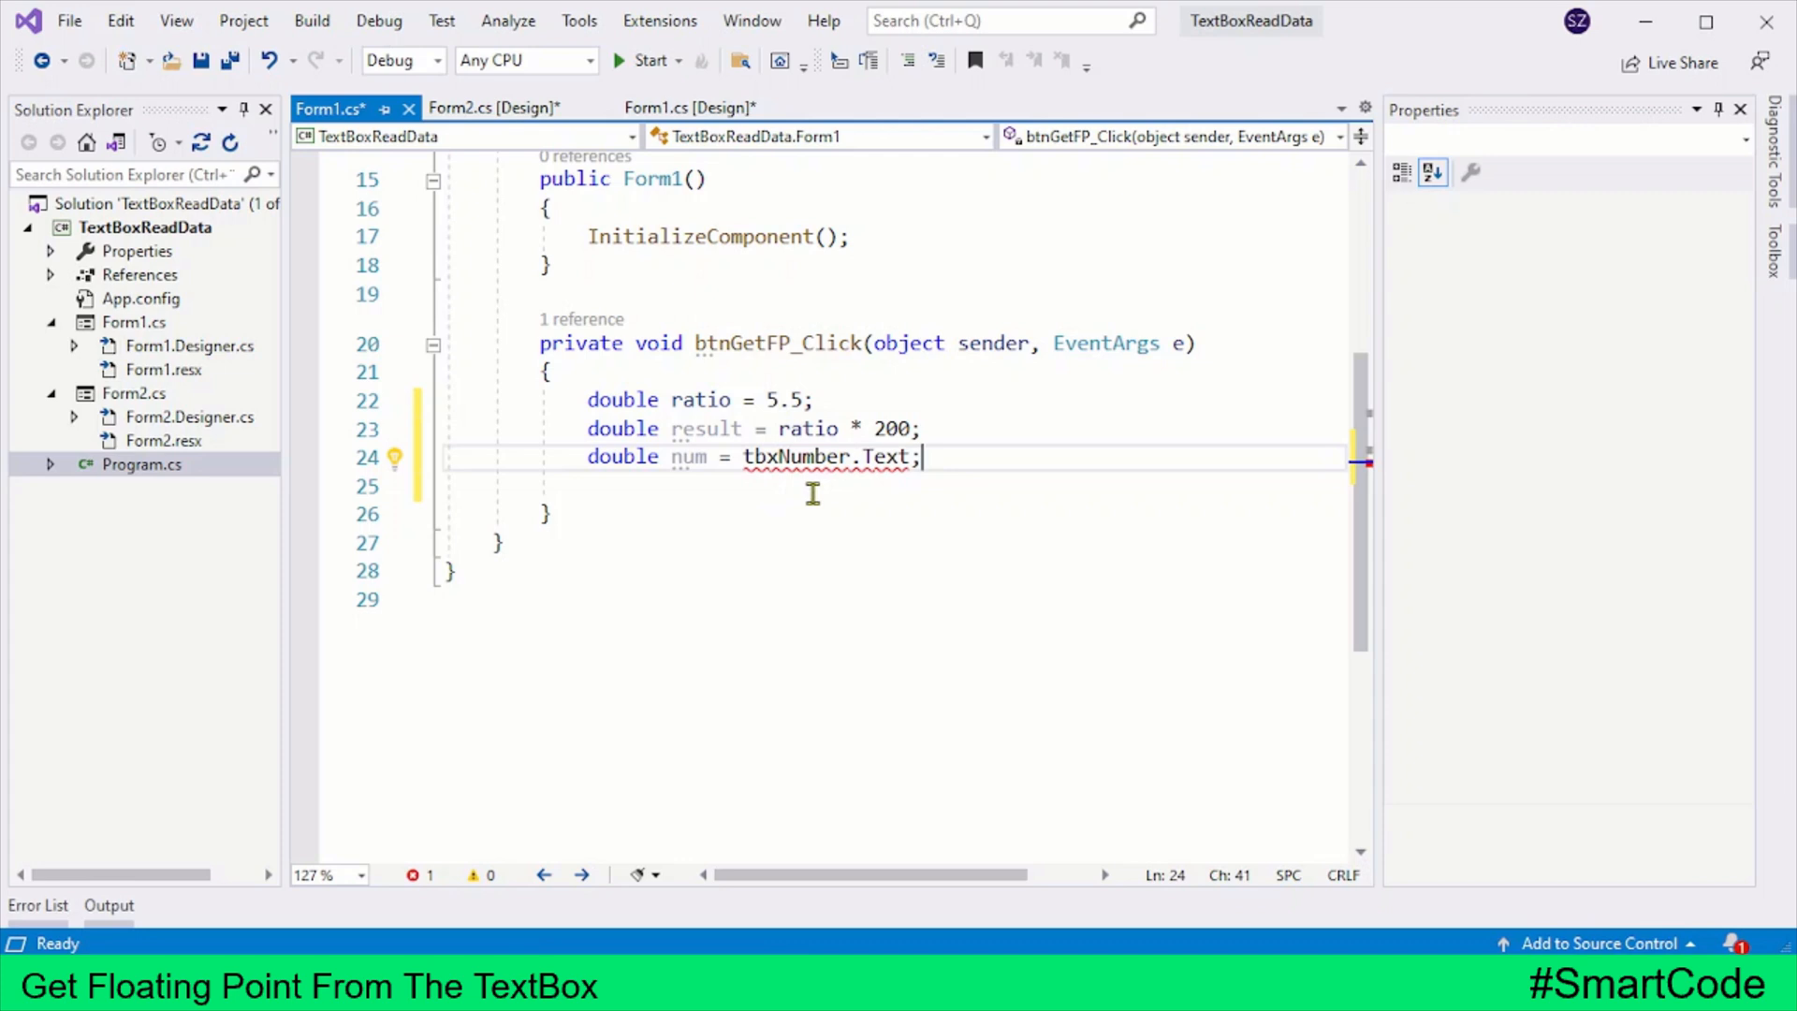
mouse_move(802, 456)
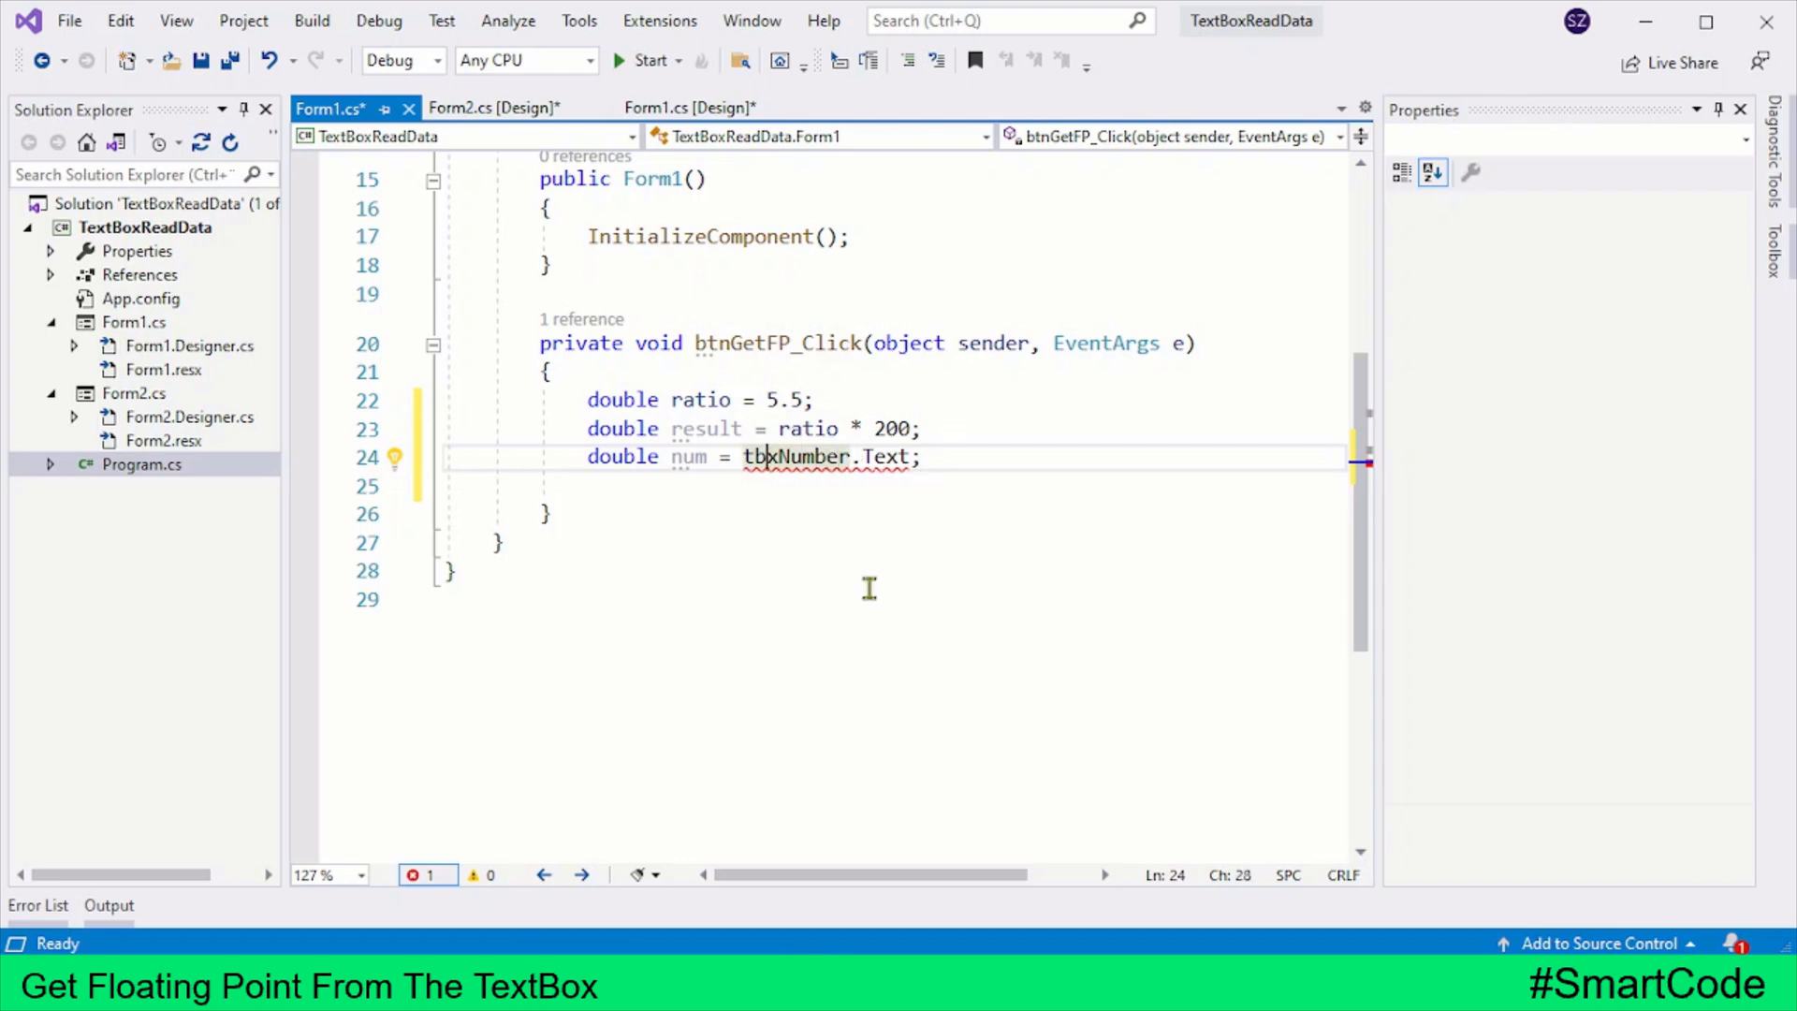
Wrap tbxNumber.Text in double.Parse so num parses cleanly with no issues.
text(dou)
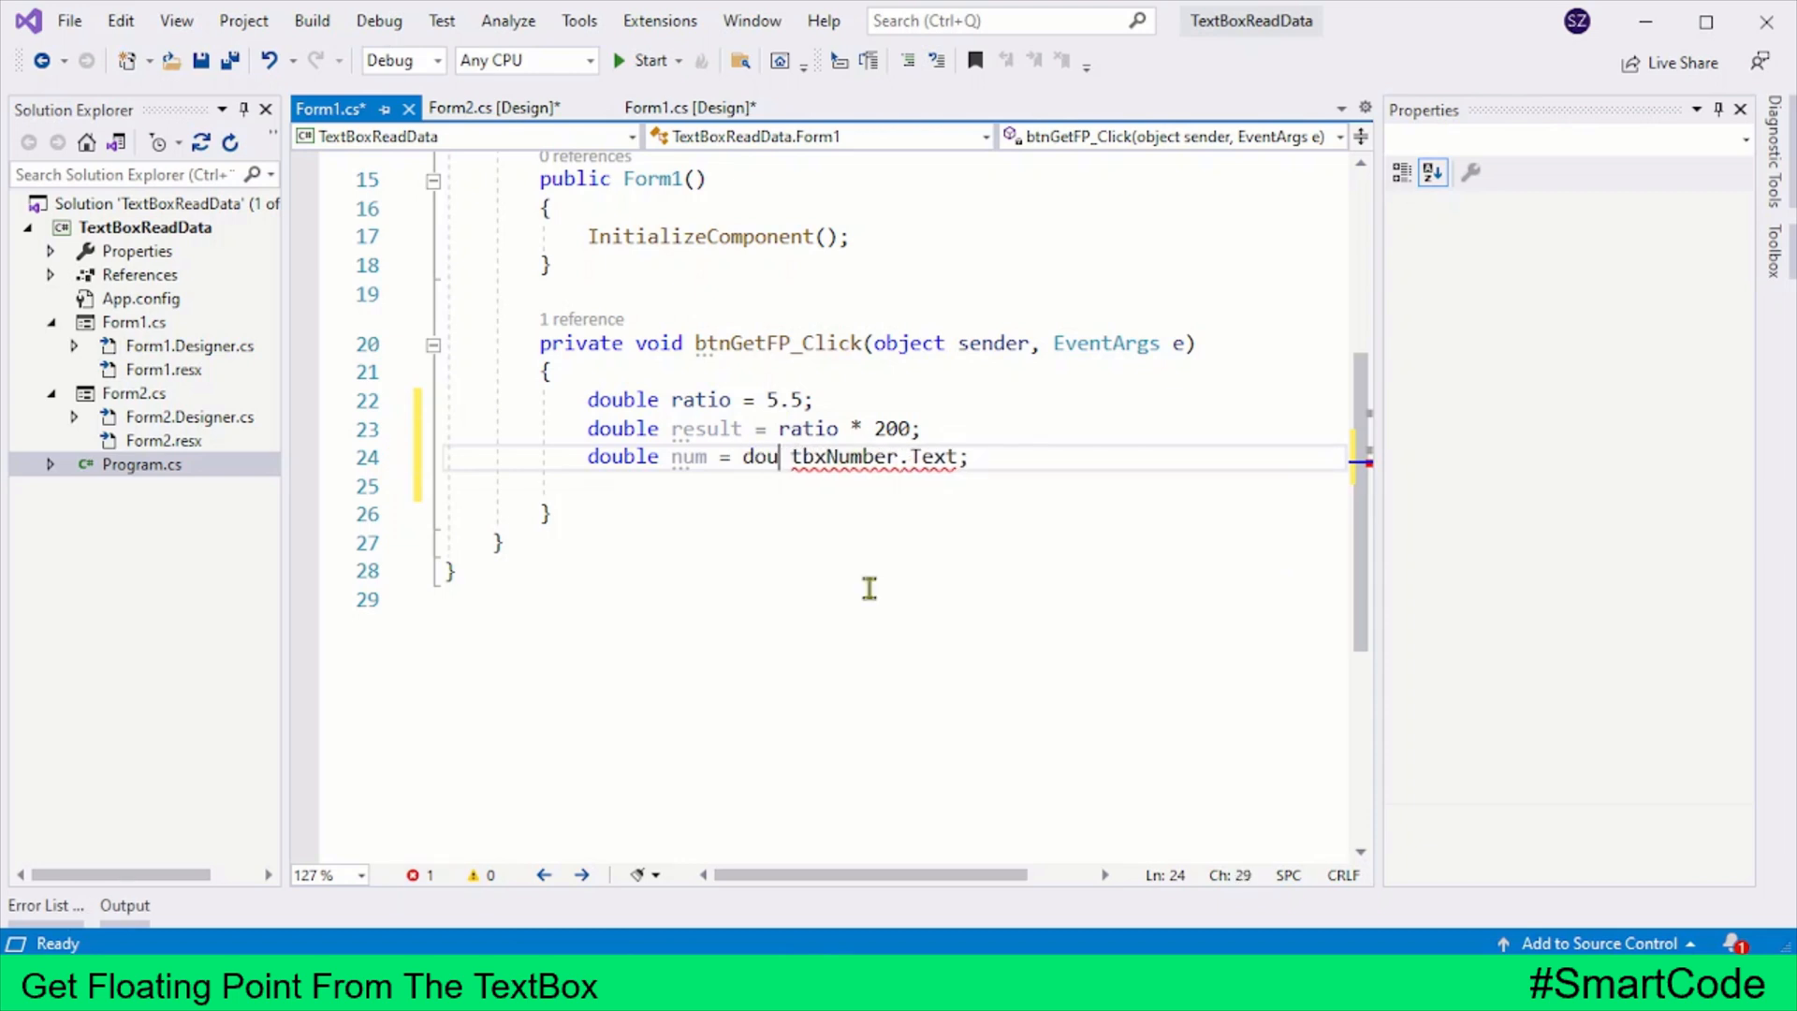
text(ble)
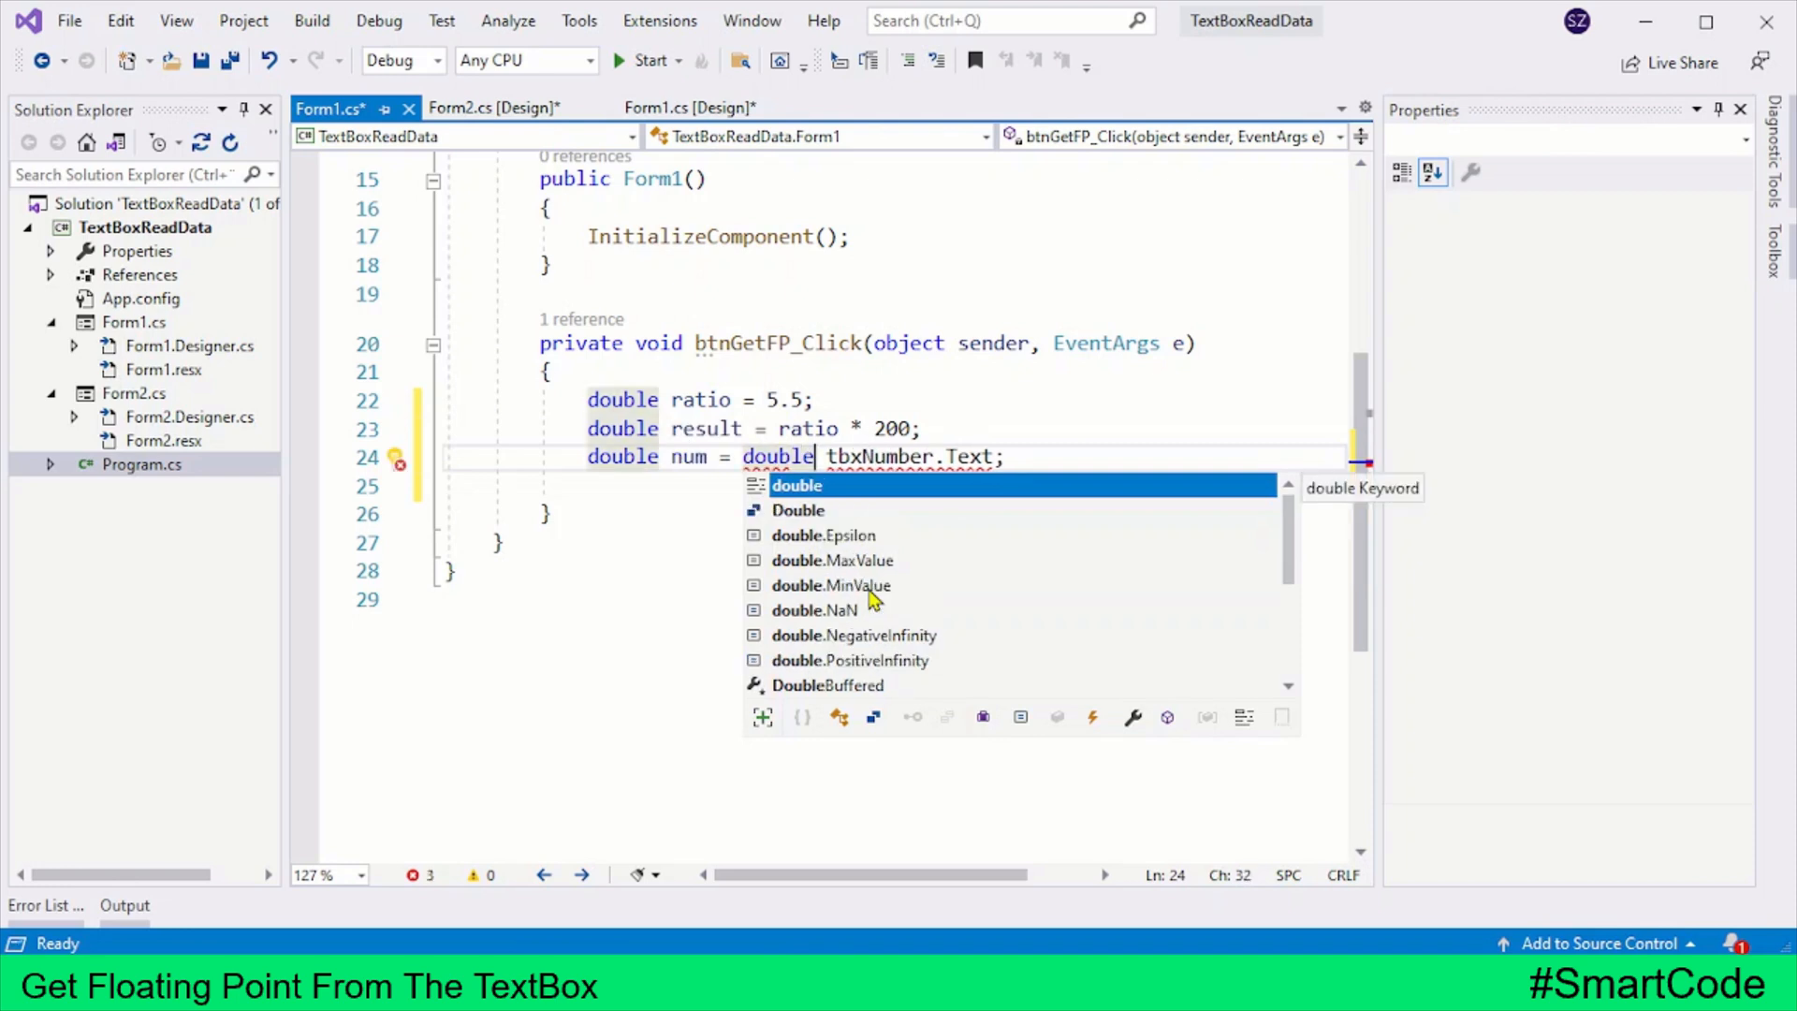
text(.Parse()
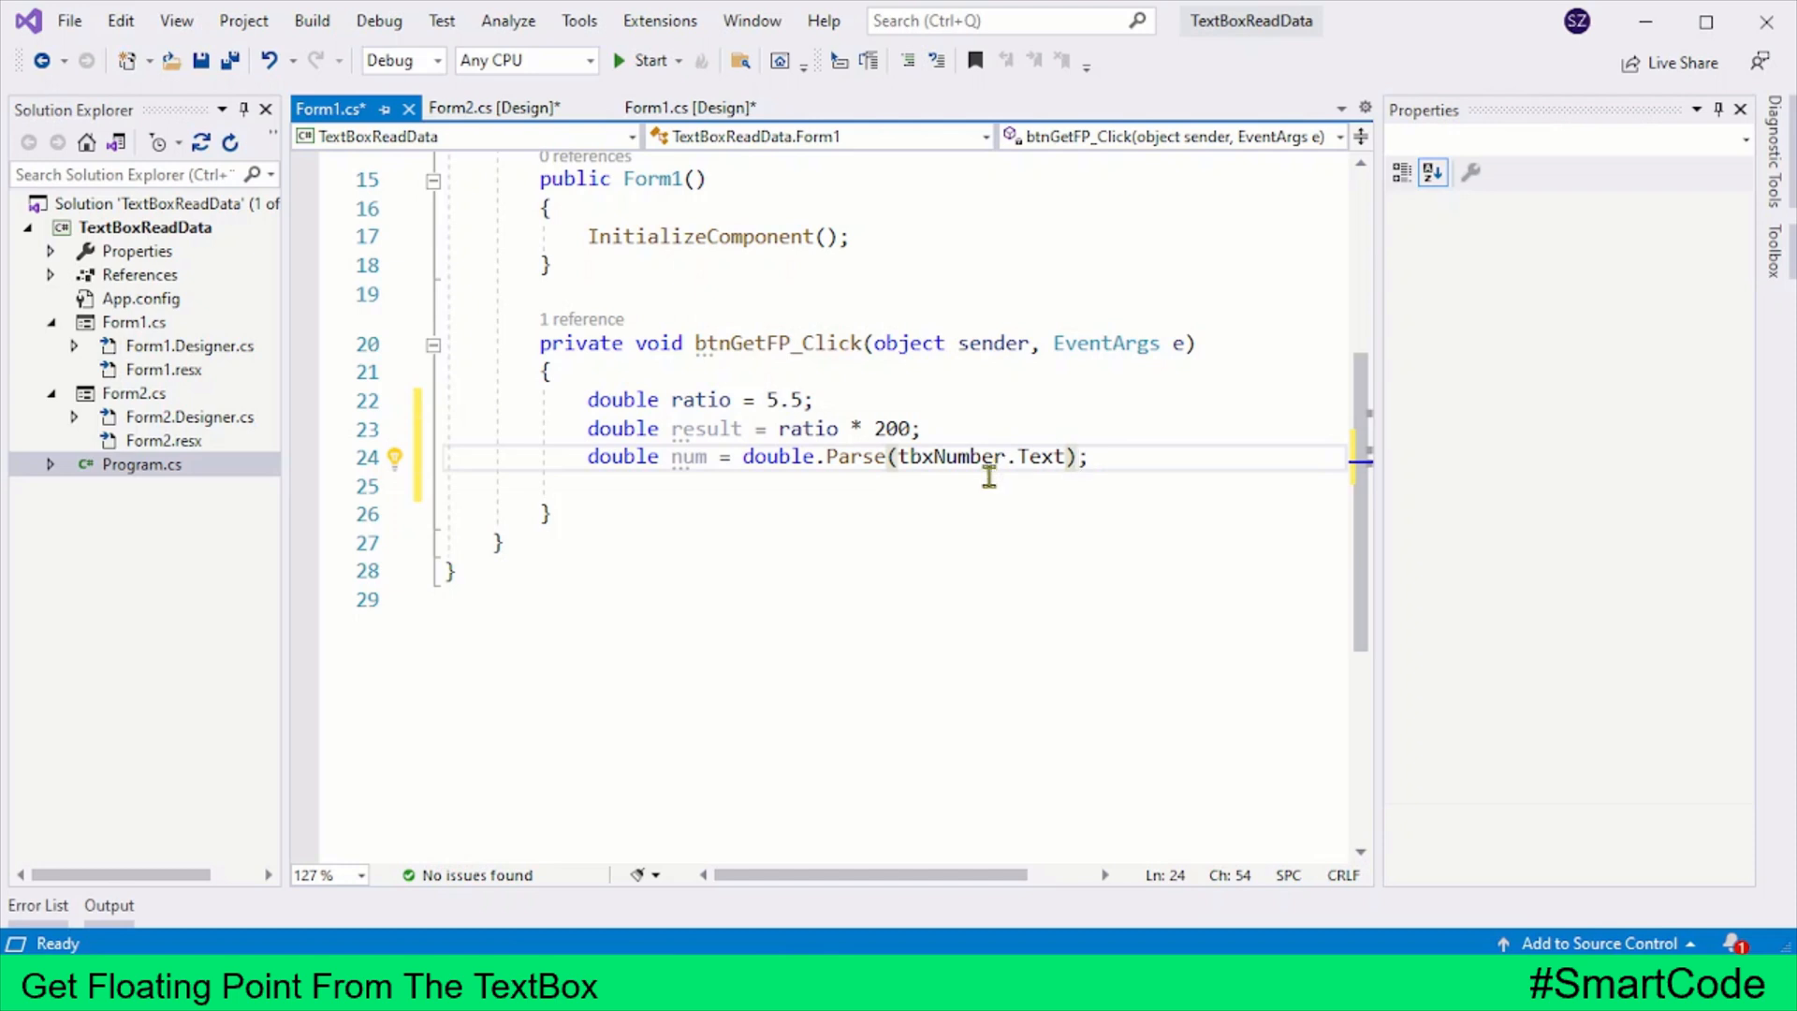
mouse_move(972, 481)
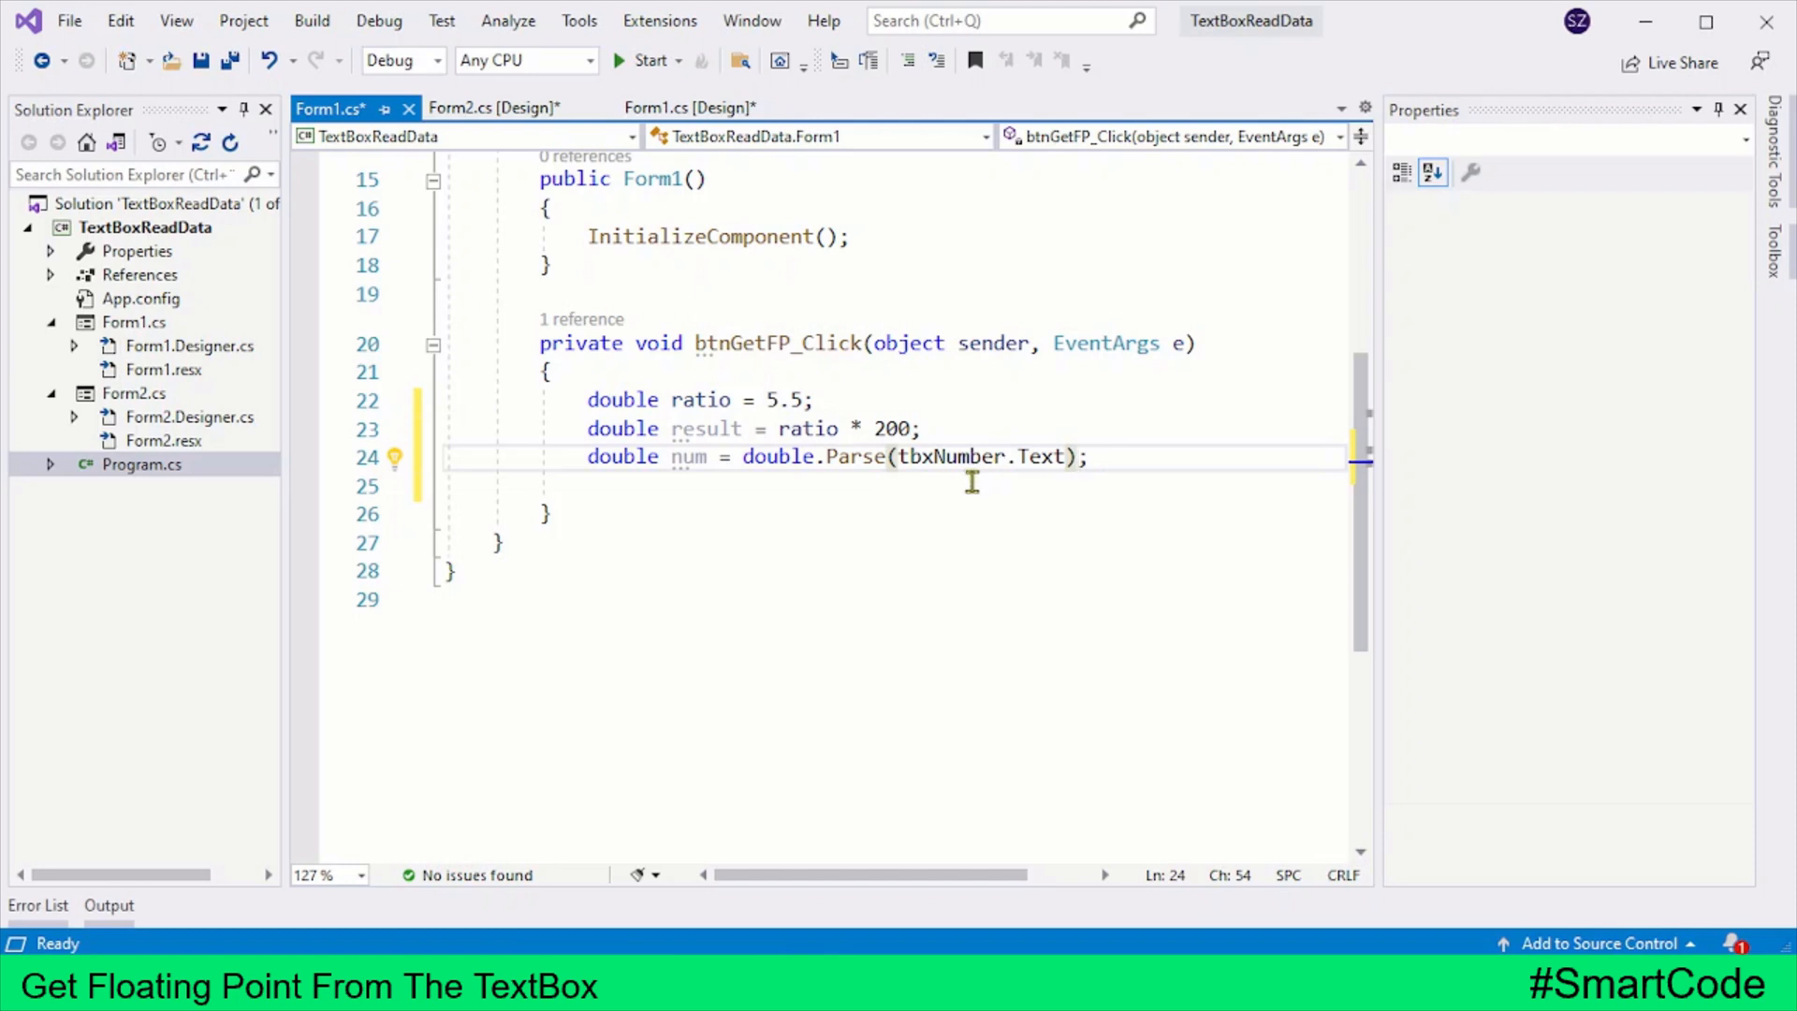
mouse_move(949, 480)
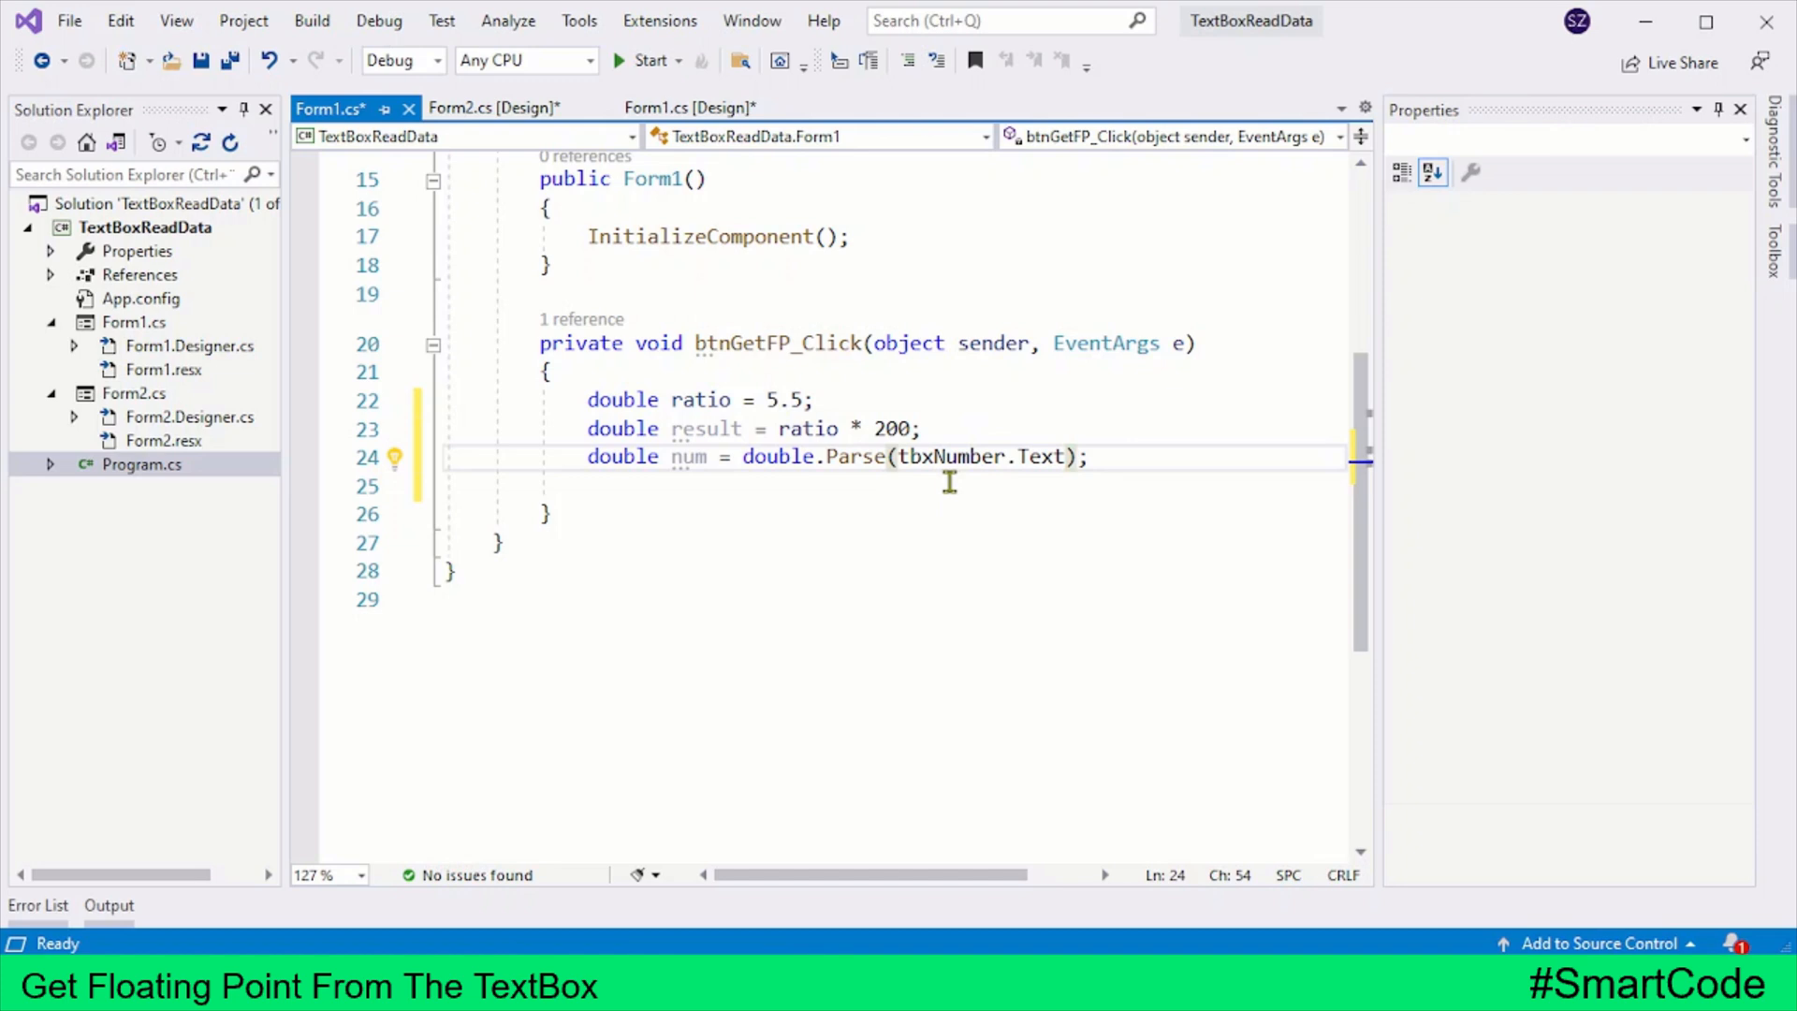
mouse_move(963, 455)
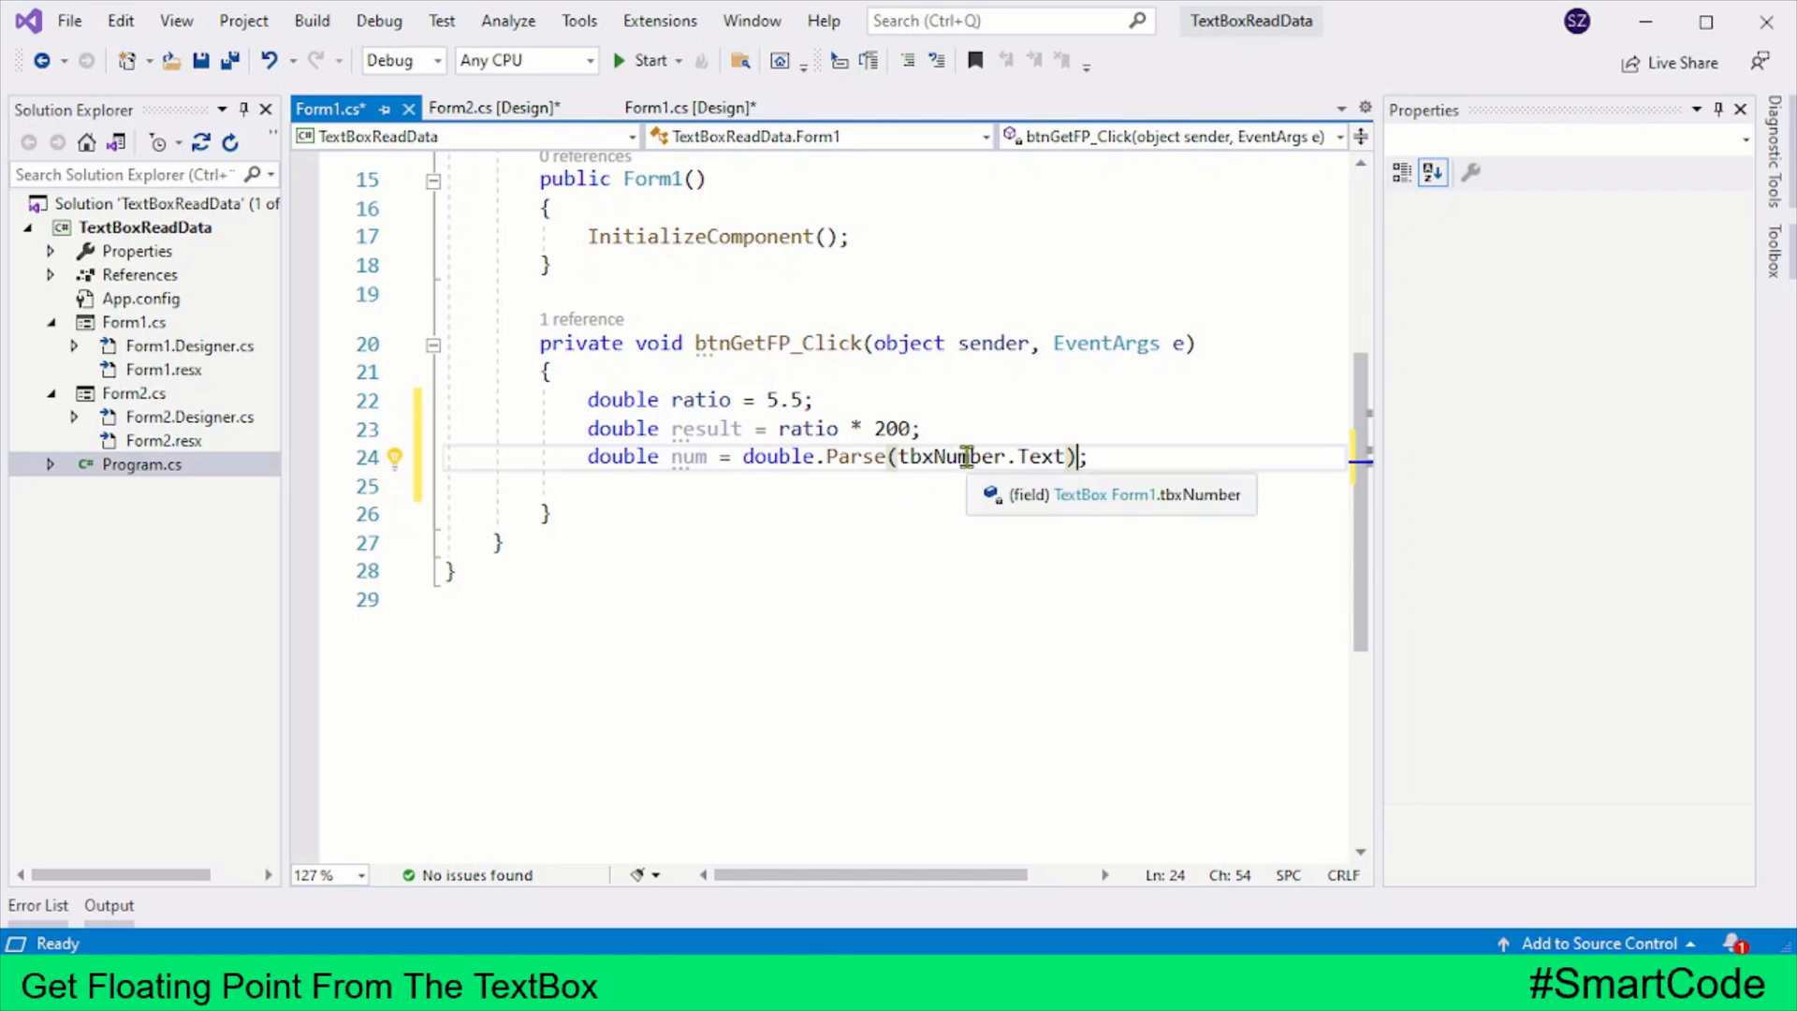
mouse_move(854, 456)
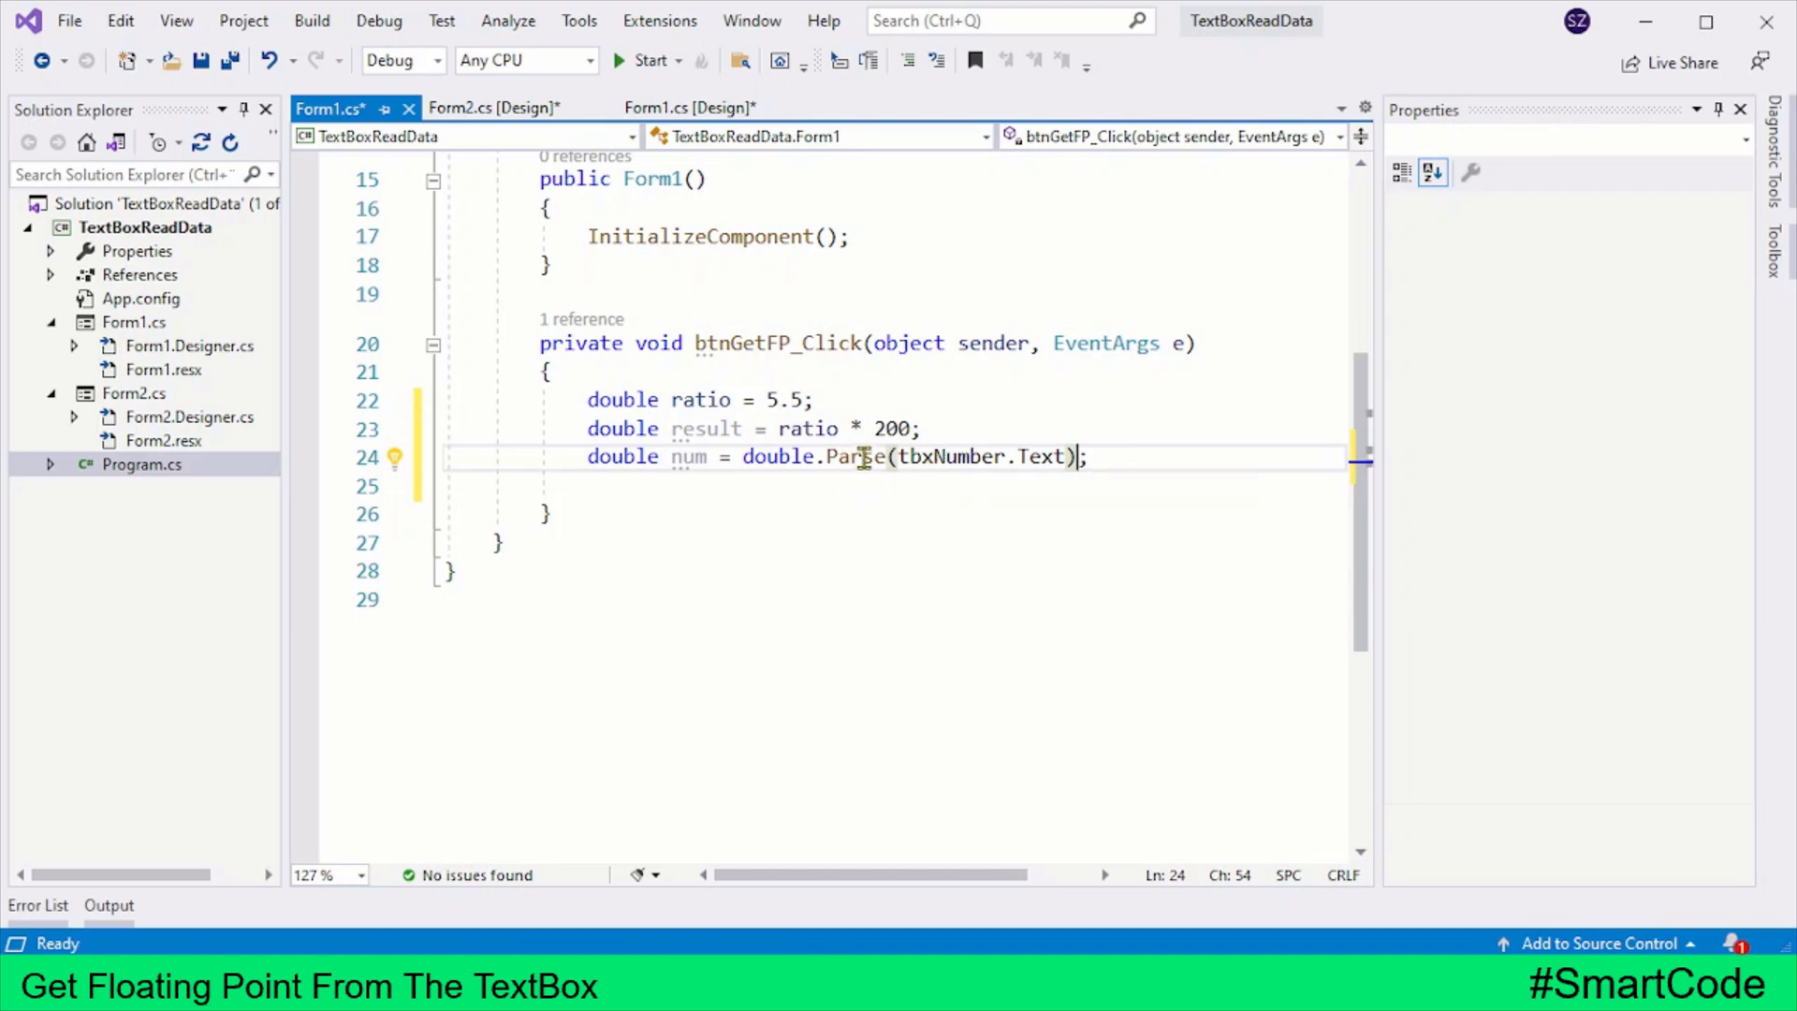
click(668, 456)
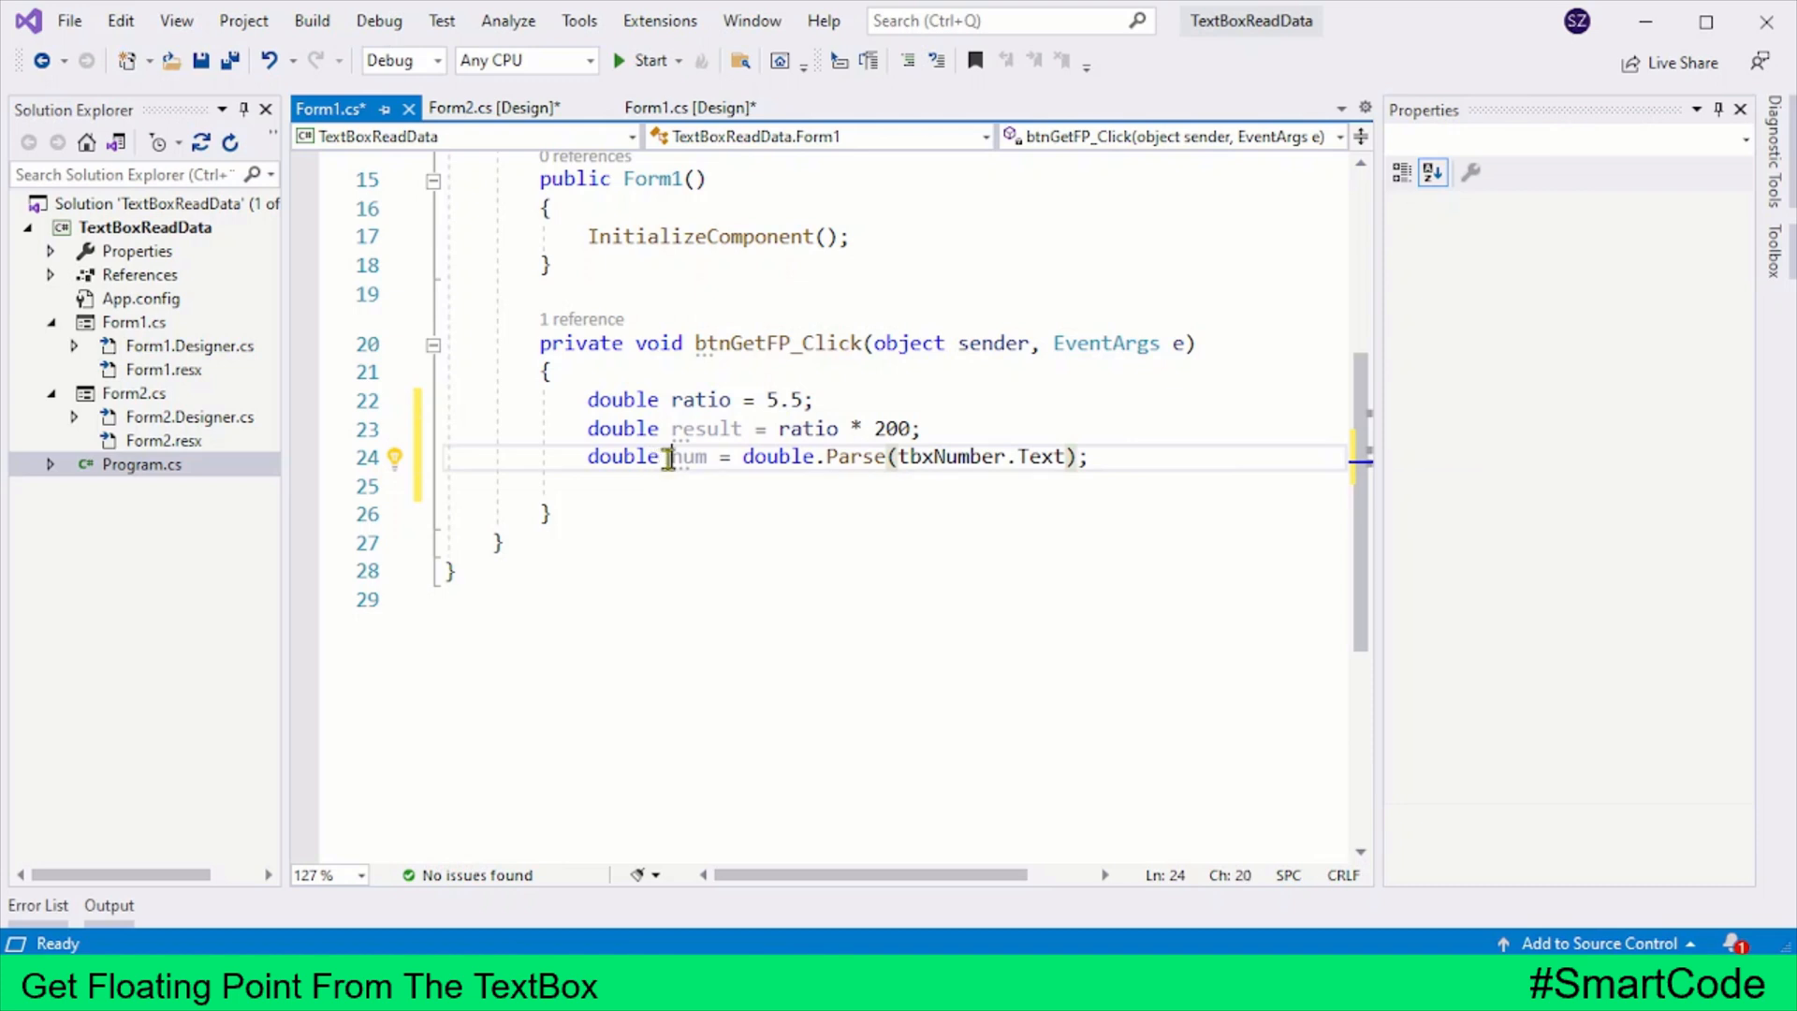
mouse_move(688, 456)
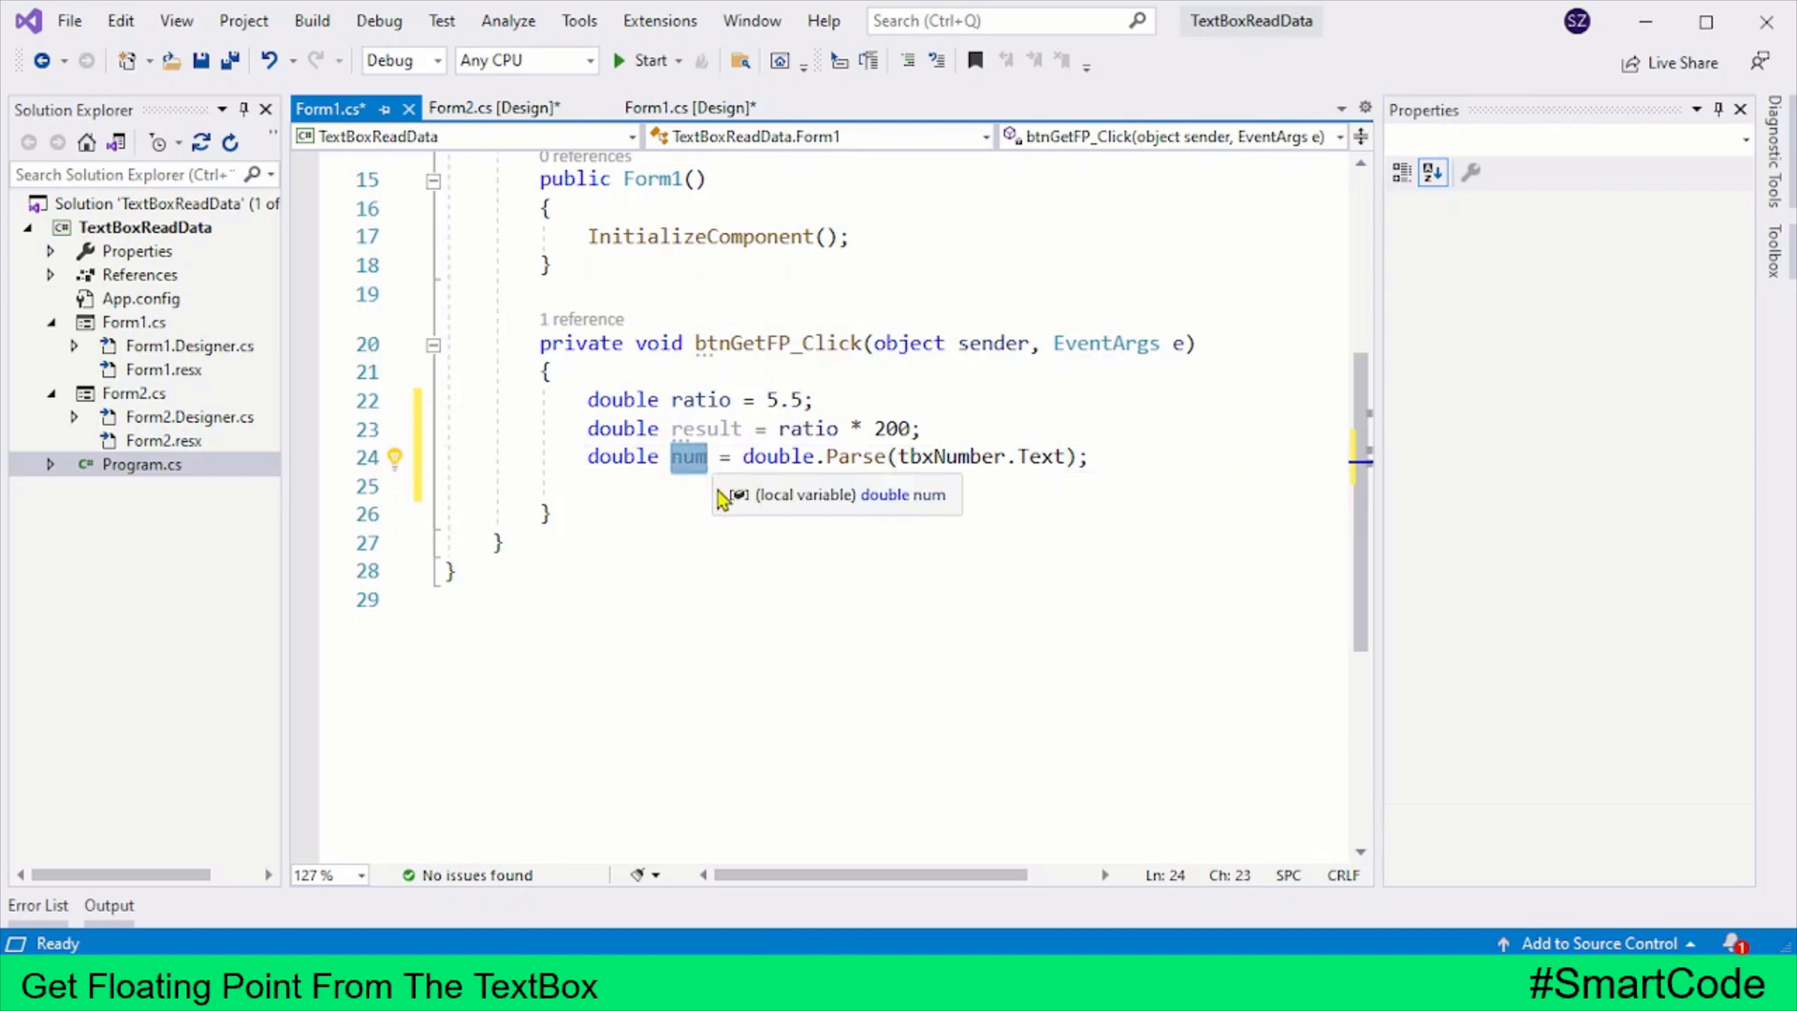
click(1152, 456)
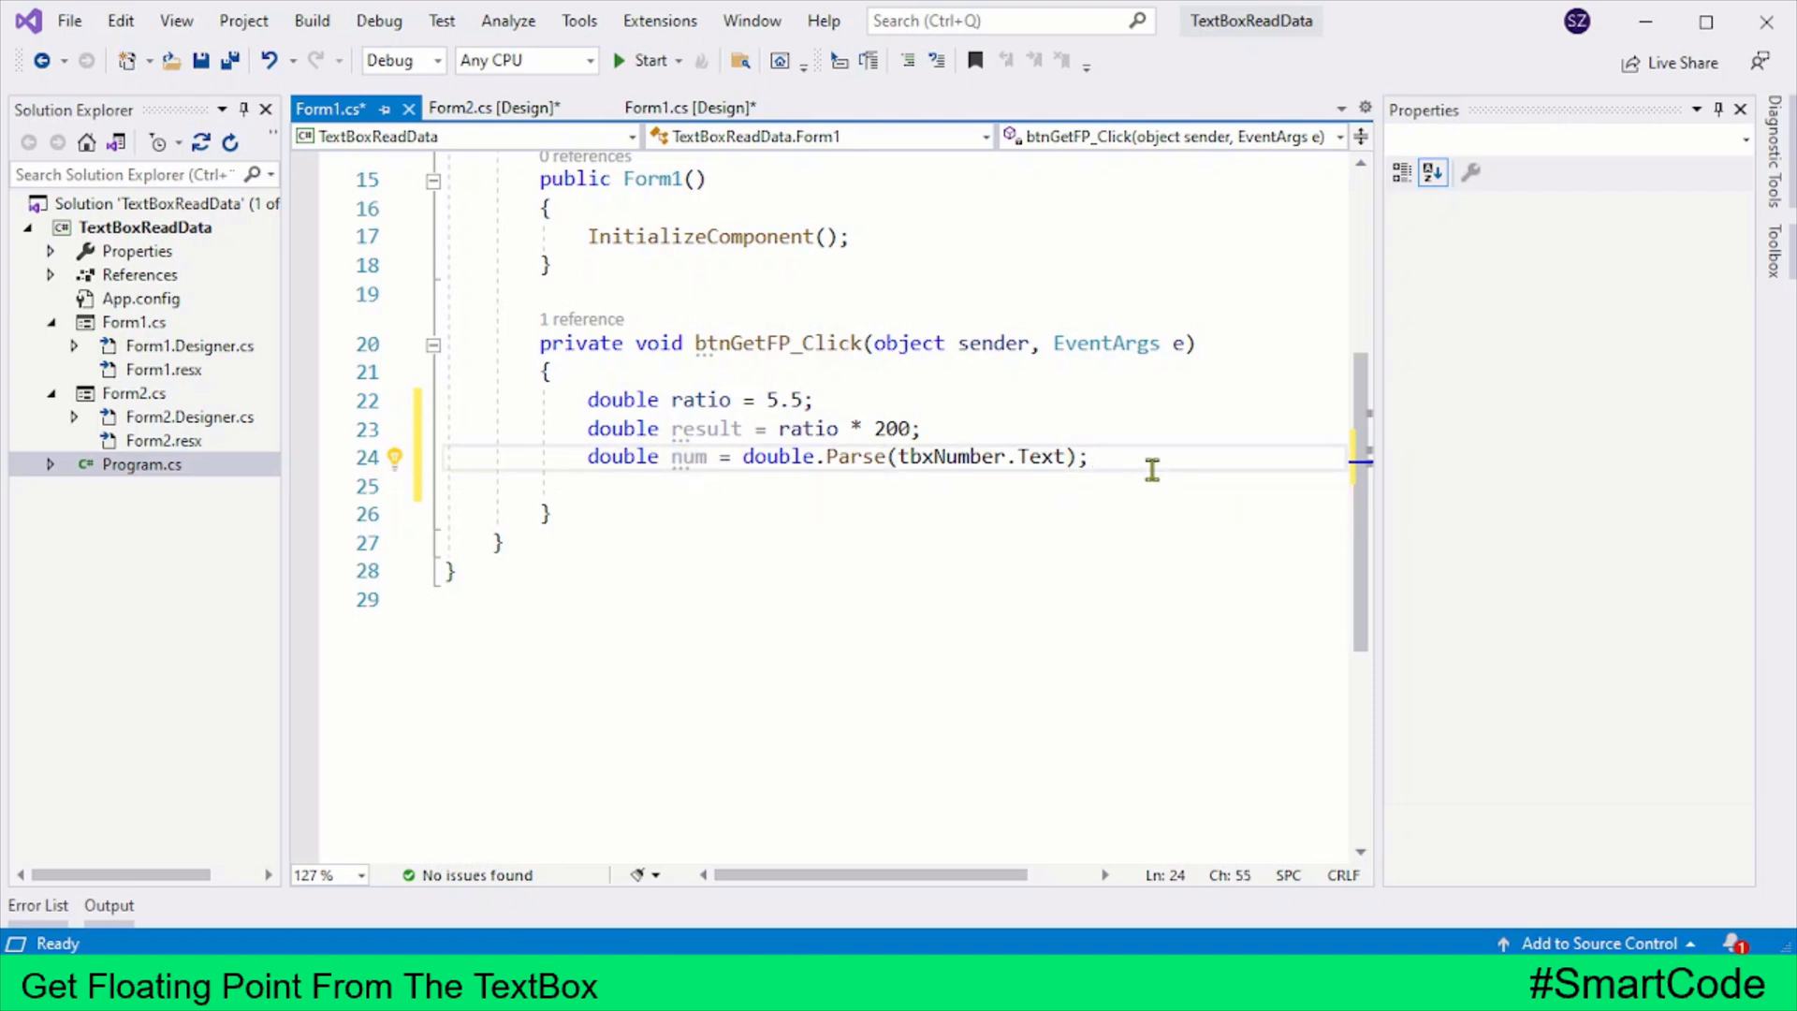
Add System.Diagnostics.Debug.WriteLine(num); and start the project.
key(enter)
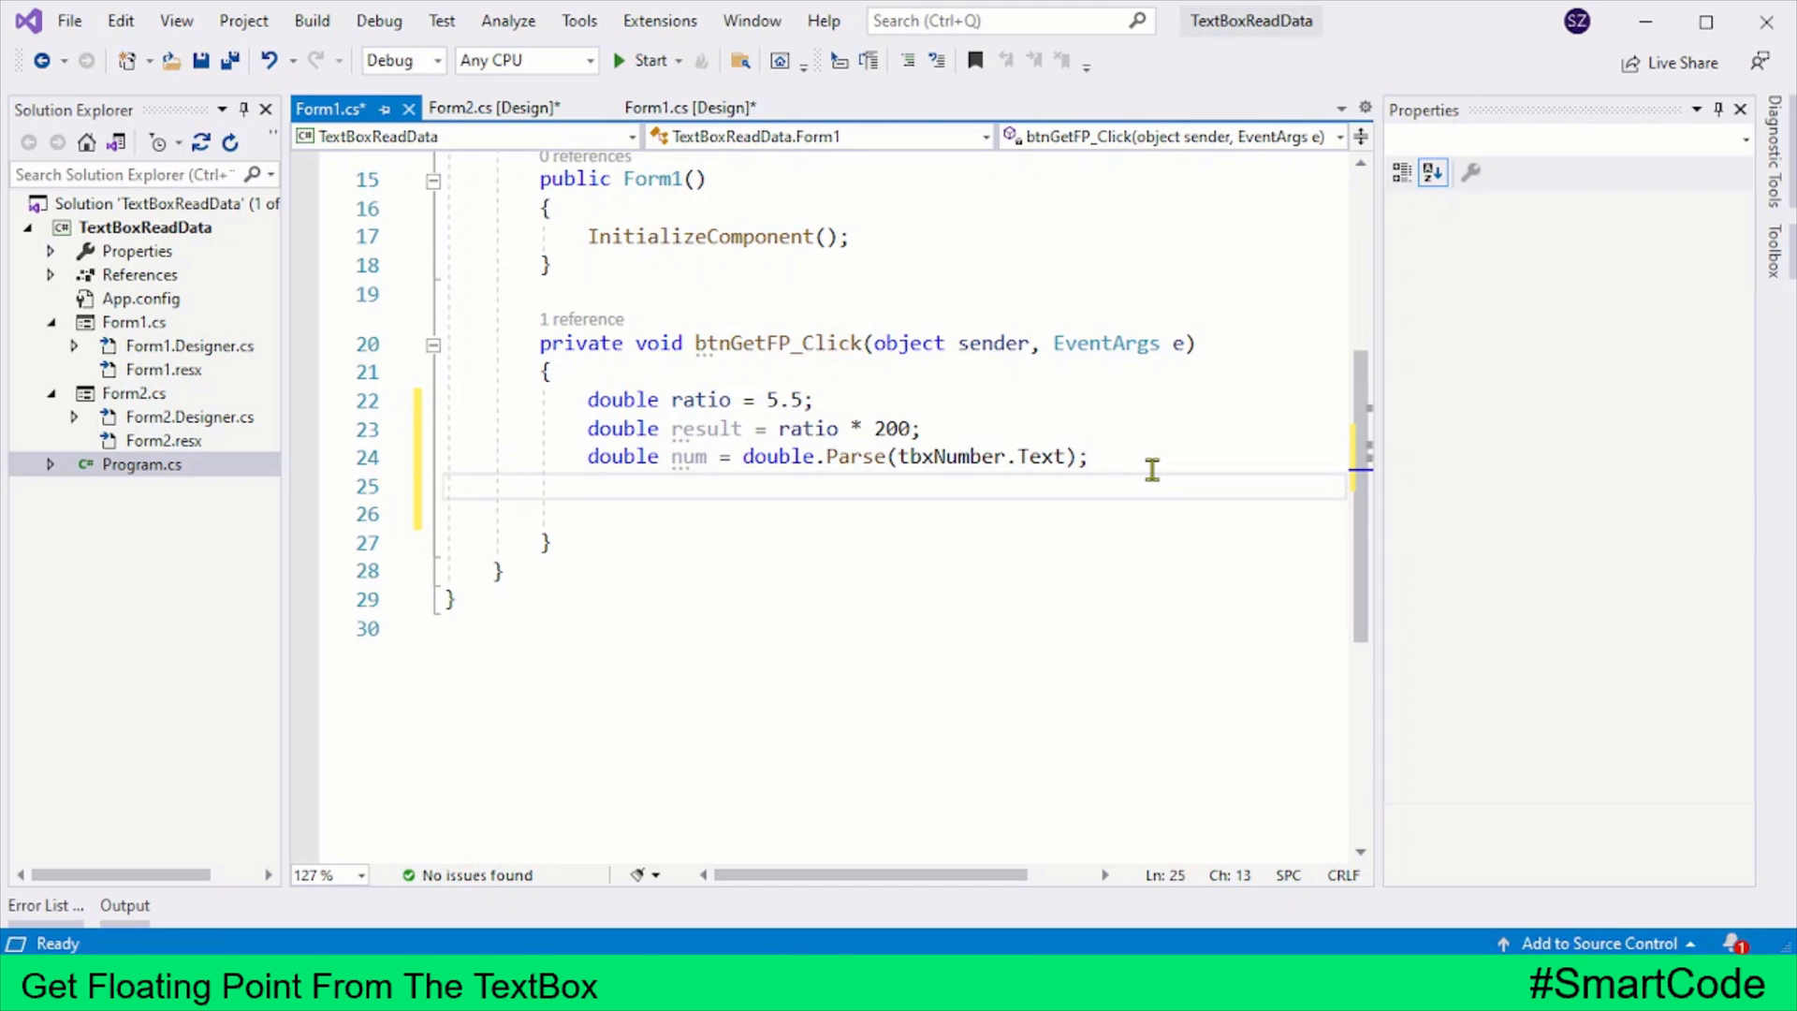
text(System.di)
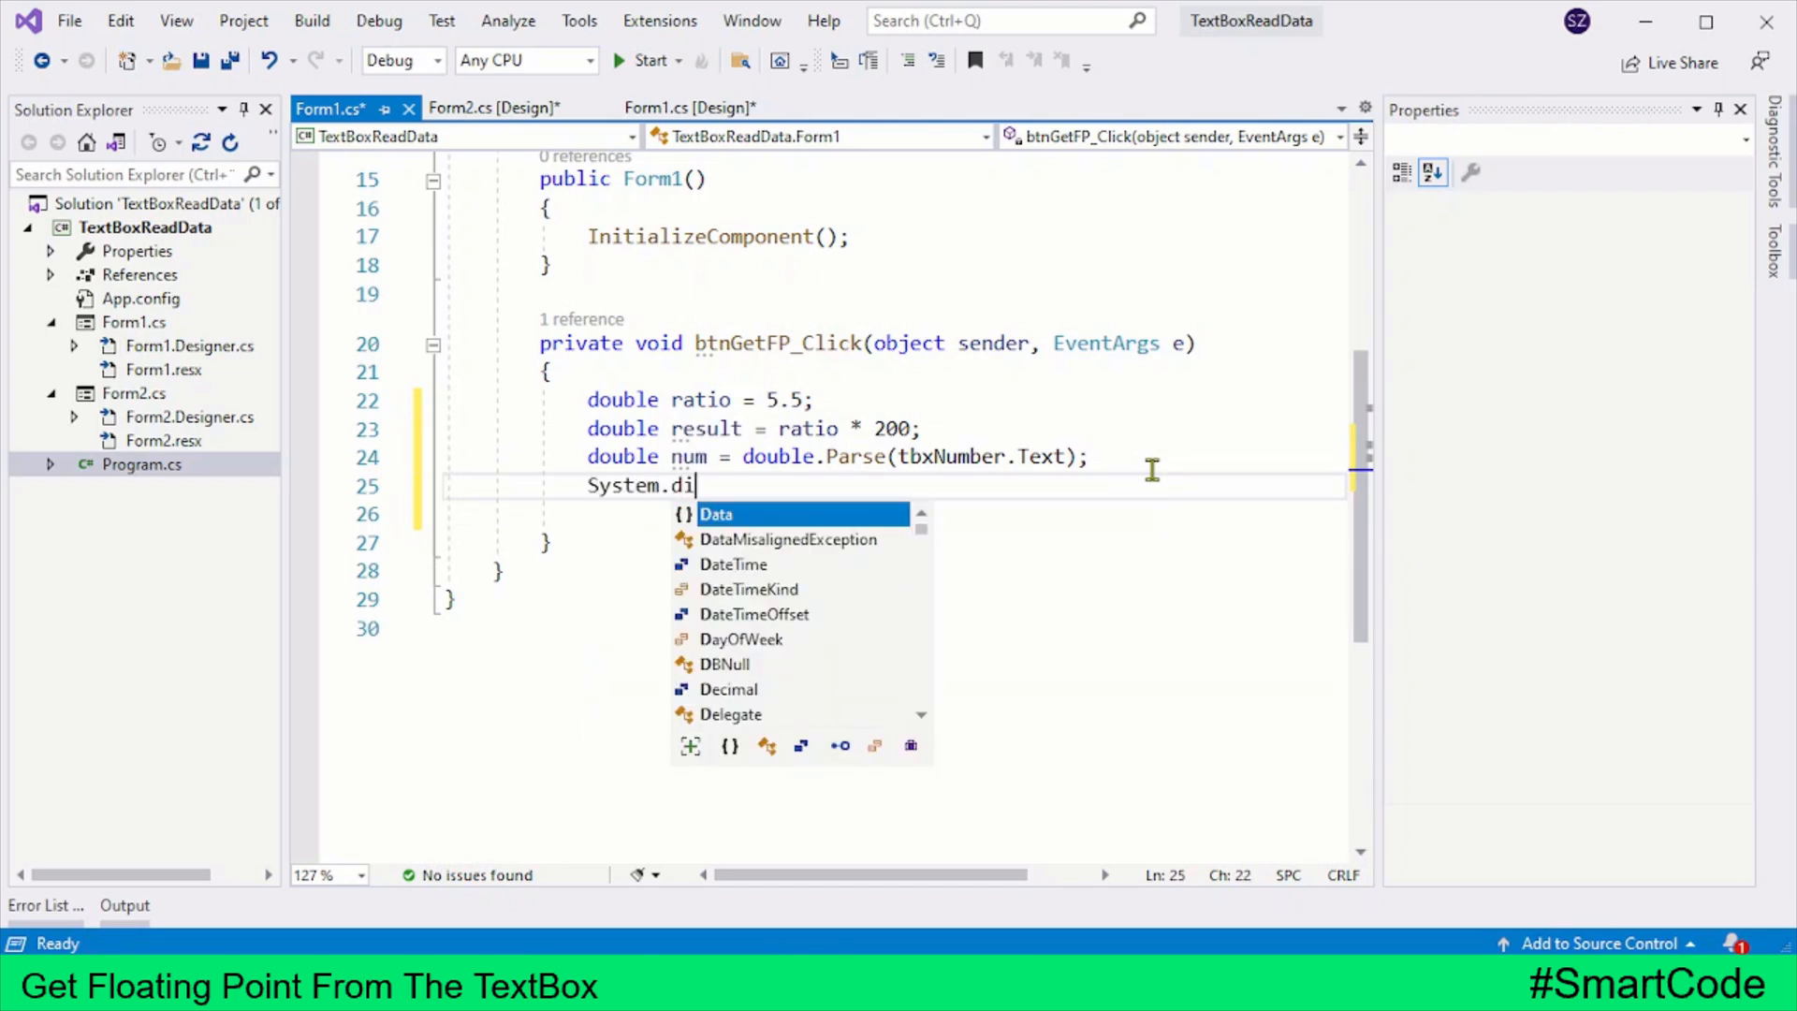
text(agnostics.Debug)
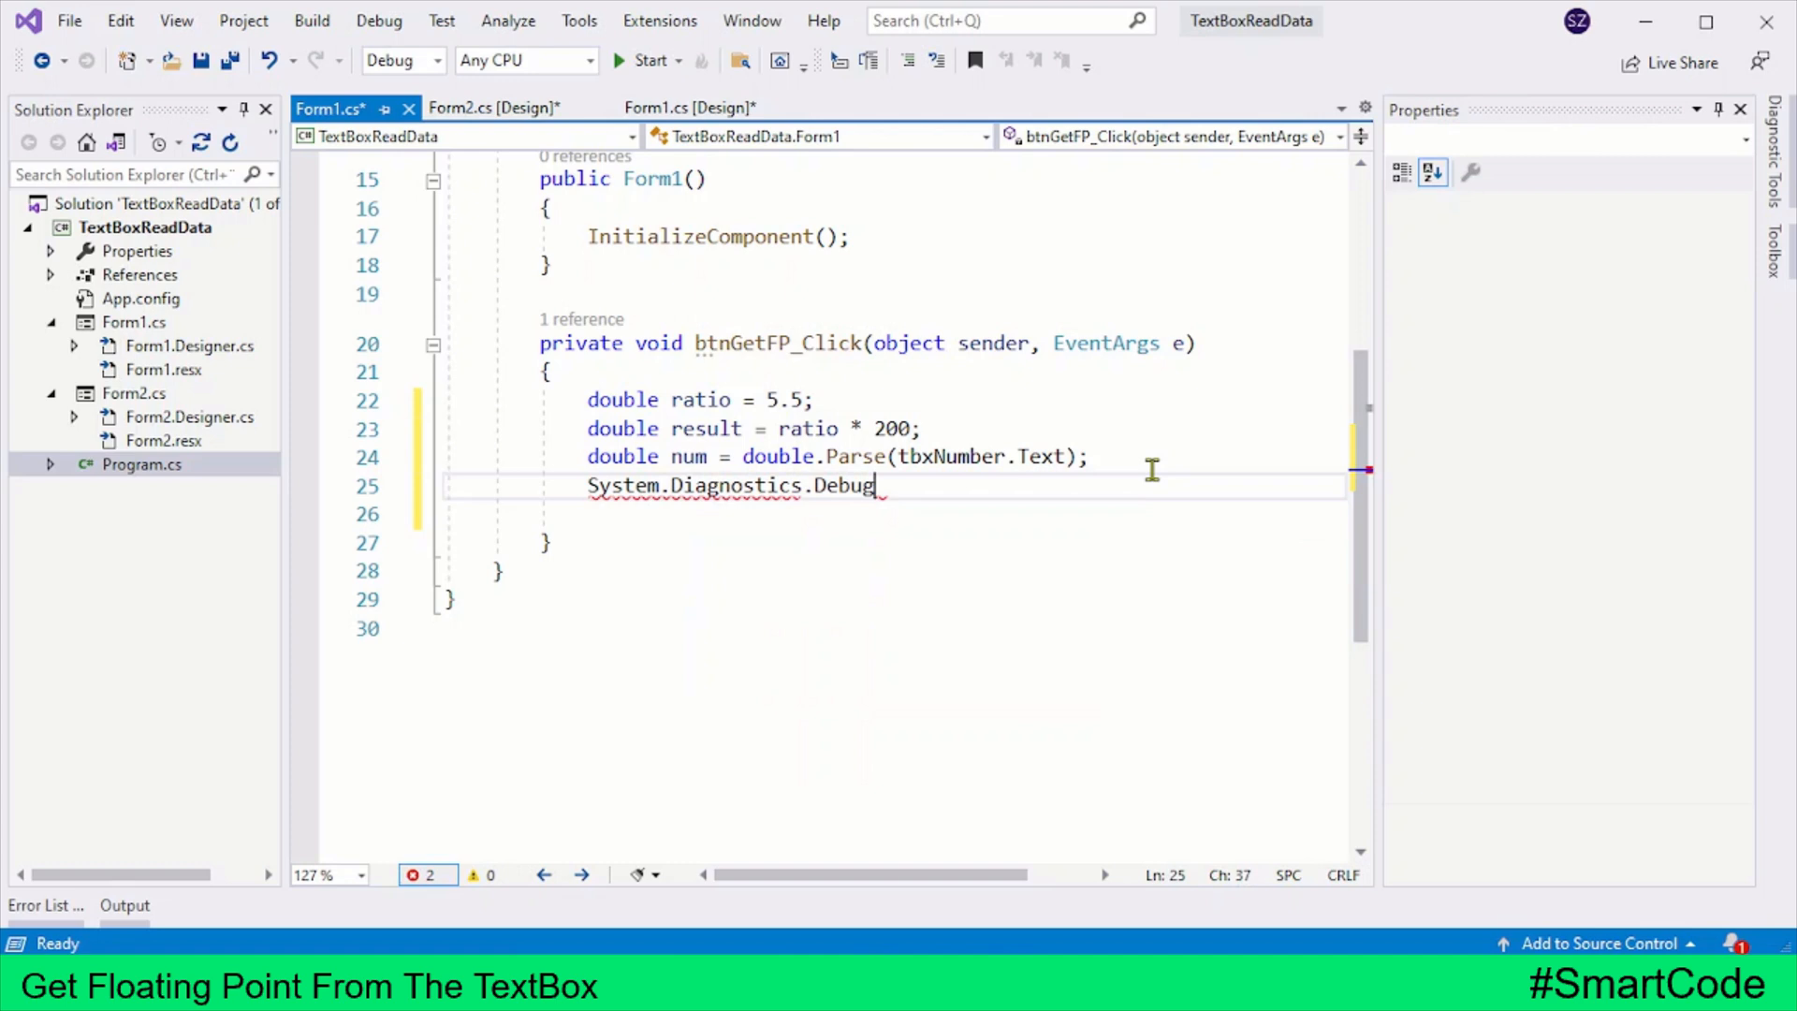
text(.wri)
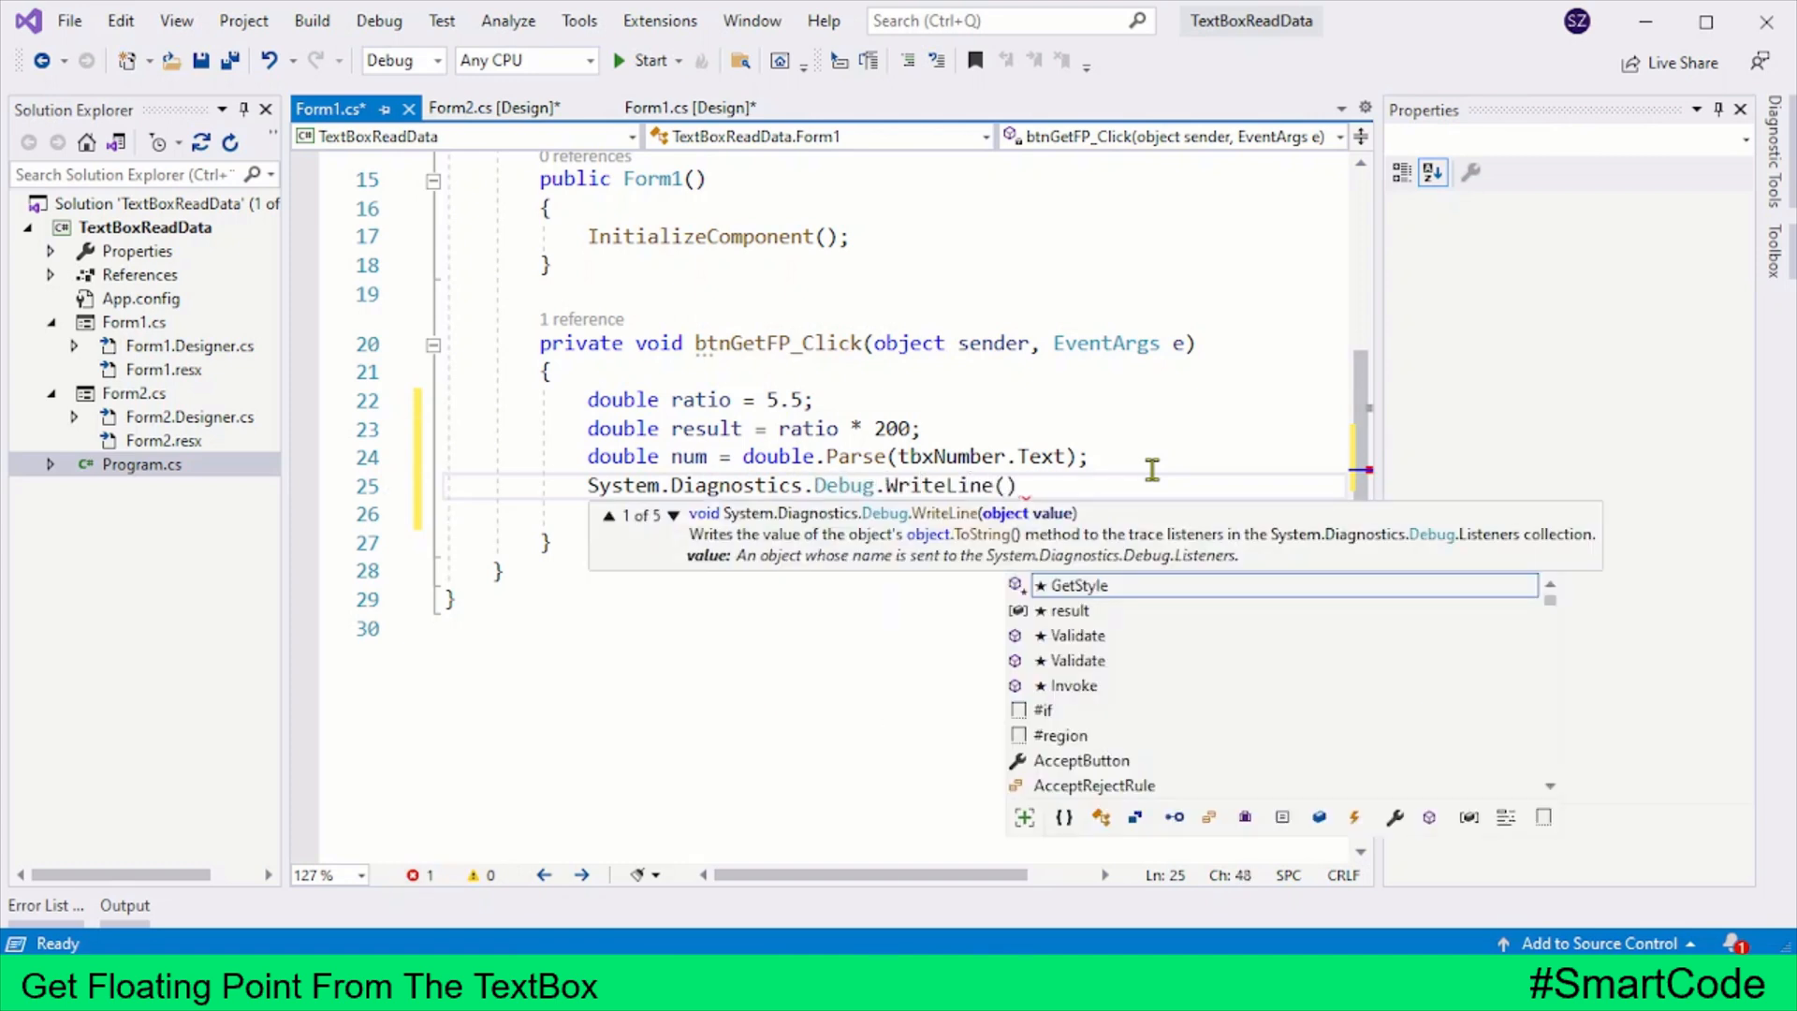
text(nu)
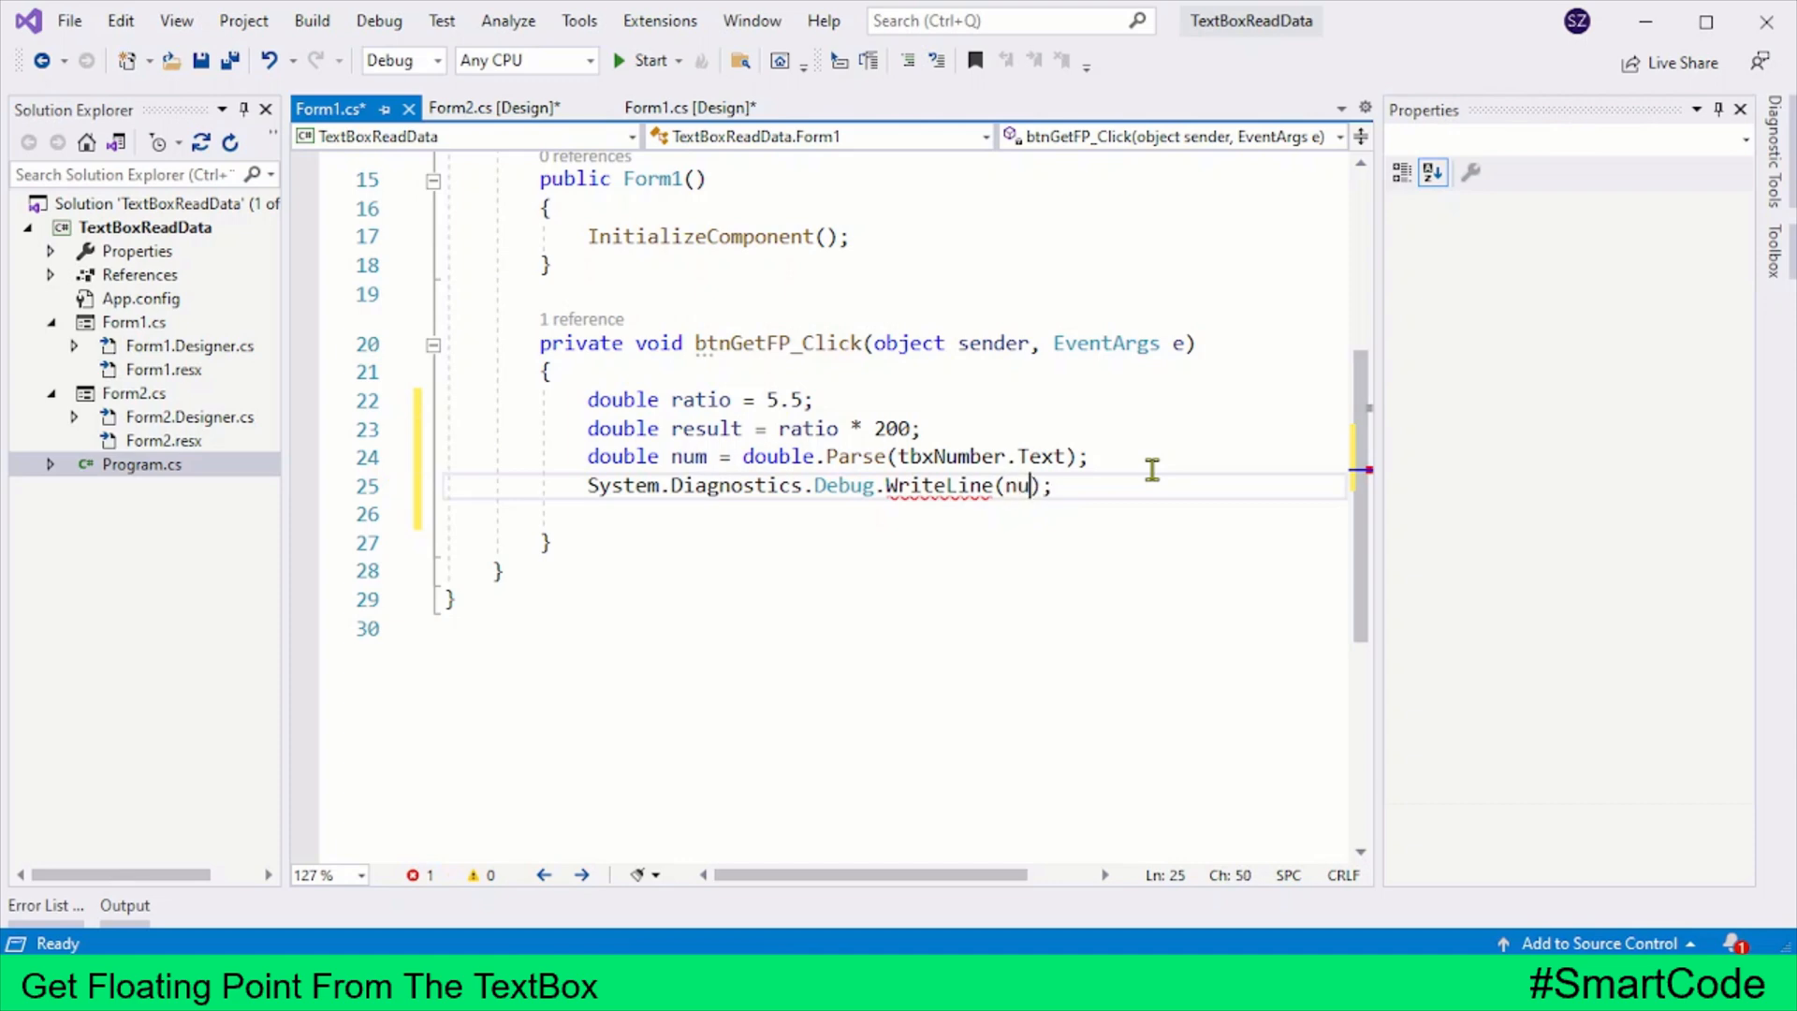
text(m)
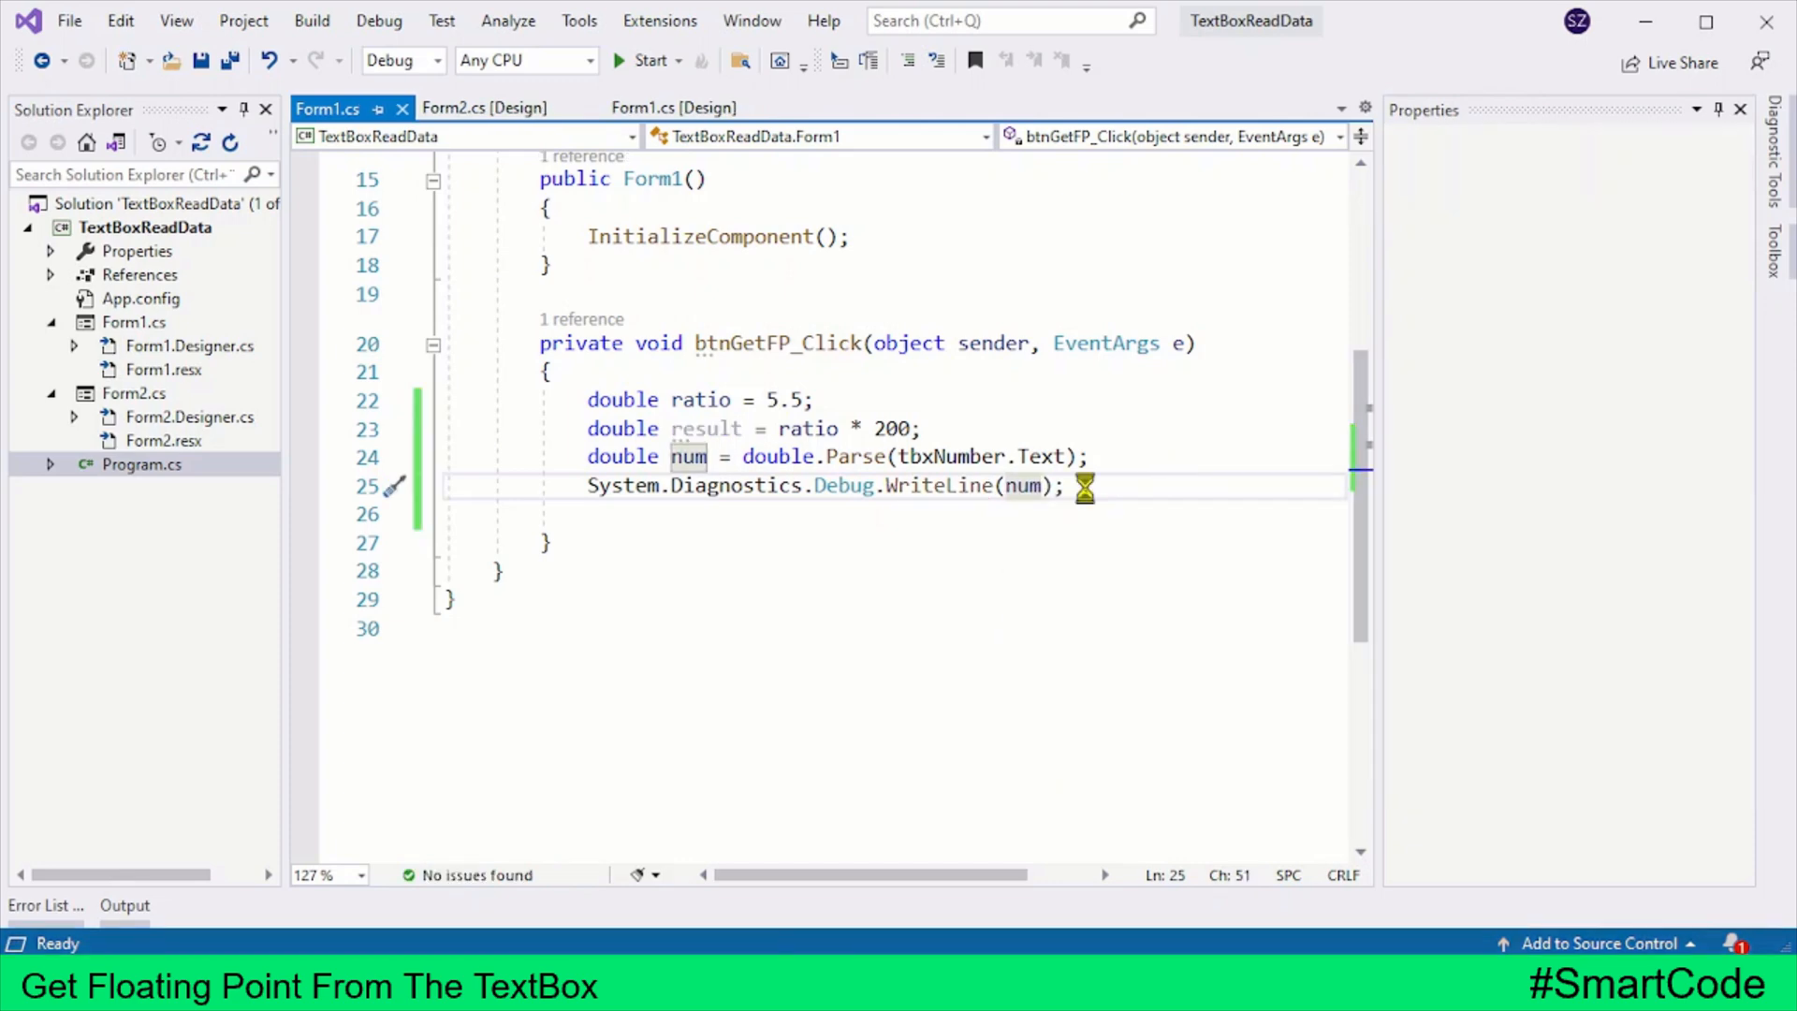
click(616, 60)
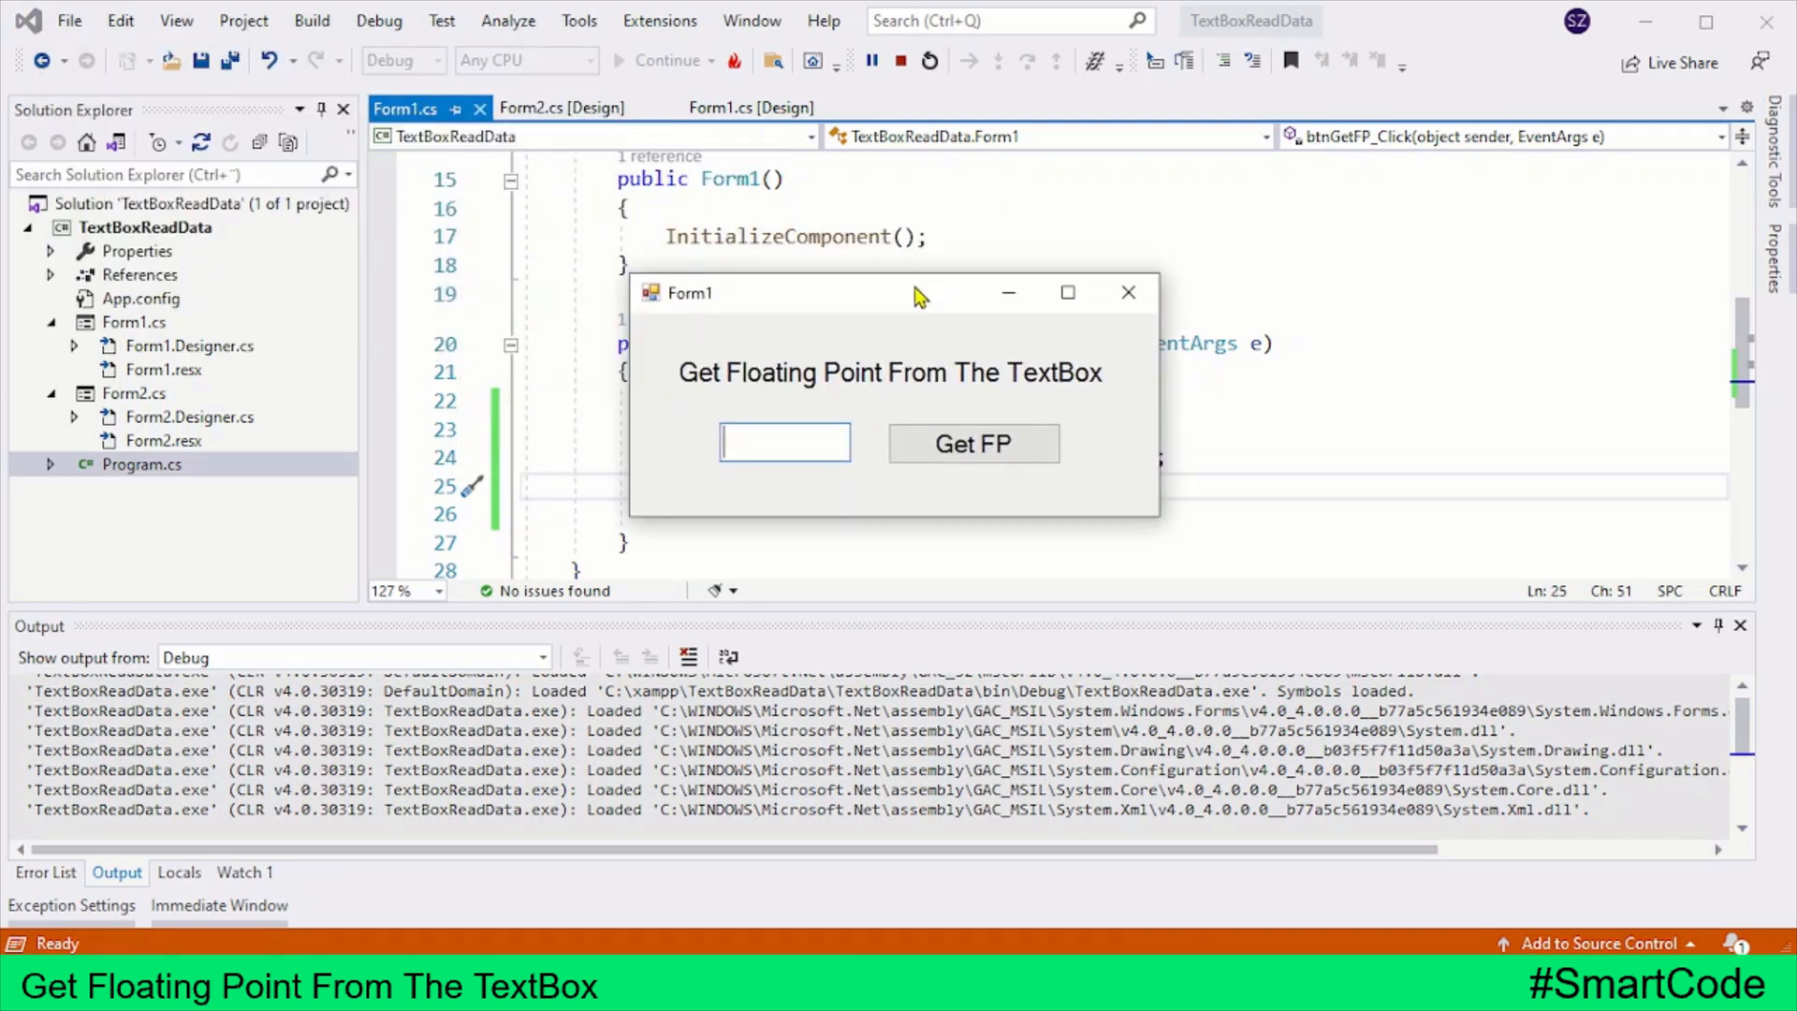
Enter 5,5, print it to the debug output via Get FP, then stop the app.
text(5,5)
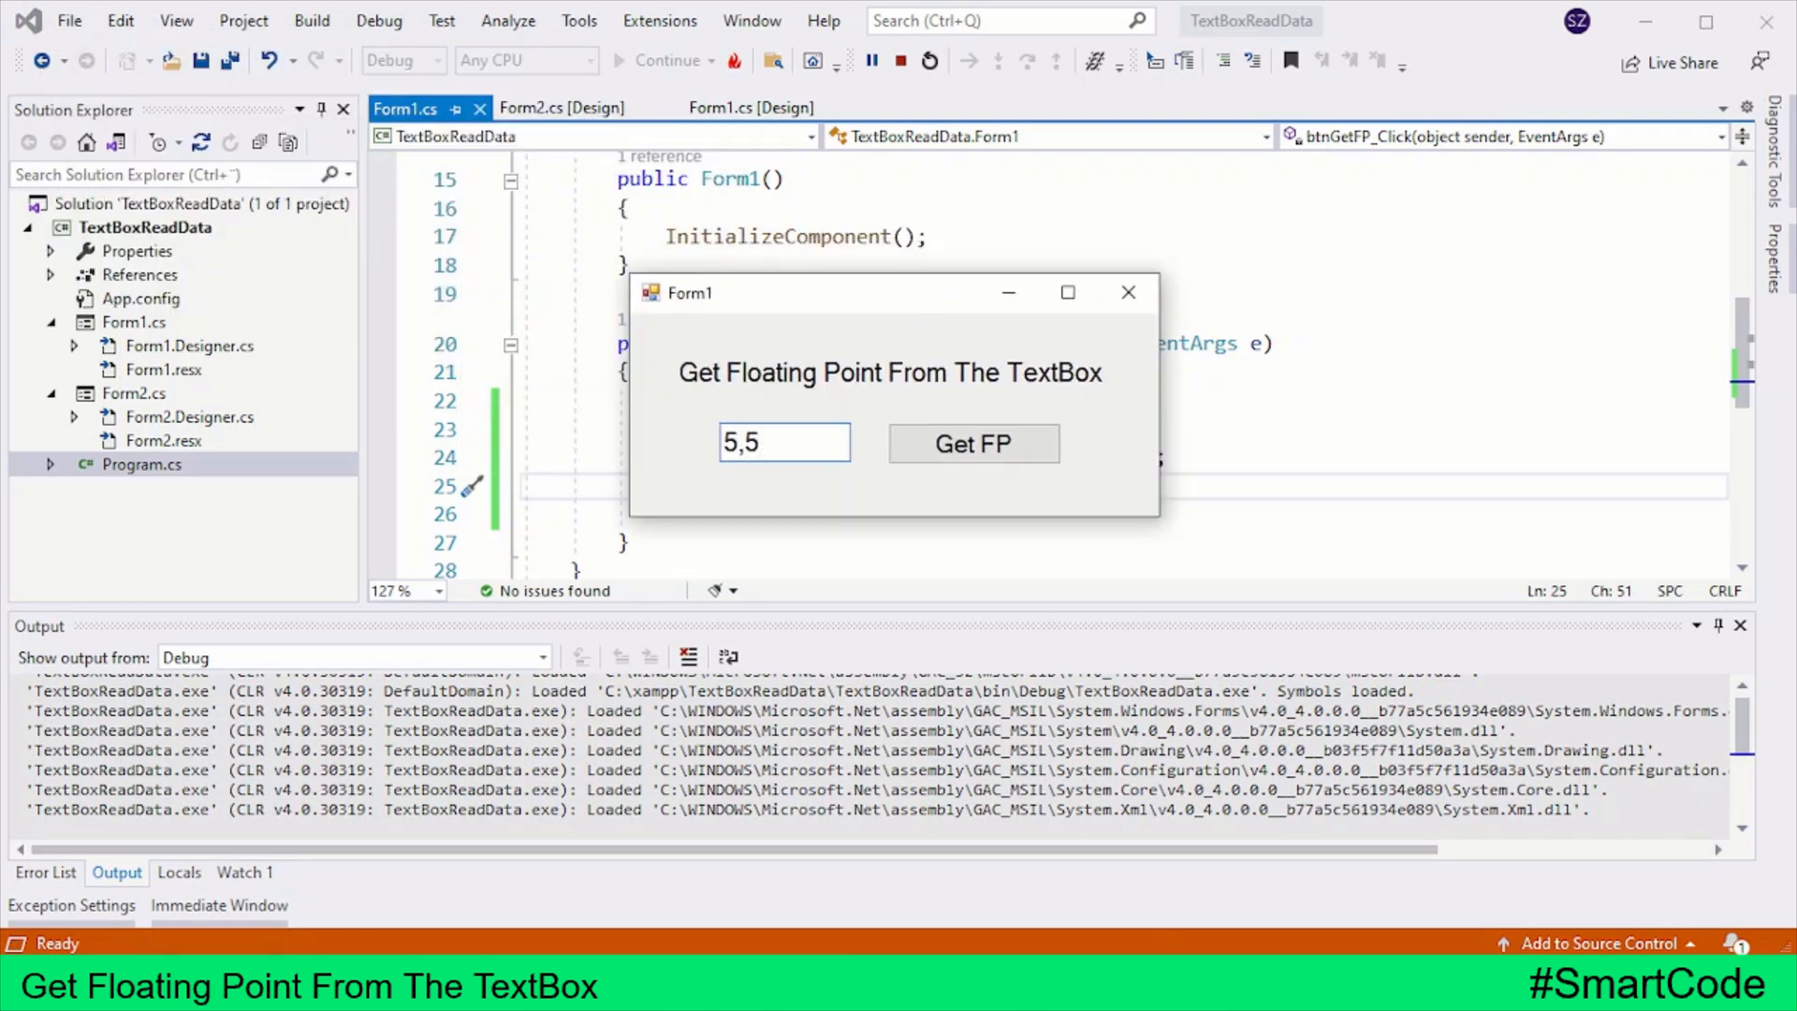
click(974, 444)
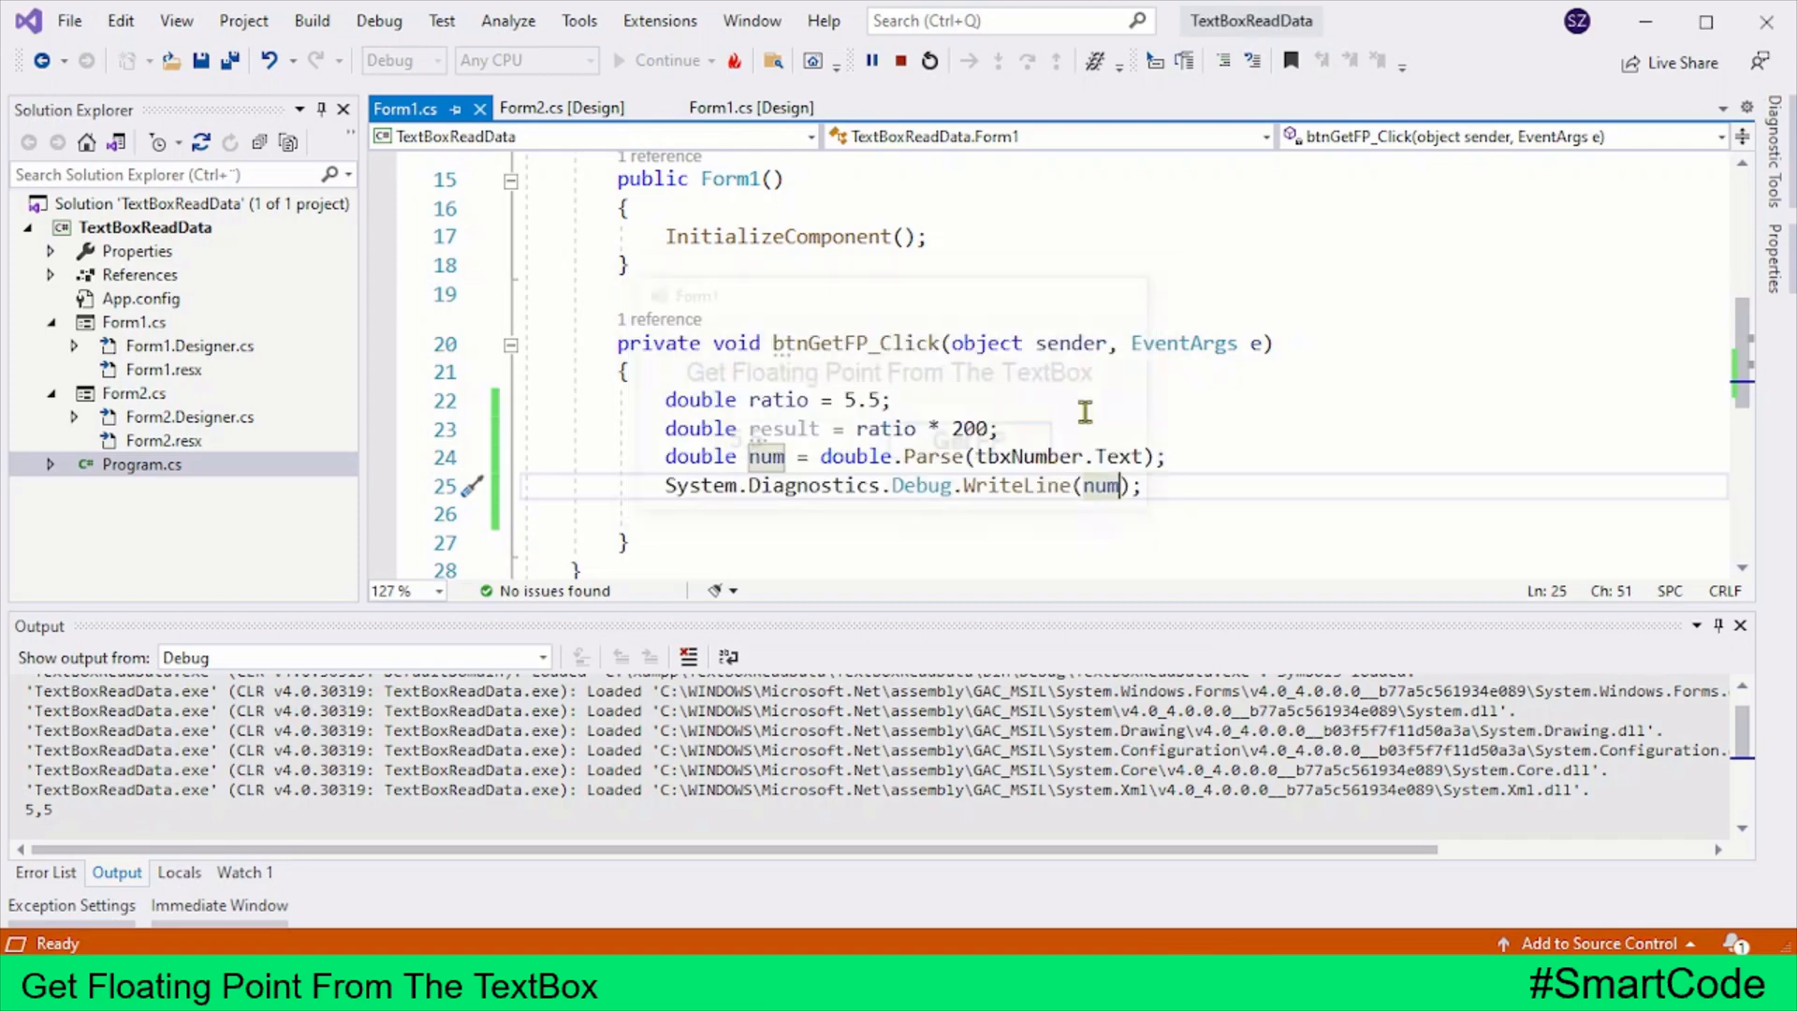
click(930, 61)
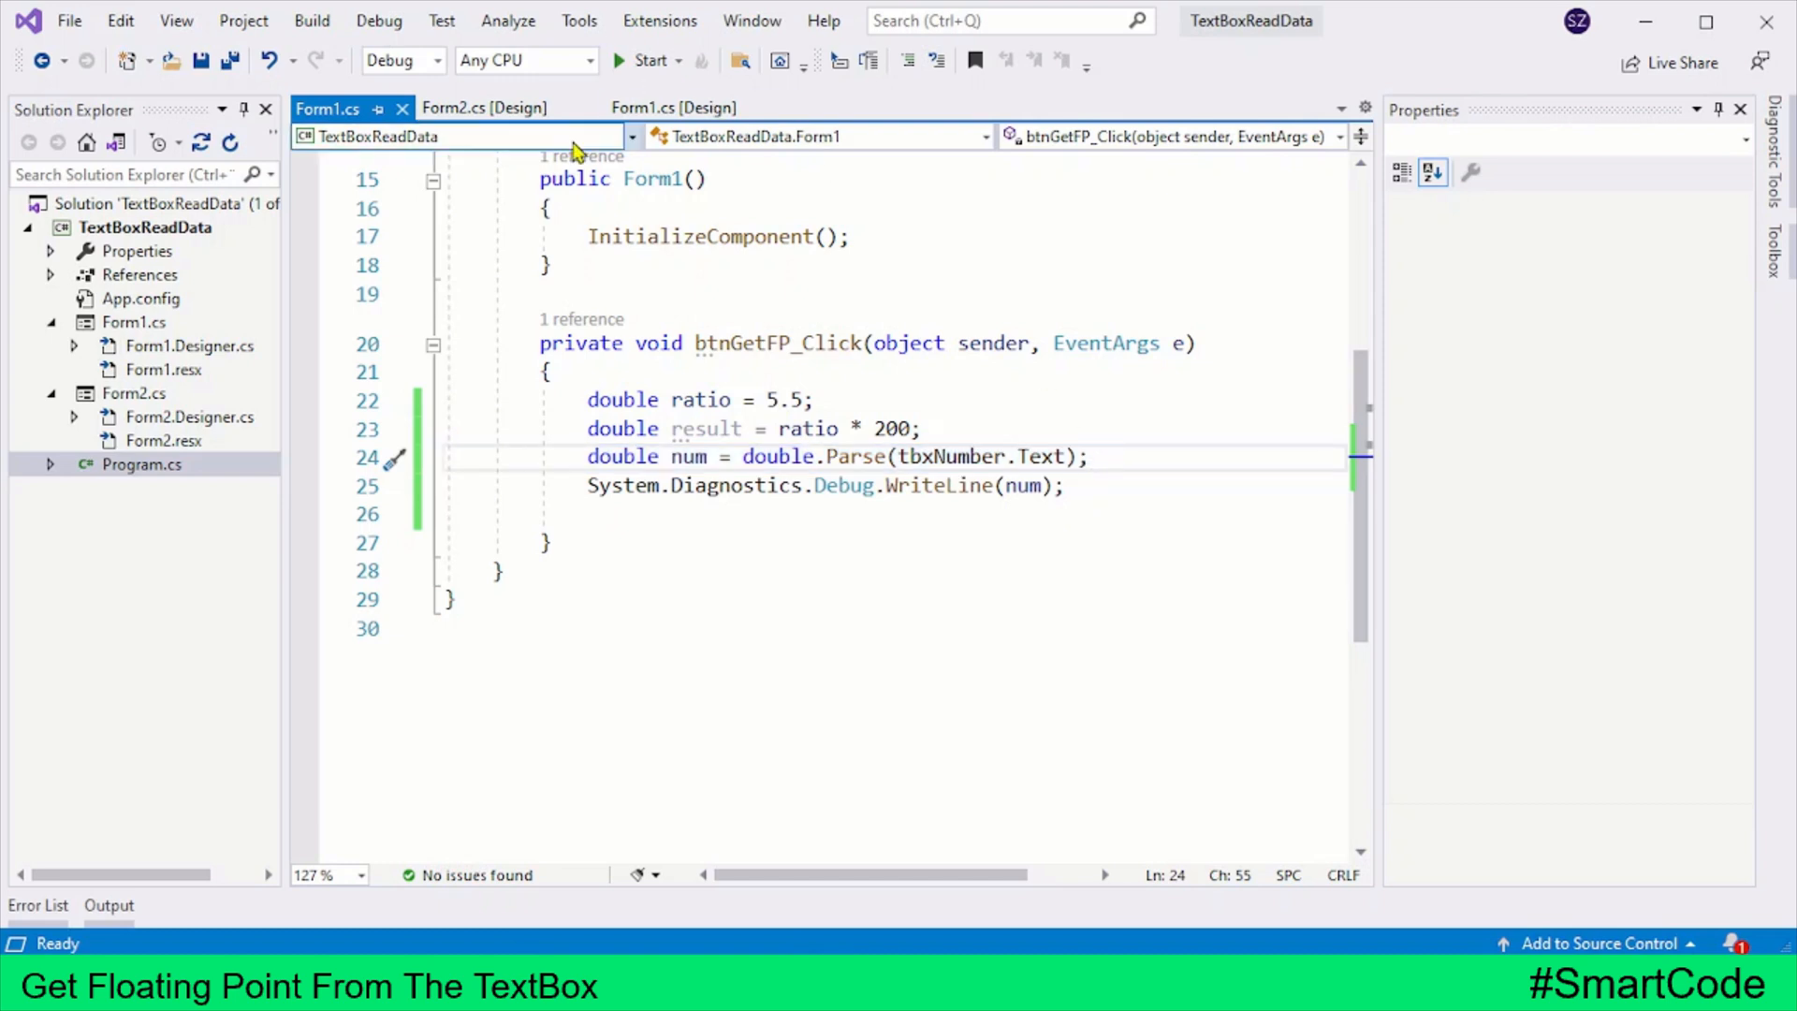
Check Form2's textbox names and generate an empty btnCalculate_Click handler.
click(483, 107)
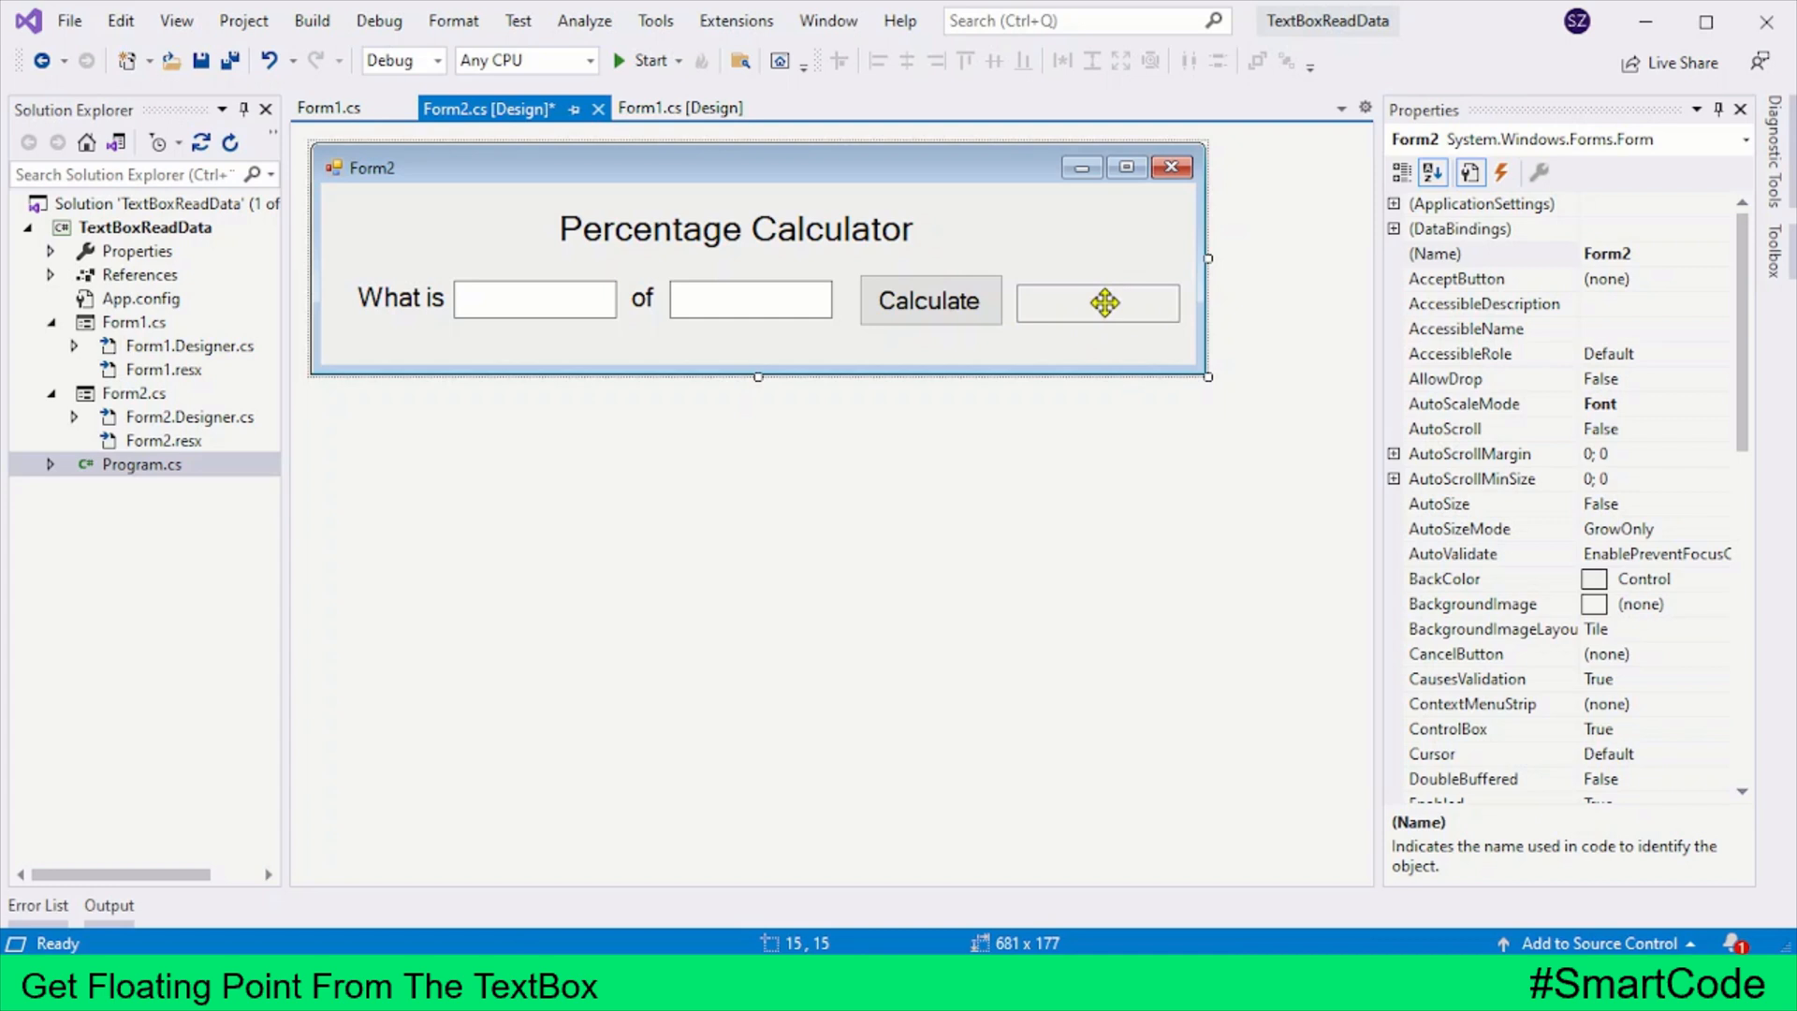
click(1097, 301)
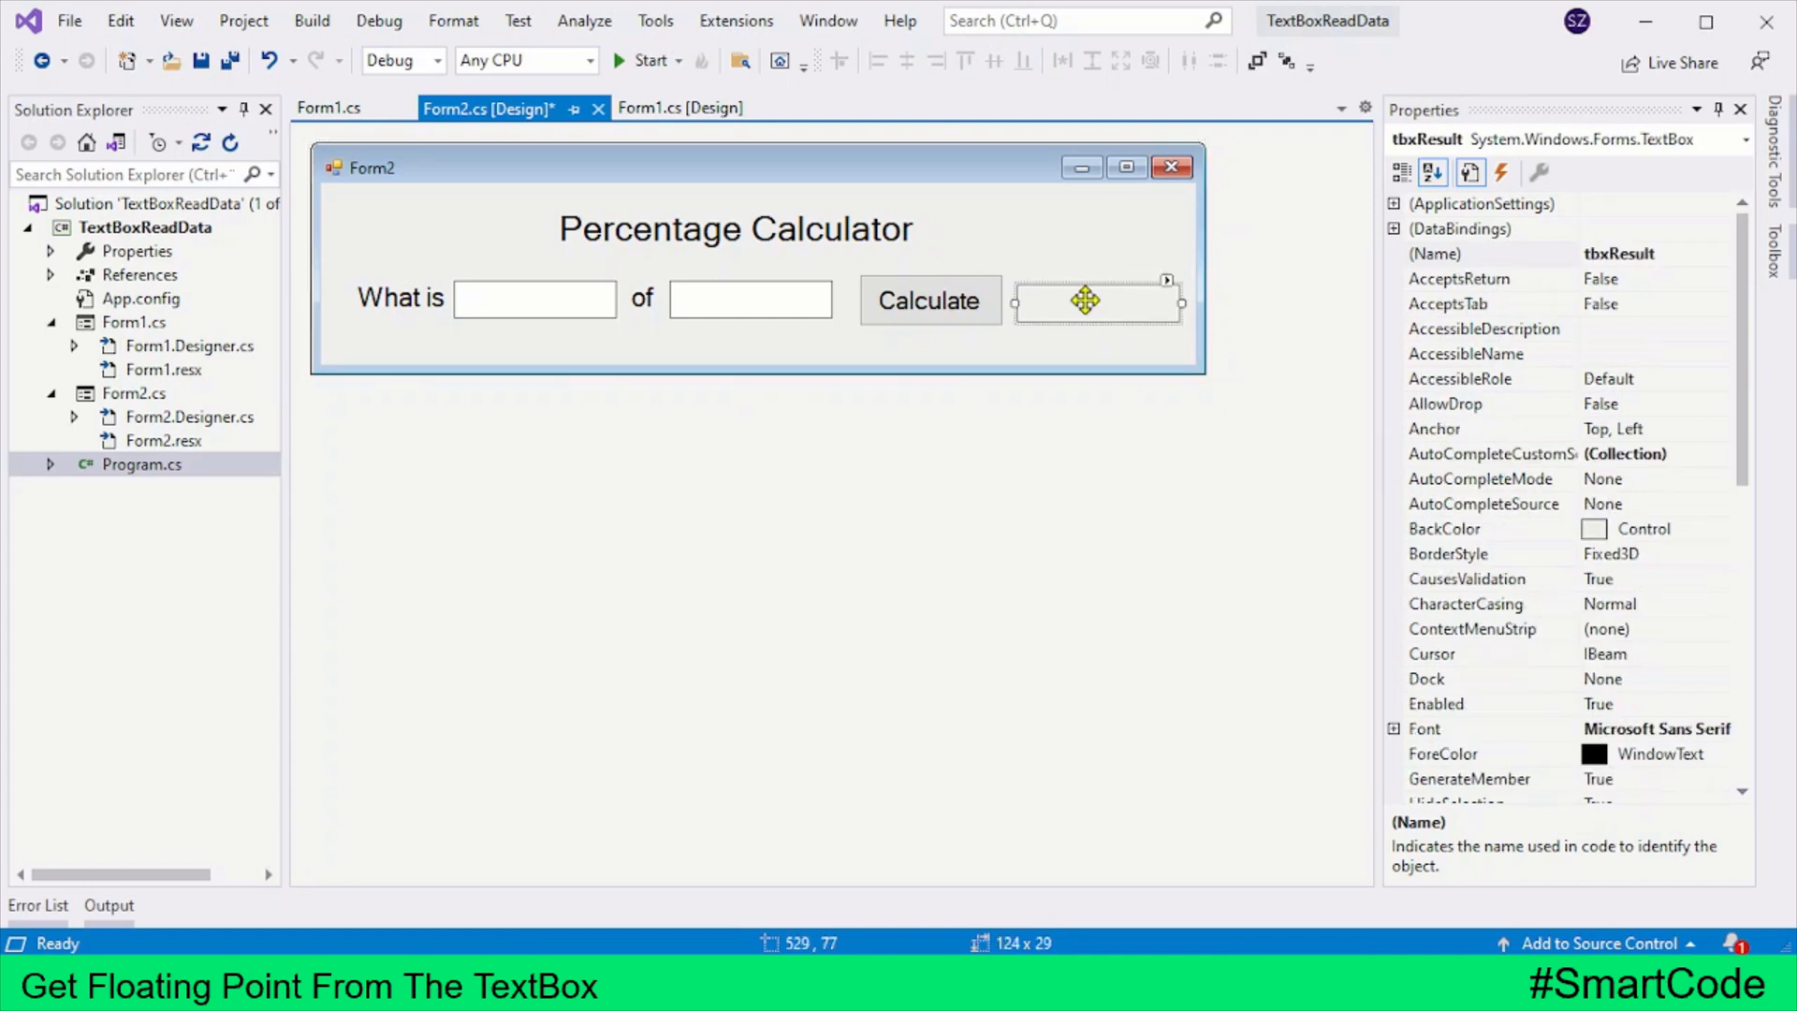
mouse_move(957, 253)
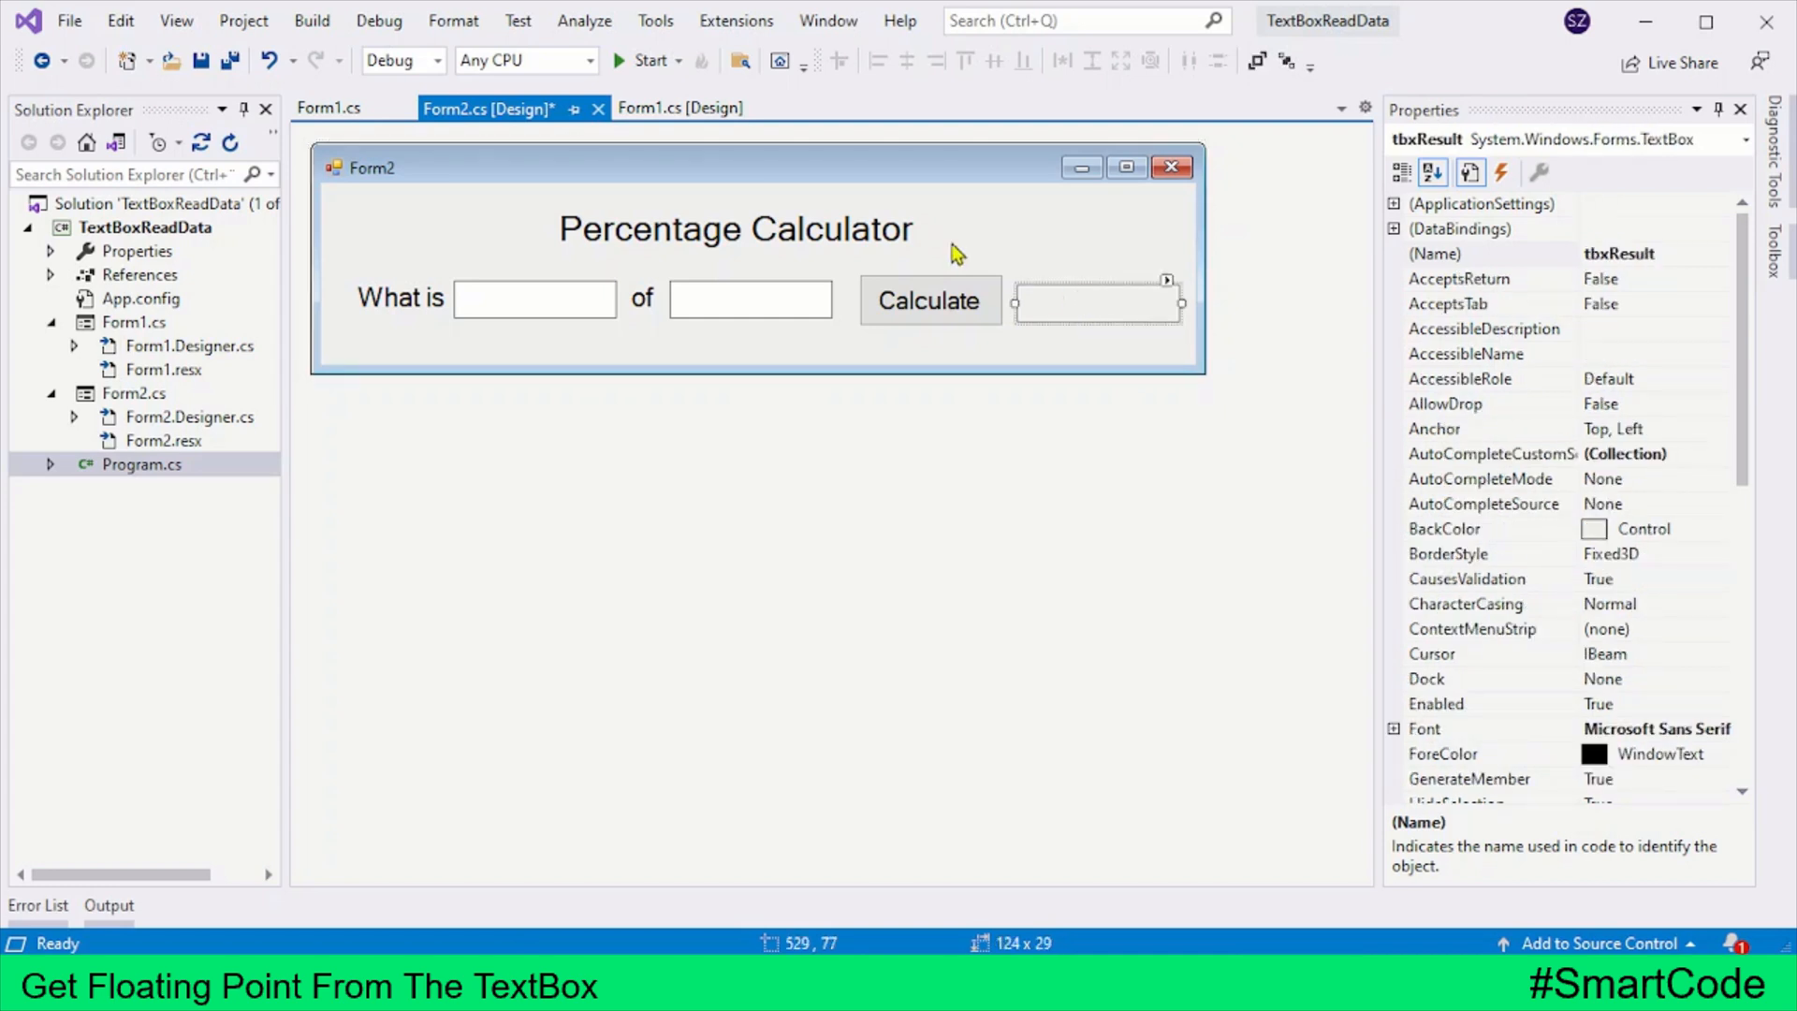
click(534, 300)
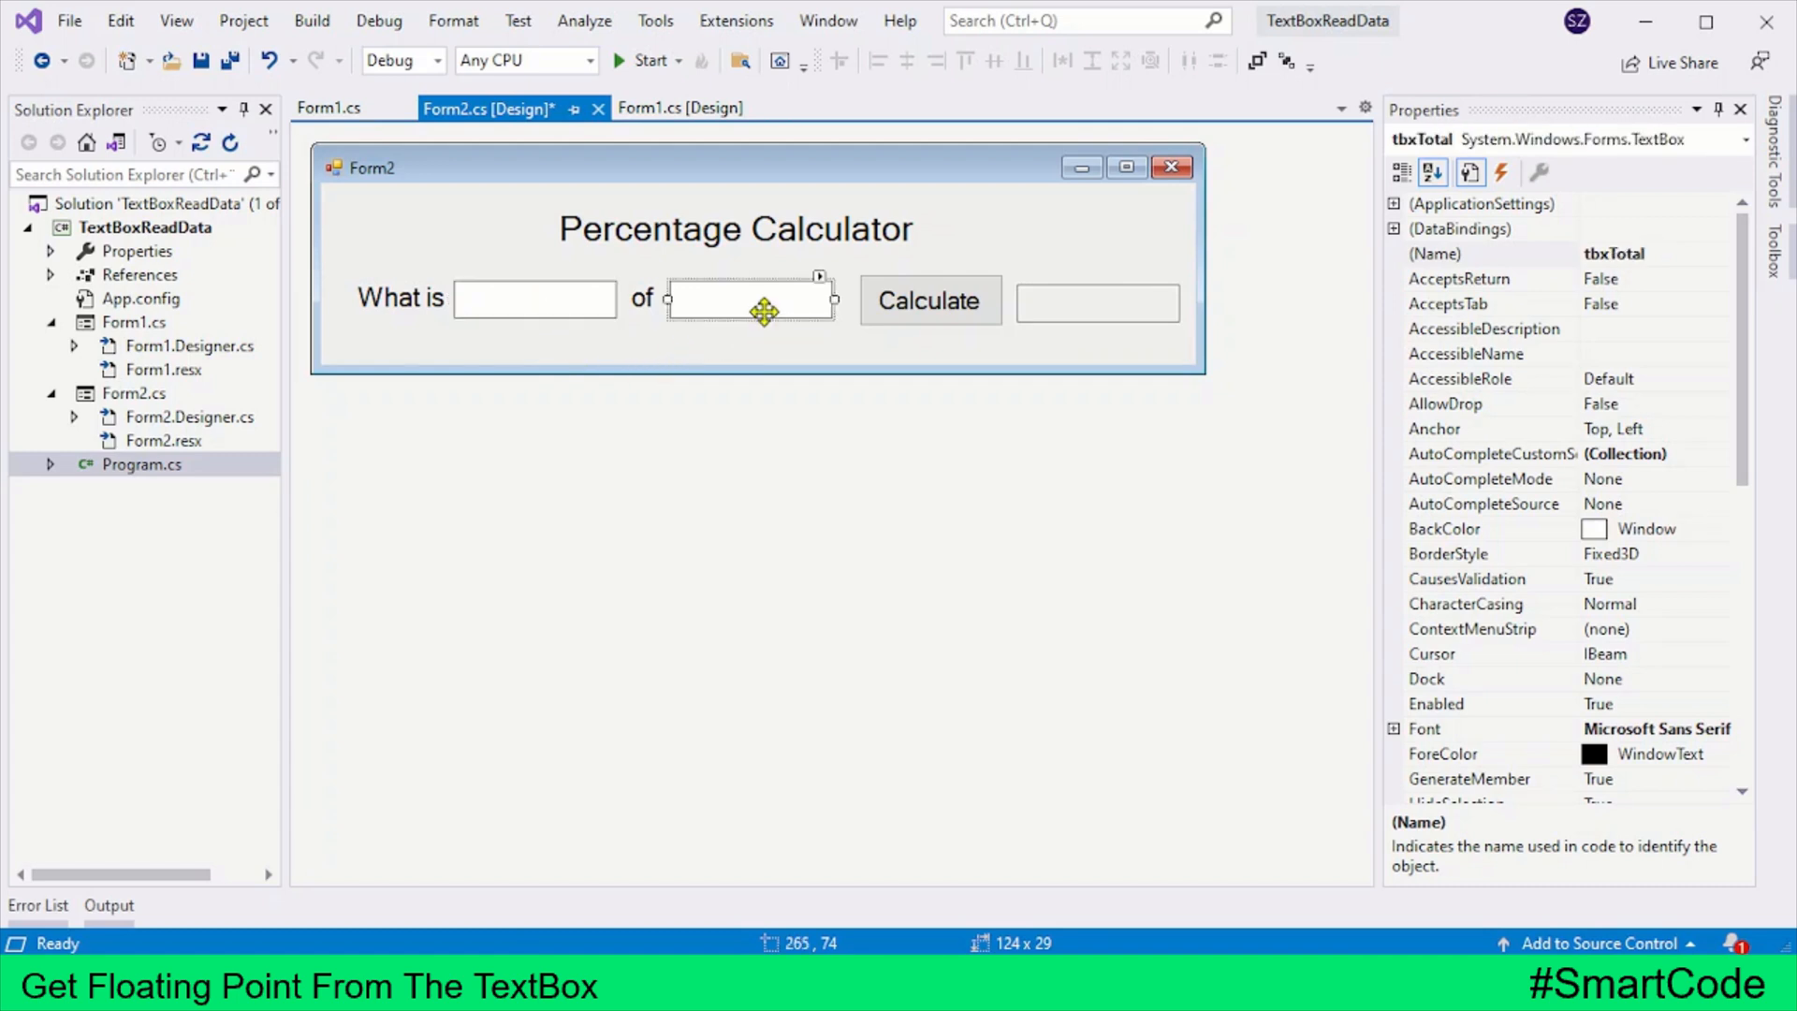
click(929, 301)
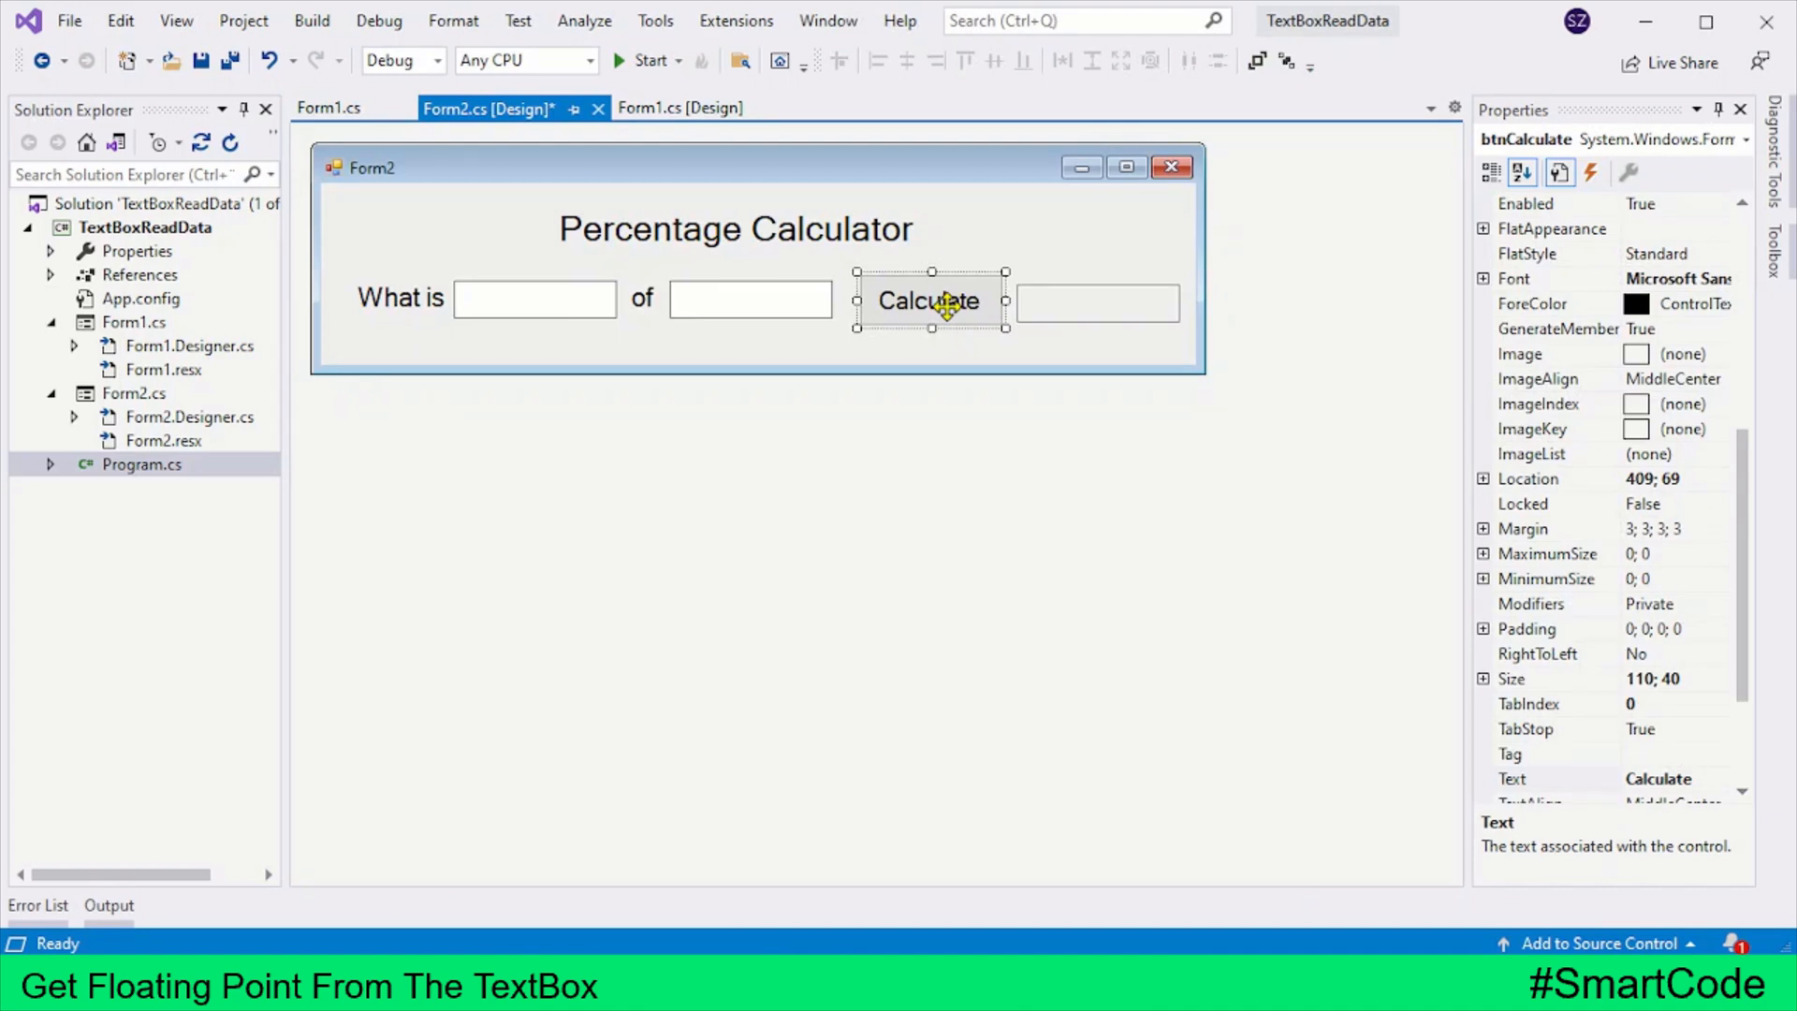
double_click(927, 301)
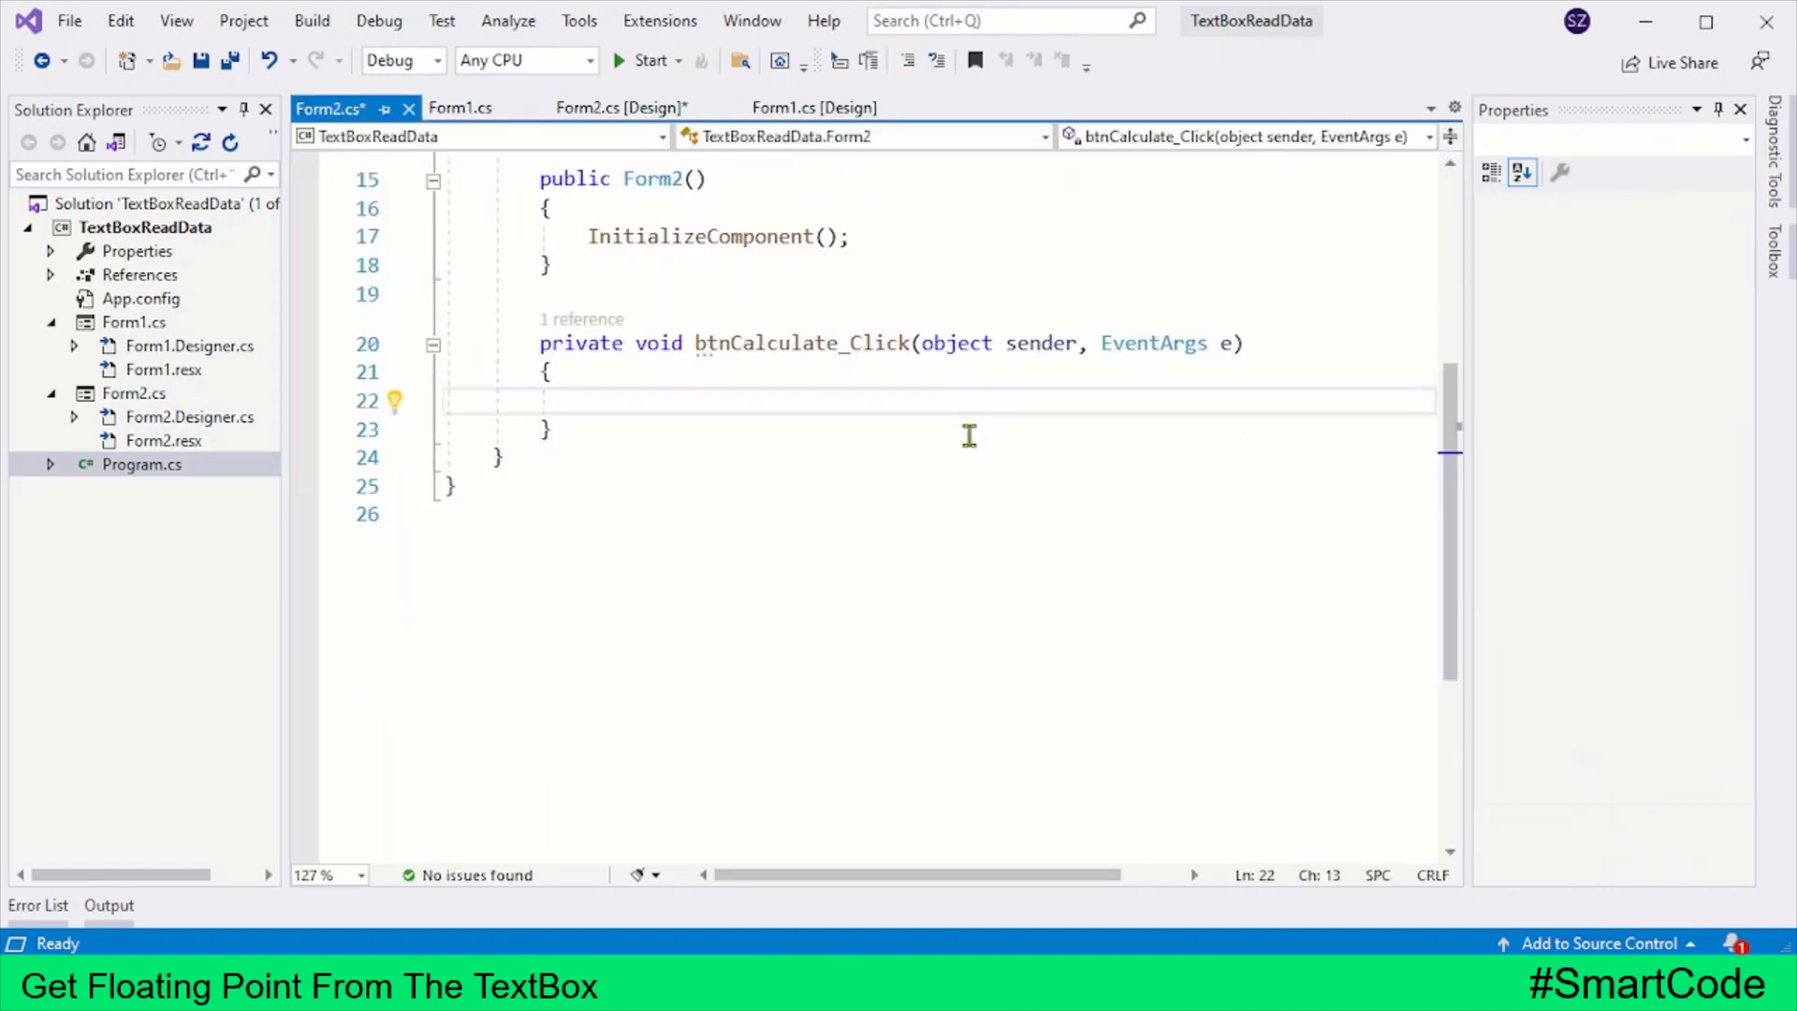
mouse_move(971, 465)
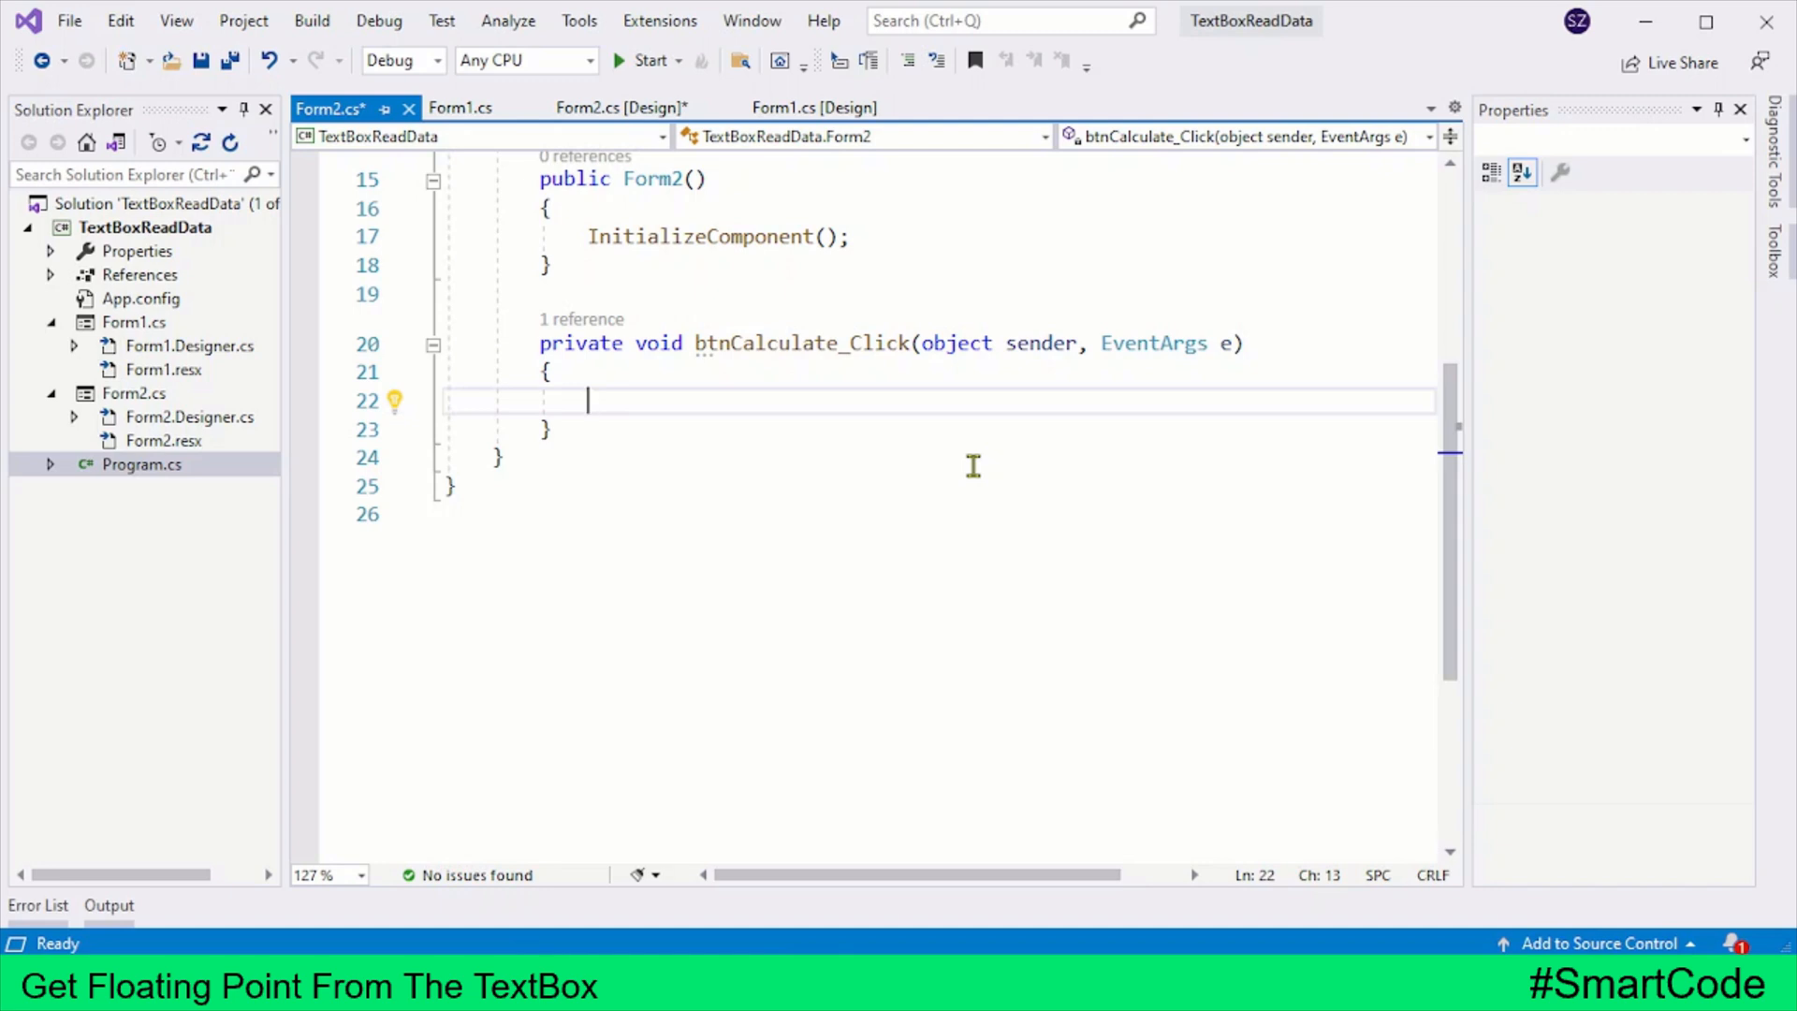
Declare double total = double.Parse(tbxTotal.Text); in btnCalculate_Click.
text(do)
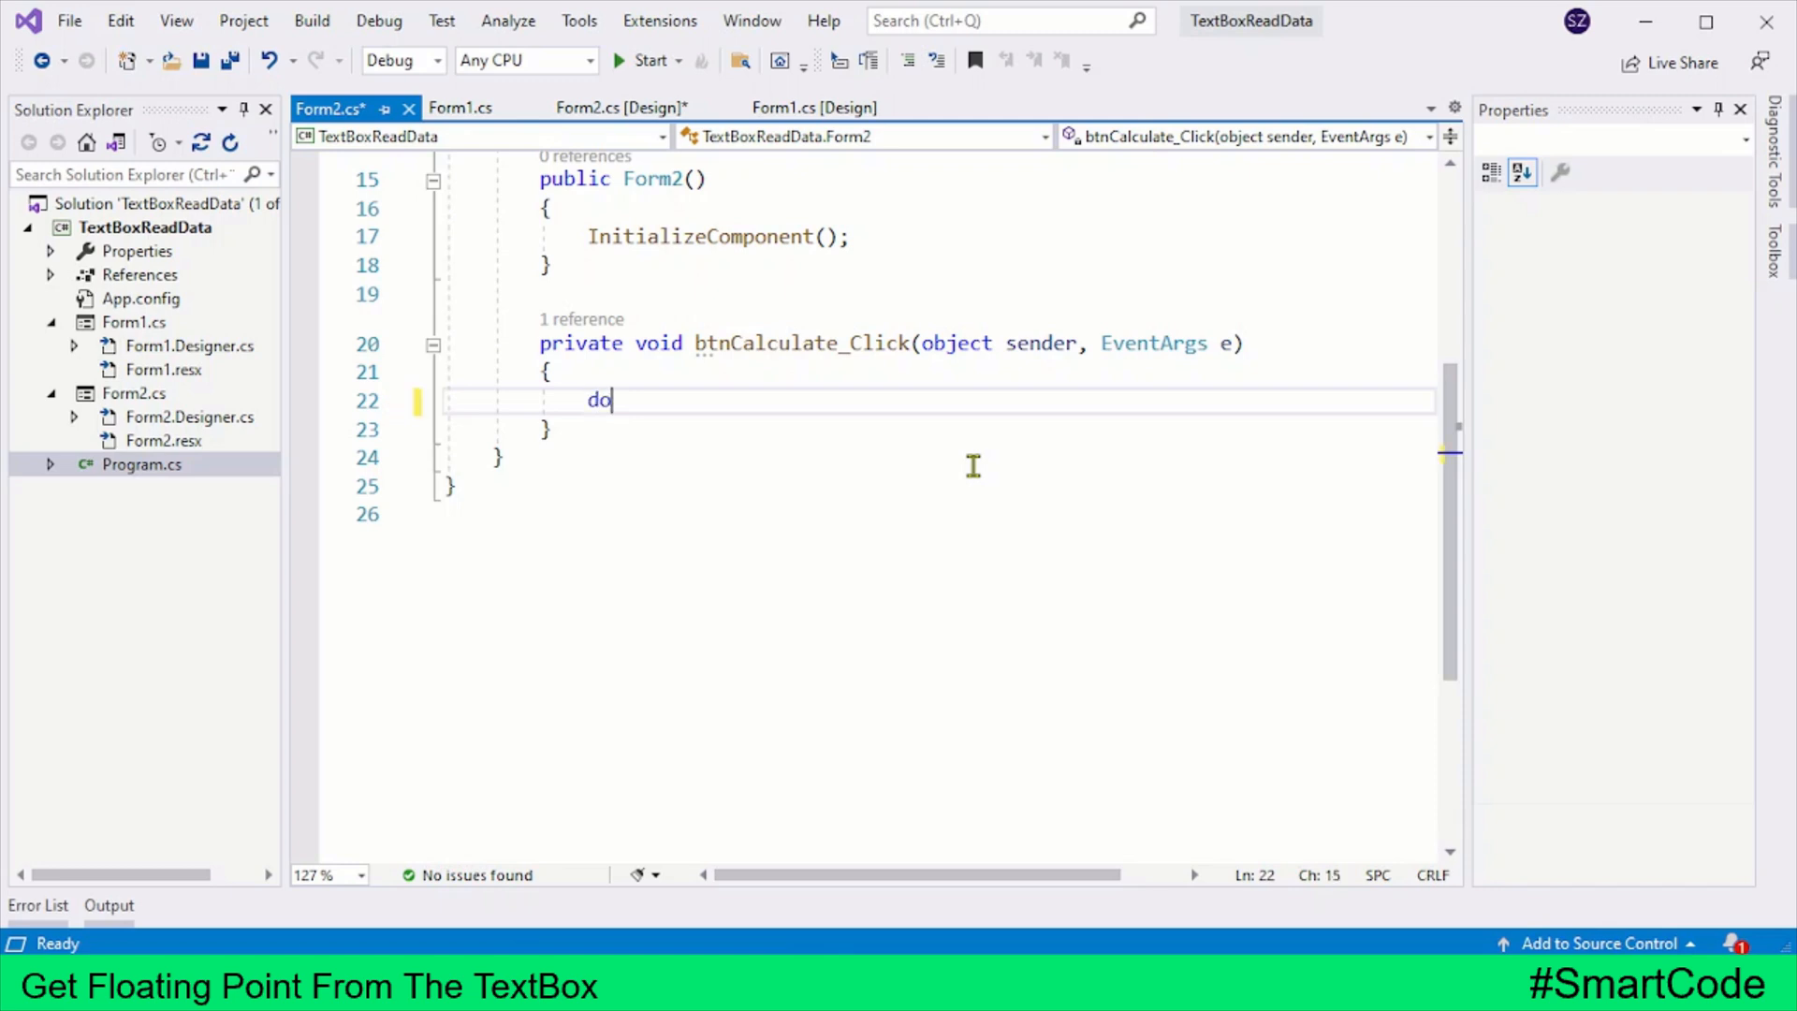
text(uble_total = double.Parse();)
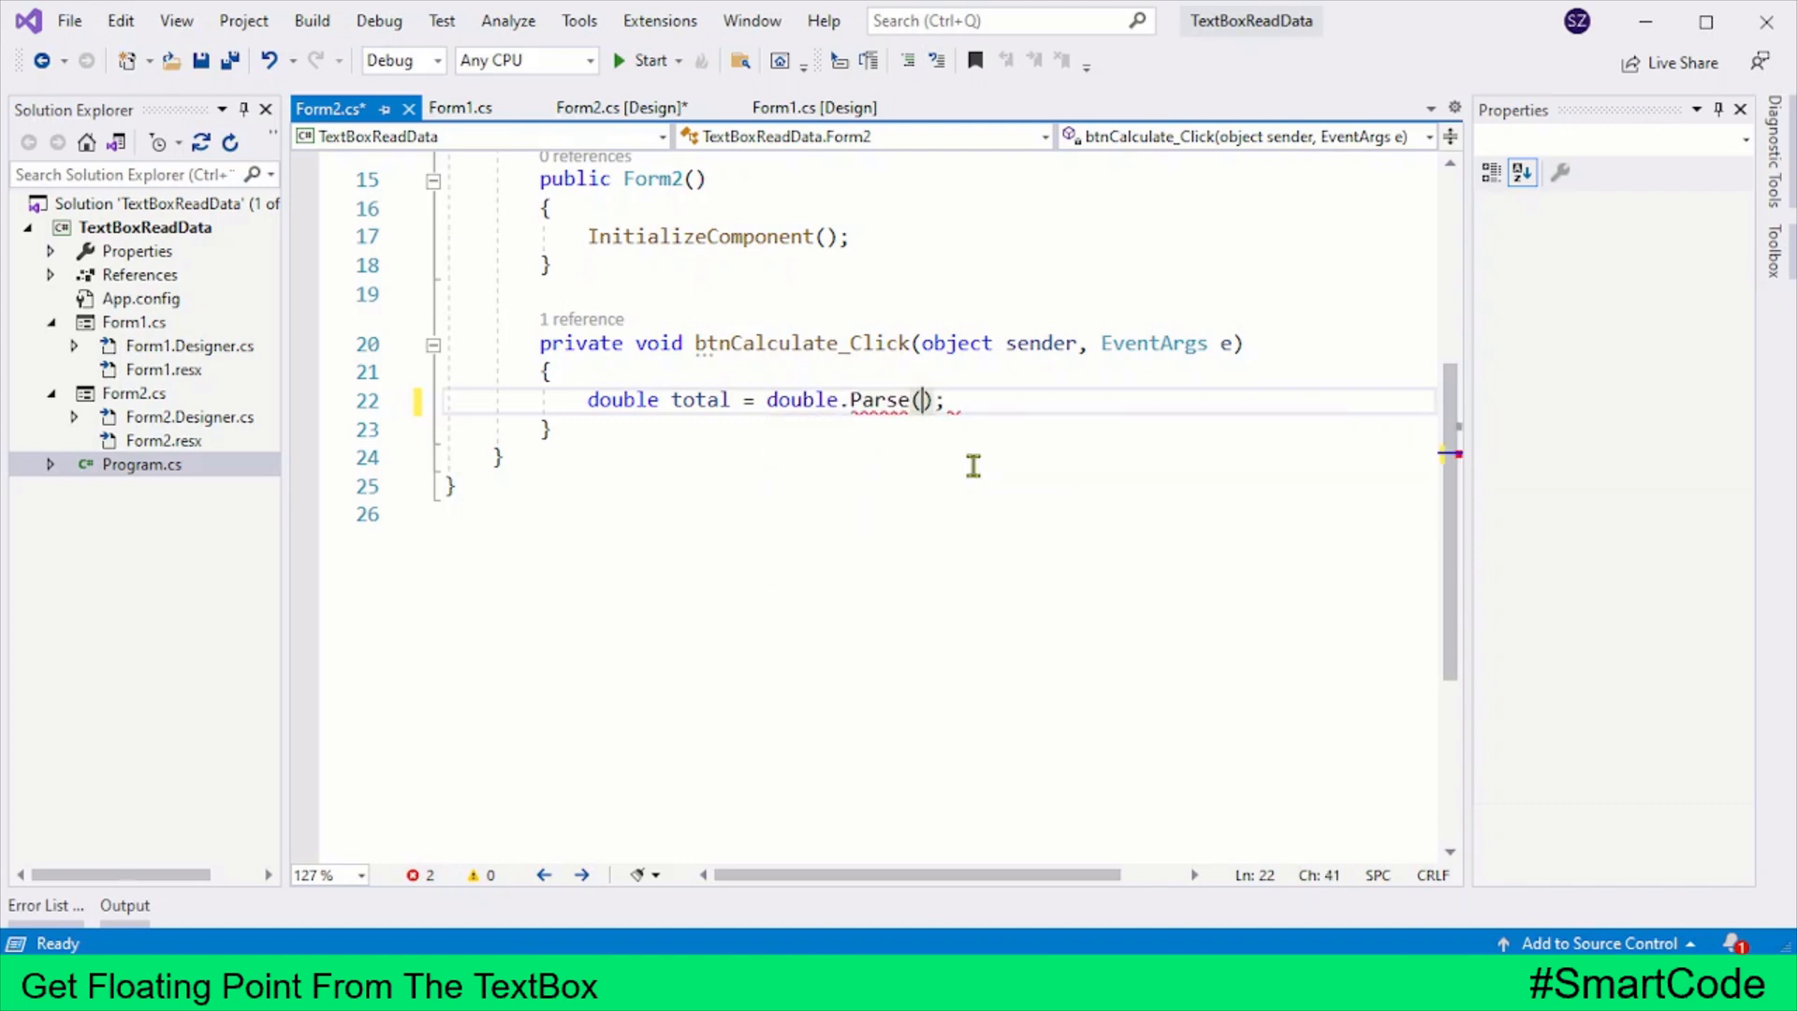
text(tbxTotal.Text)
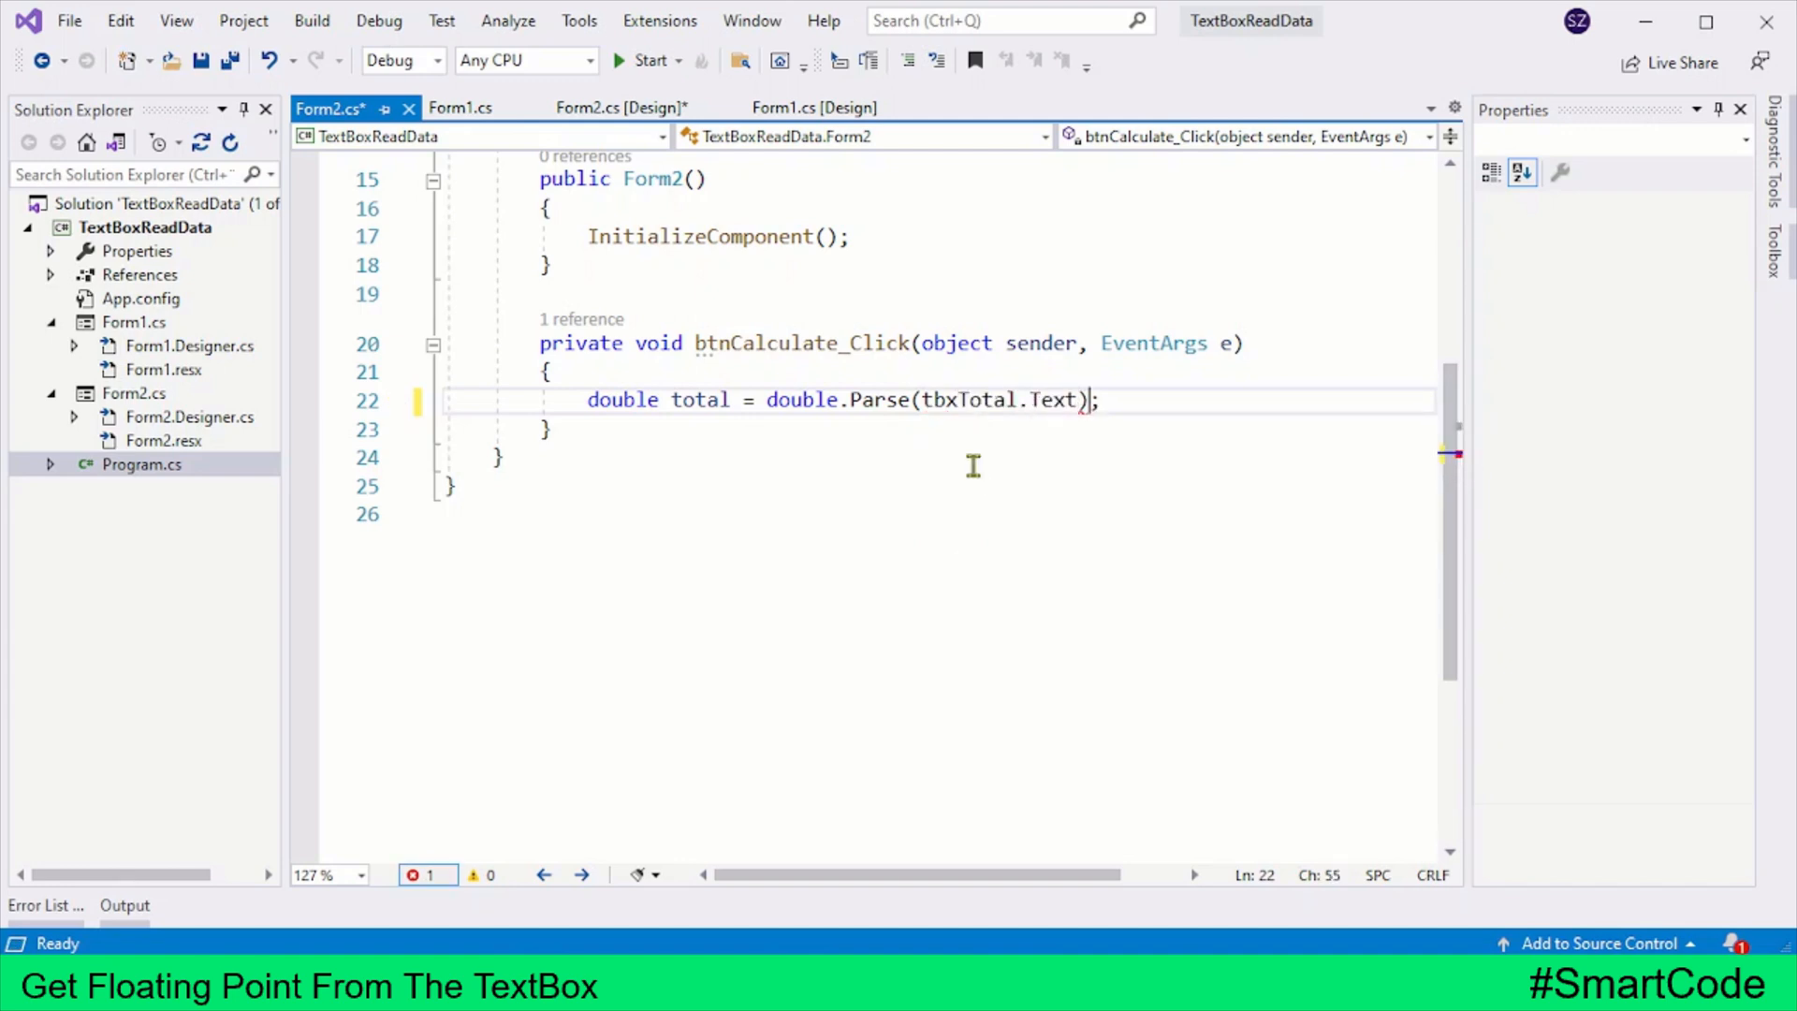
Declare double pro = double.Parse(tbxPro.Text); and begin the result declaration.
text(double)
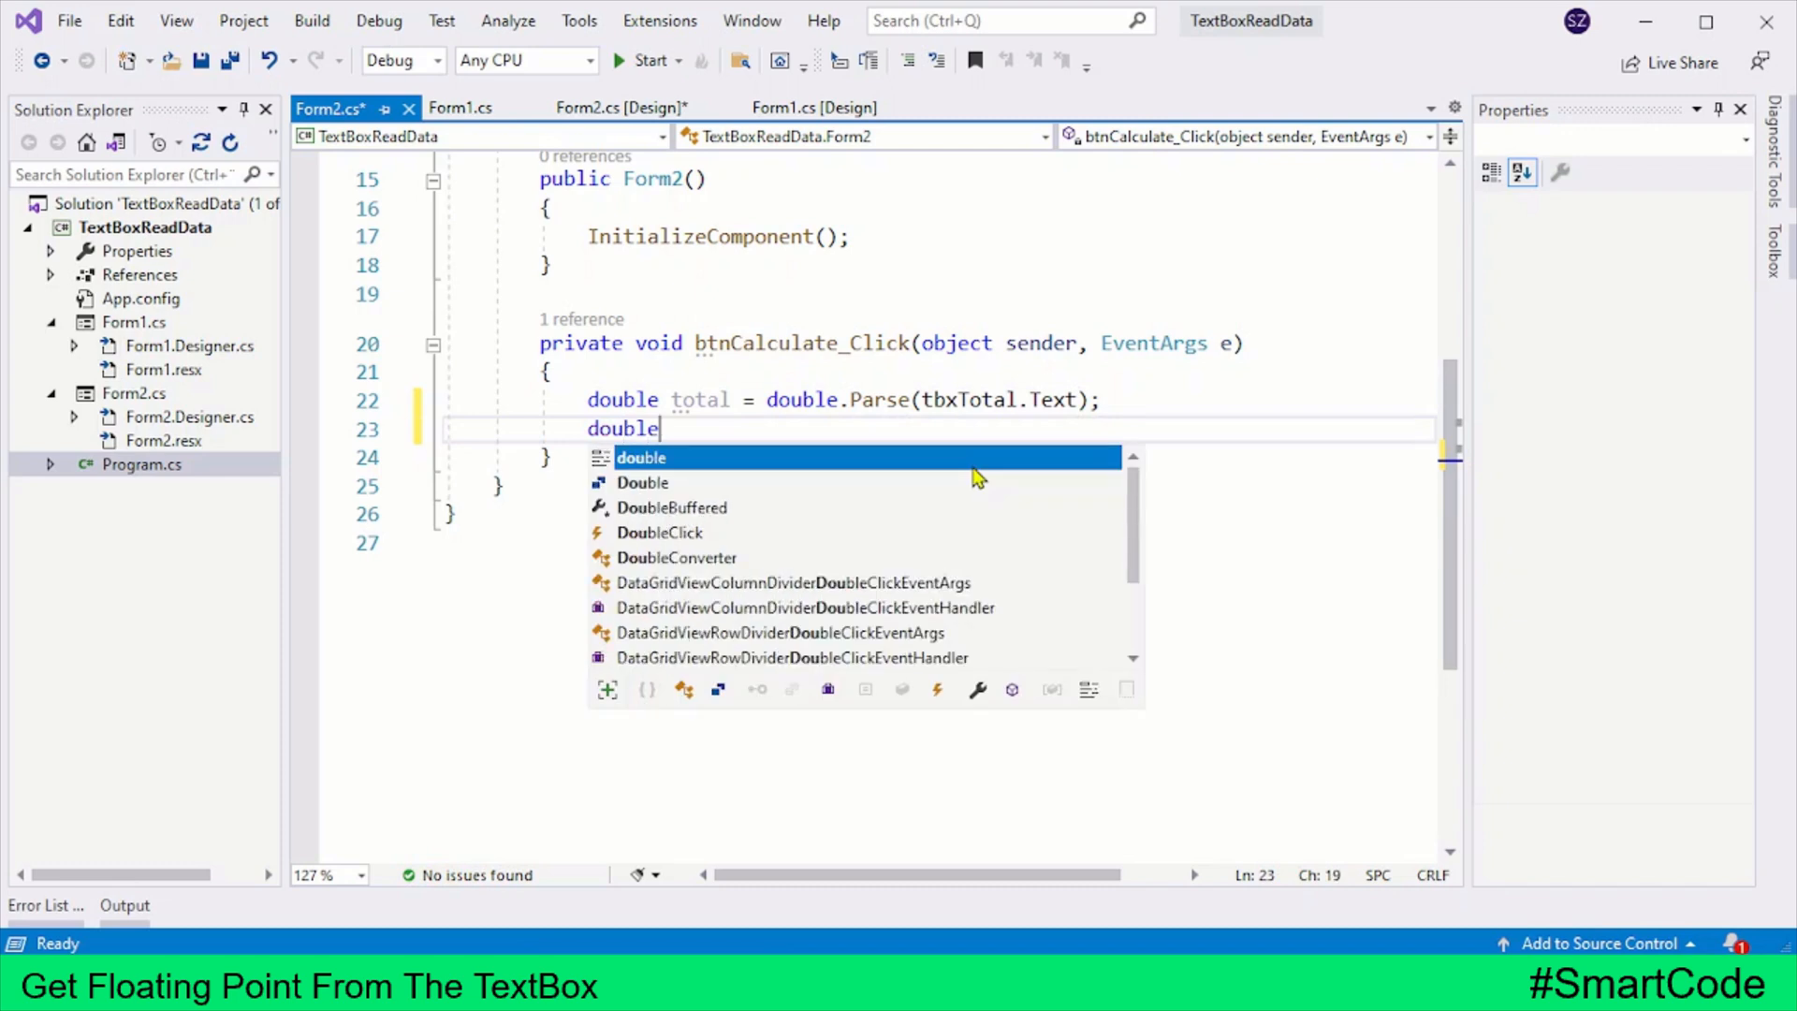
text(pro =)
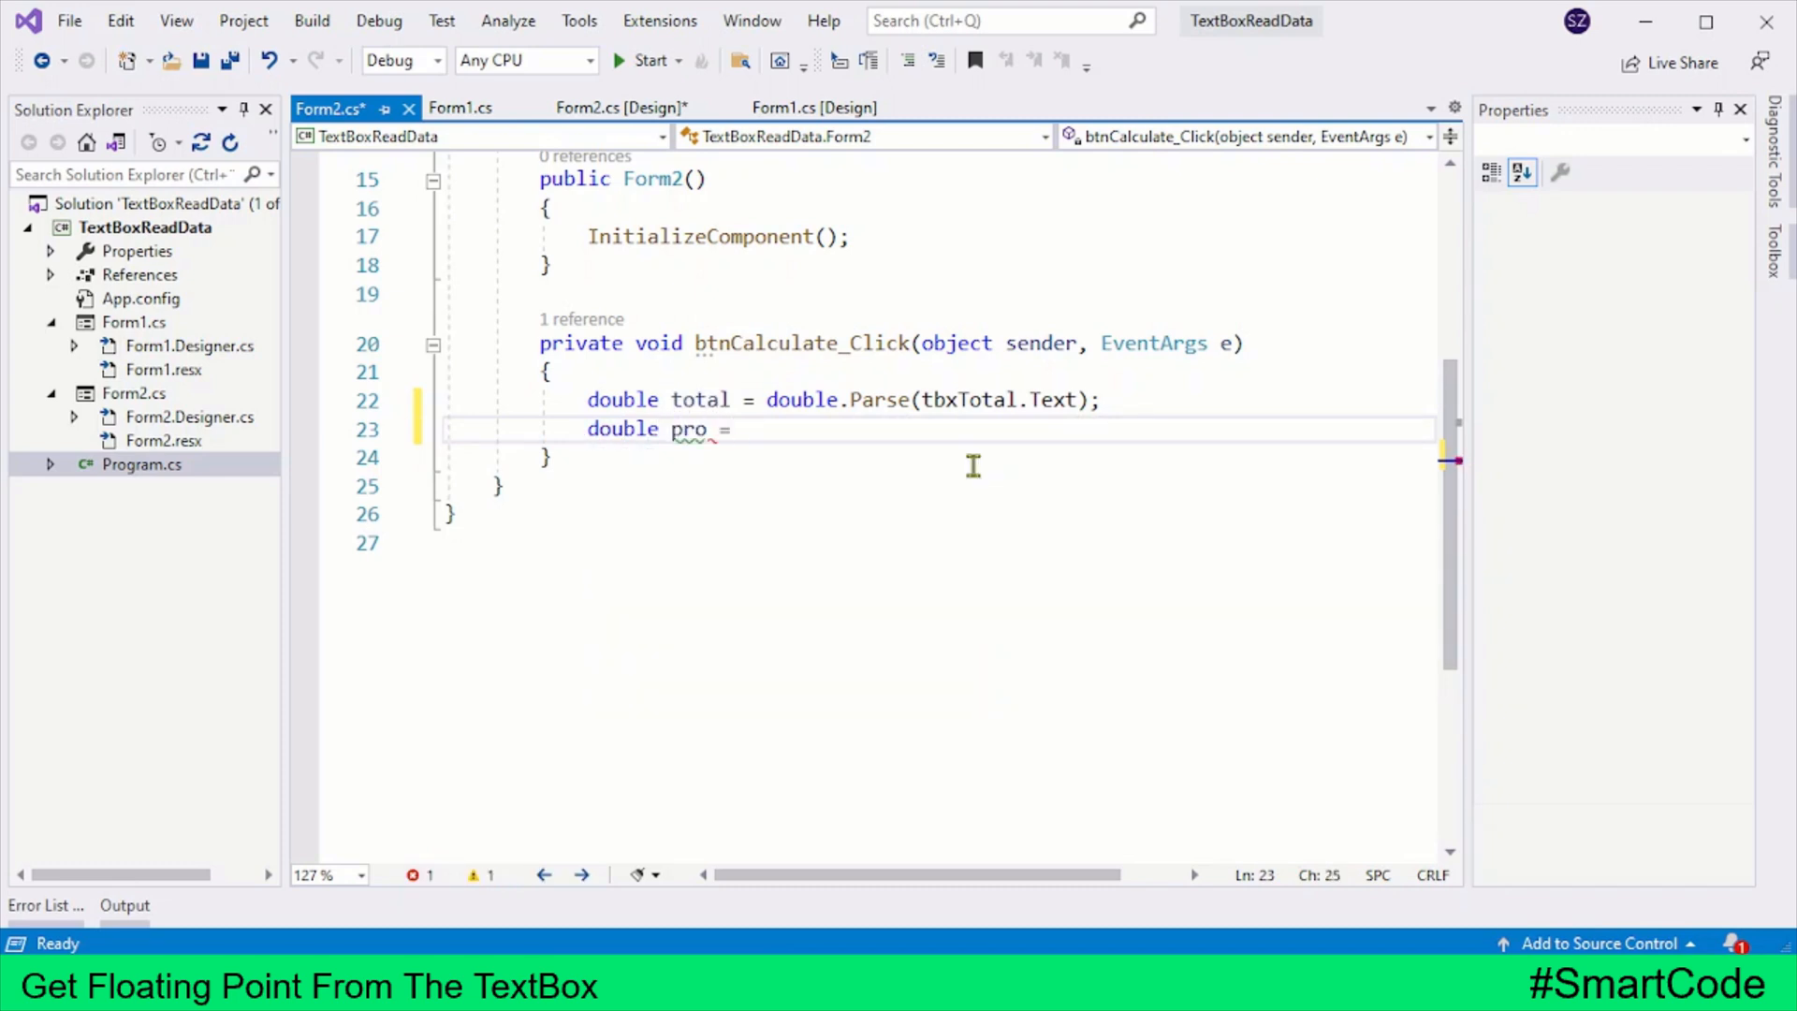
text(double.parse();)
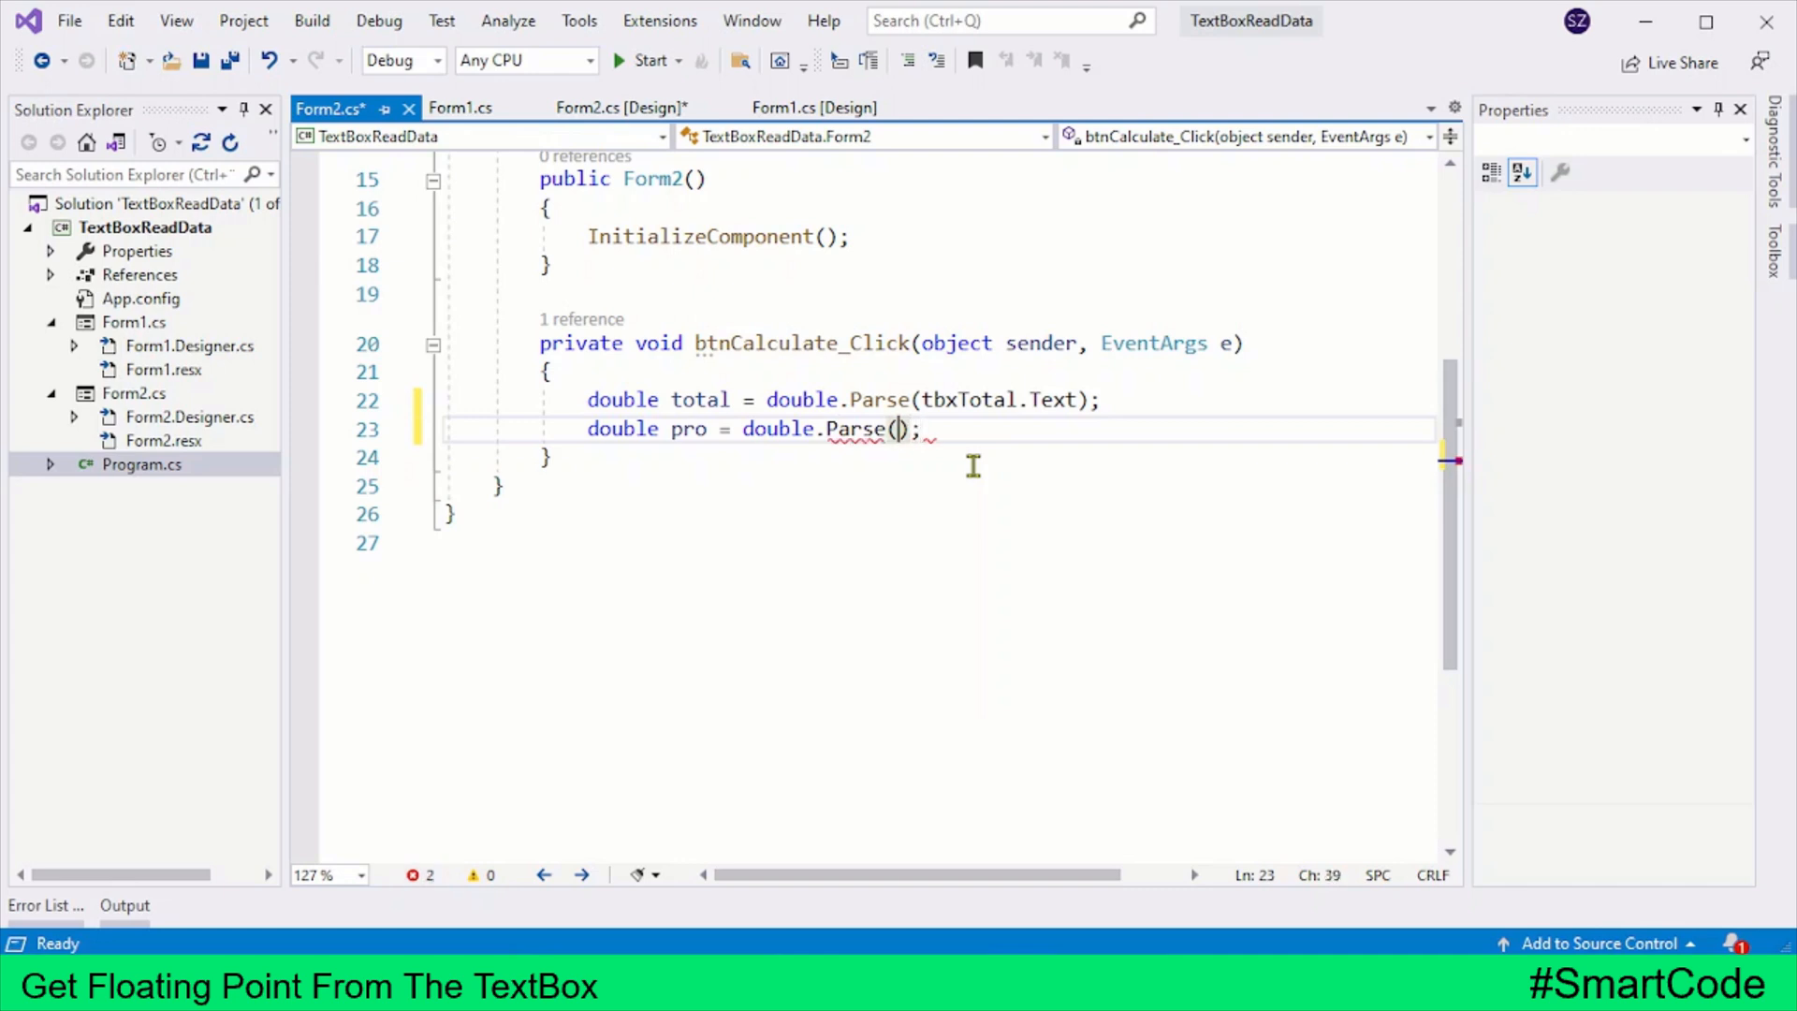
text(tbx)
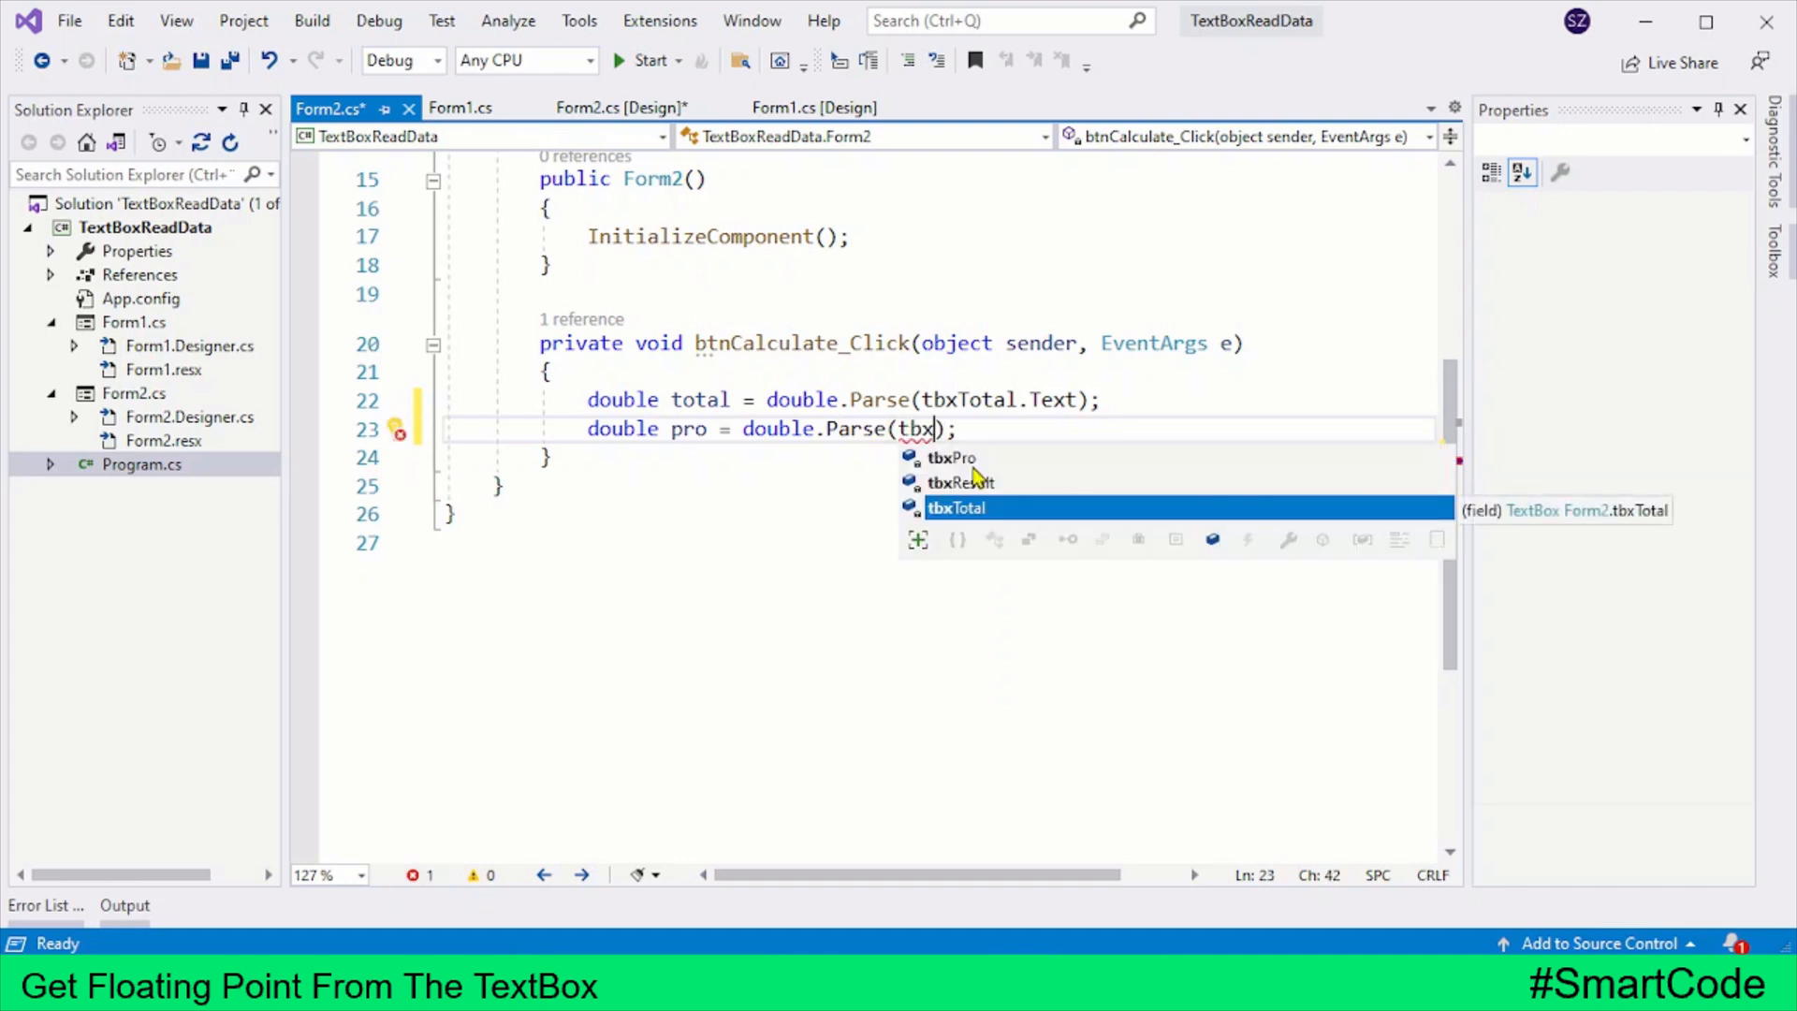
text(Pro.te)
text(double)
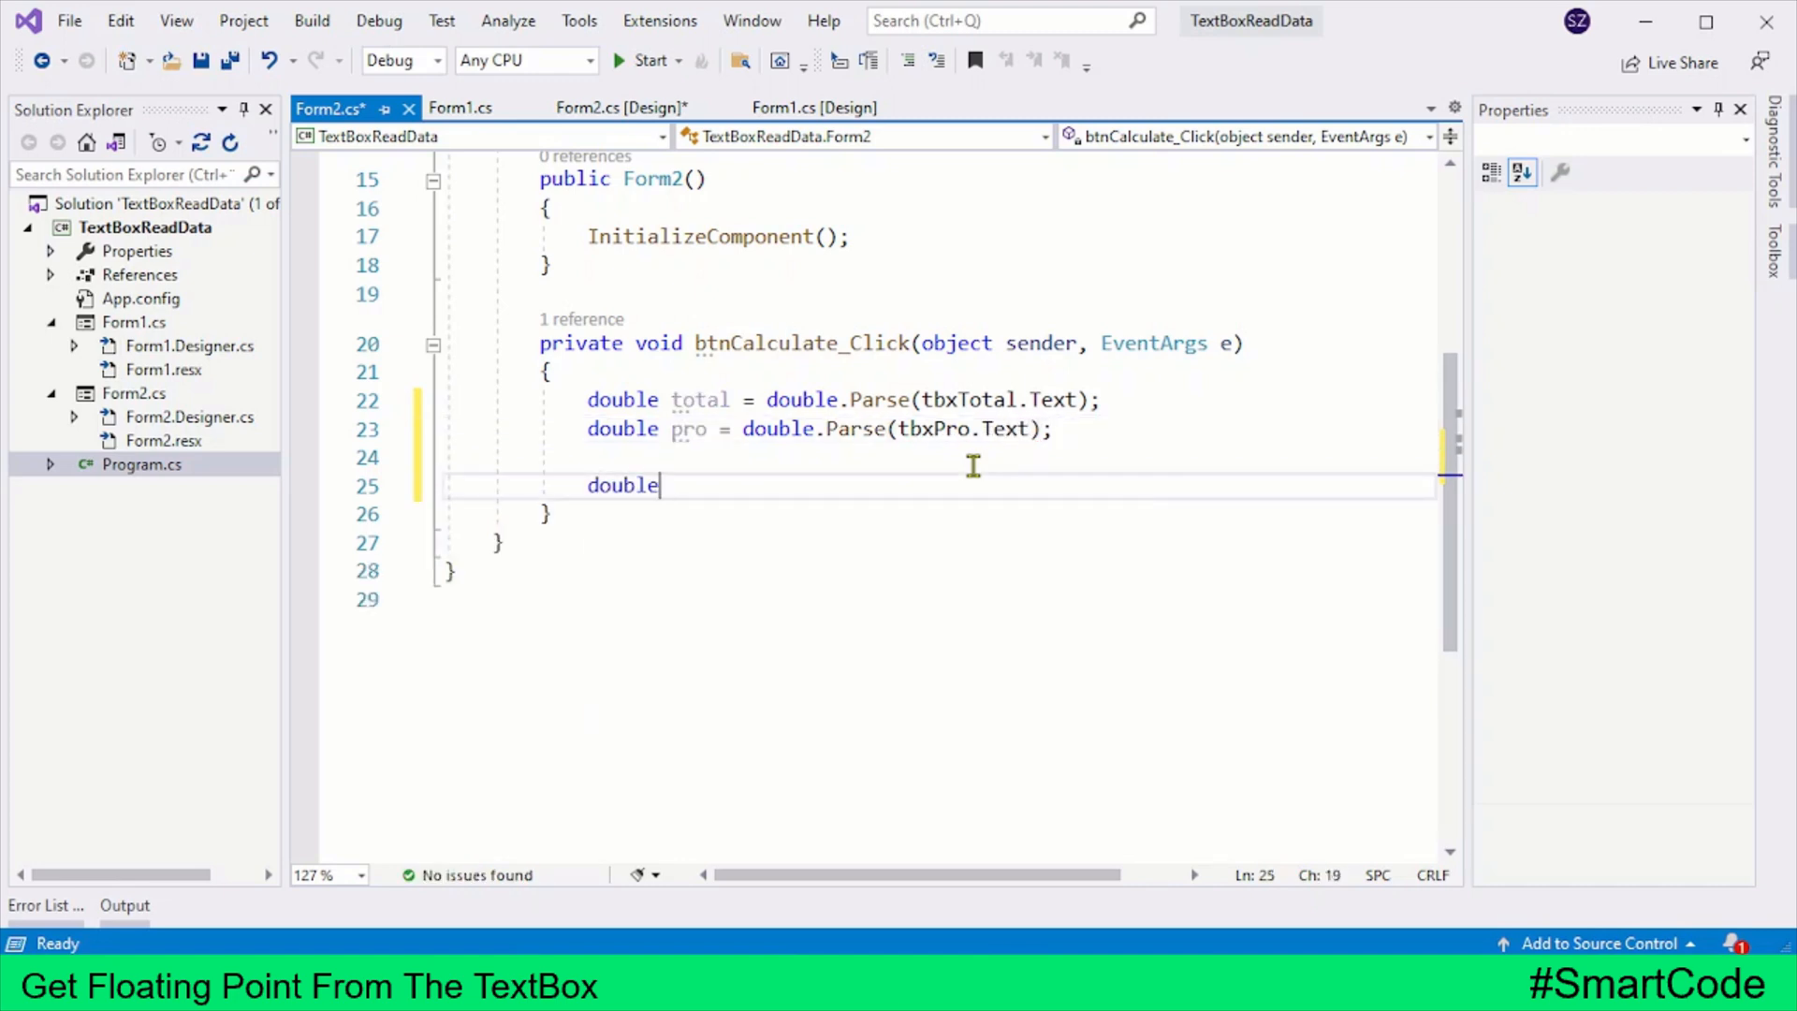
text(result =)
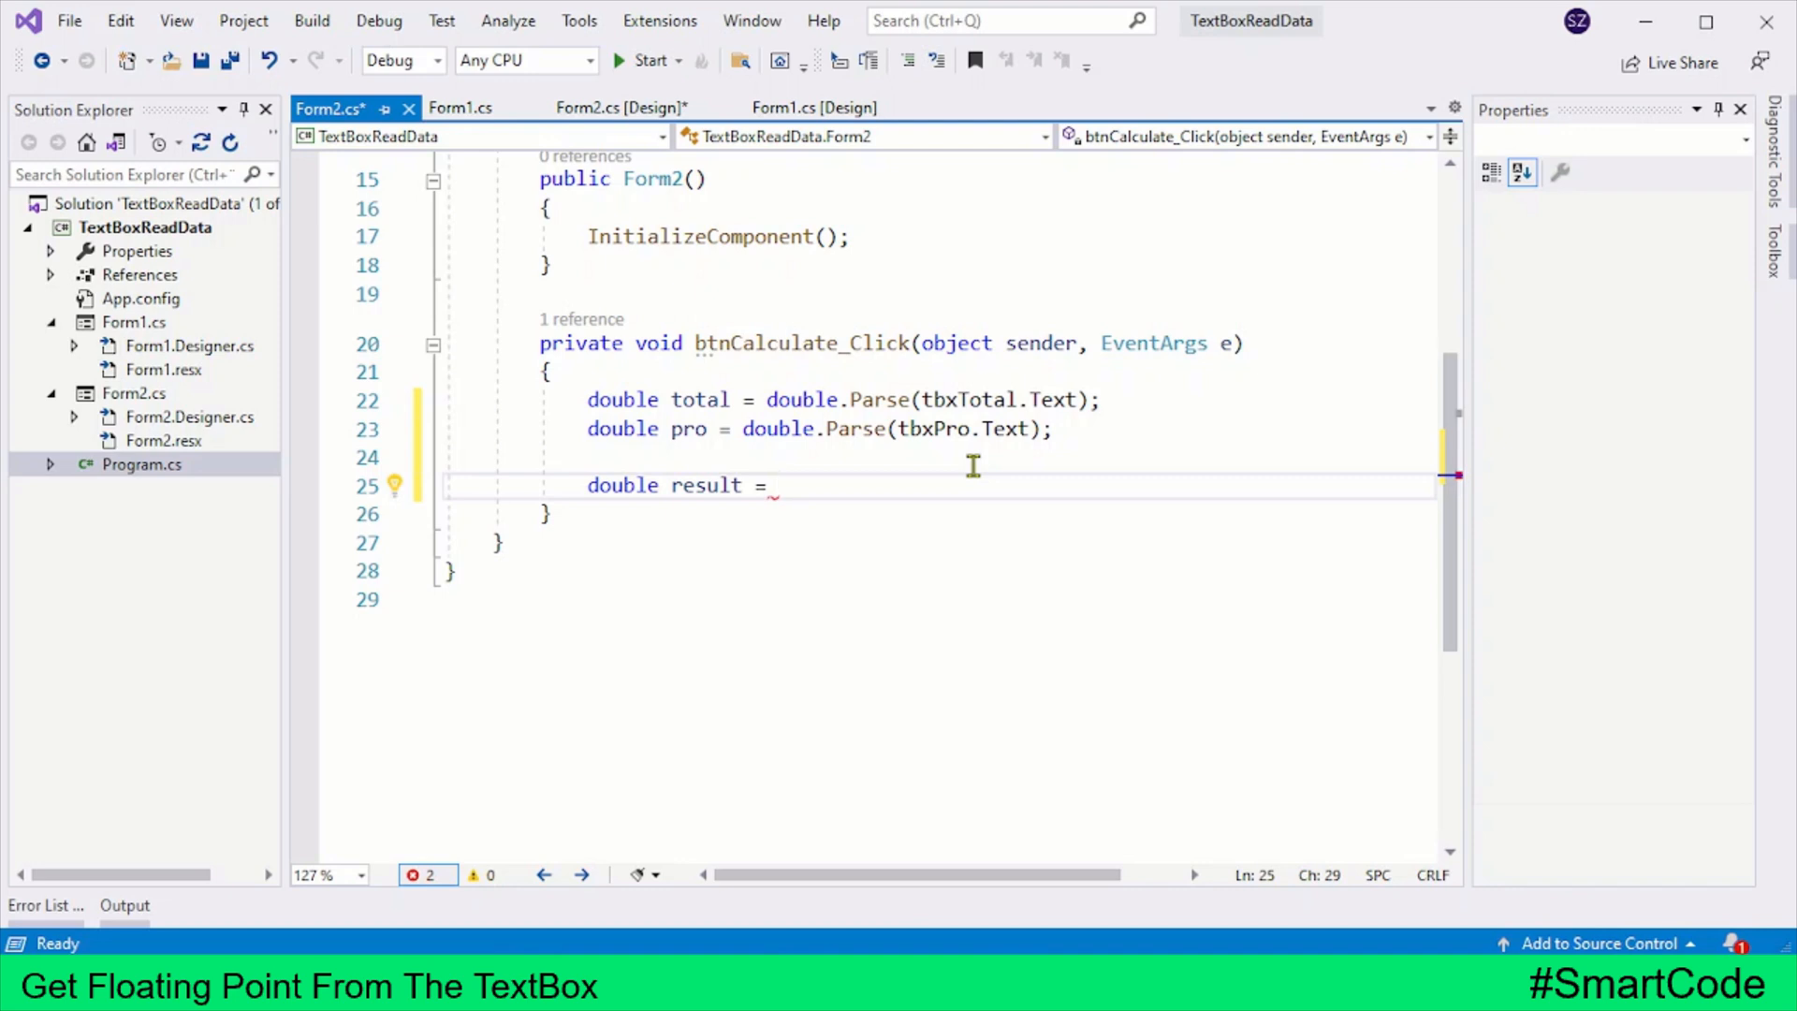
Complete double result = total * (pro/100);.
text(total)
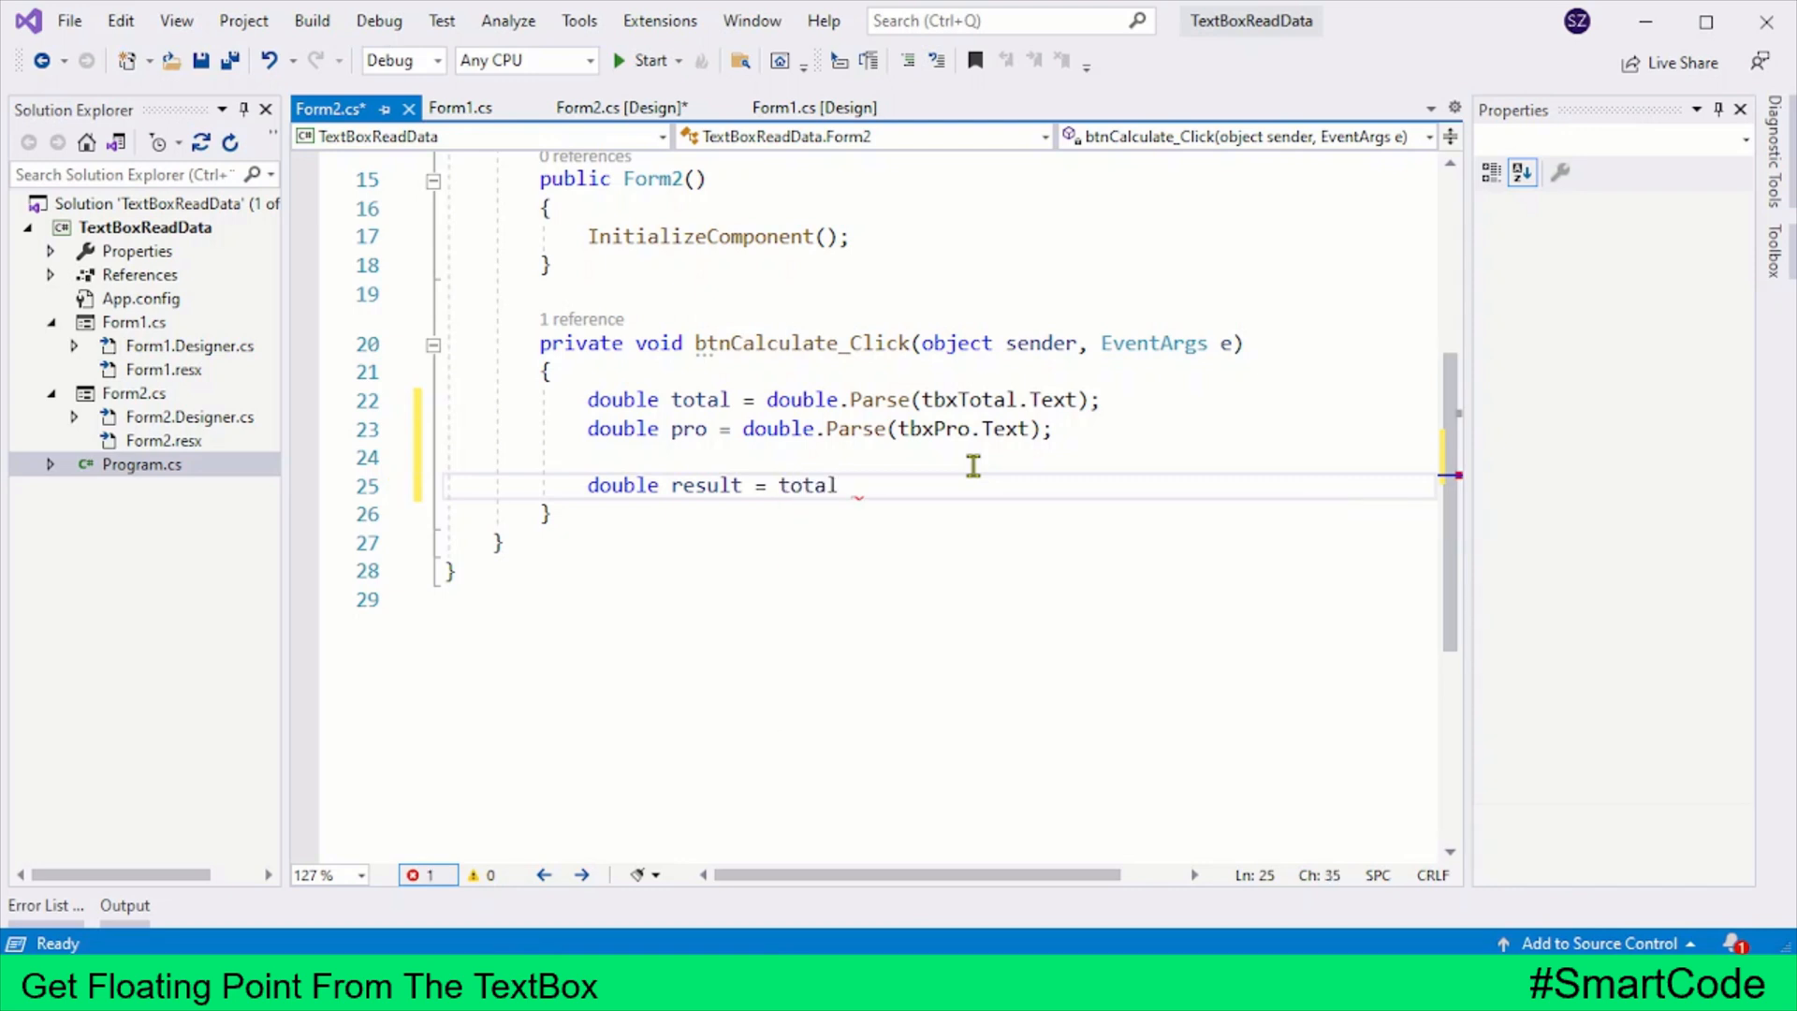
text(* ();)
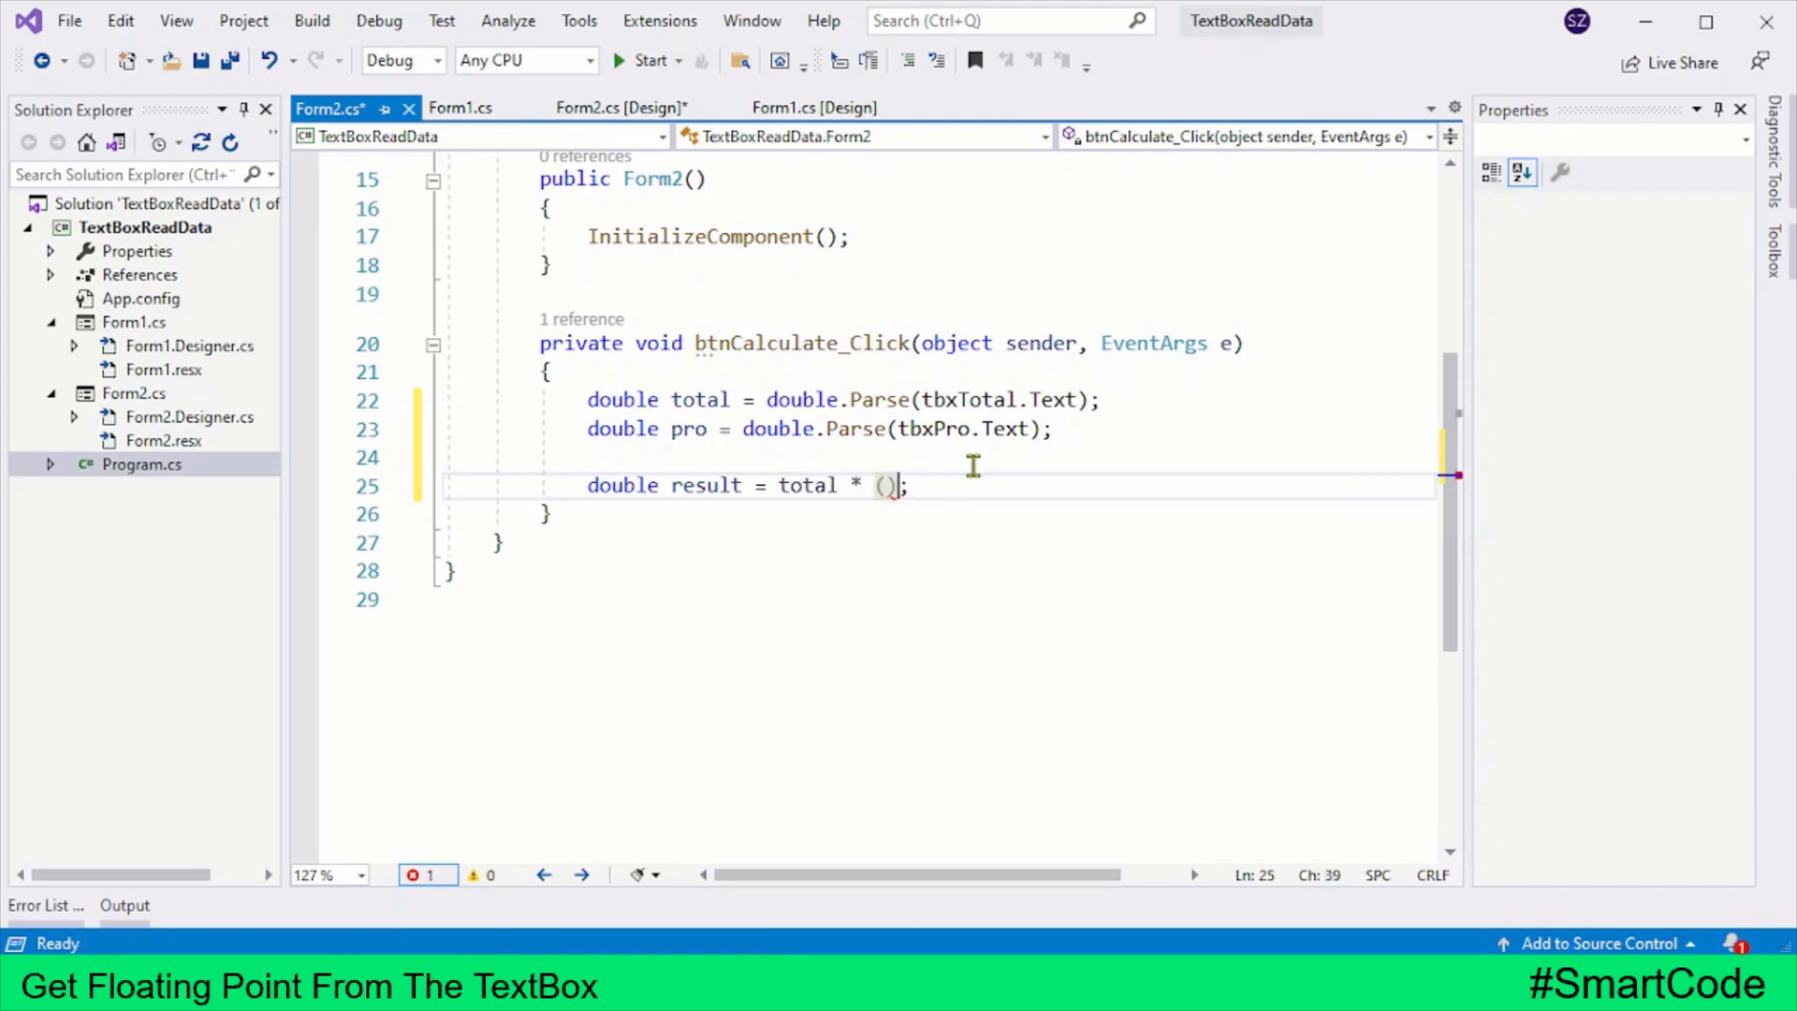
text(pro)
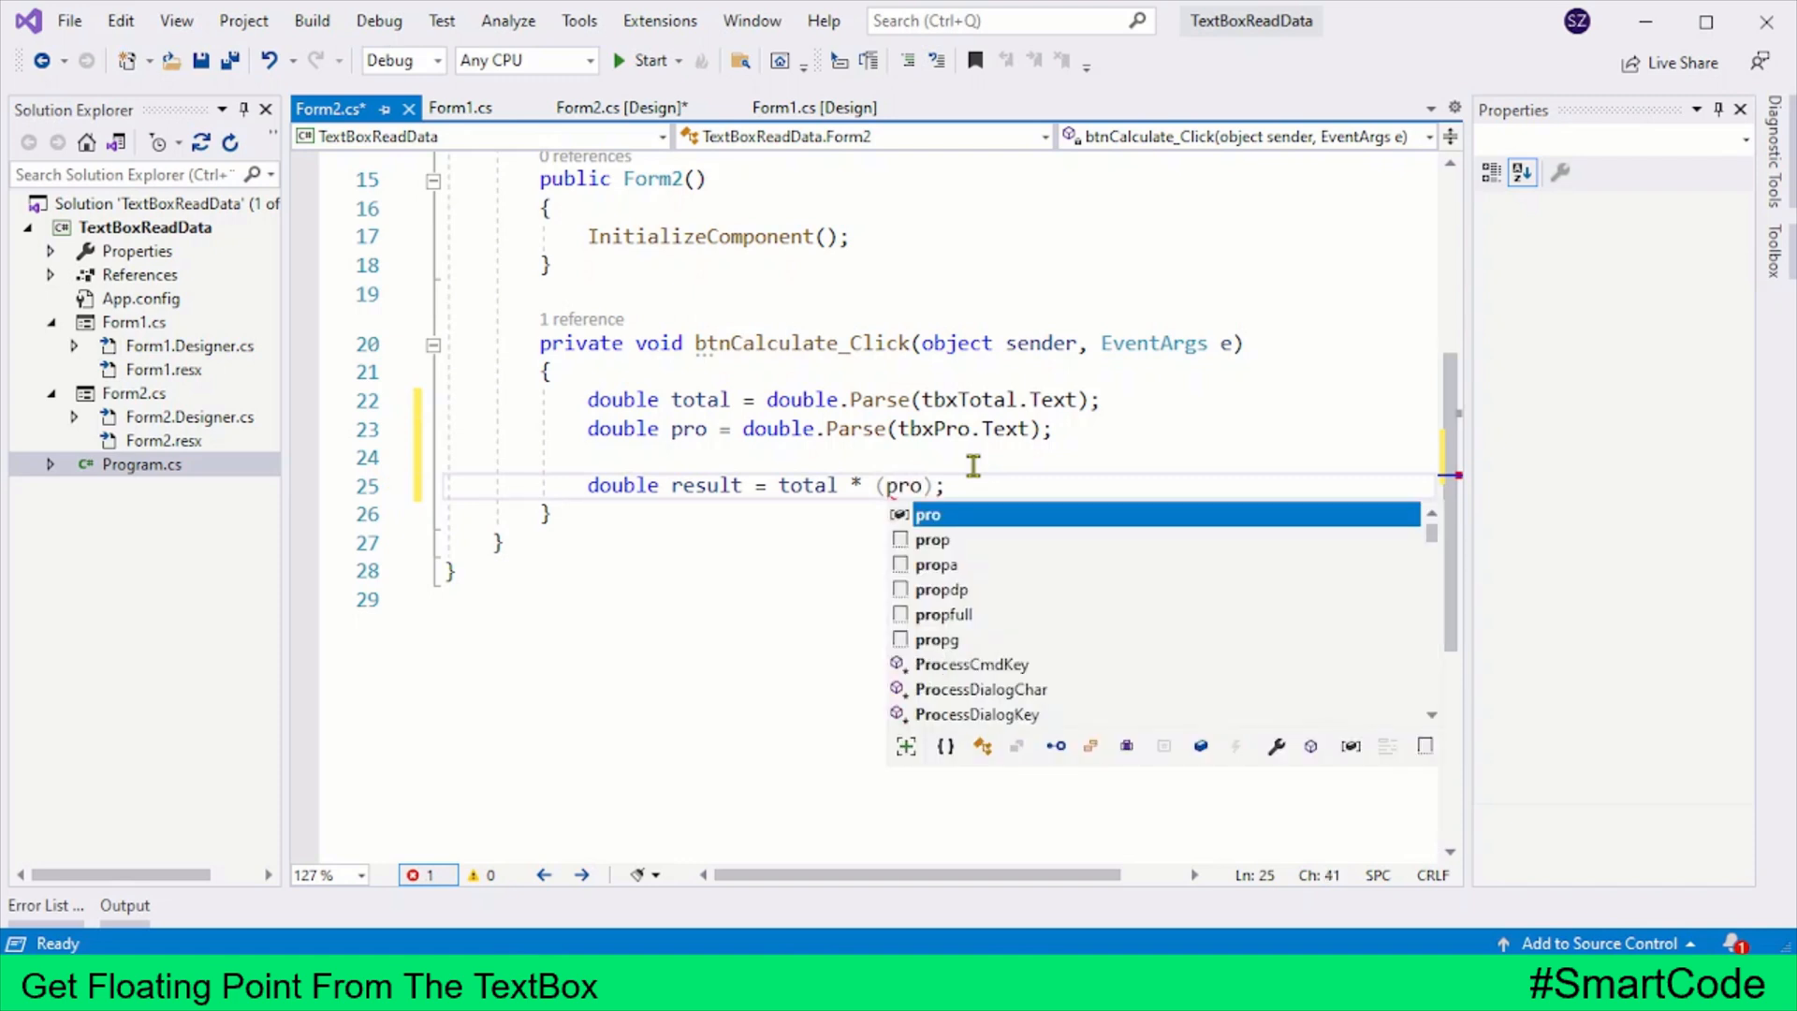
text(/100)
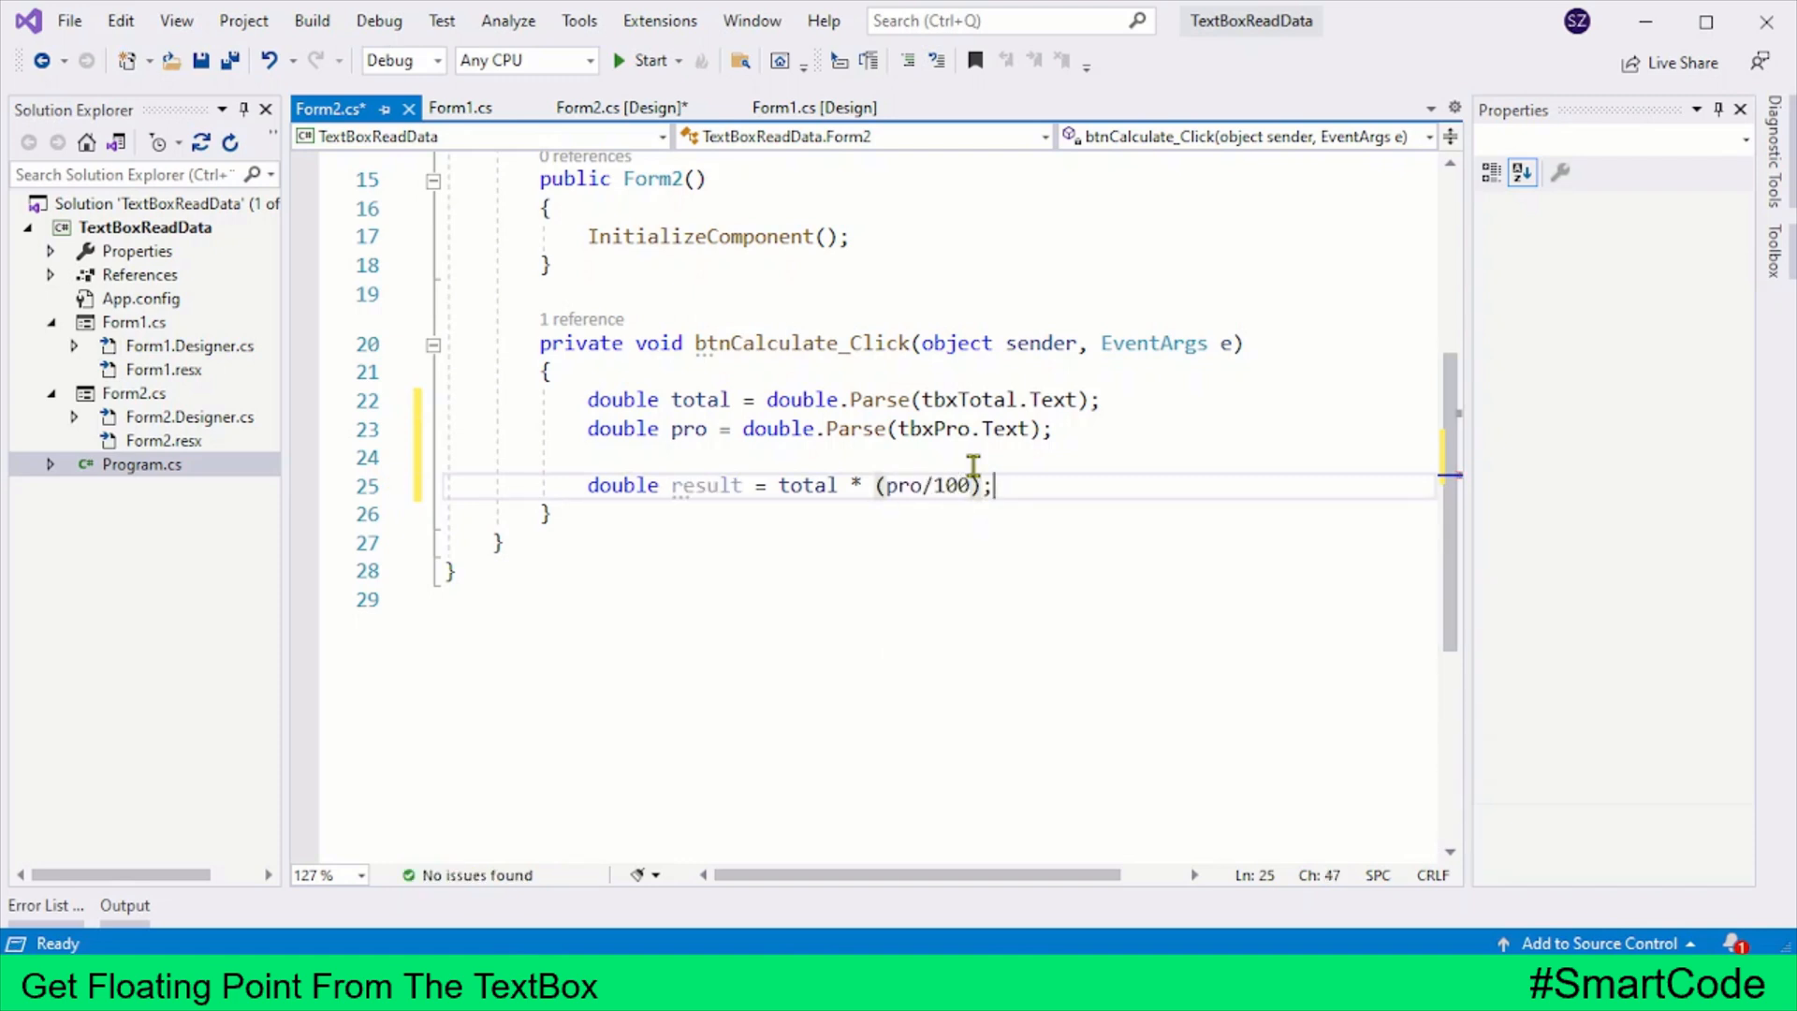
Write tbxResult.Text = result.ToString(); and launch the Percentage Calculator.
text(tbx)
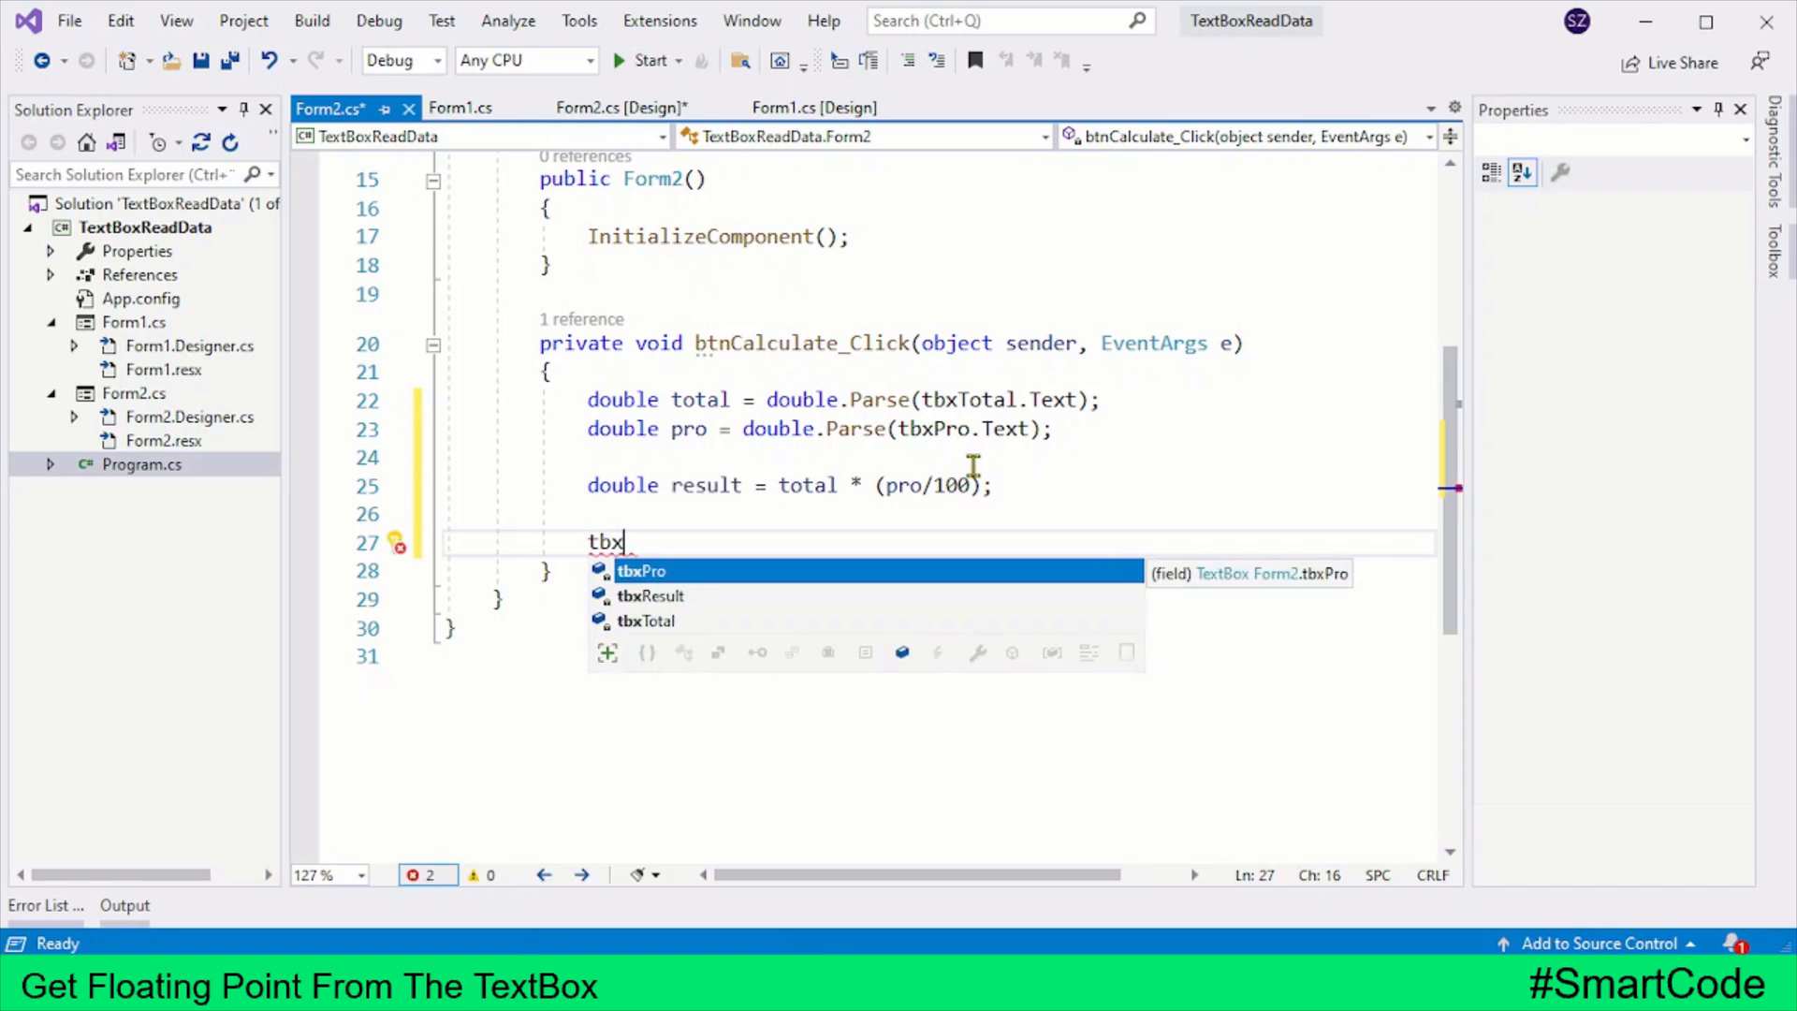
text(Result.)
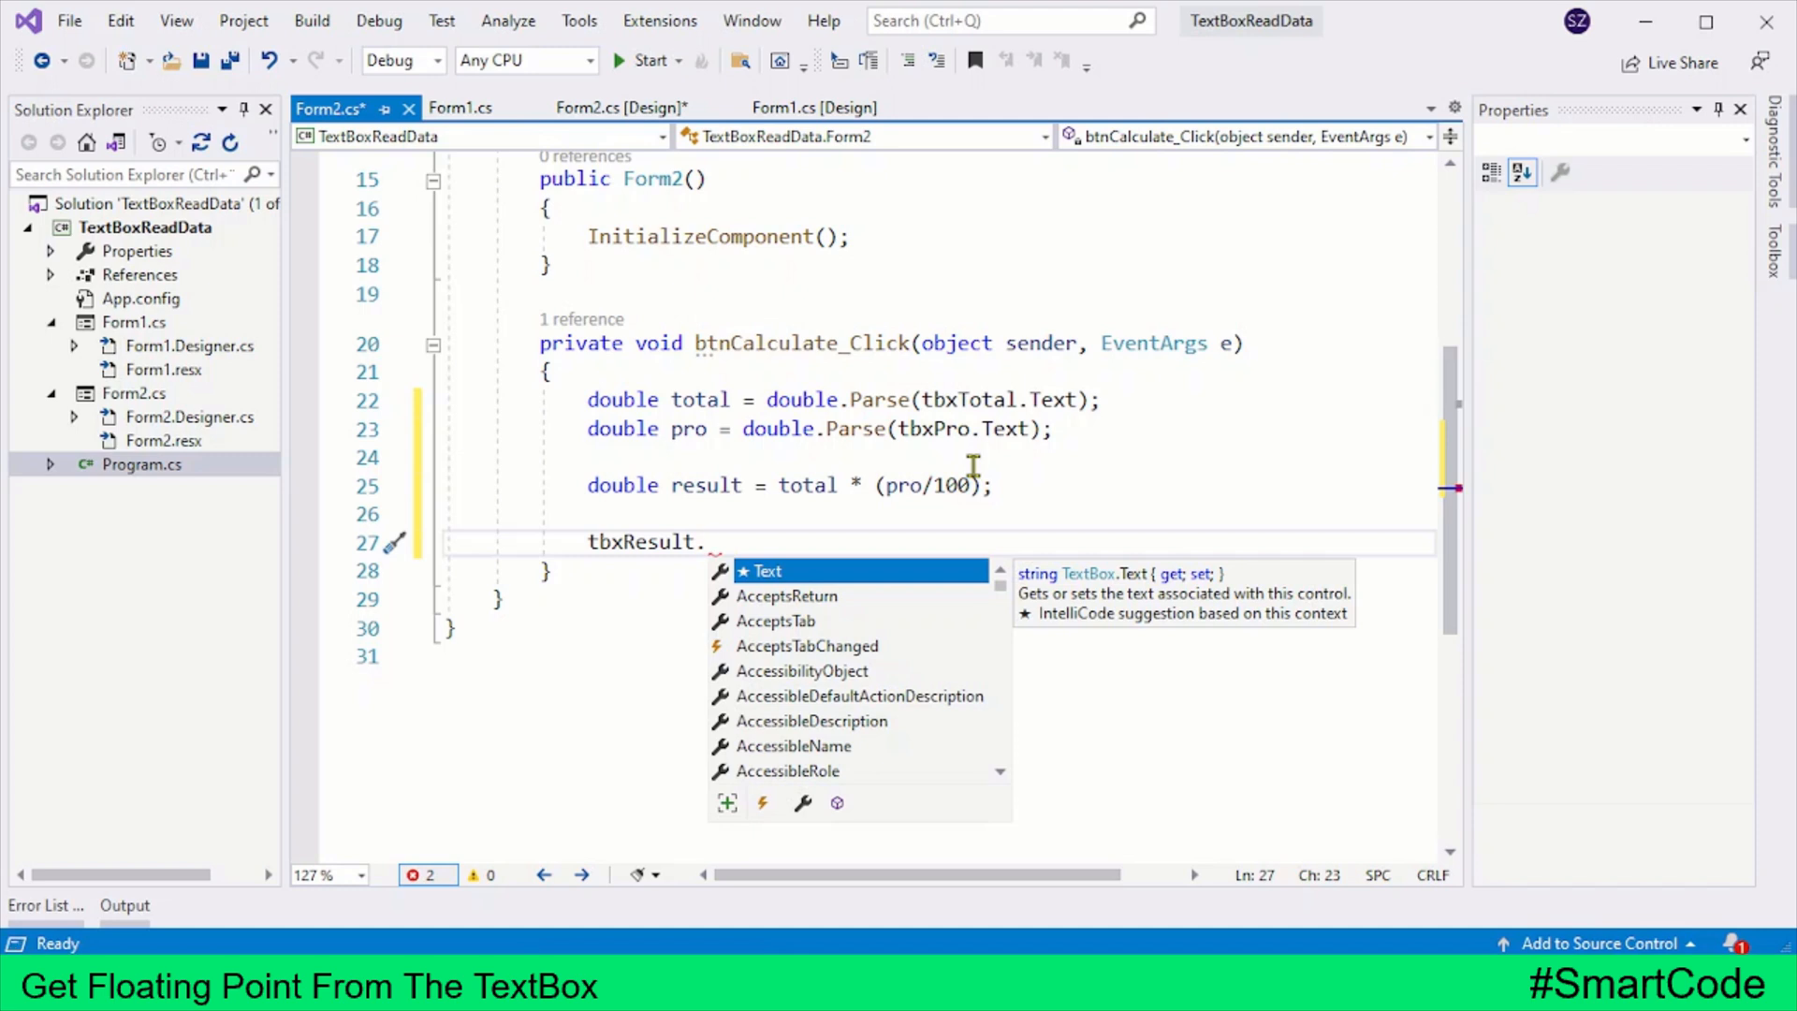
text(Text =)
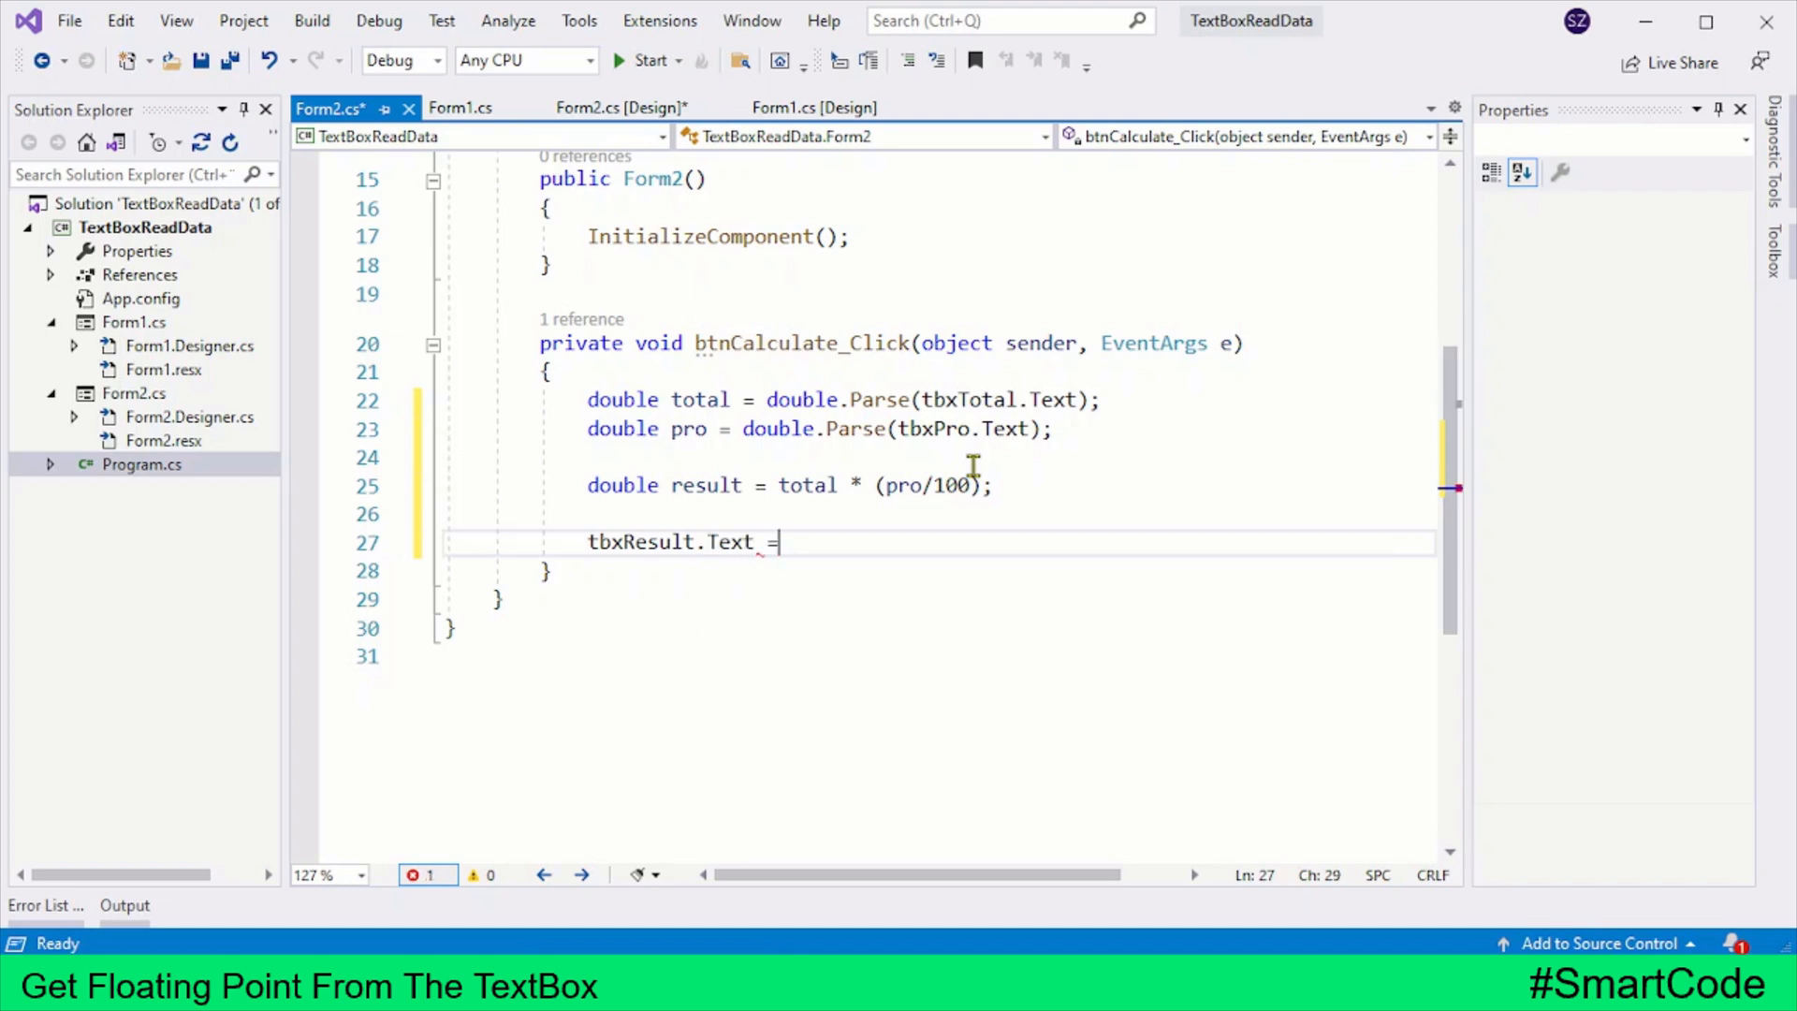
text(result)
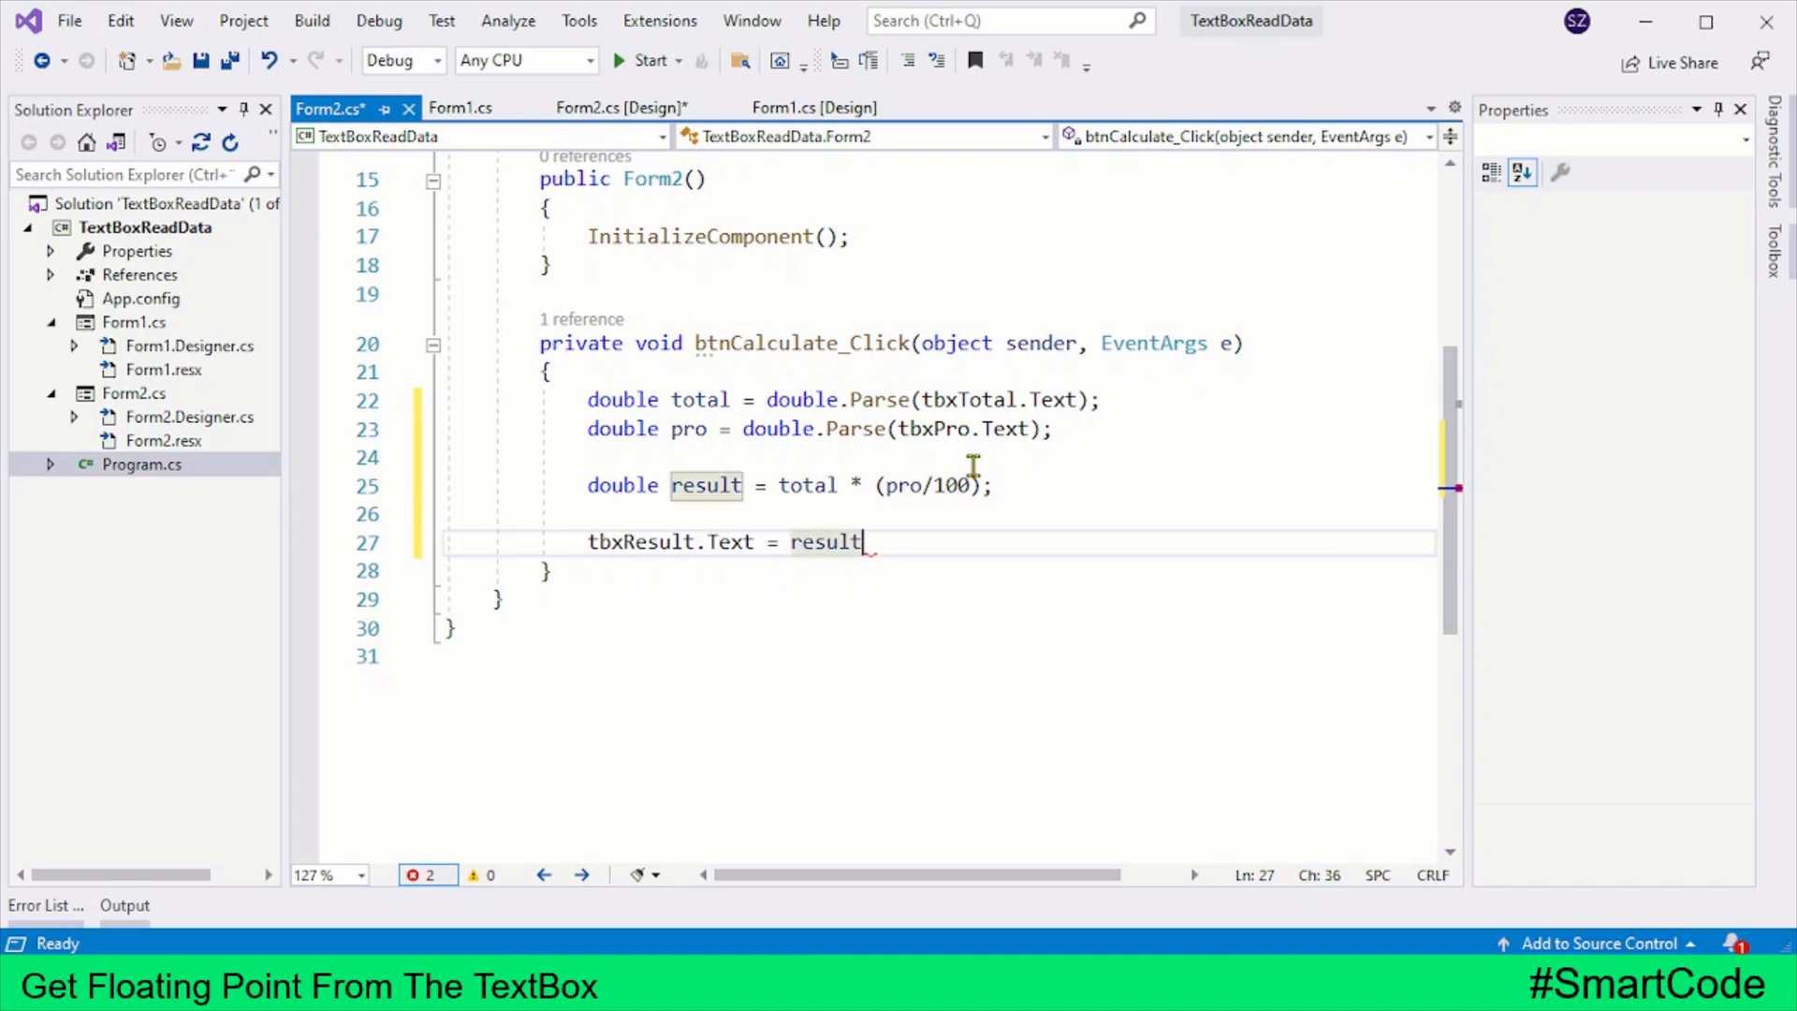
text(.ToString)
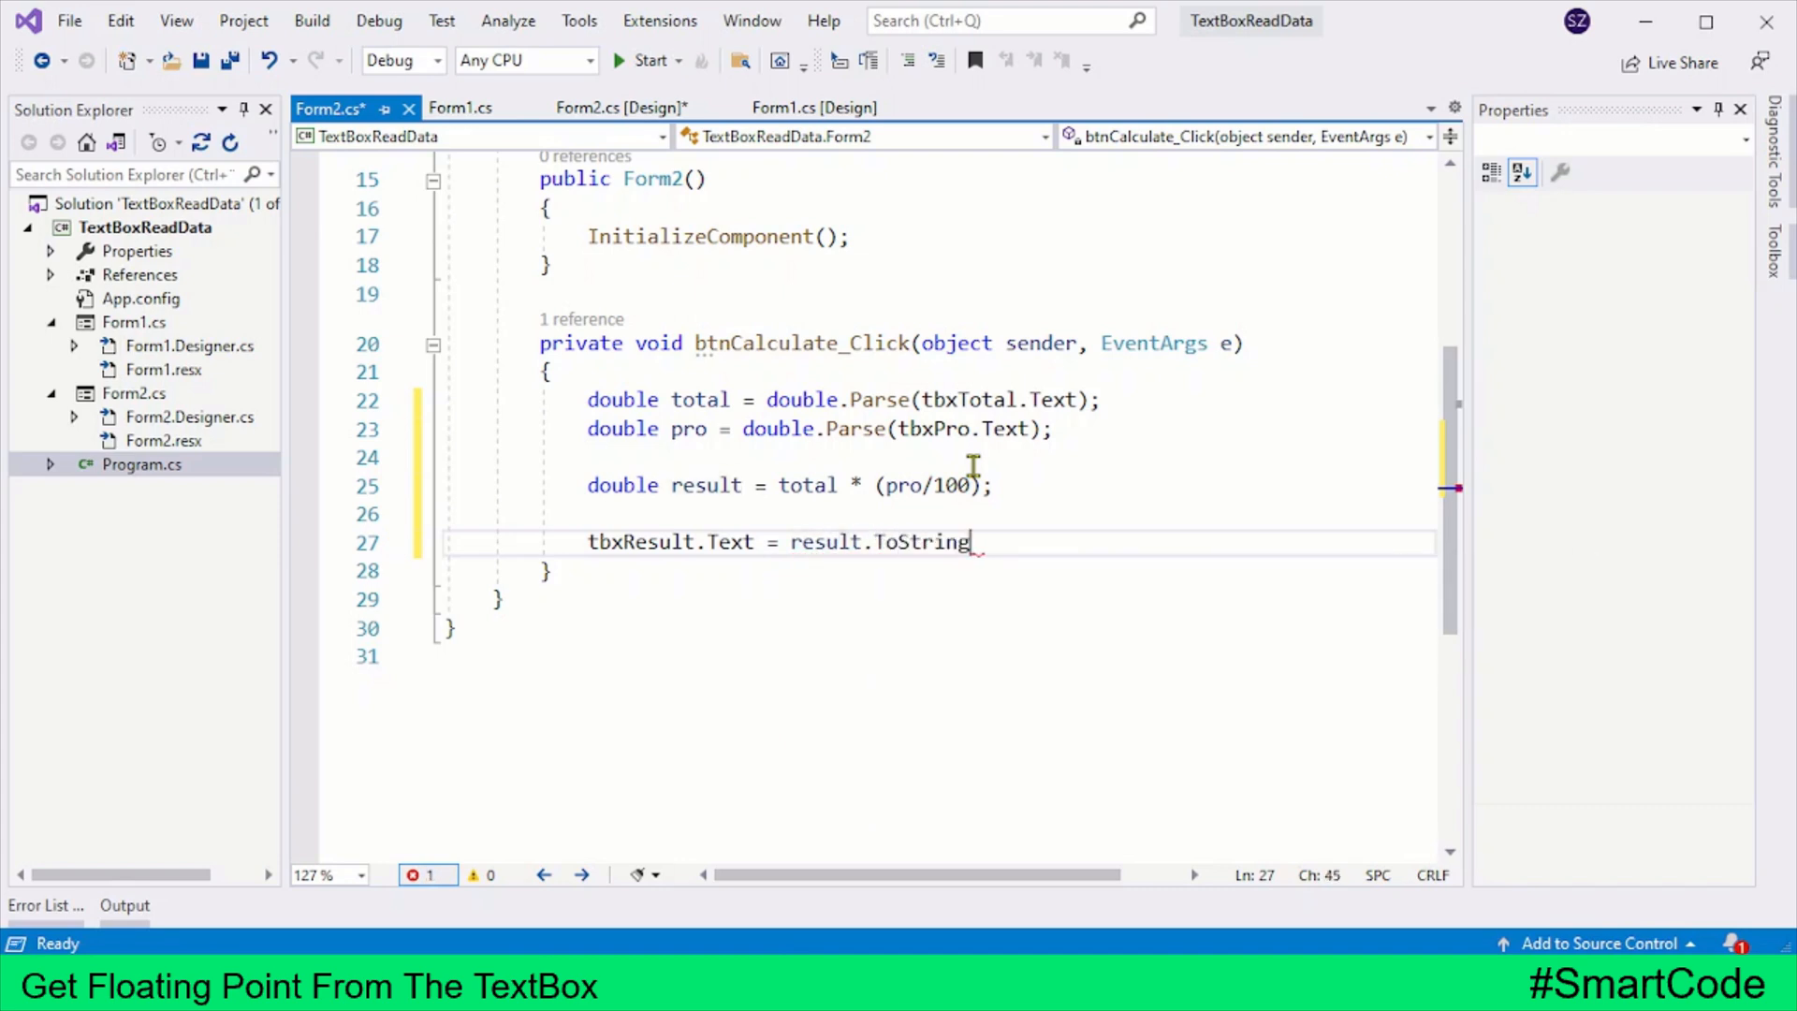
text(();)
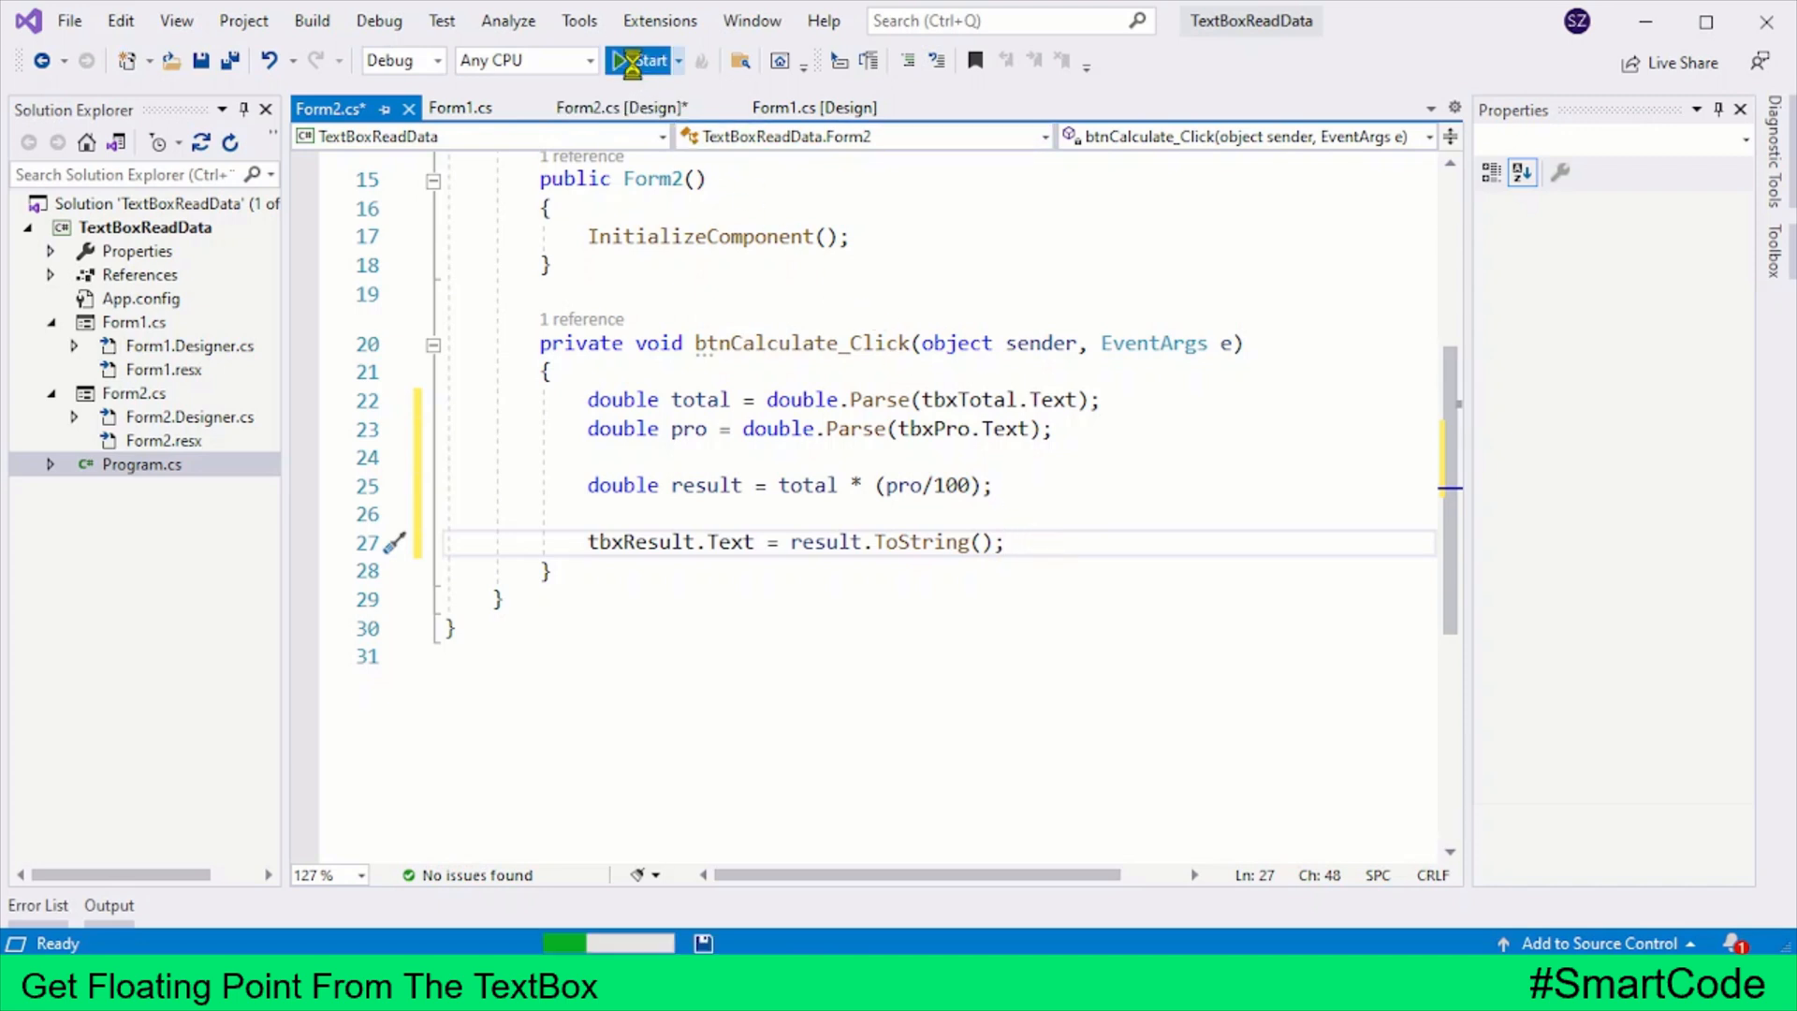
click(638, 60)
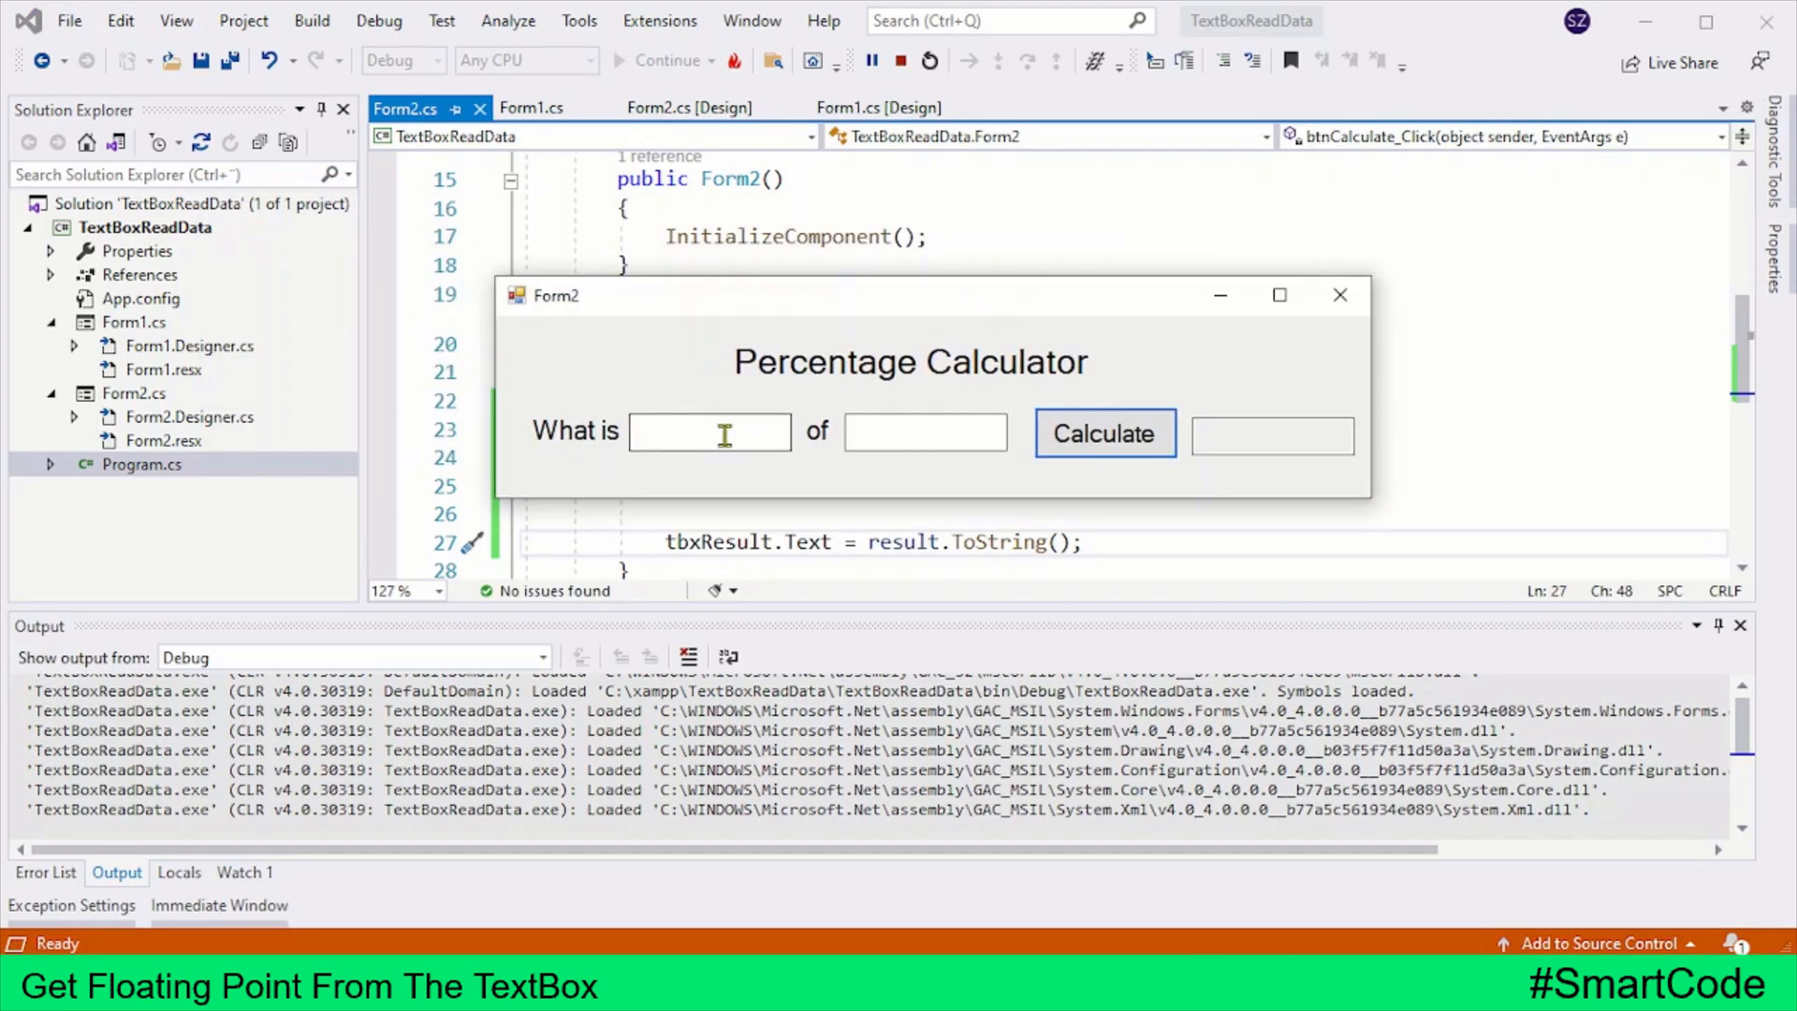
Calculate 10 percent of 1000 (100), then recalculate with the decimal value 1,5 to get 15.
text(10)
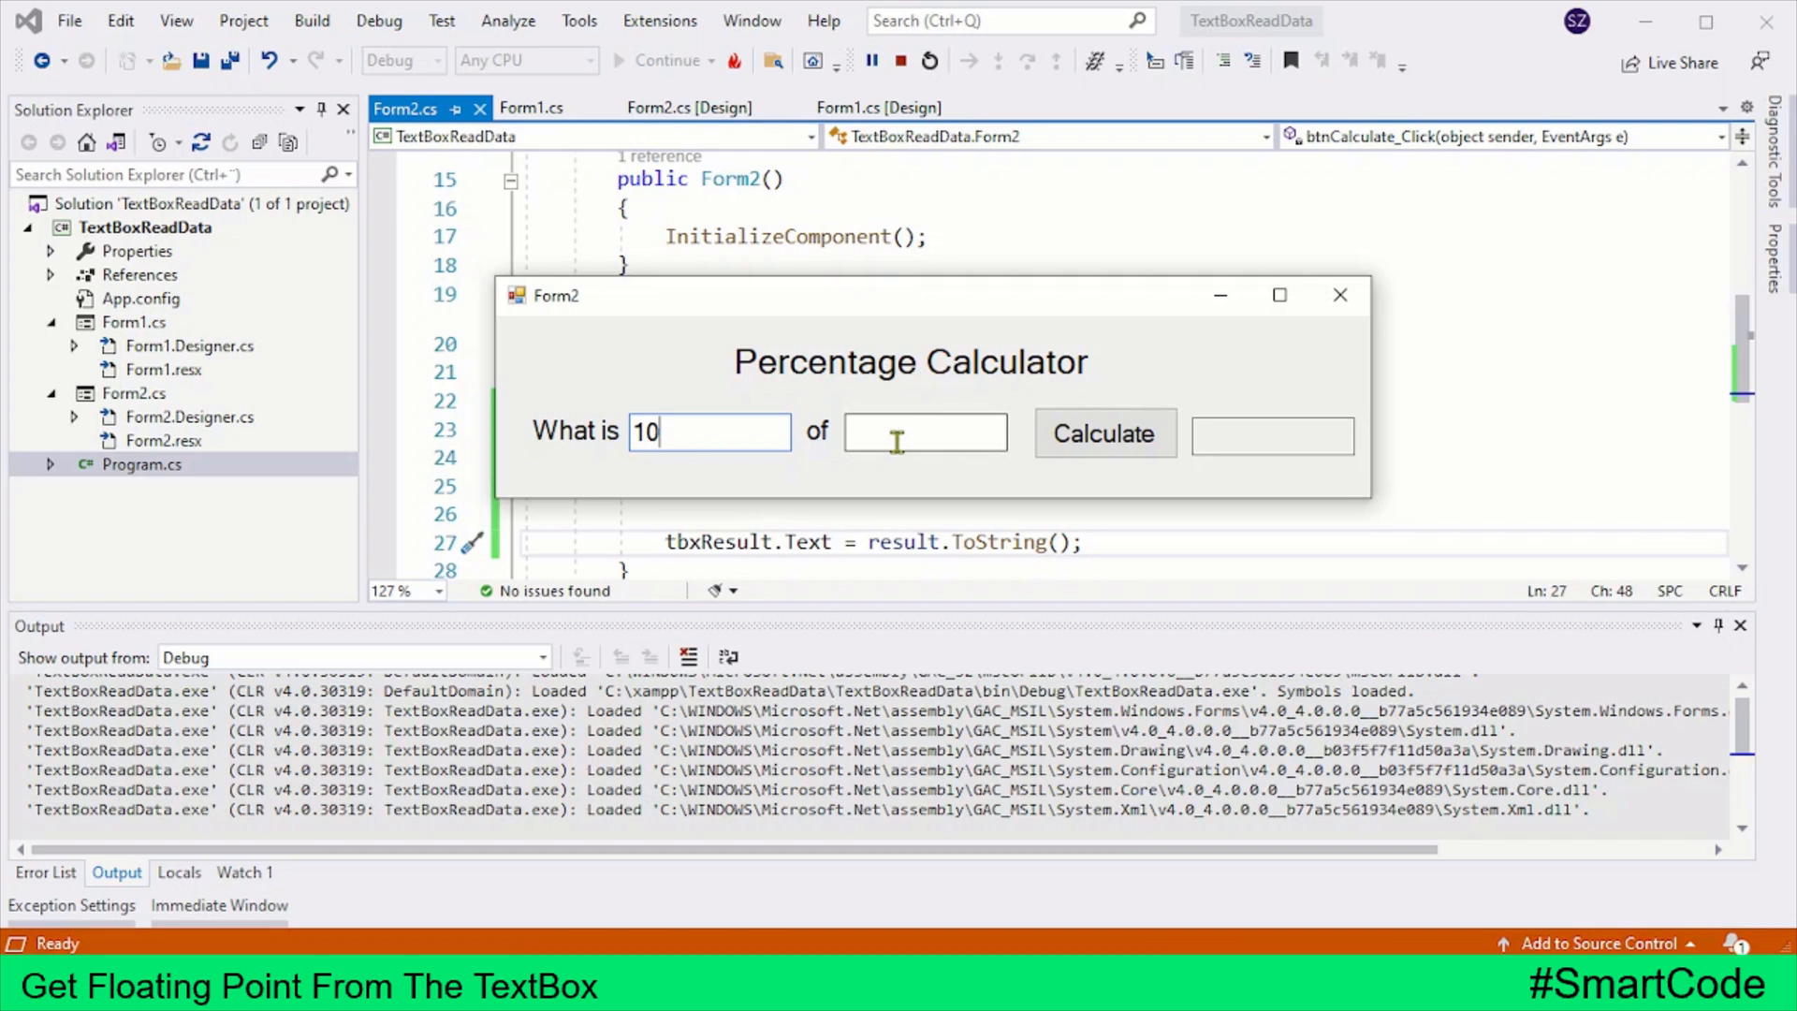
click(1102, 433)
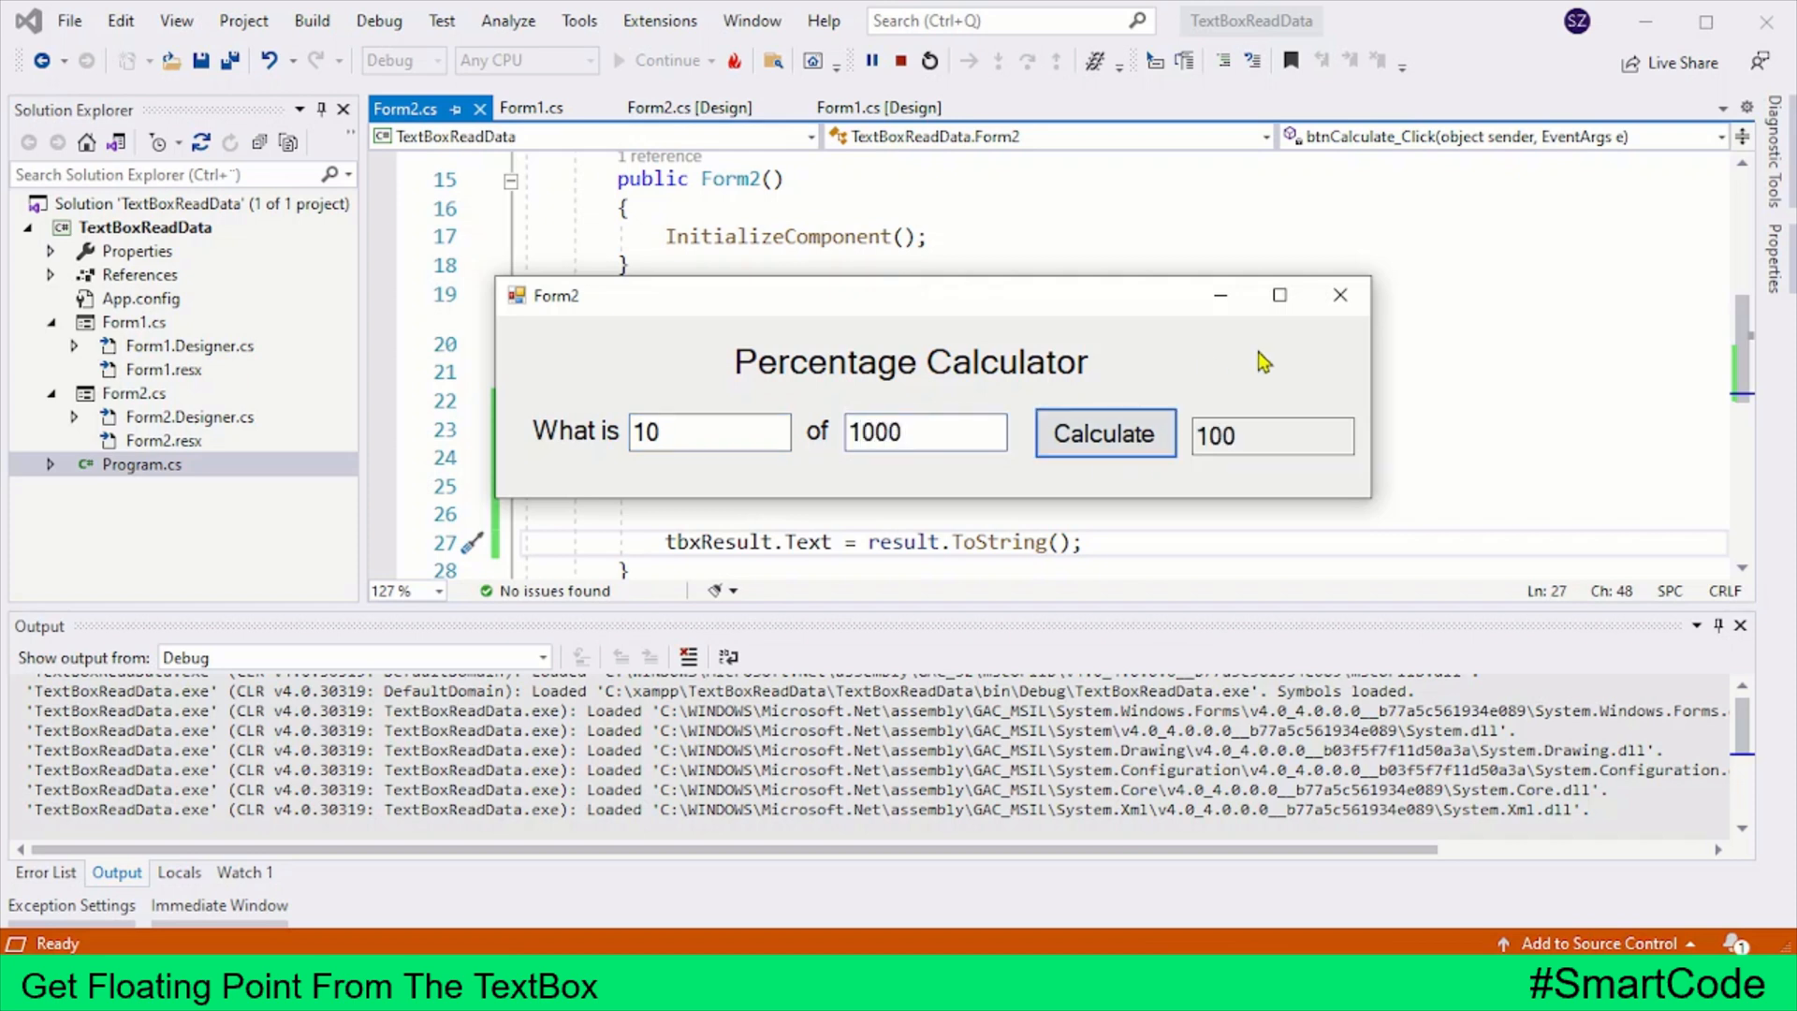
click(709, 430)
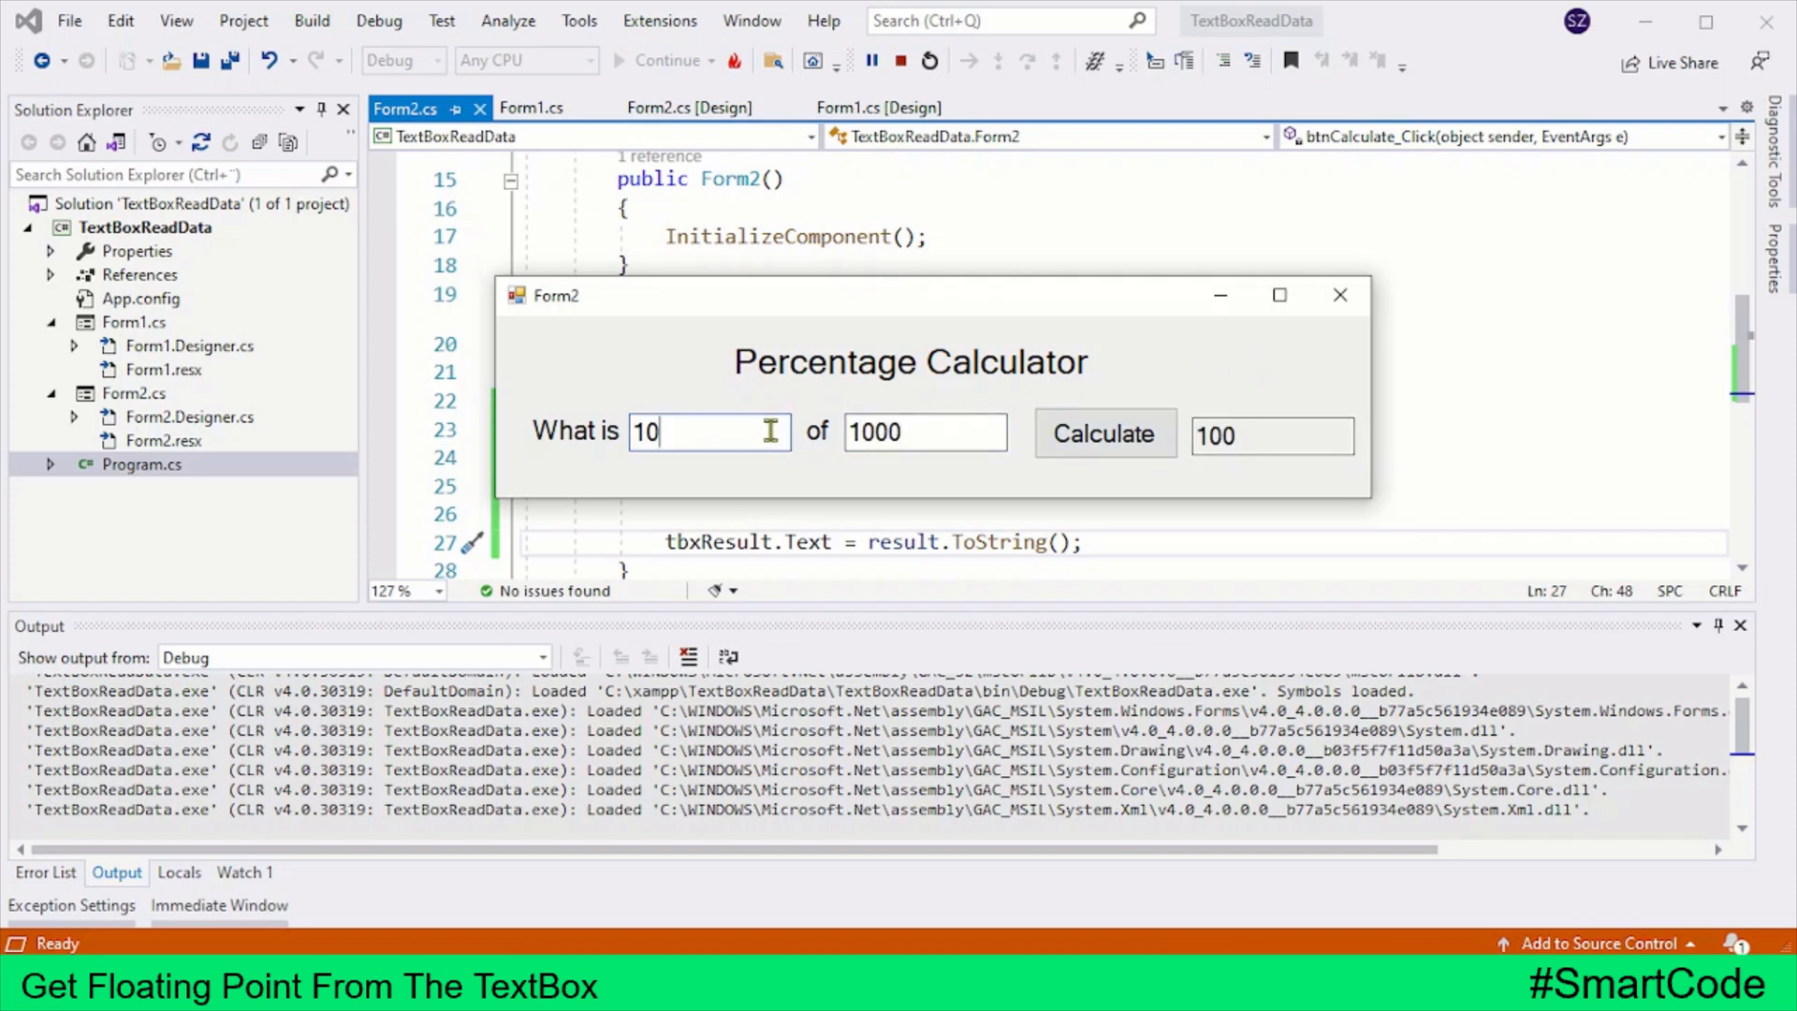
text(1,5)
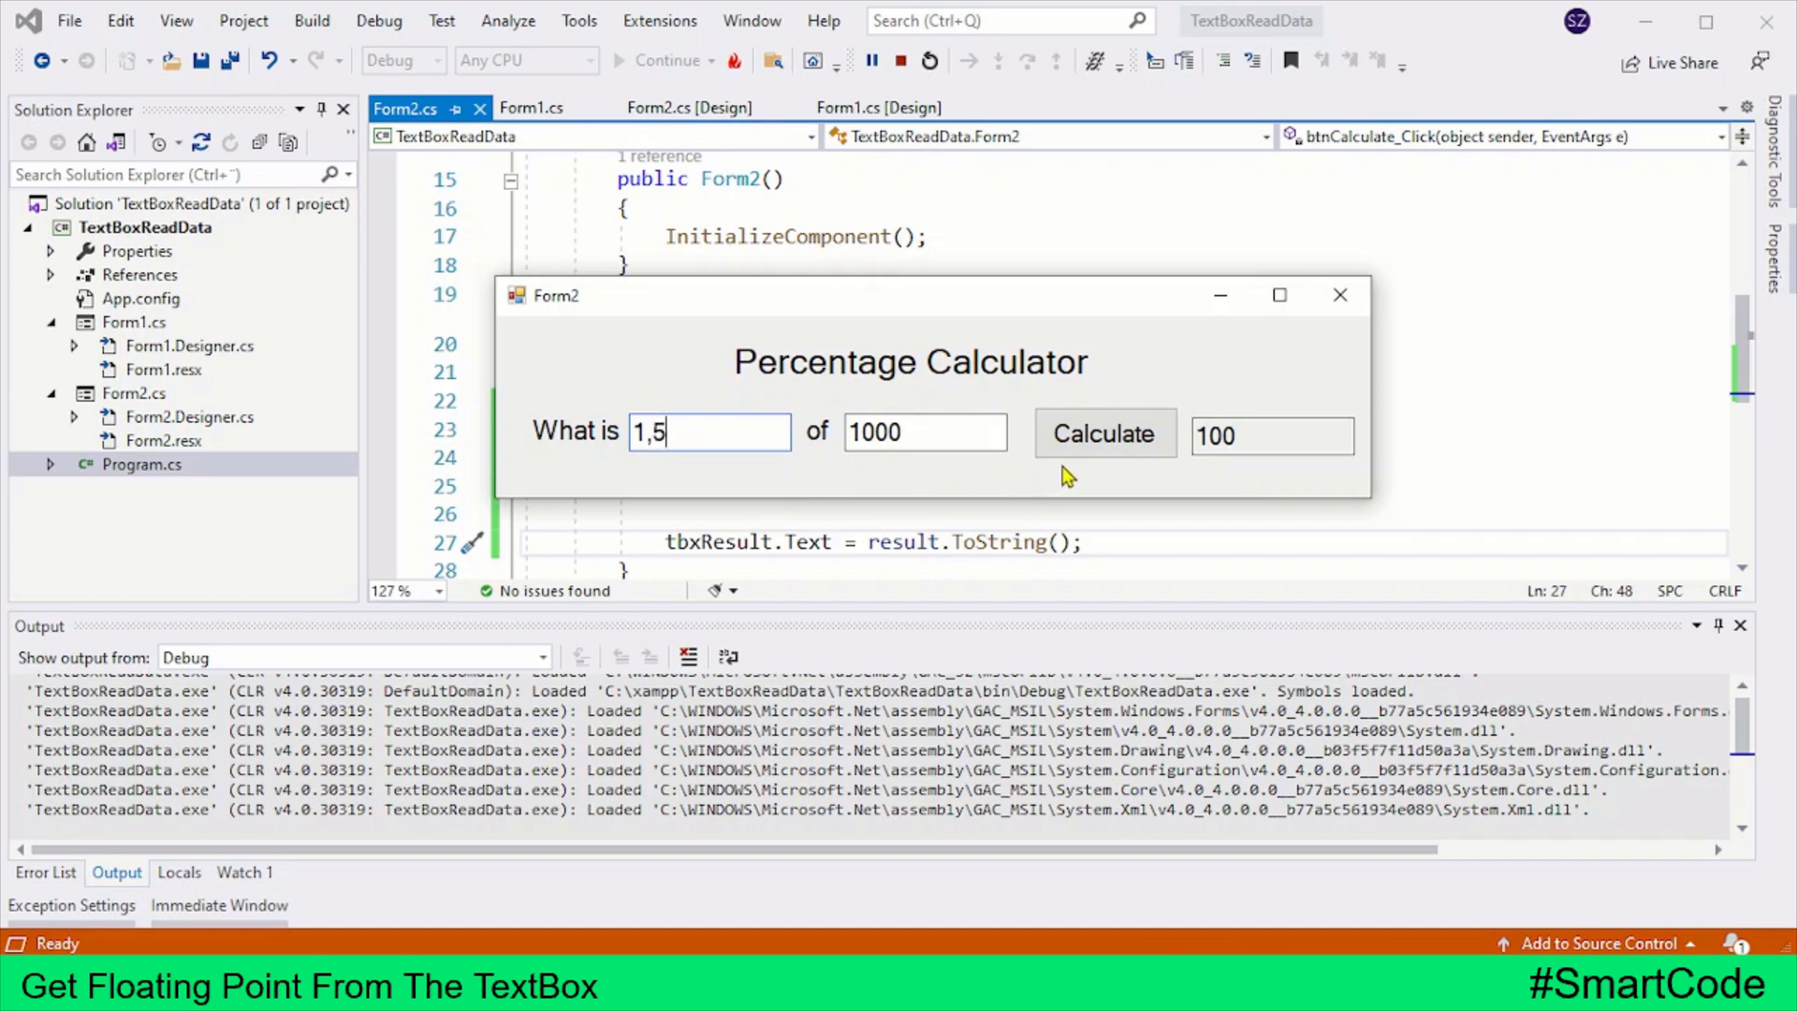
click(1102, 434)
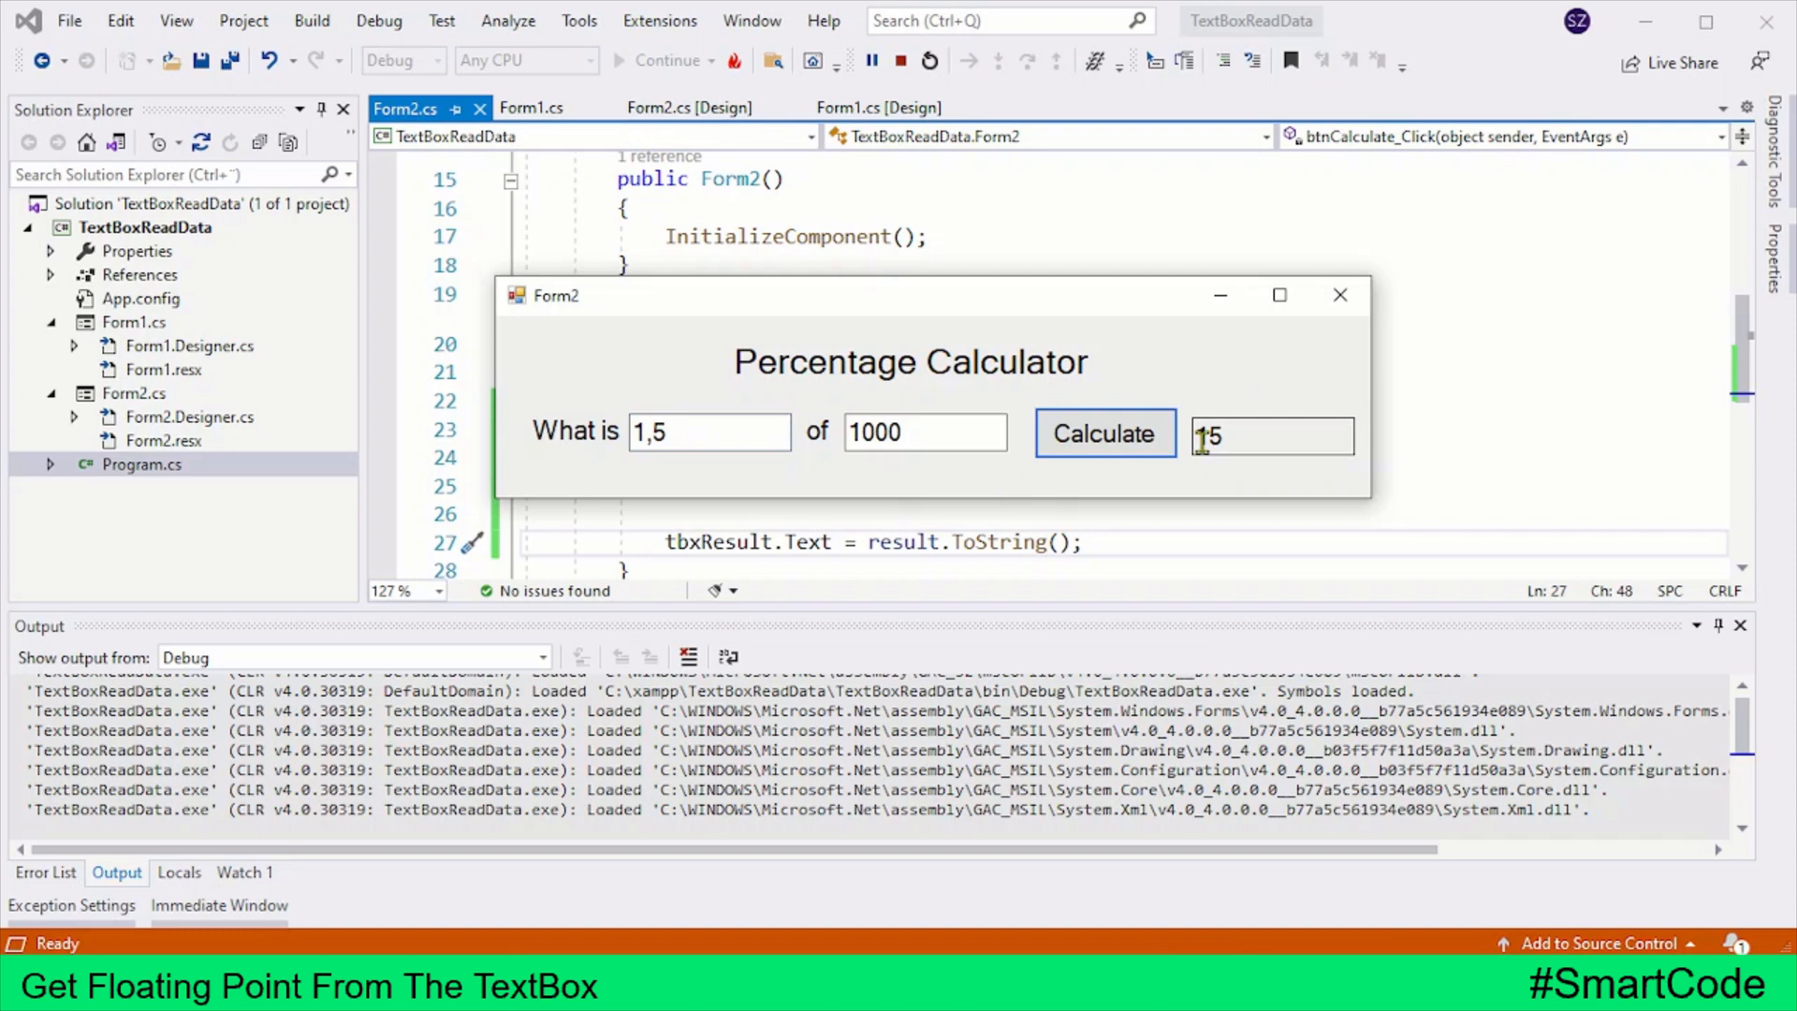